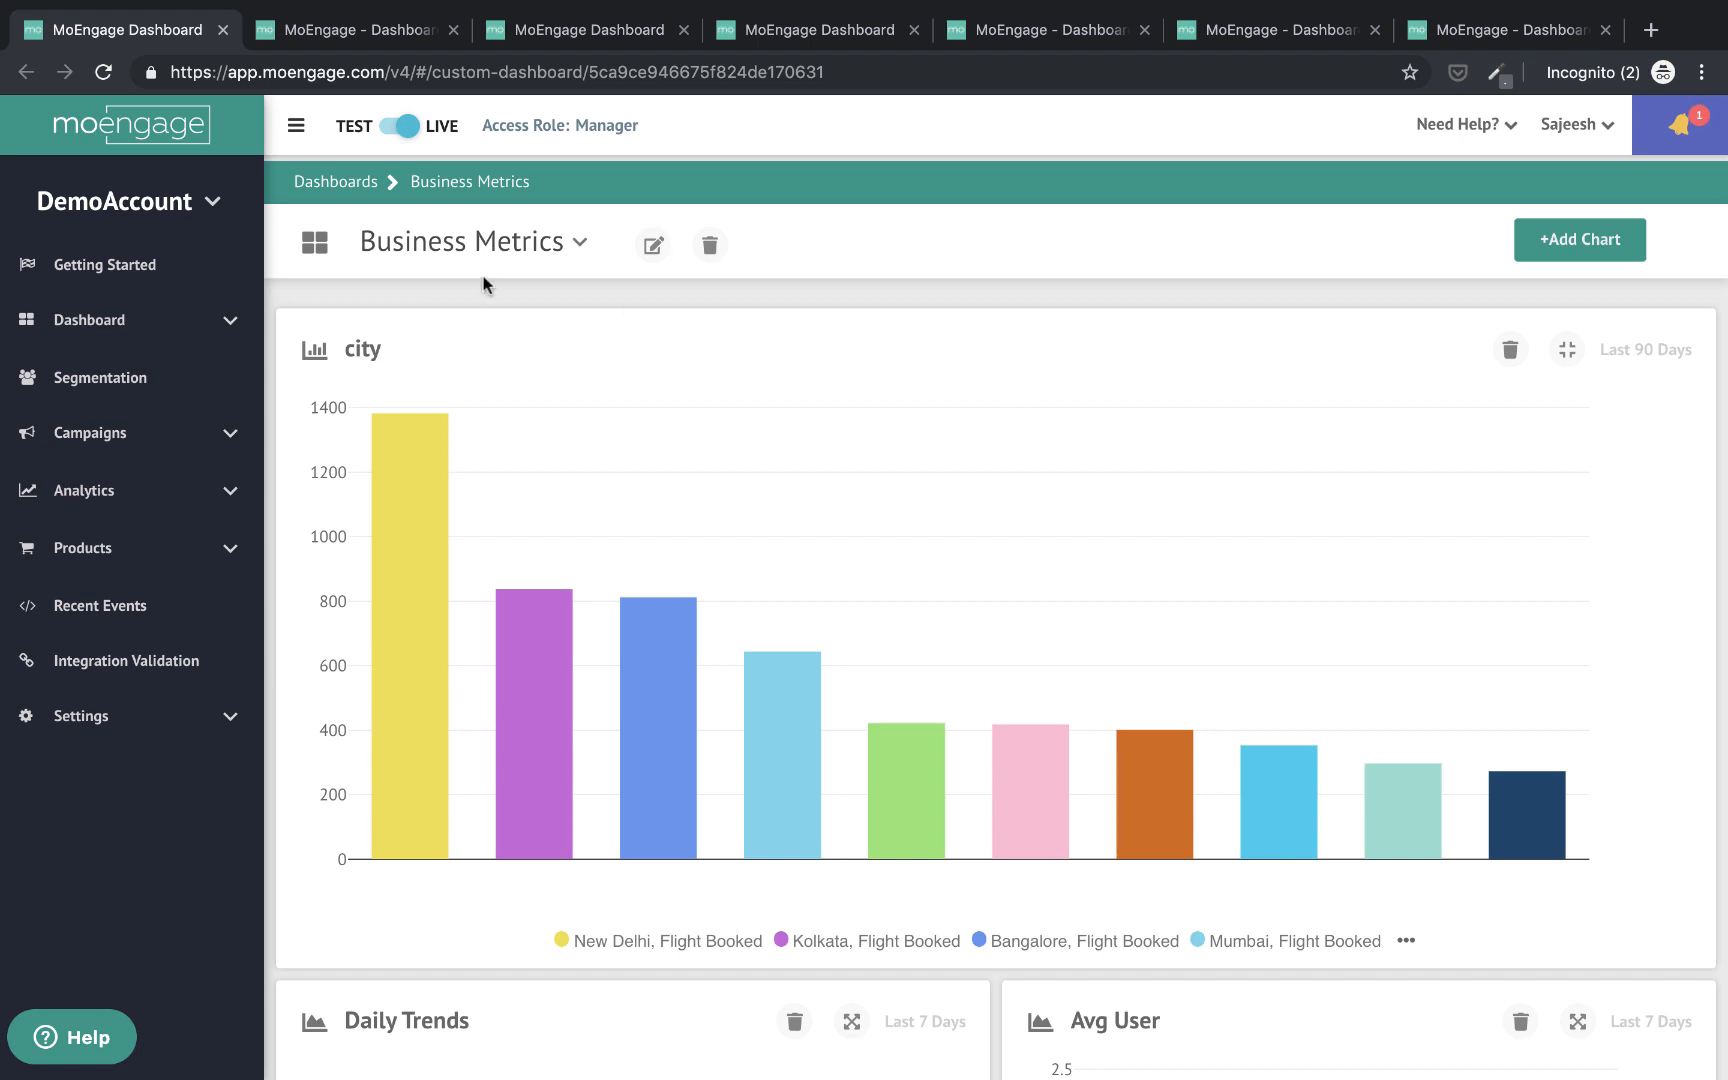
mouse_move(976, 370)
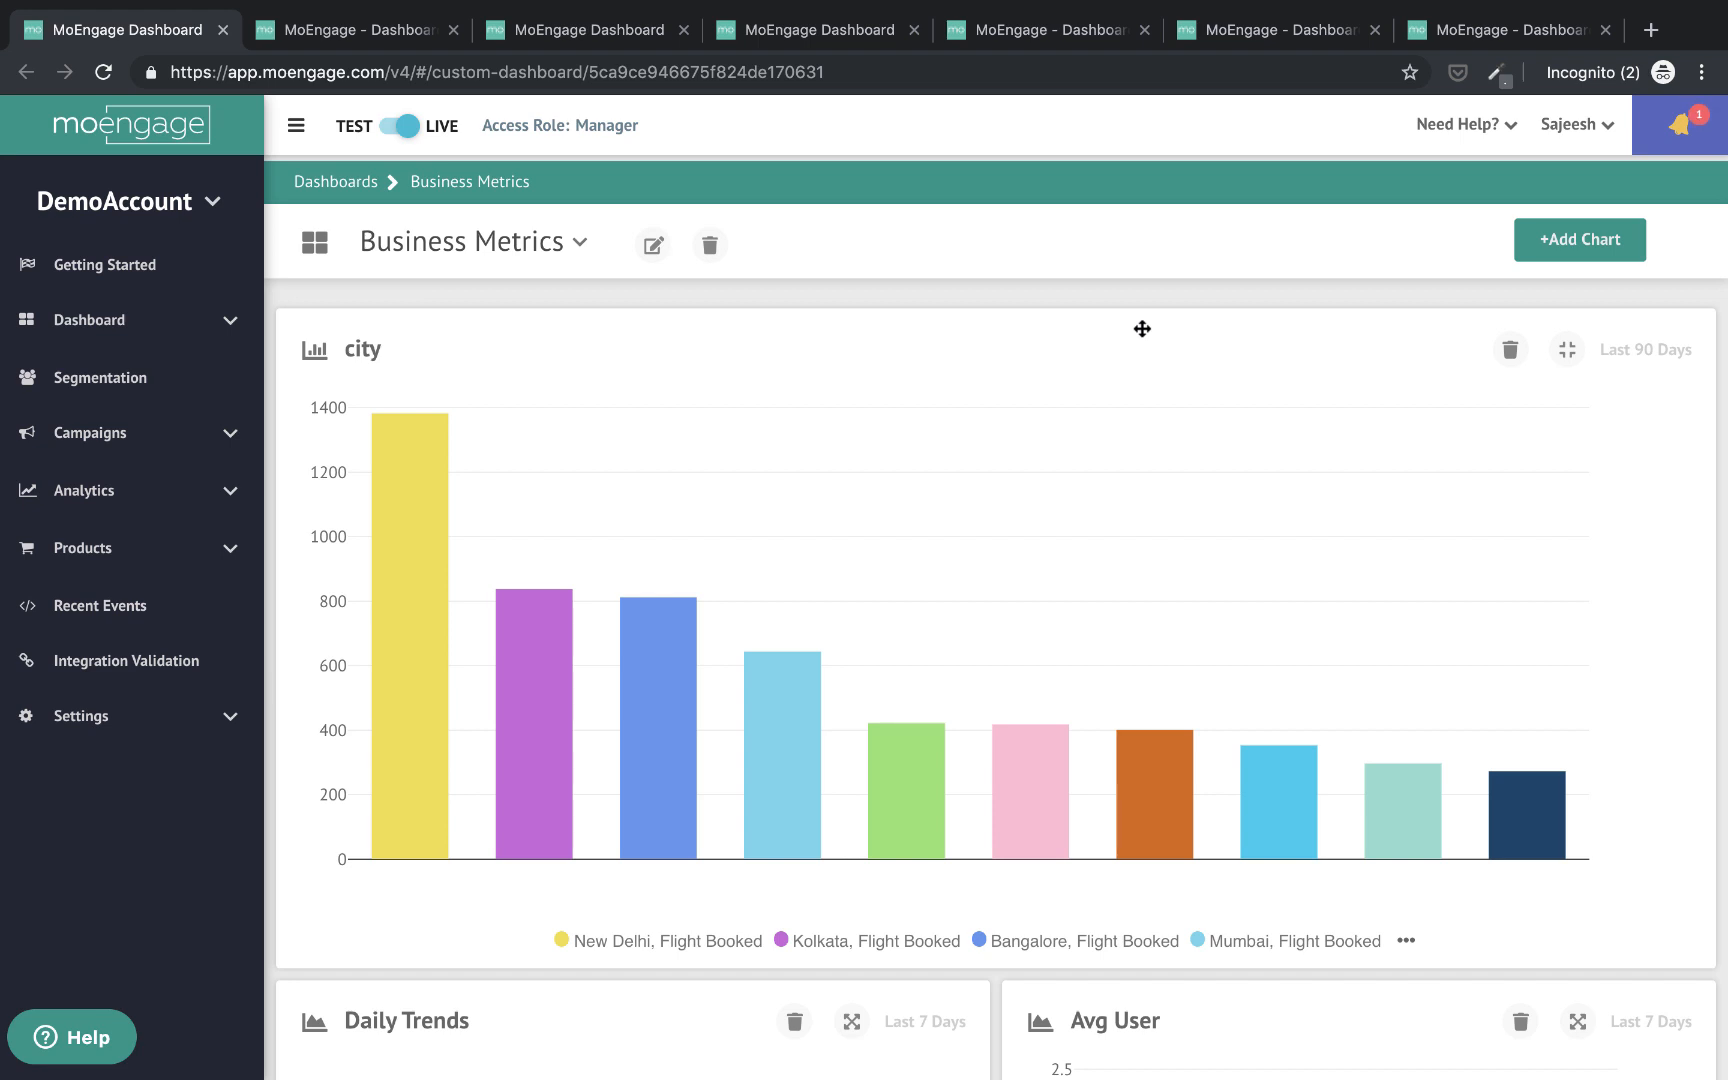
mouse_move(512, 498)
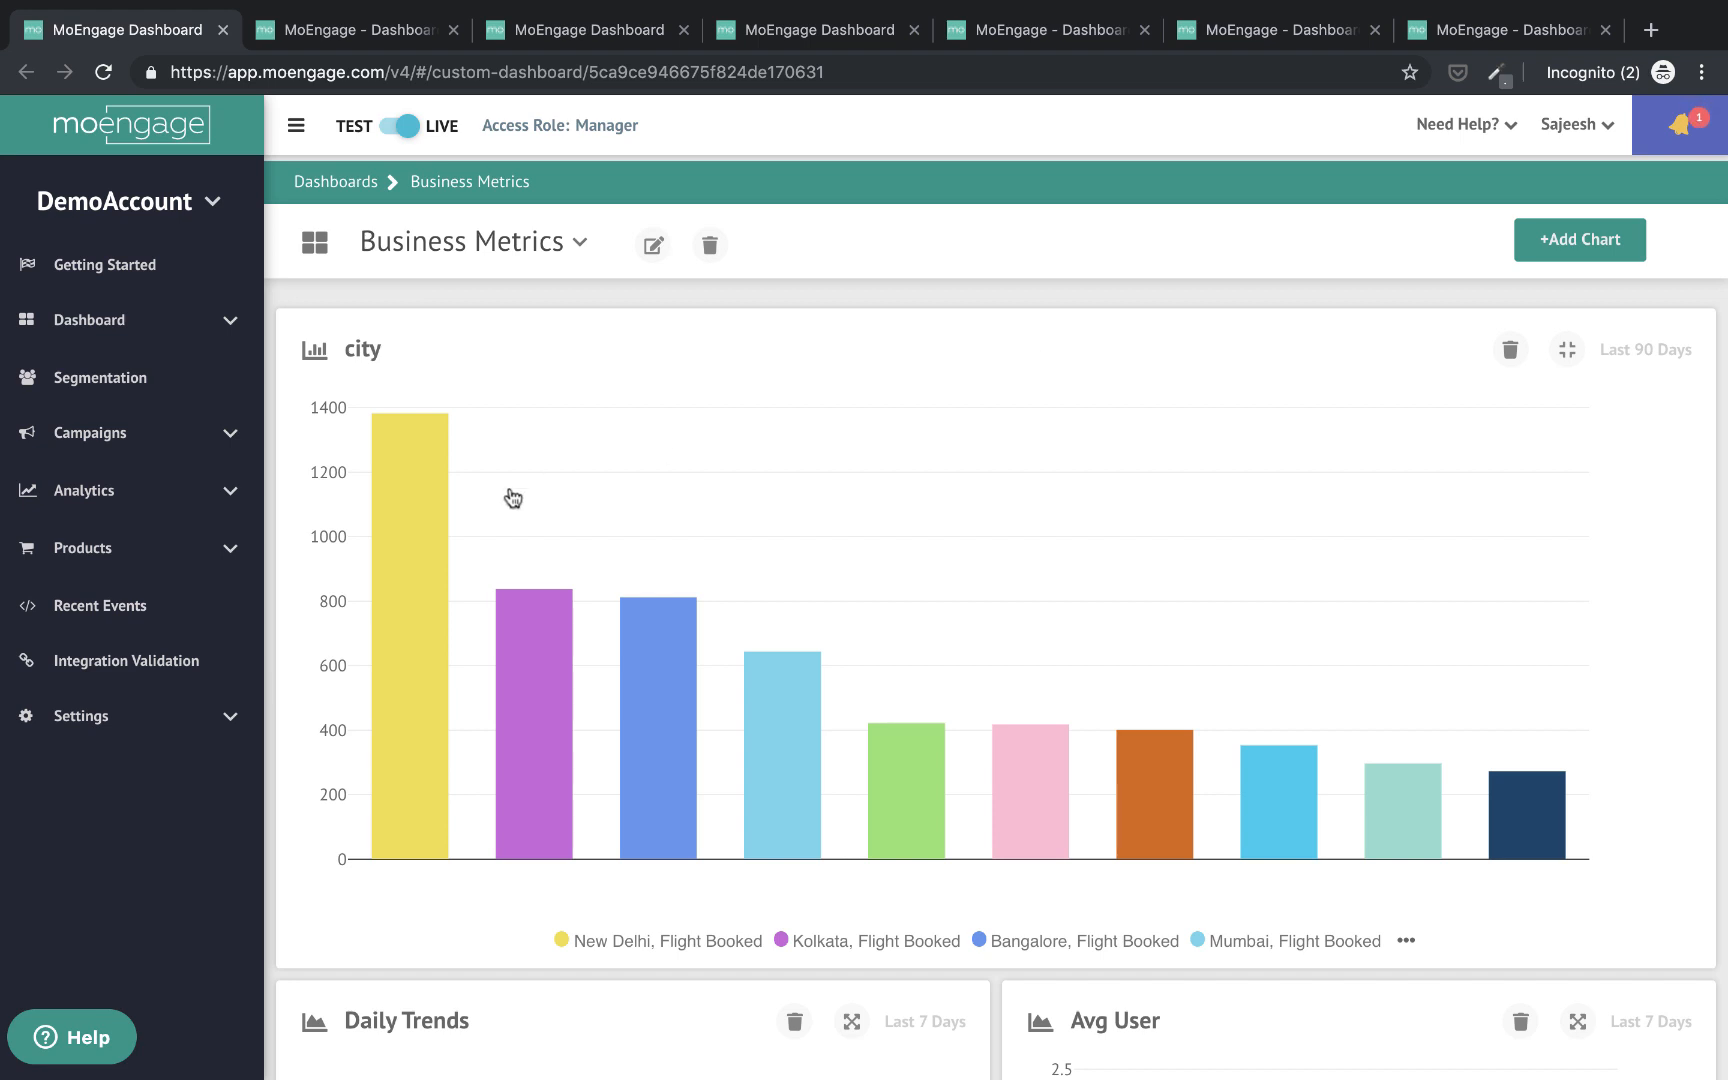
mouse_move(1430, 456)
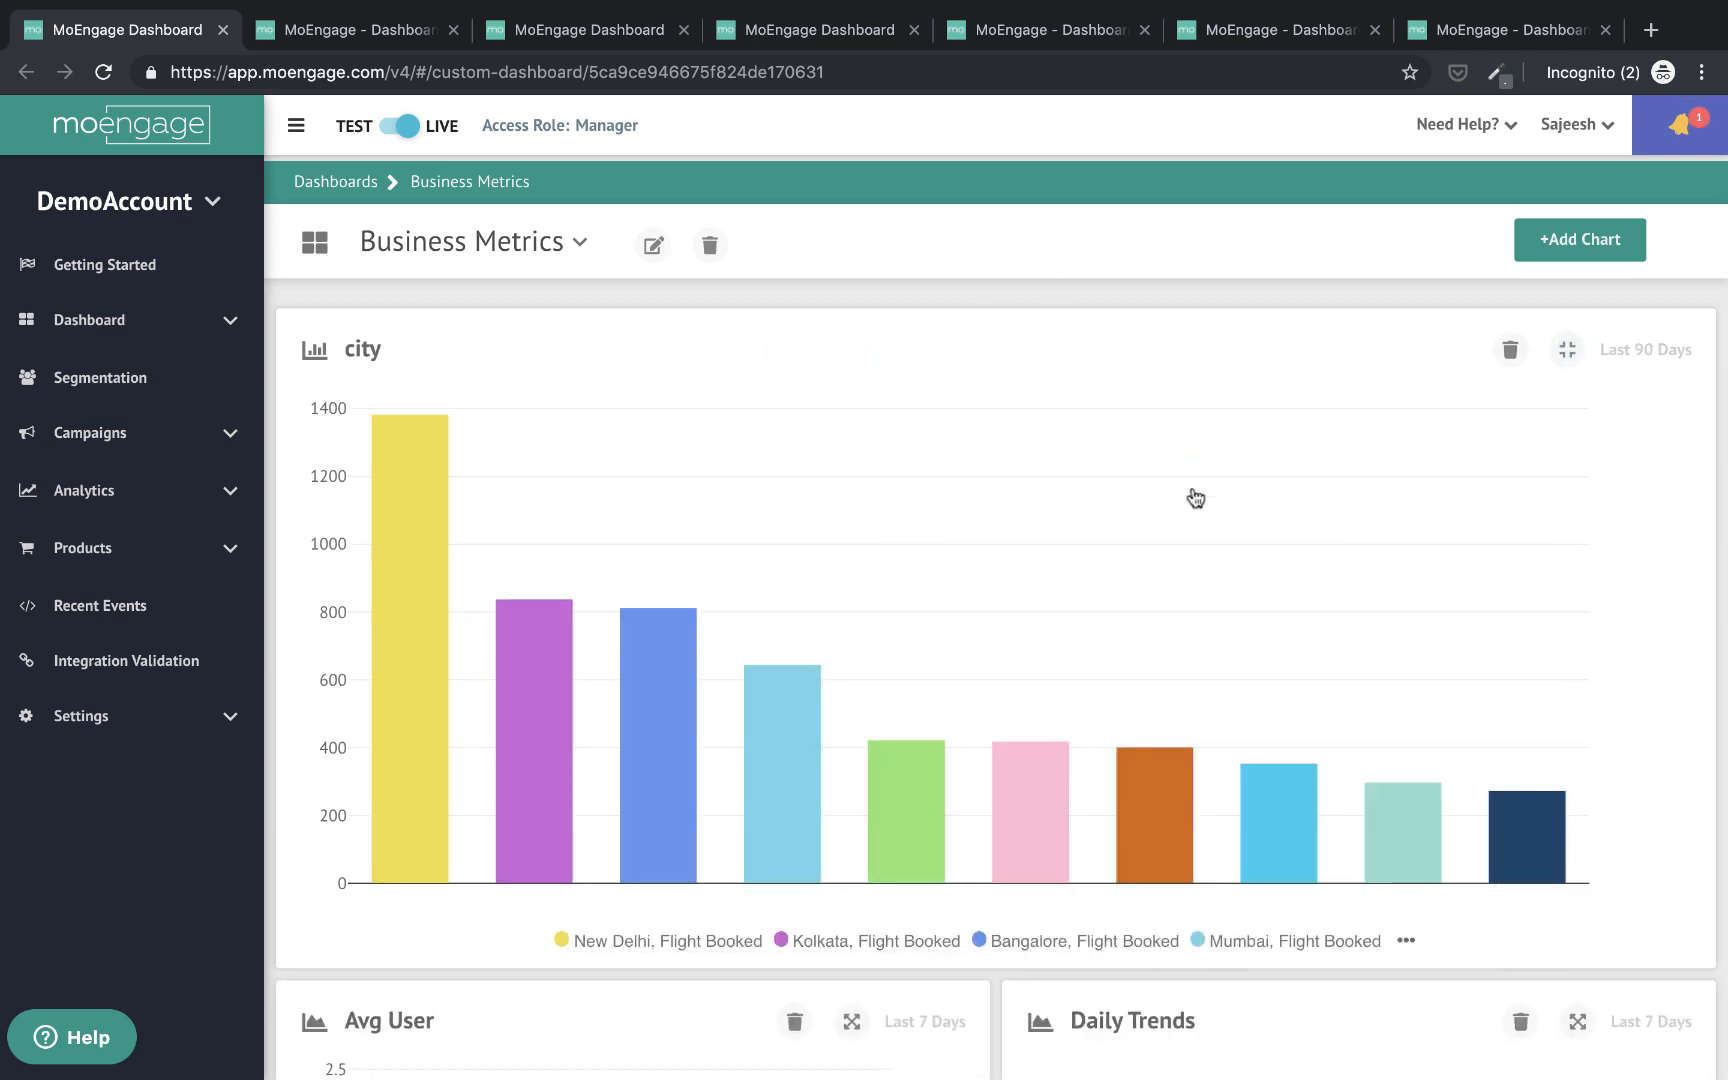
Scroll down through the Business Metrics dashboard charts to the city bar chart
scroll("down", 3)
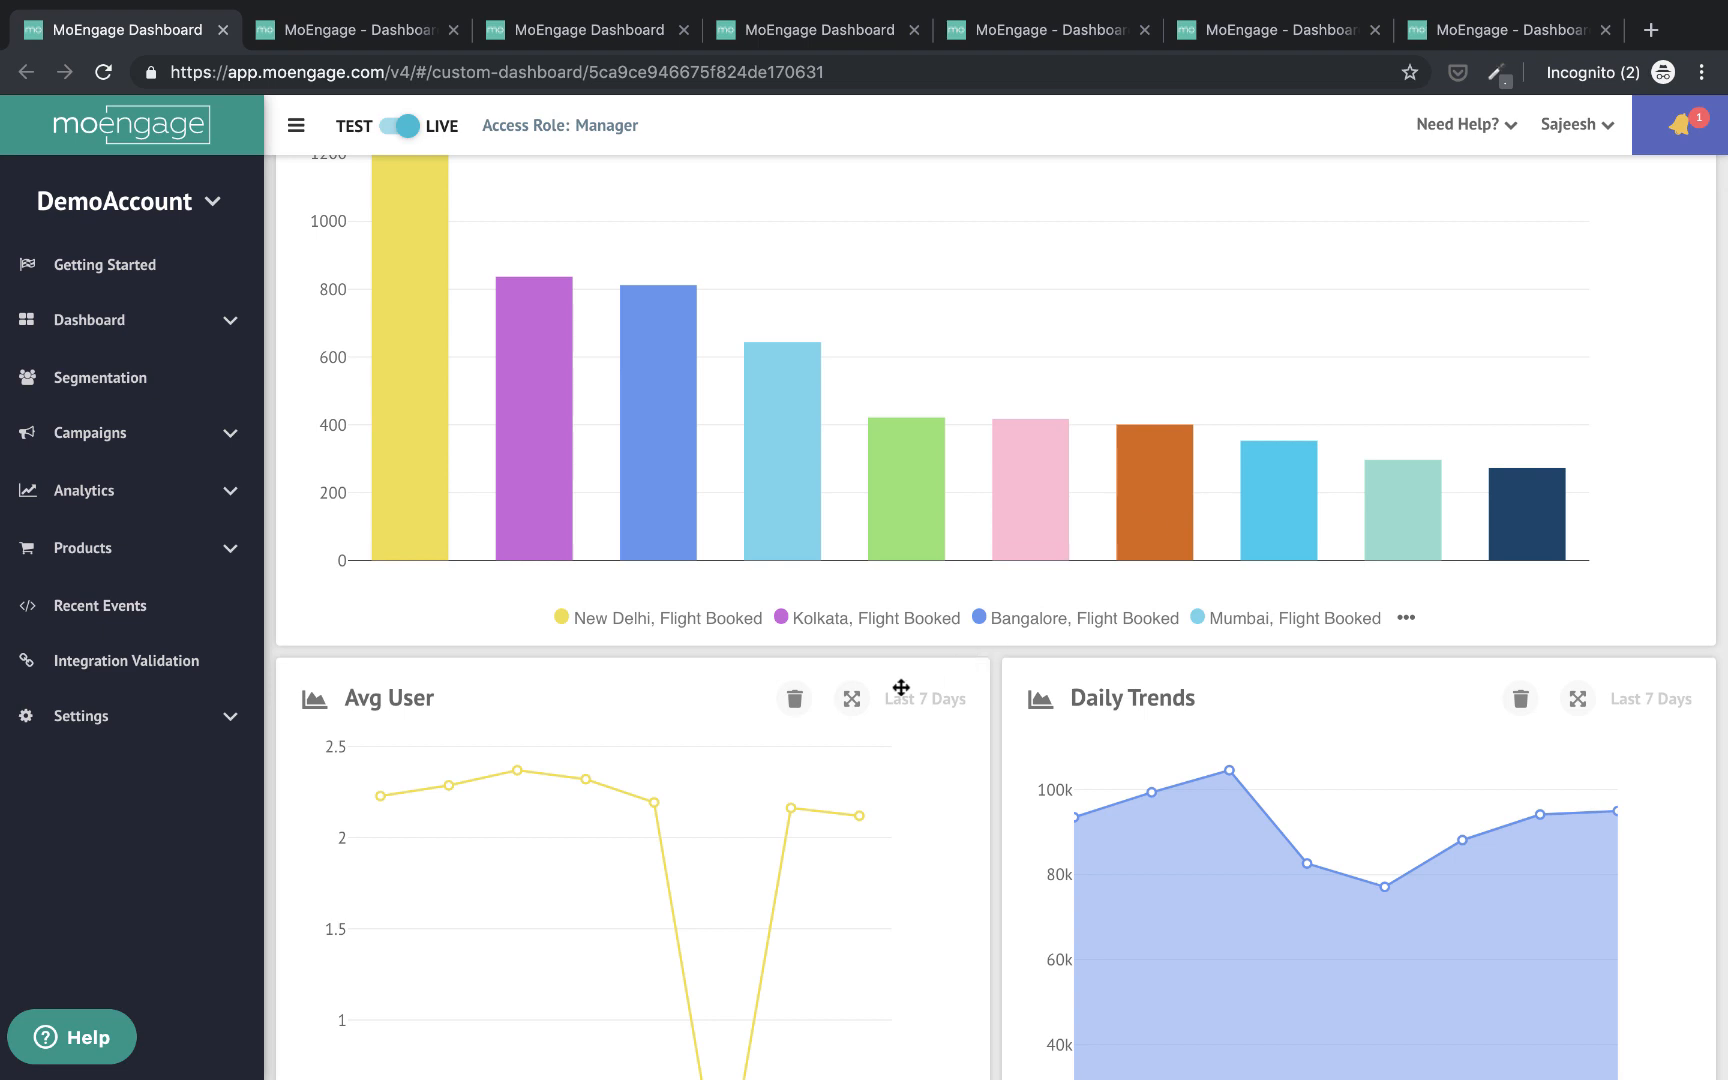
scroll("down", 3)
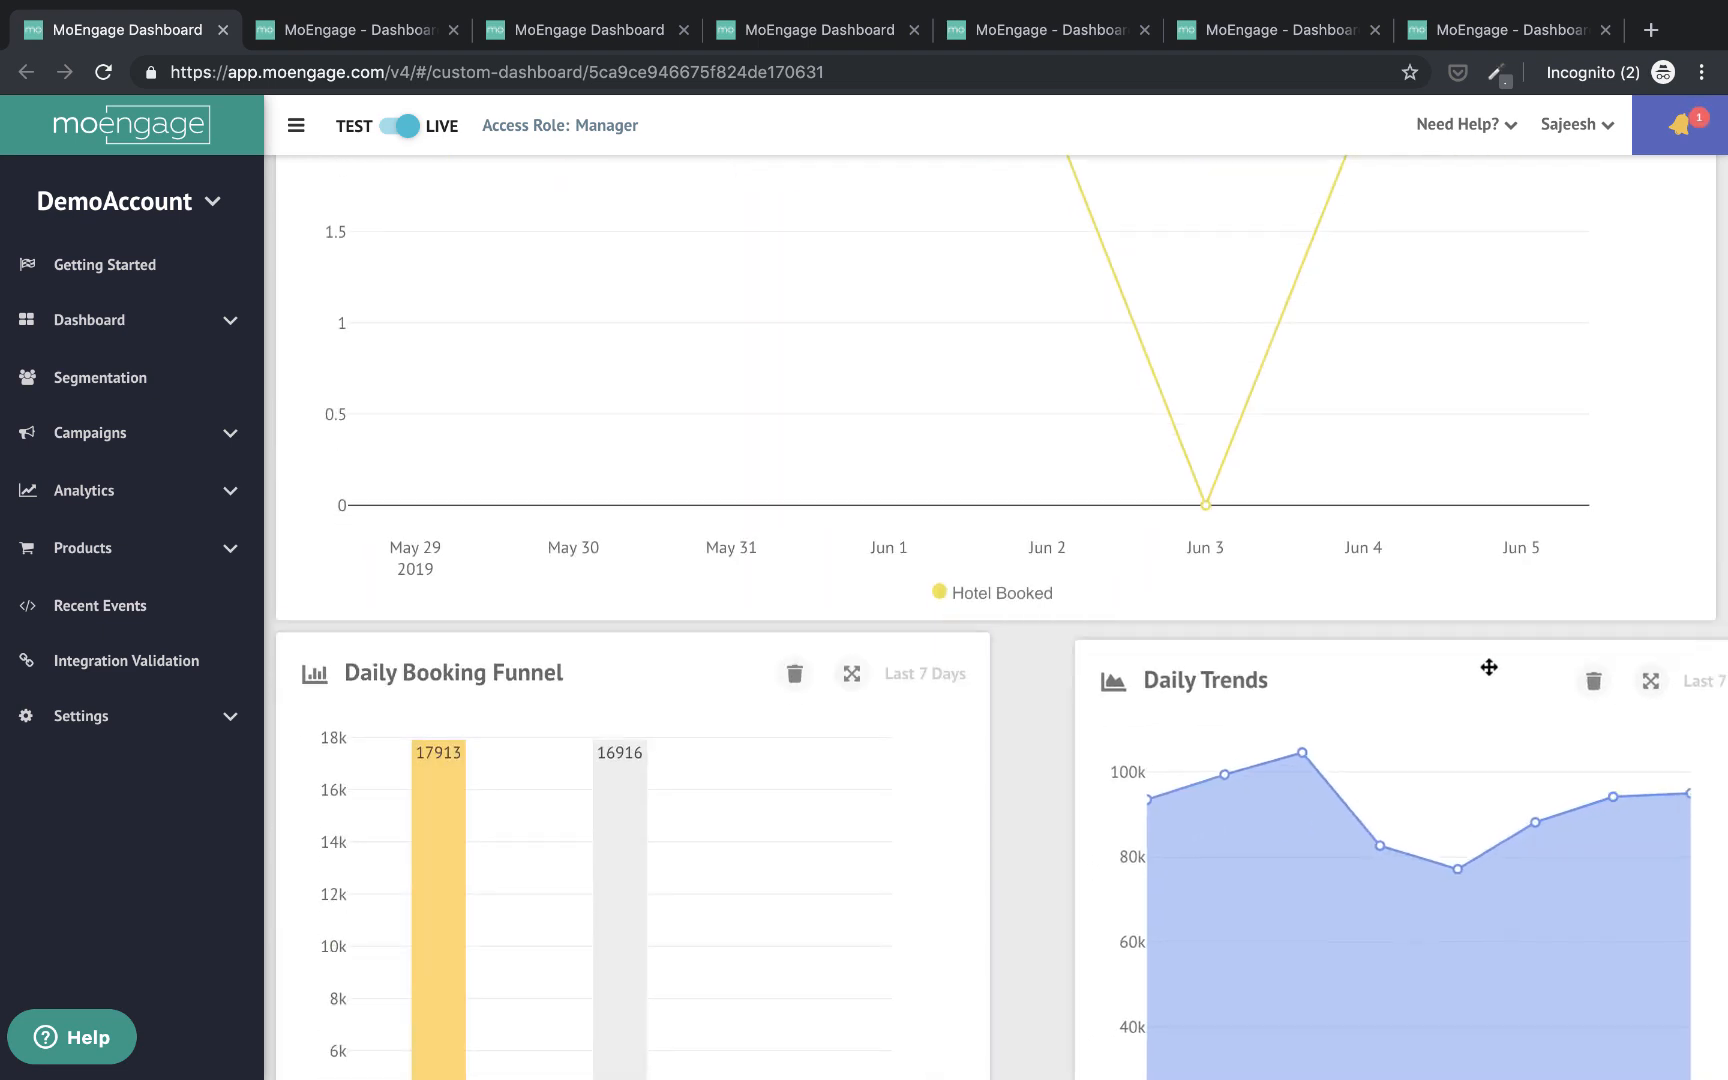
scroll("down", 3)
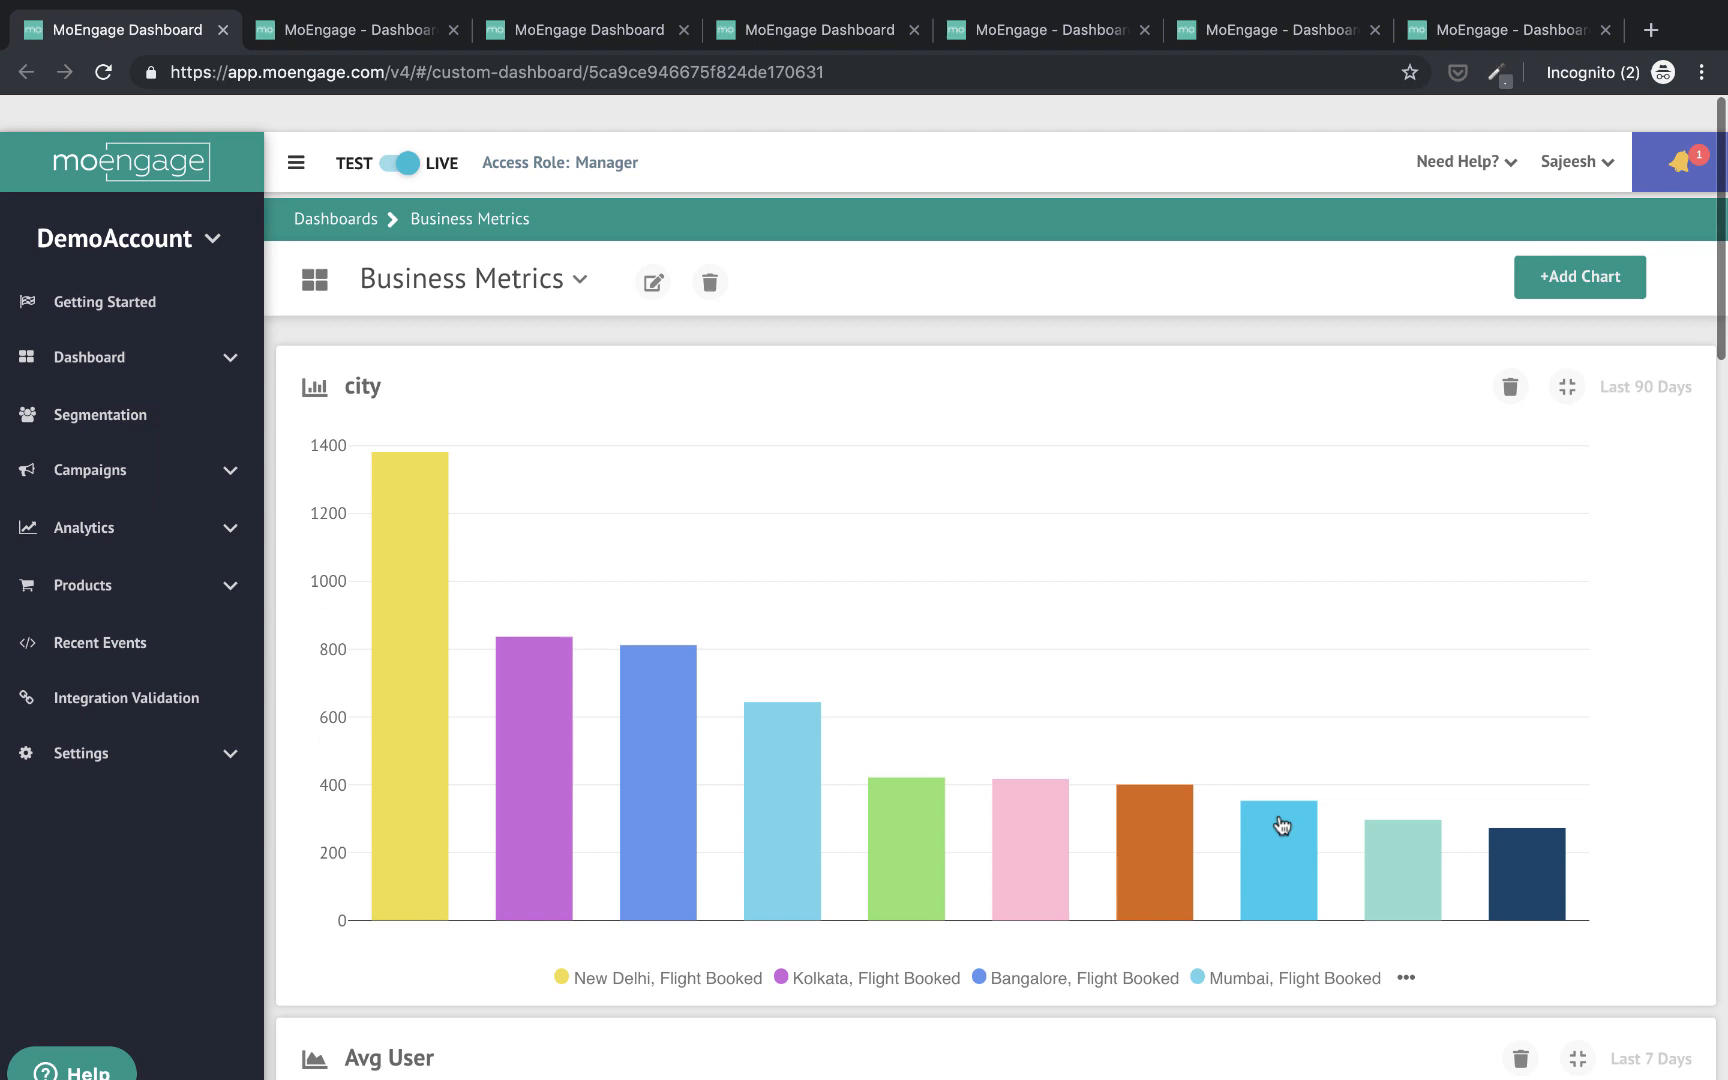
Review the Add Chart options and expand the saved dashboards list in the sidebar
left_click(1578, 276)
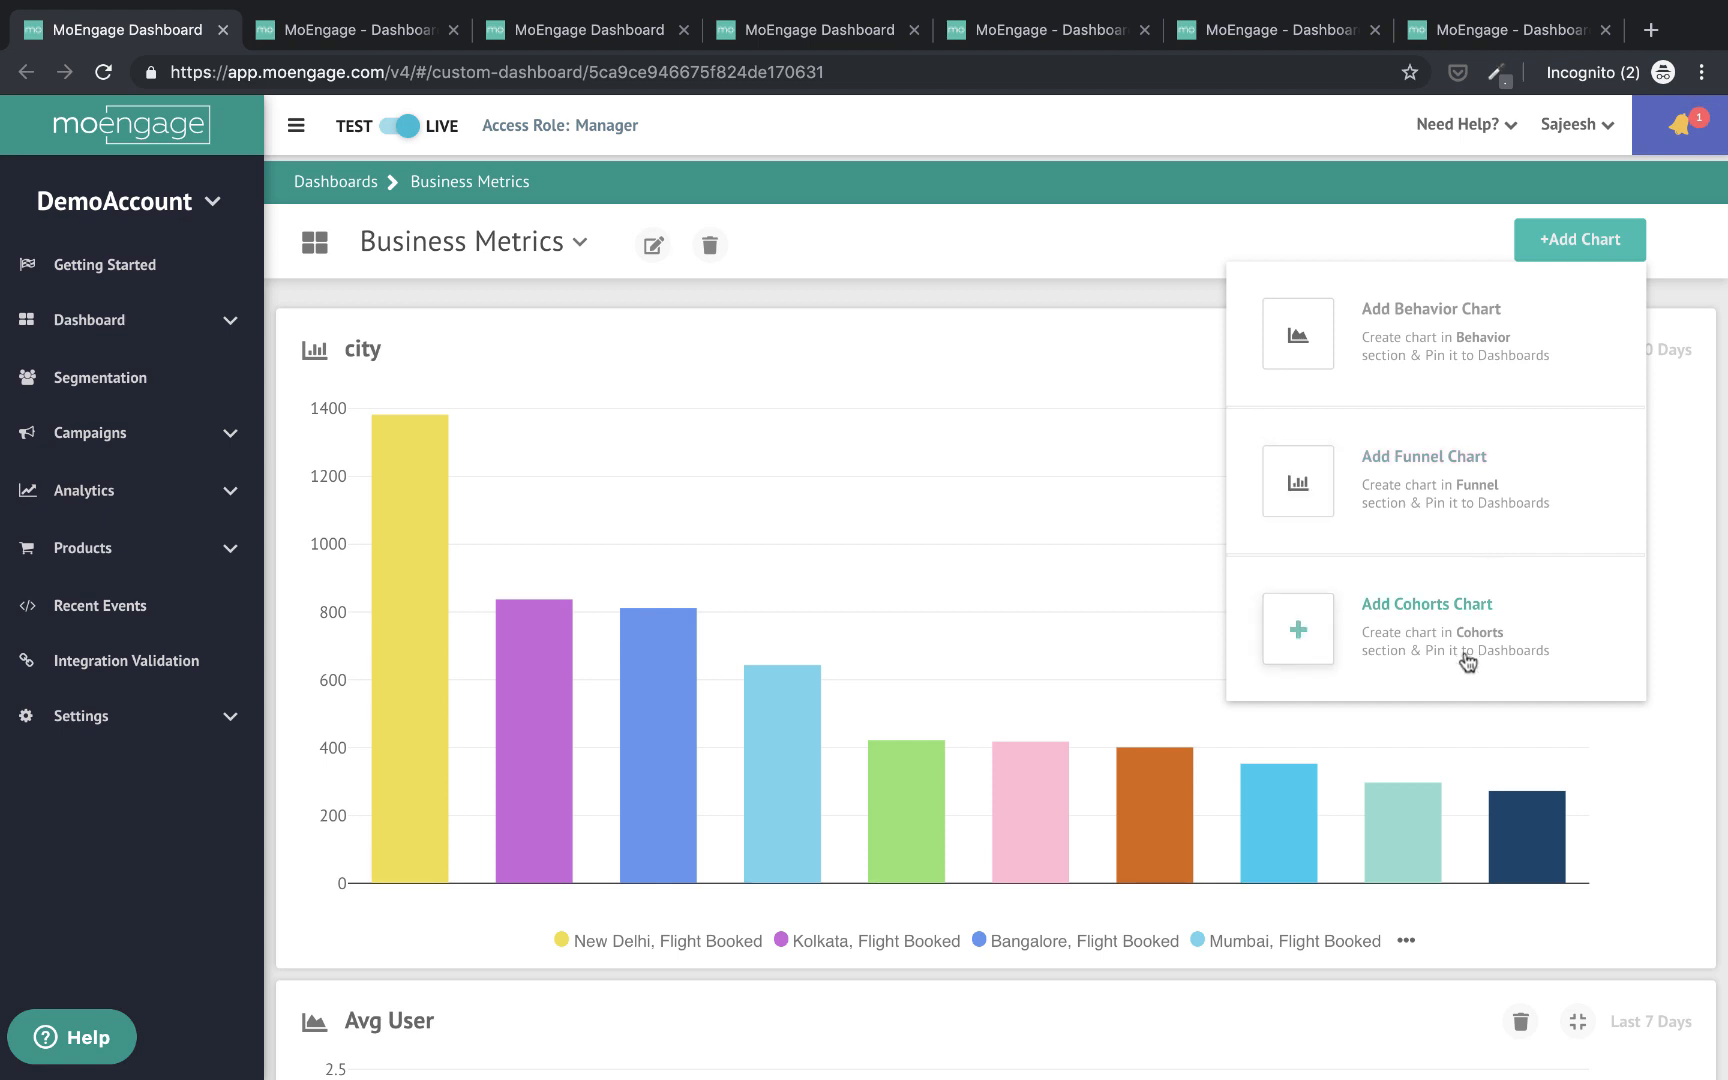
left_click(188, 320)
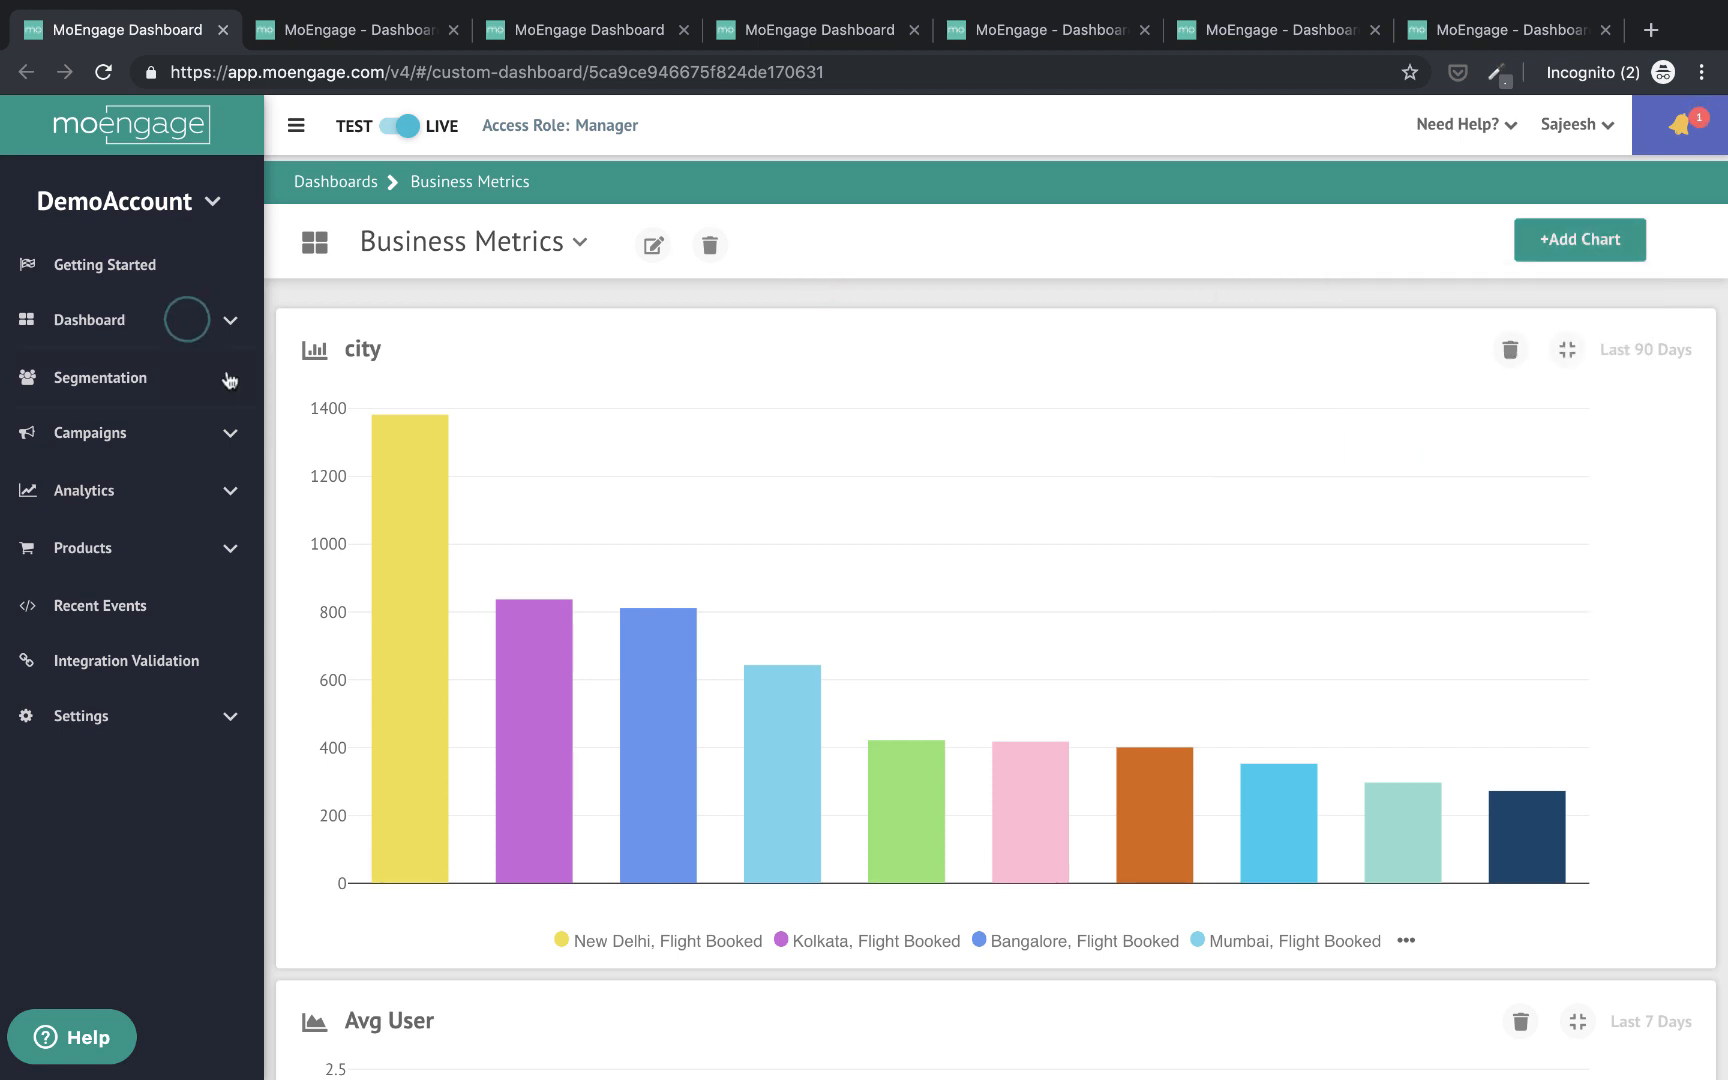
left_click(82, 320)
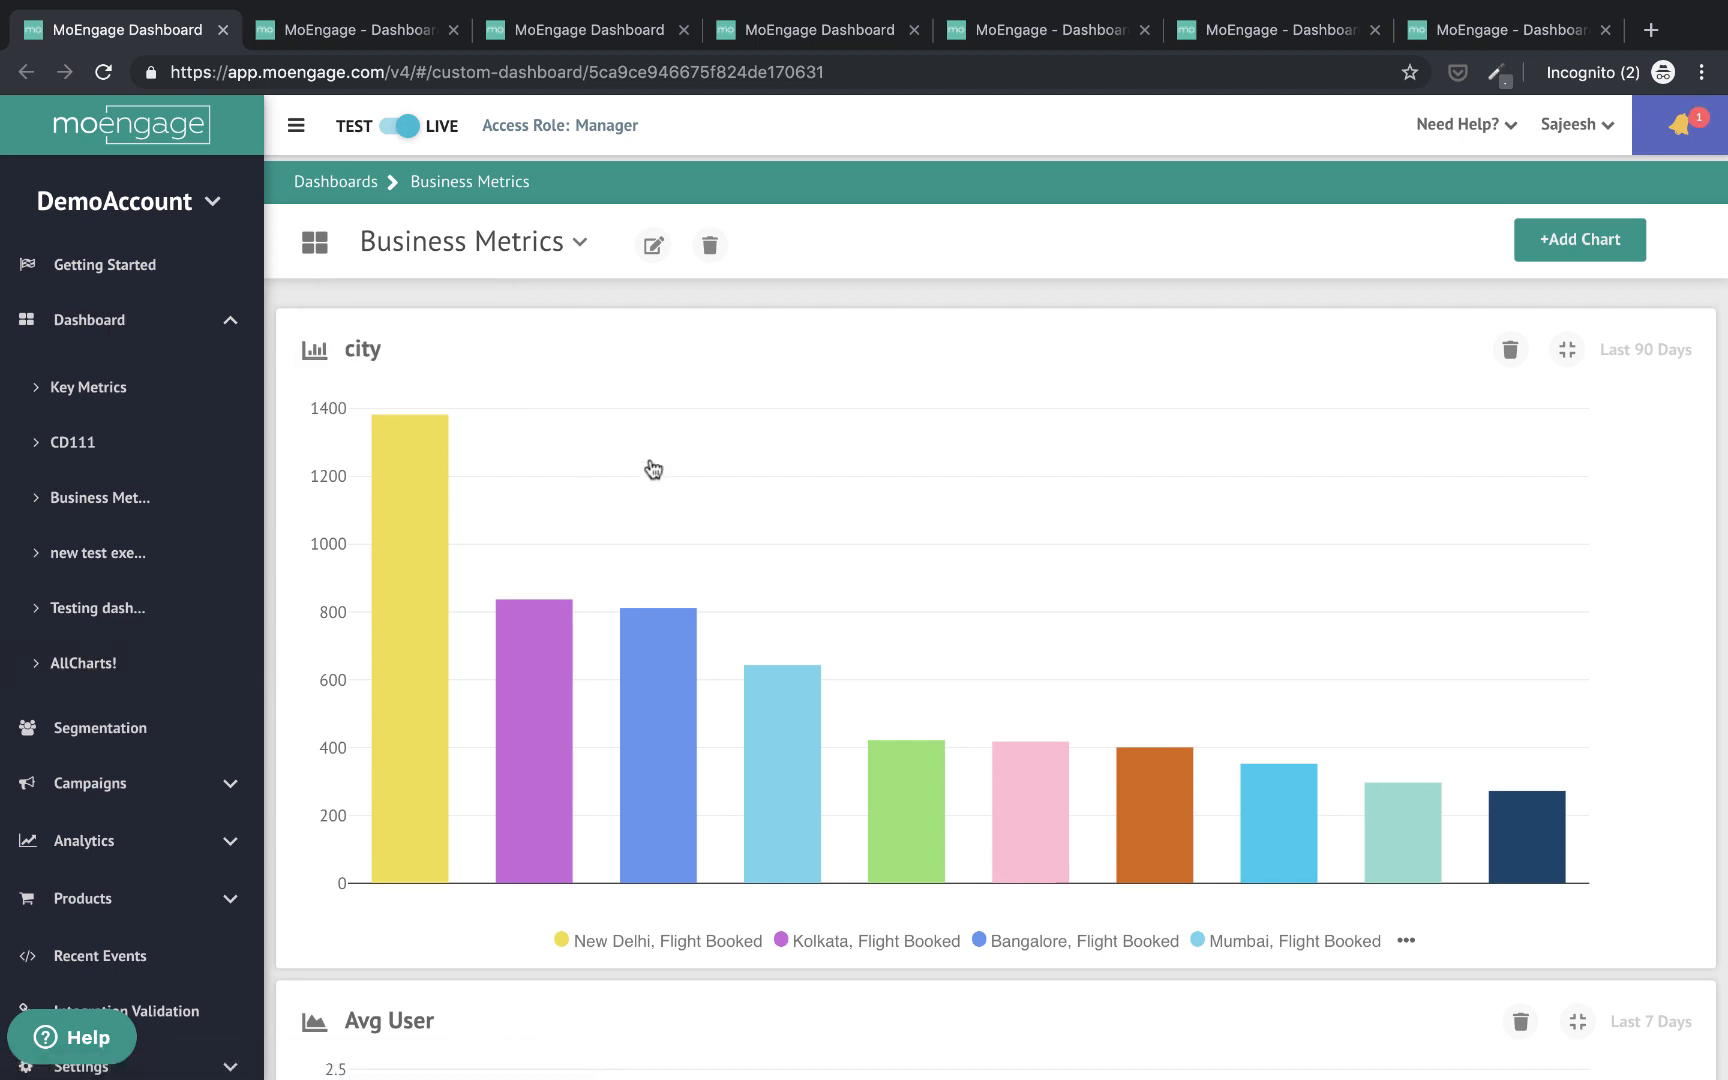
mouse_move(224, 344)
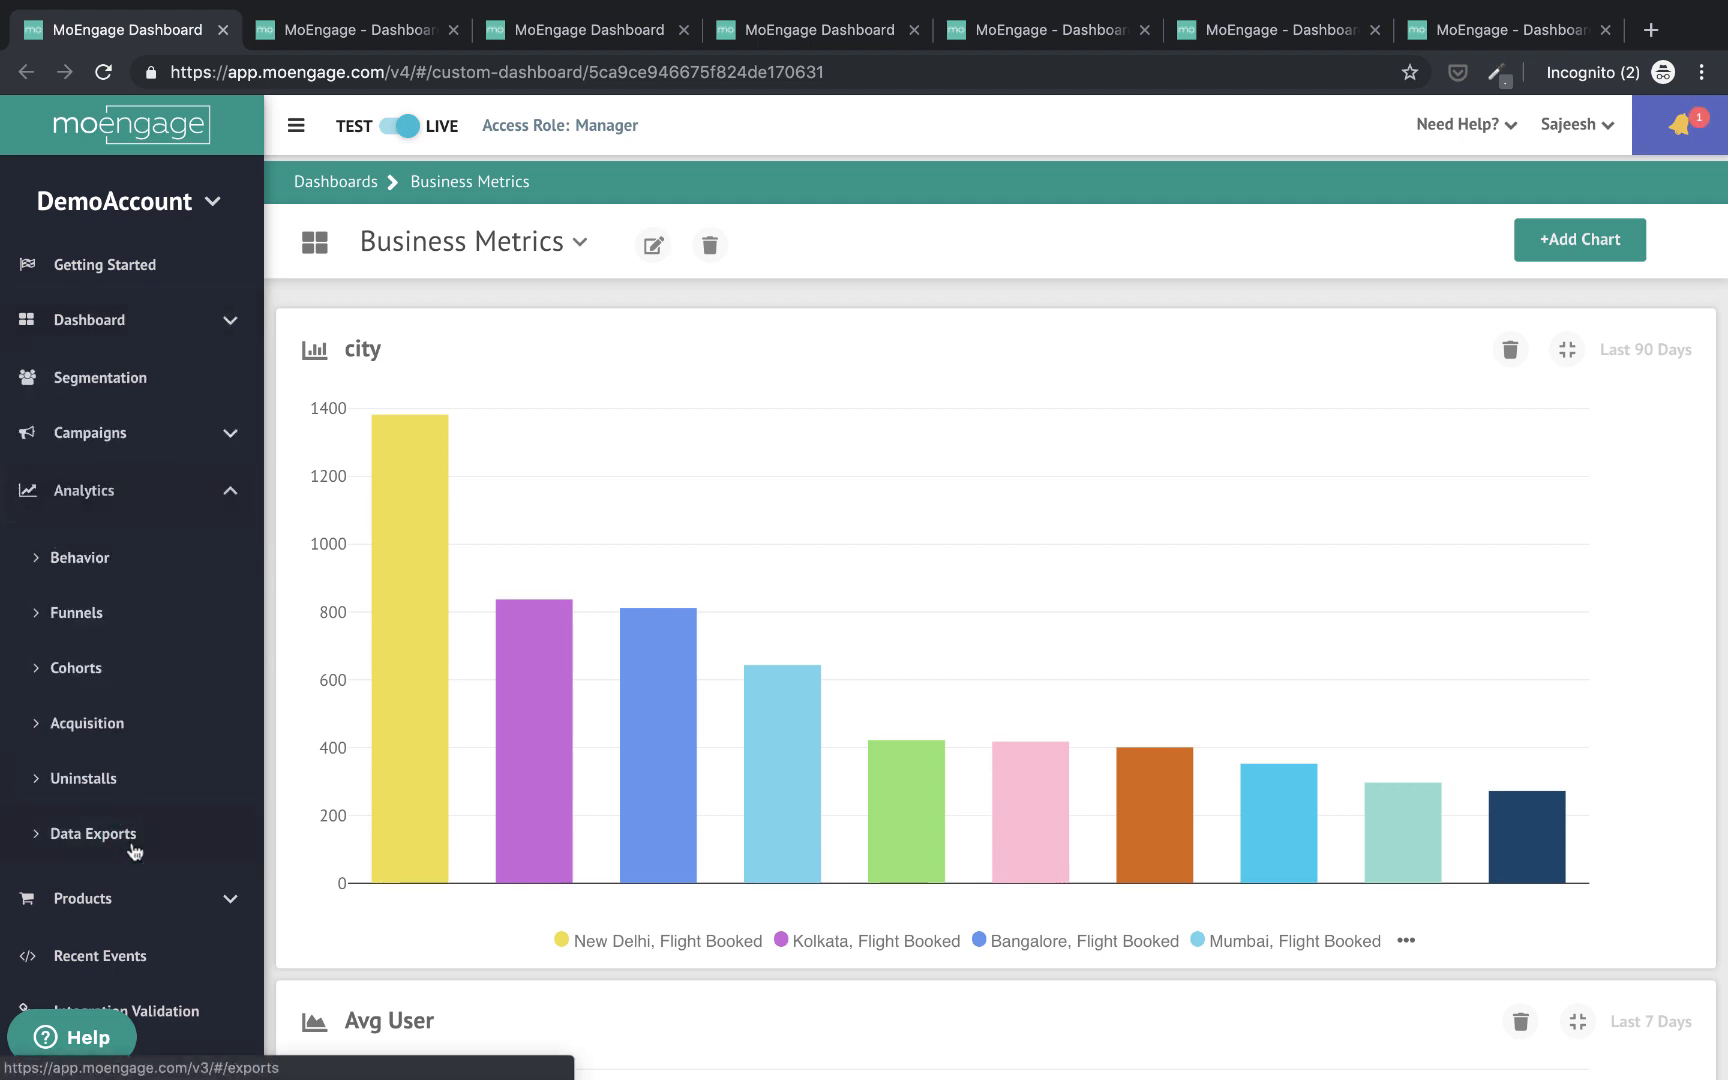
scroll("down", 3)
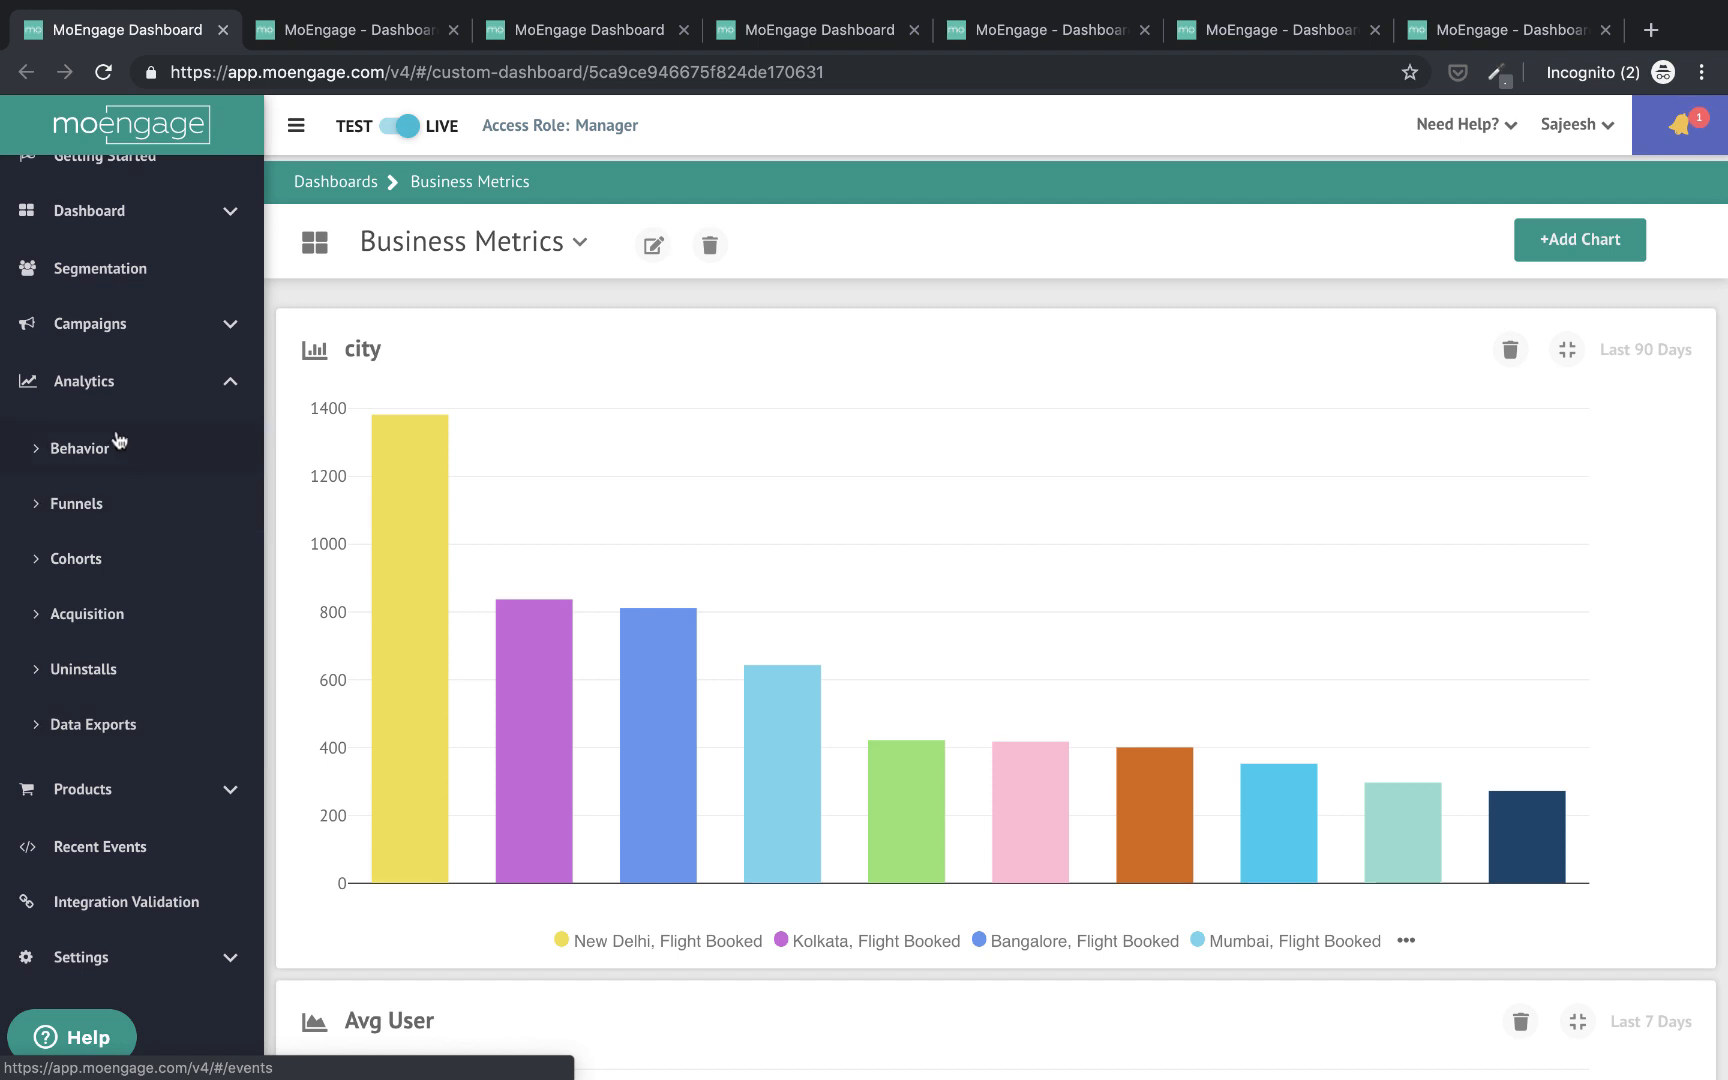
mouse_move(112, 444)
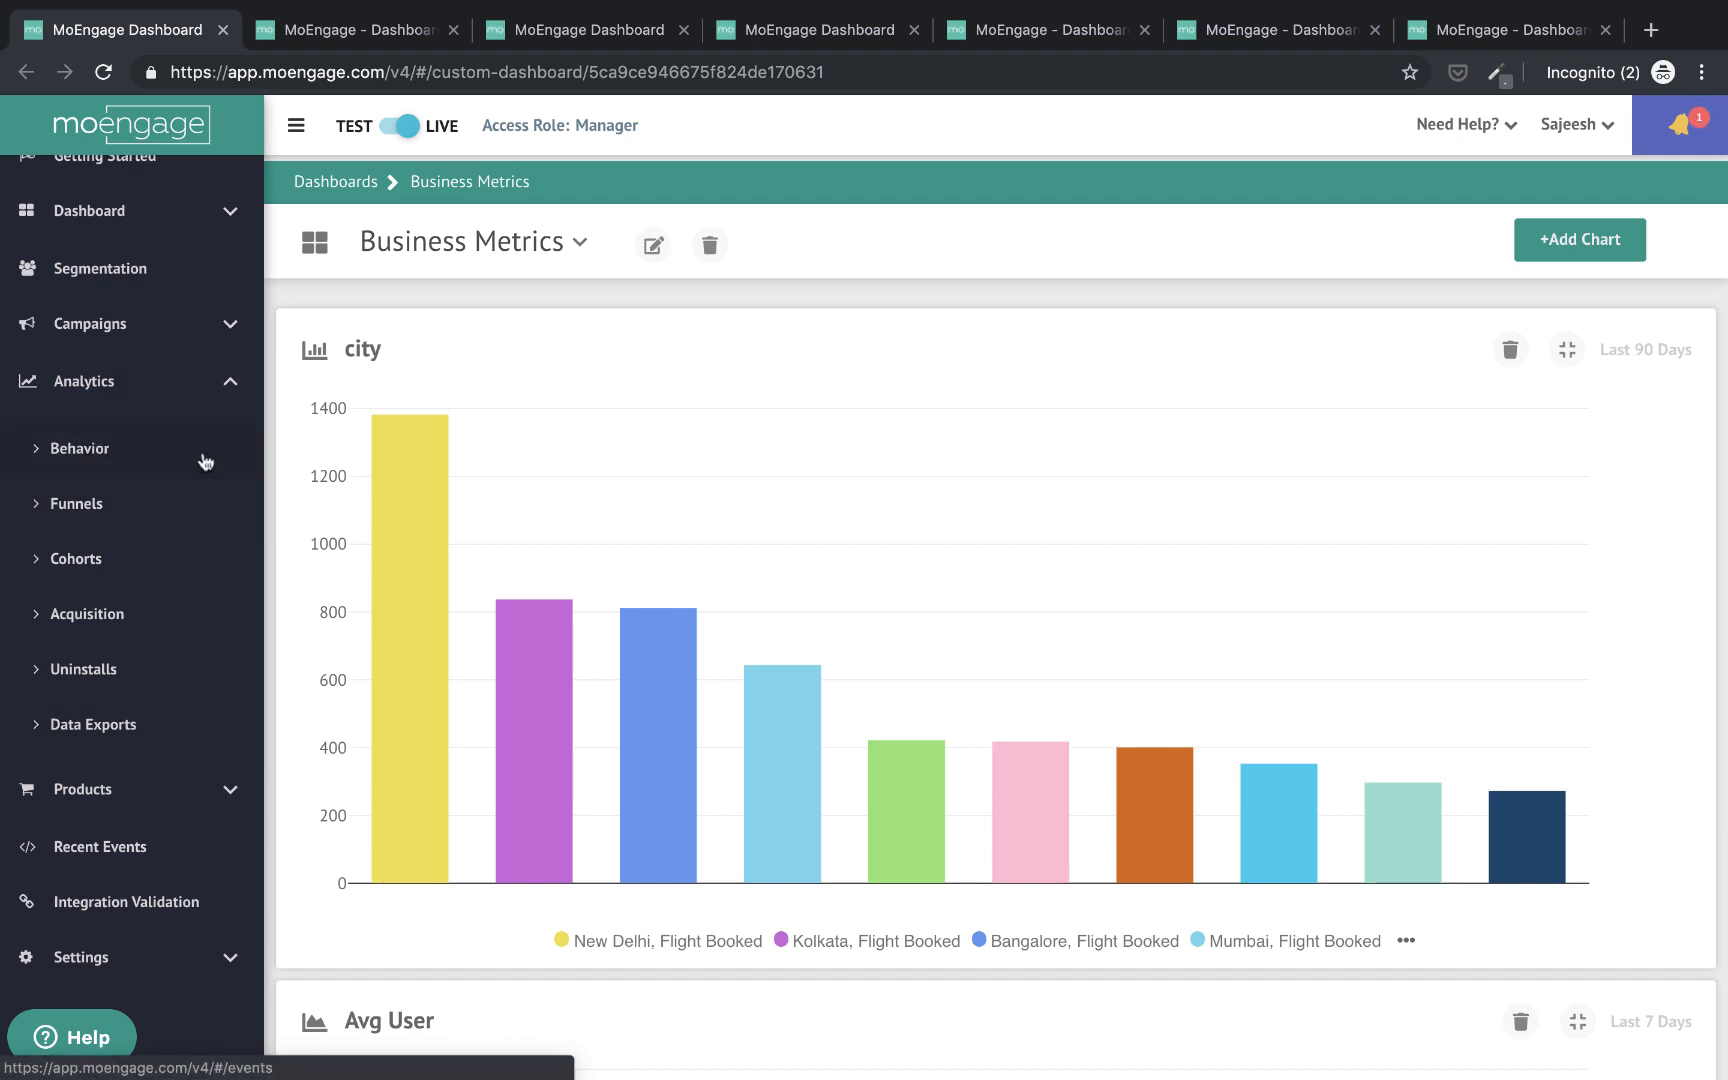
mouse_move(158, 450)
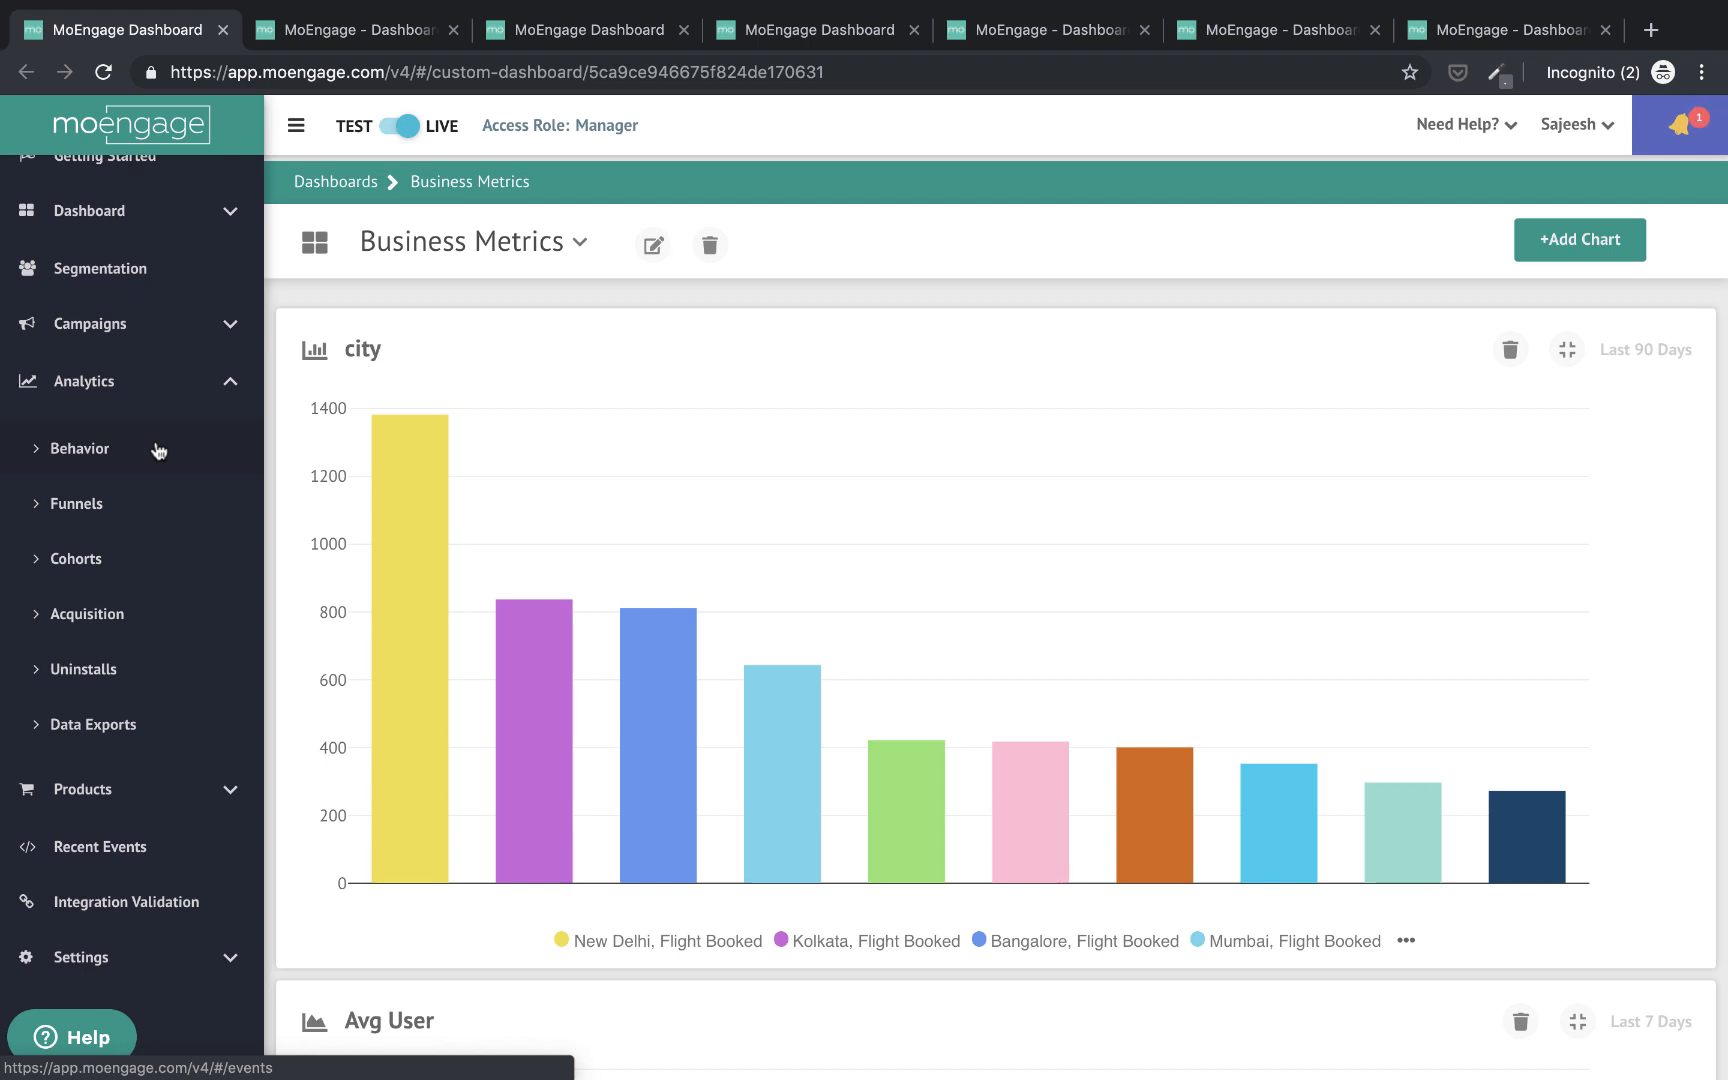
mouse_move(146, 504)
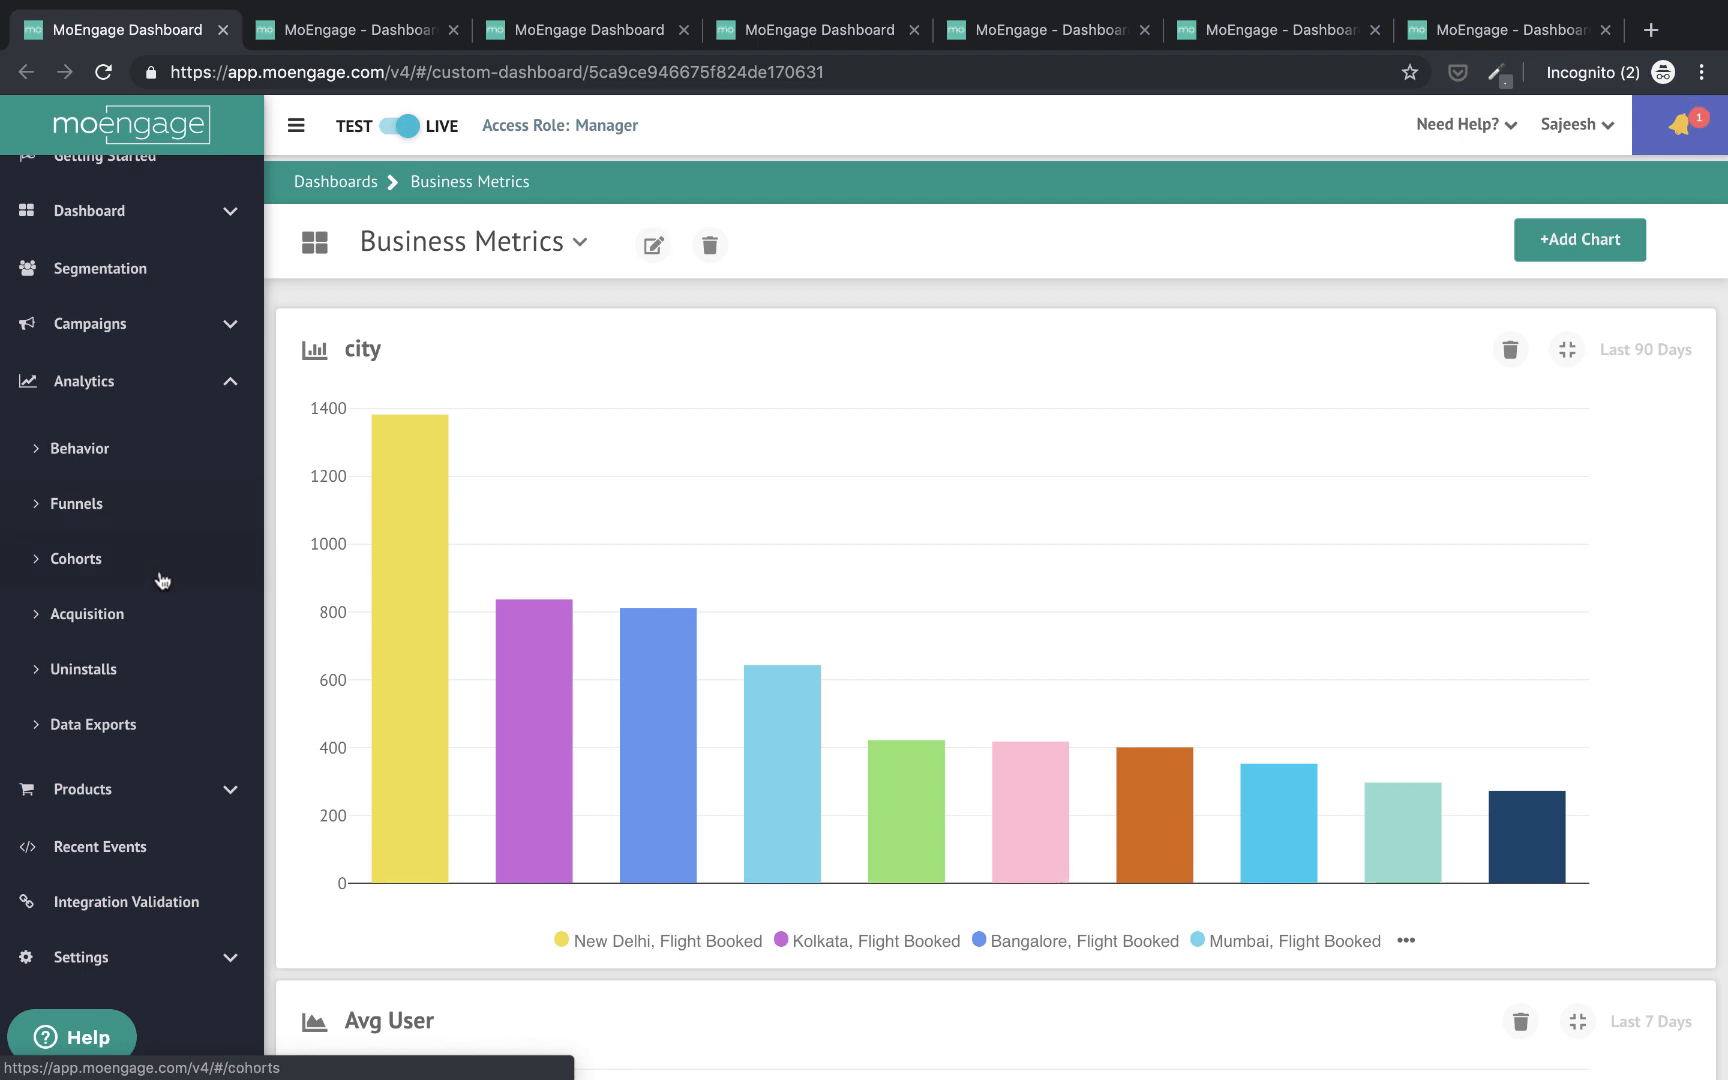
mouse_move(174, 644)
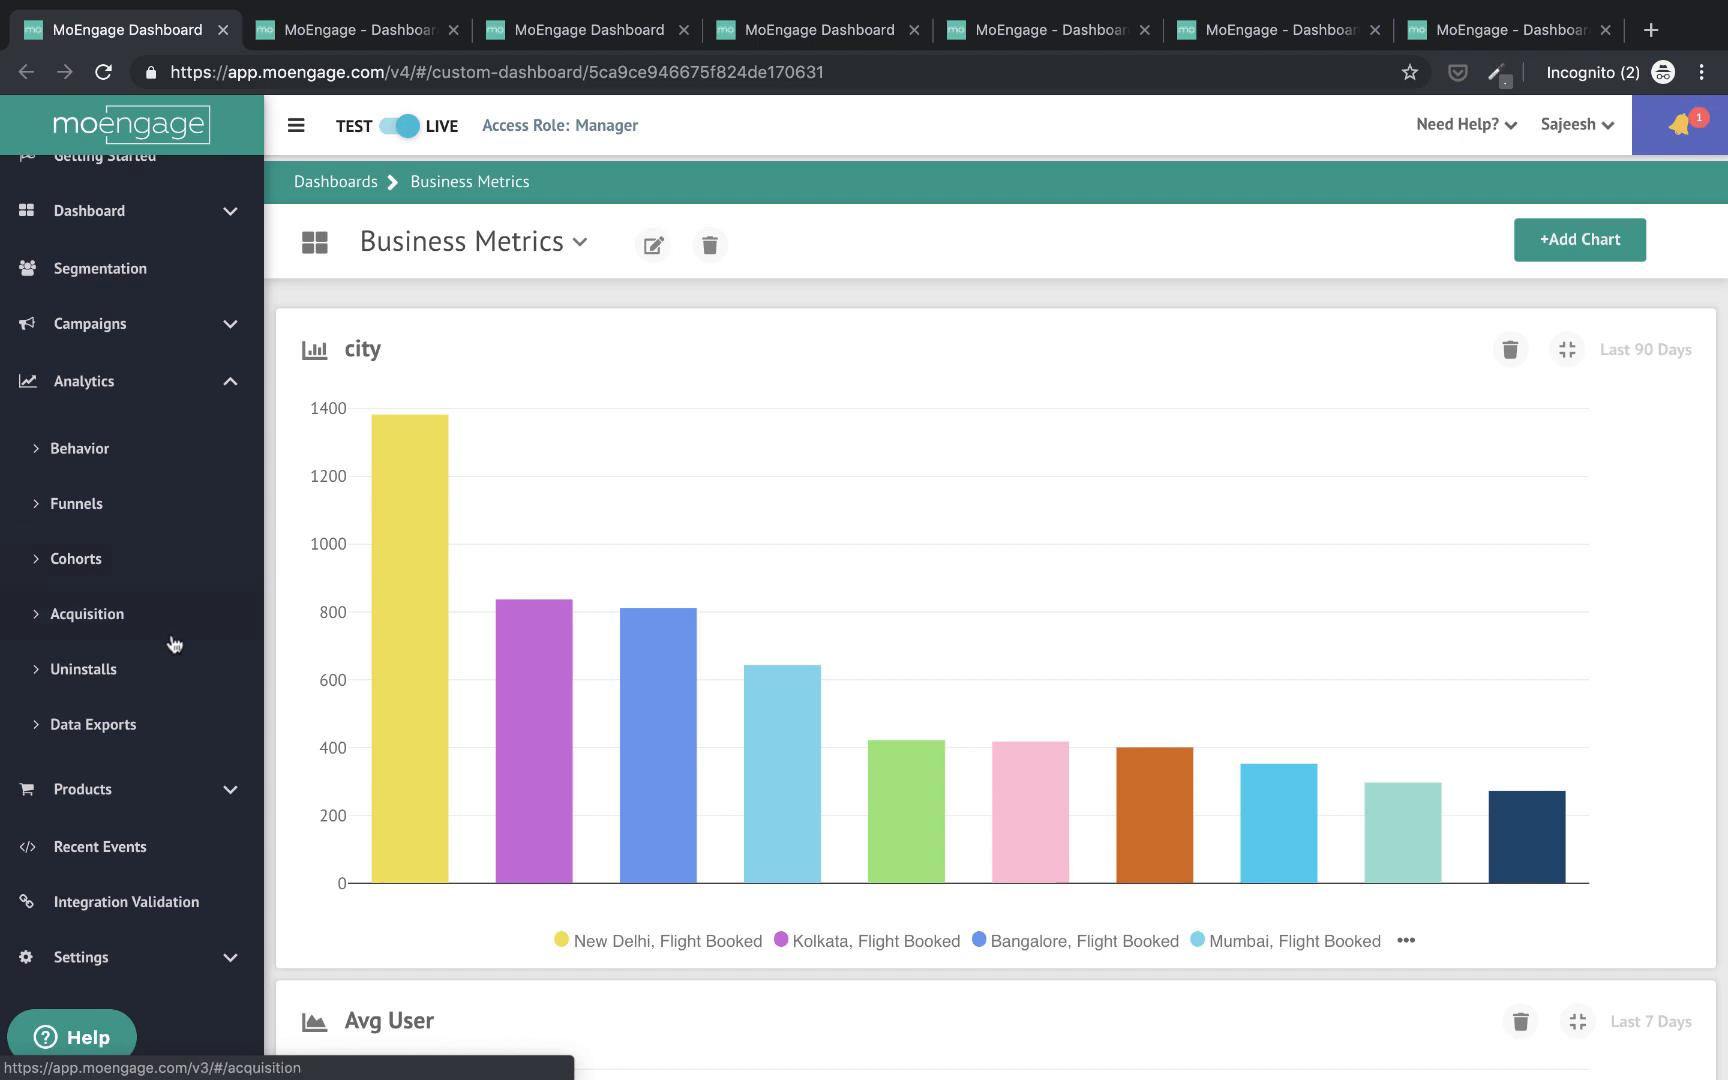
mouse_move(172, 682)
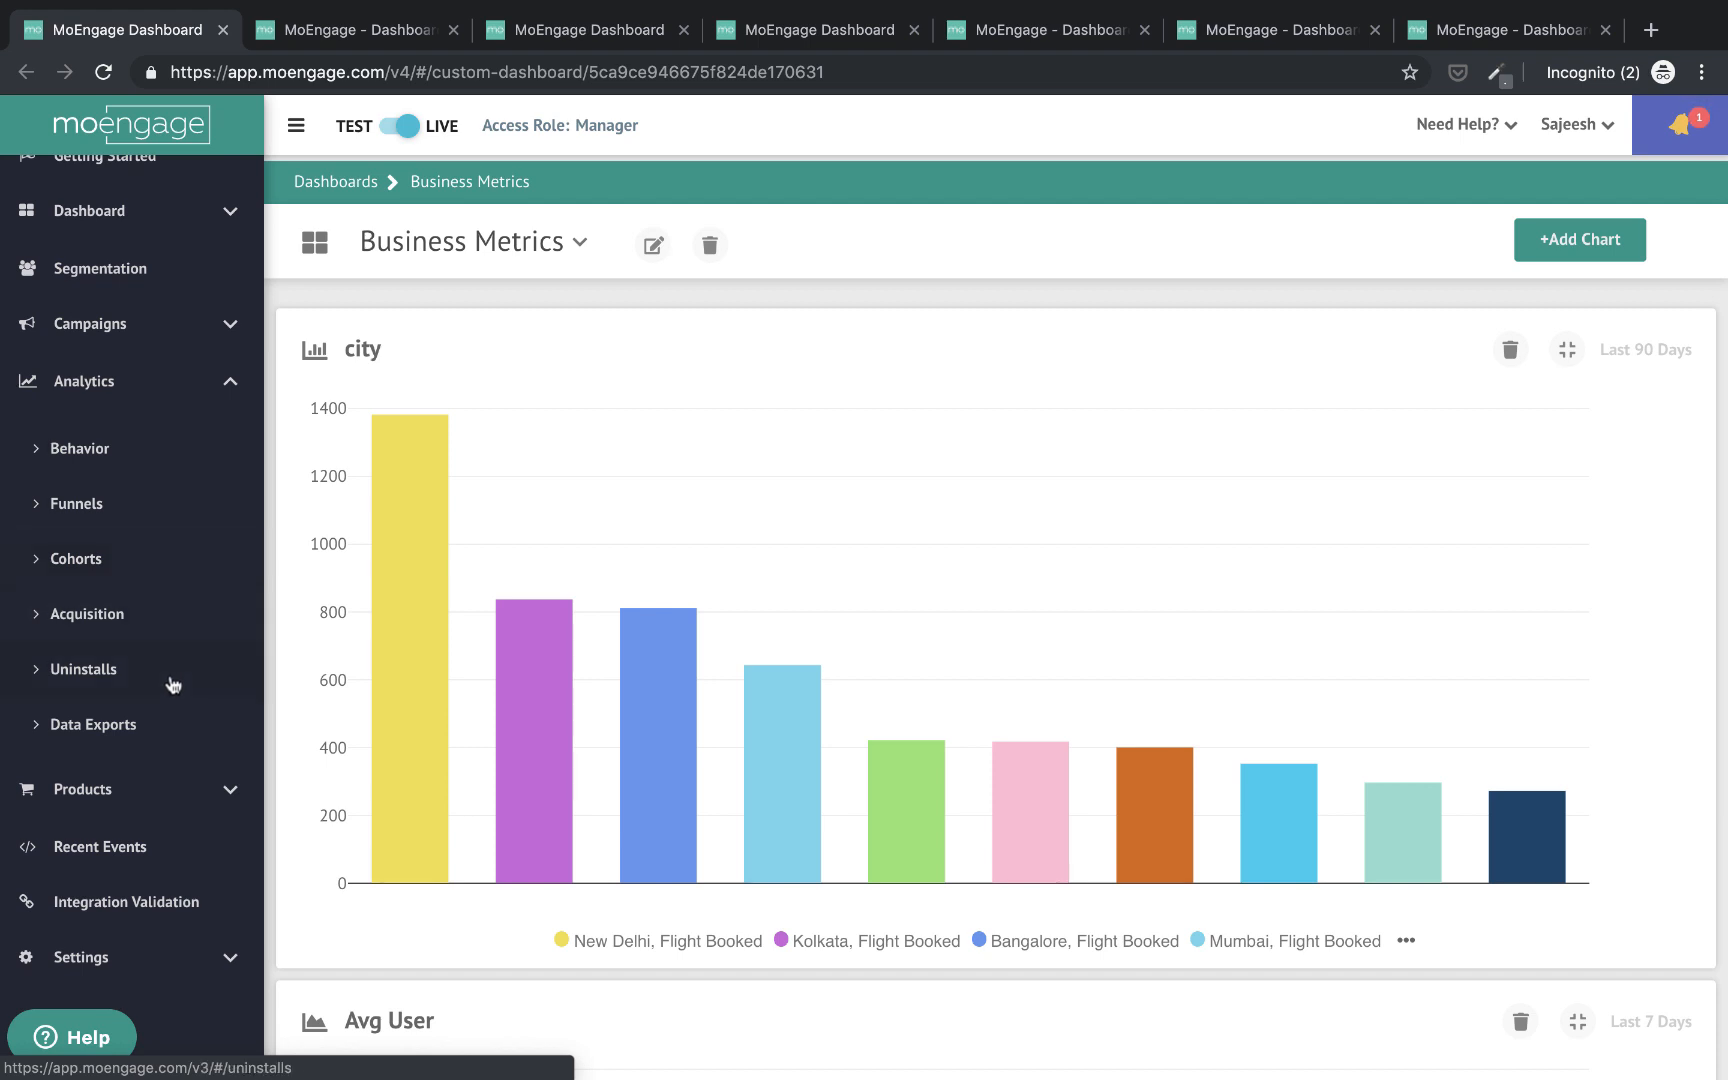
Switch to the segmentation builder with app-open, LTV > 1000 and cart-colour conditions
left_click(352, 30)
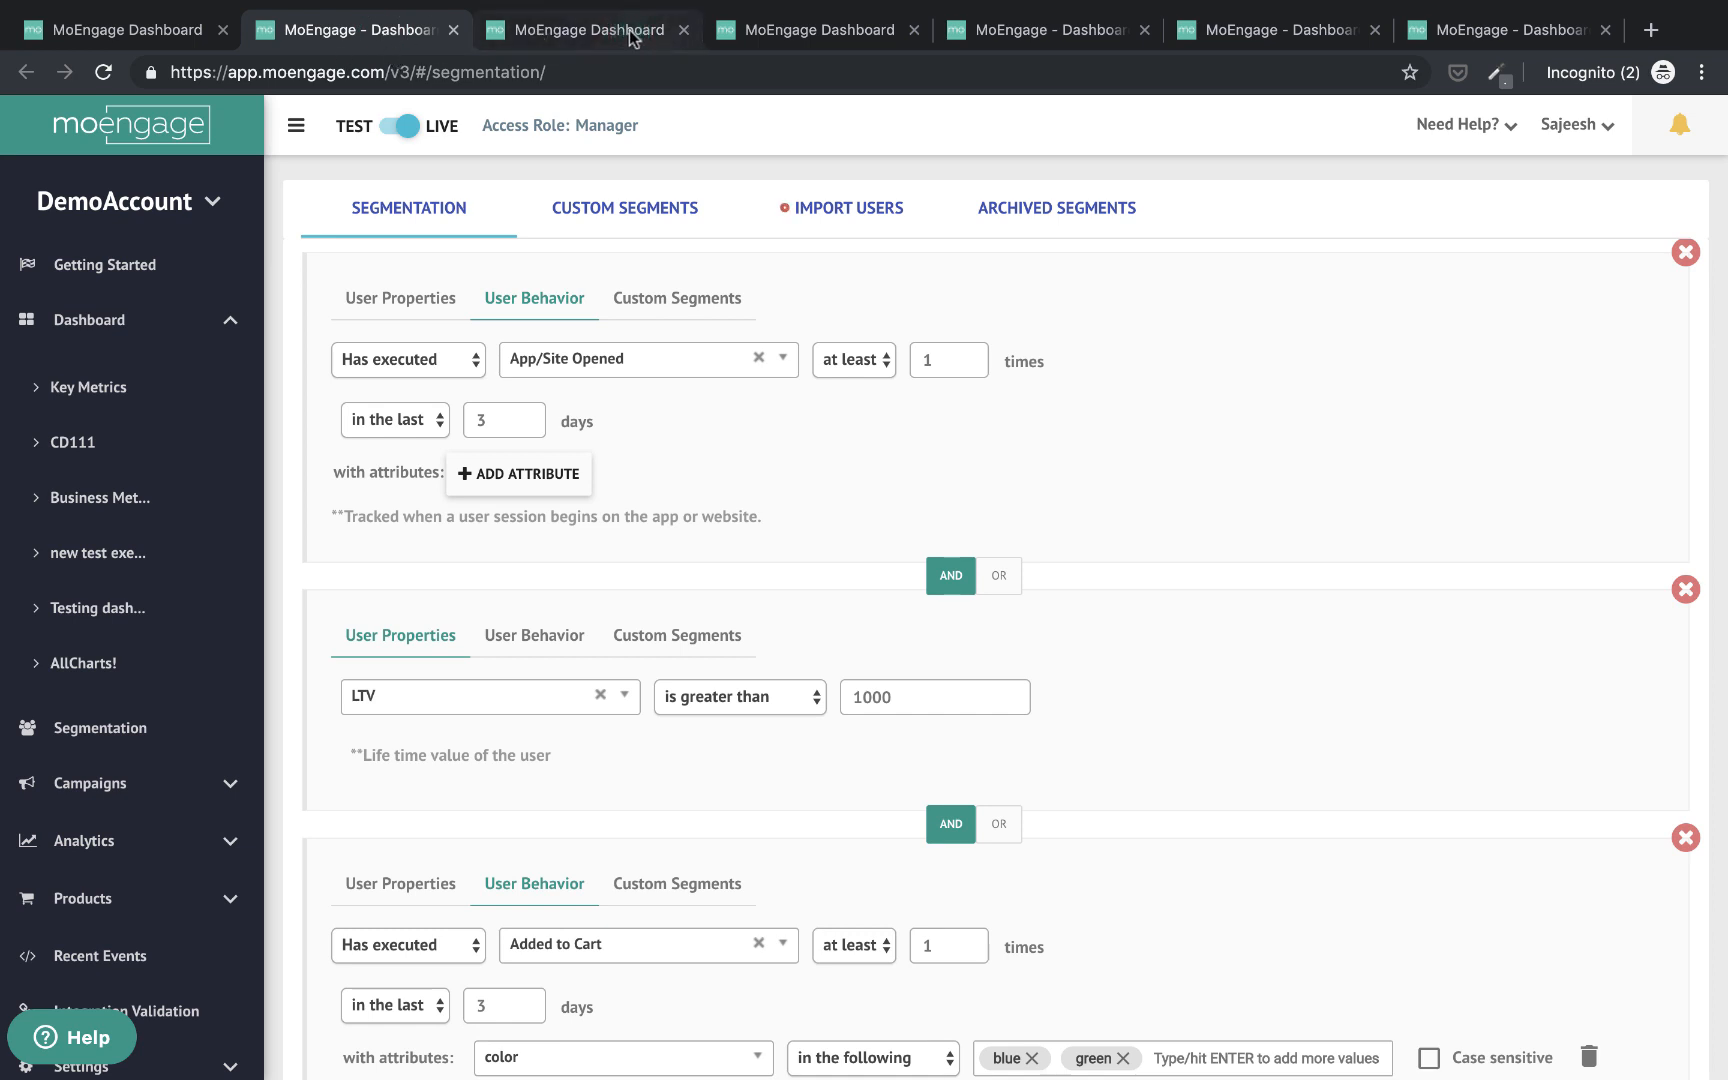
Switch to the Behavior analysis of Flight Booked split by destination and scroll to its charts
left_click(588, 28)
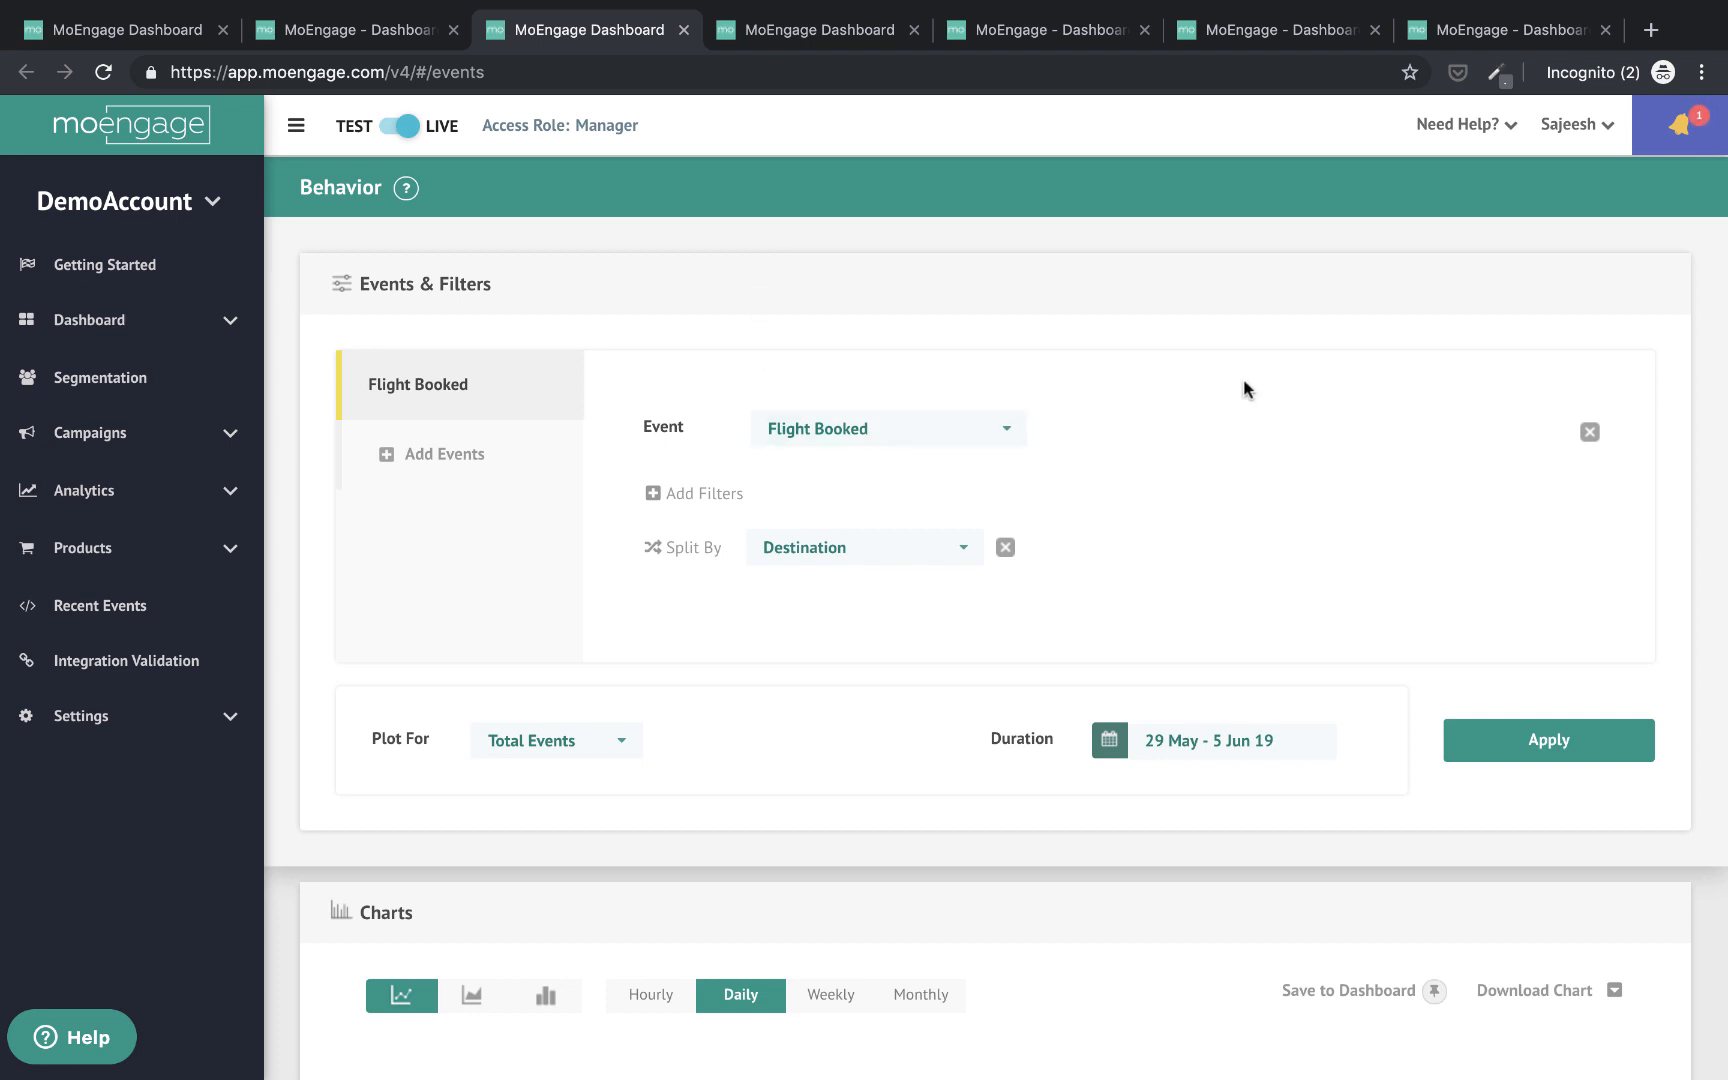
mouse_move(944, 472)
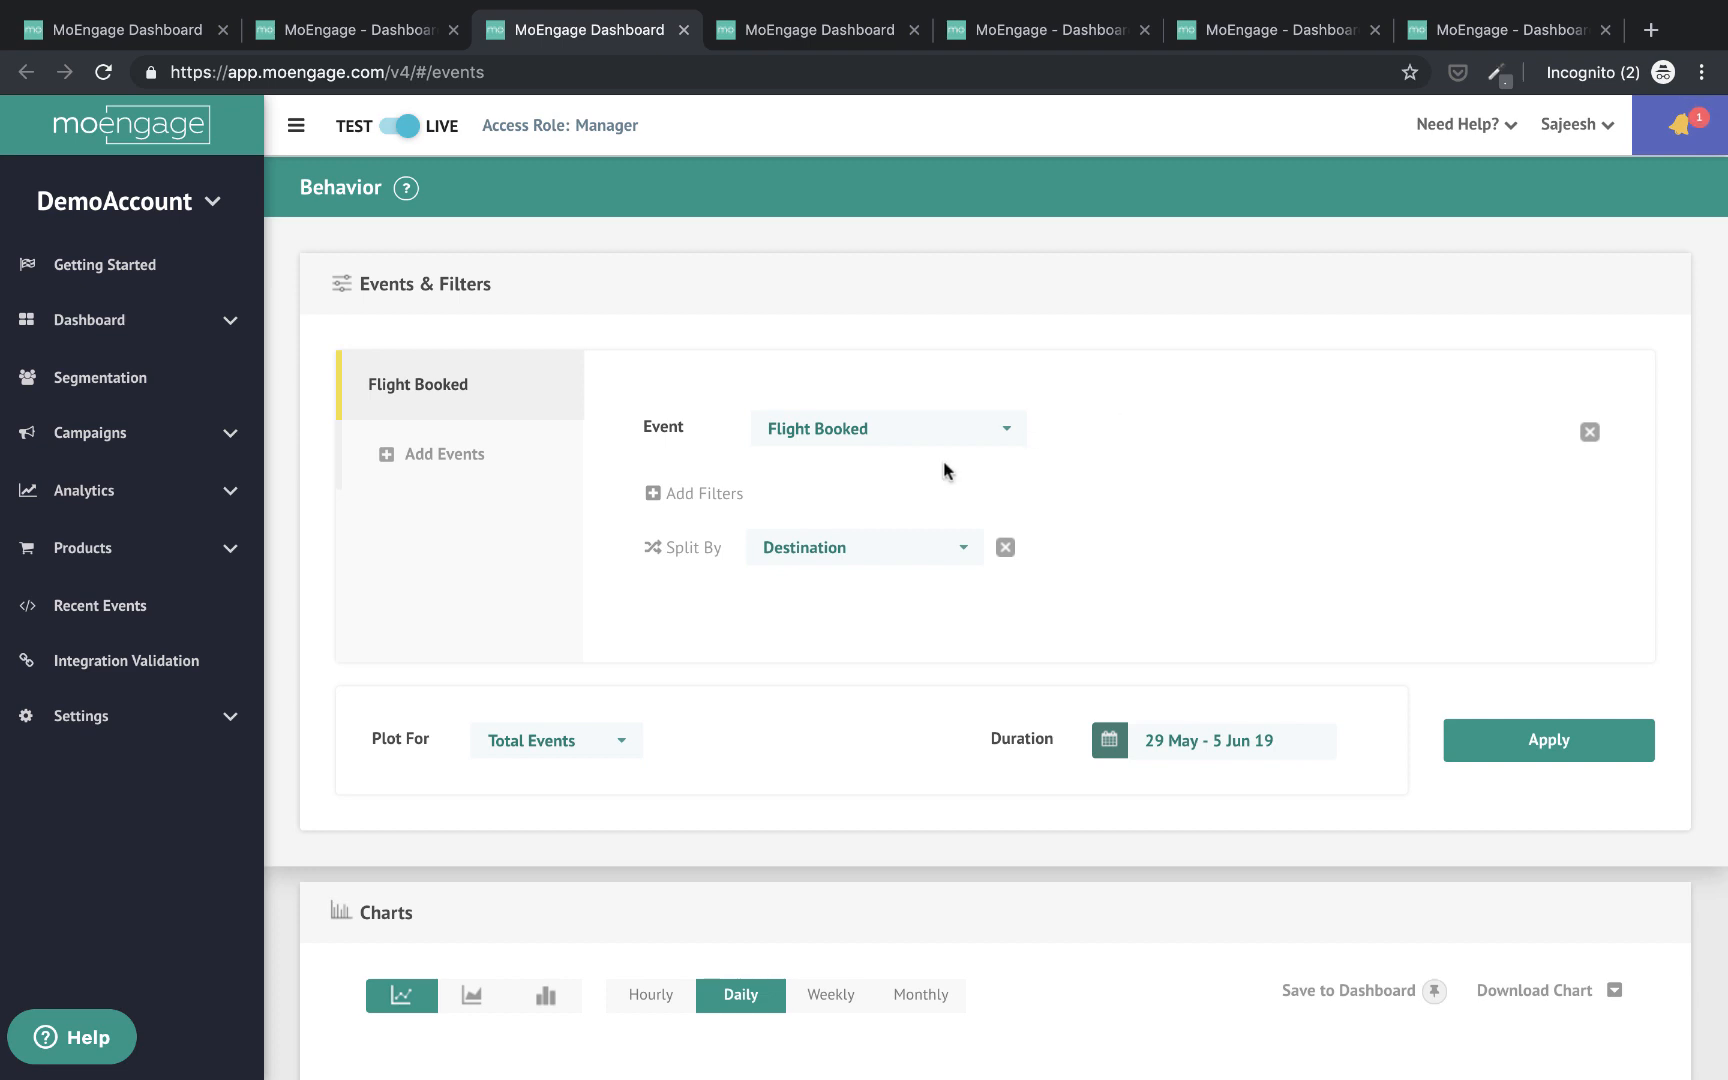
mouse_move(740, 588)
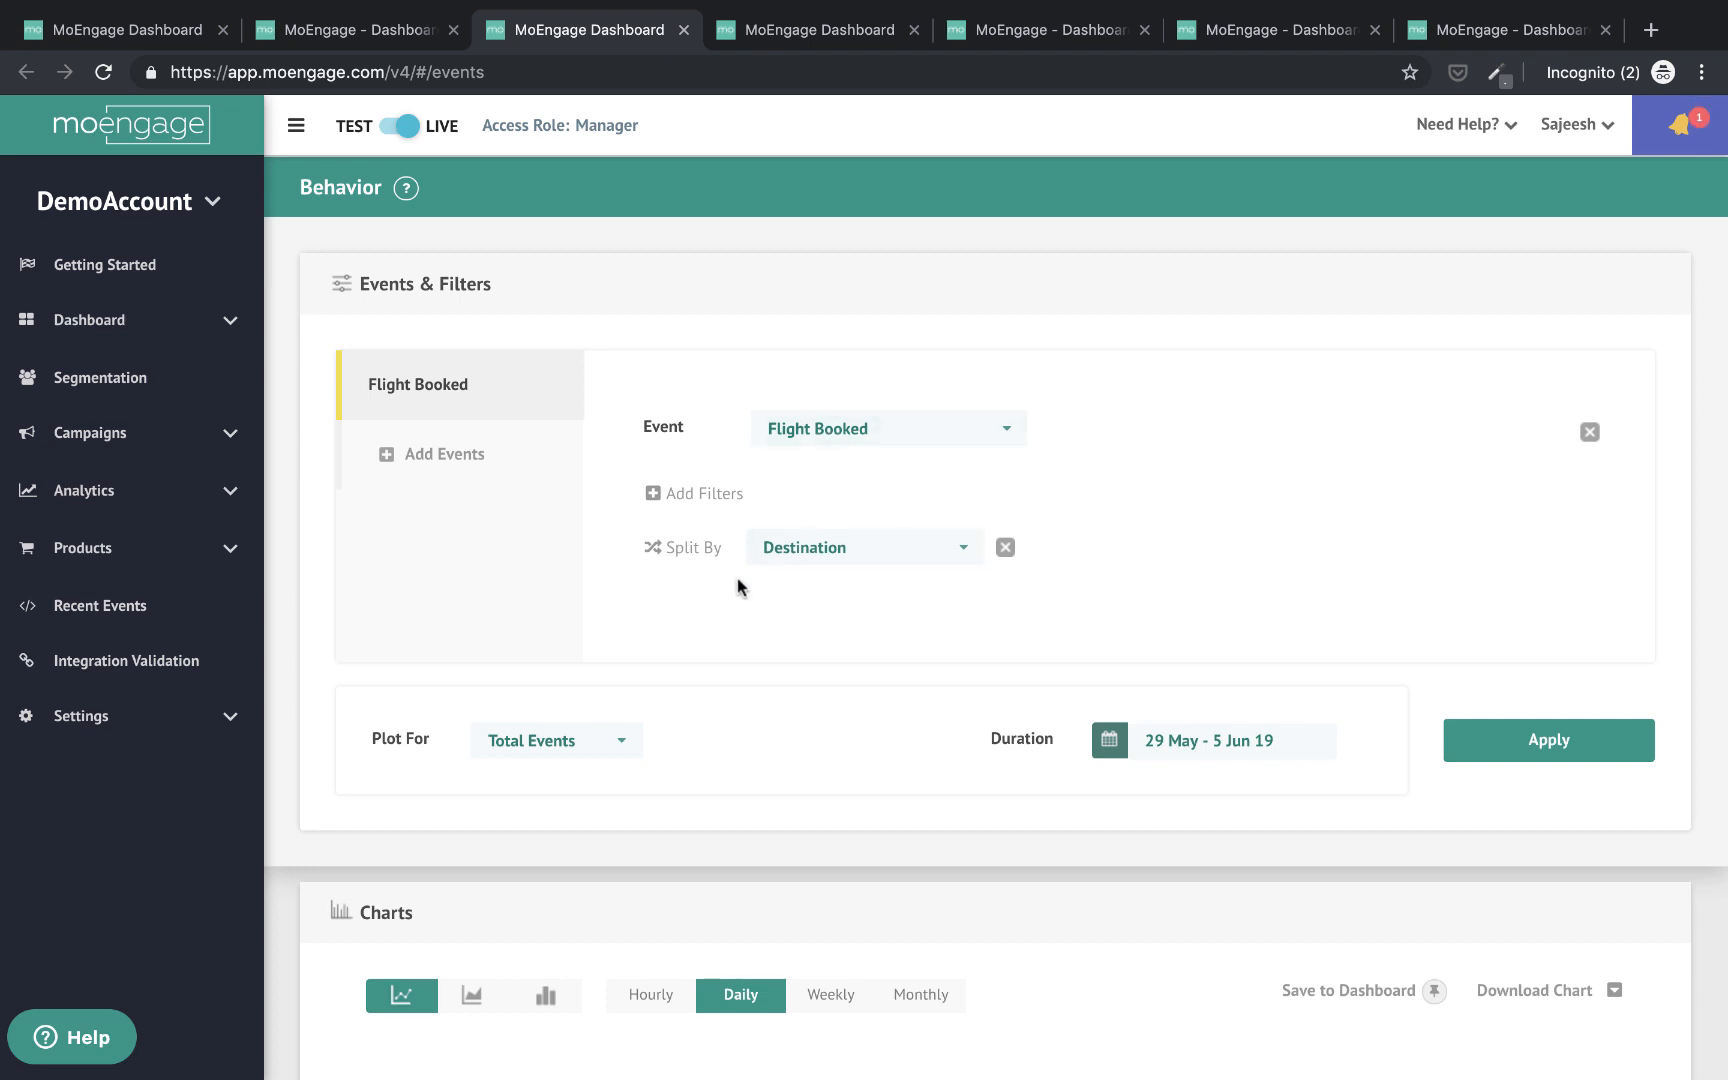
mouse_move(664, 568)
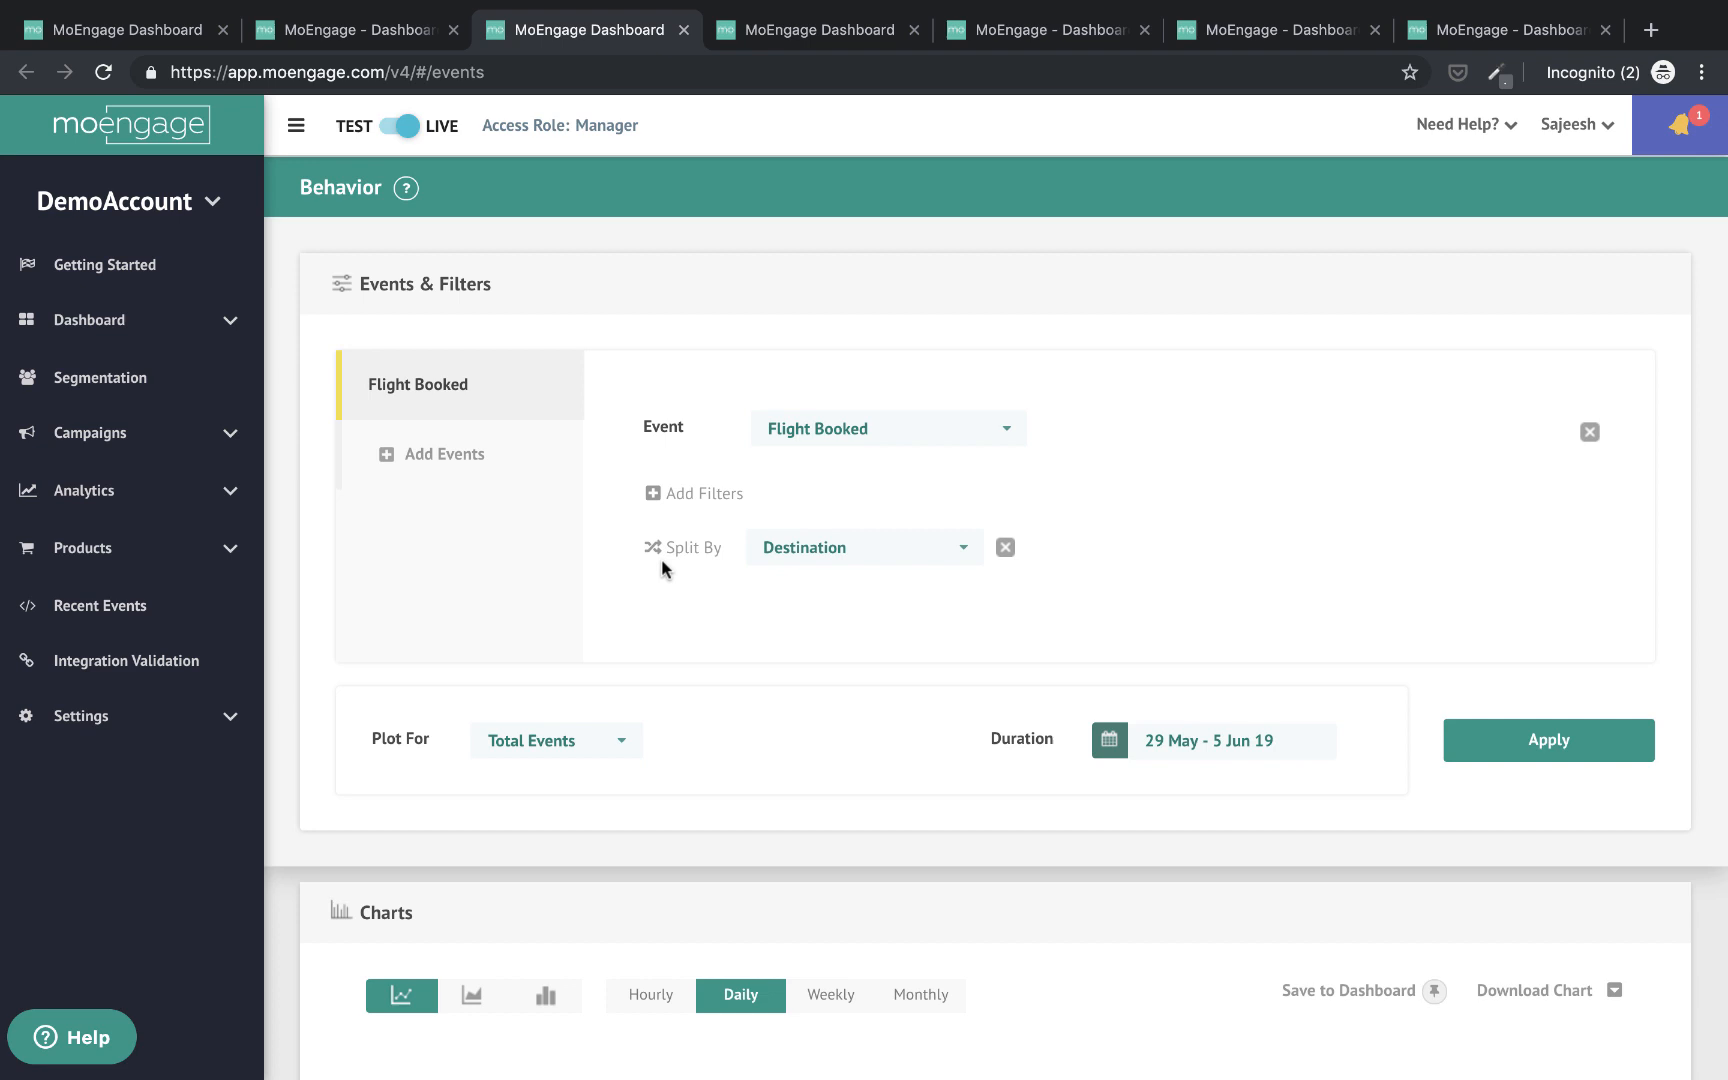
mouse_move(706, 494)
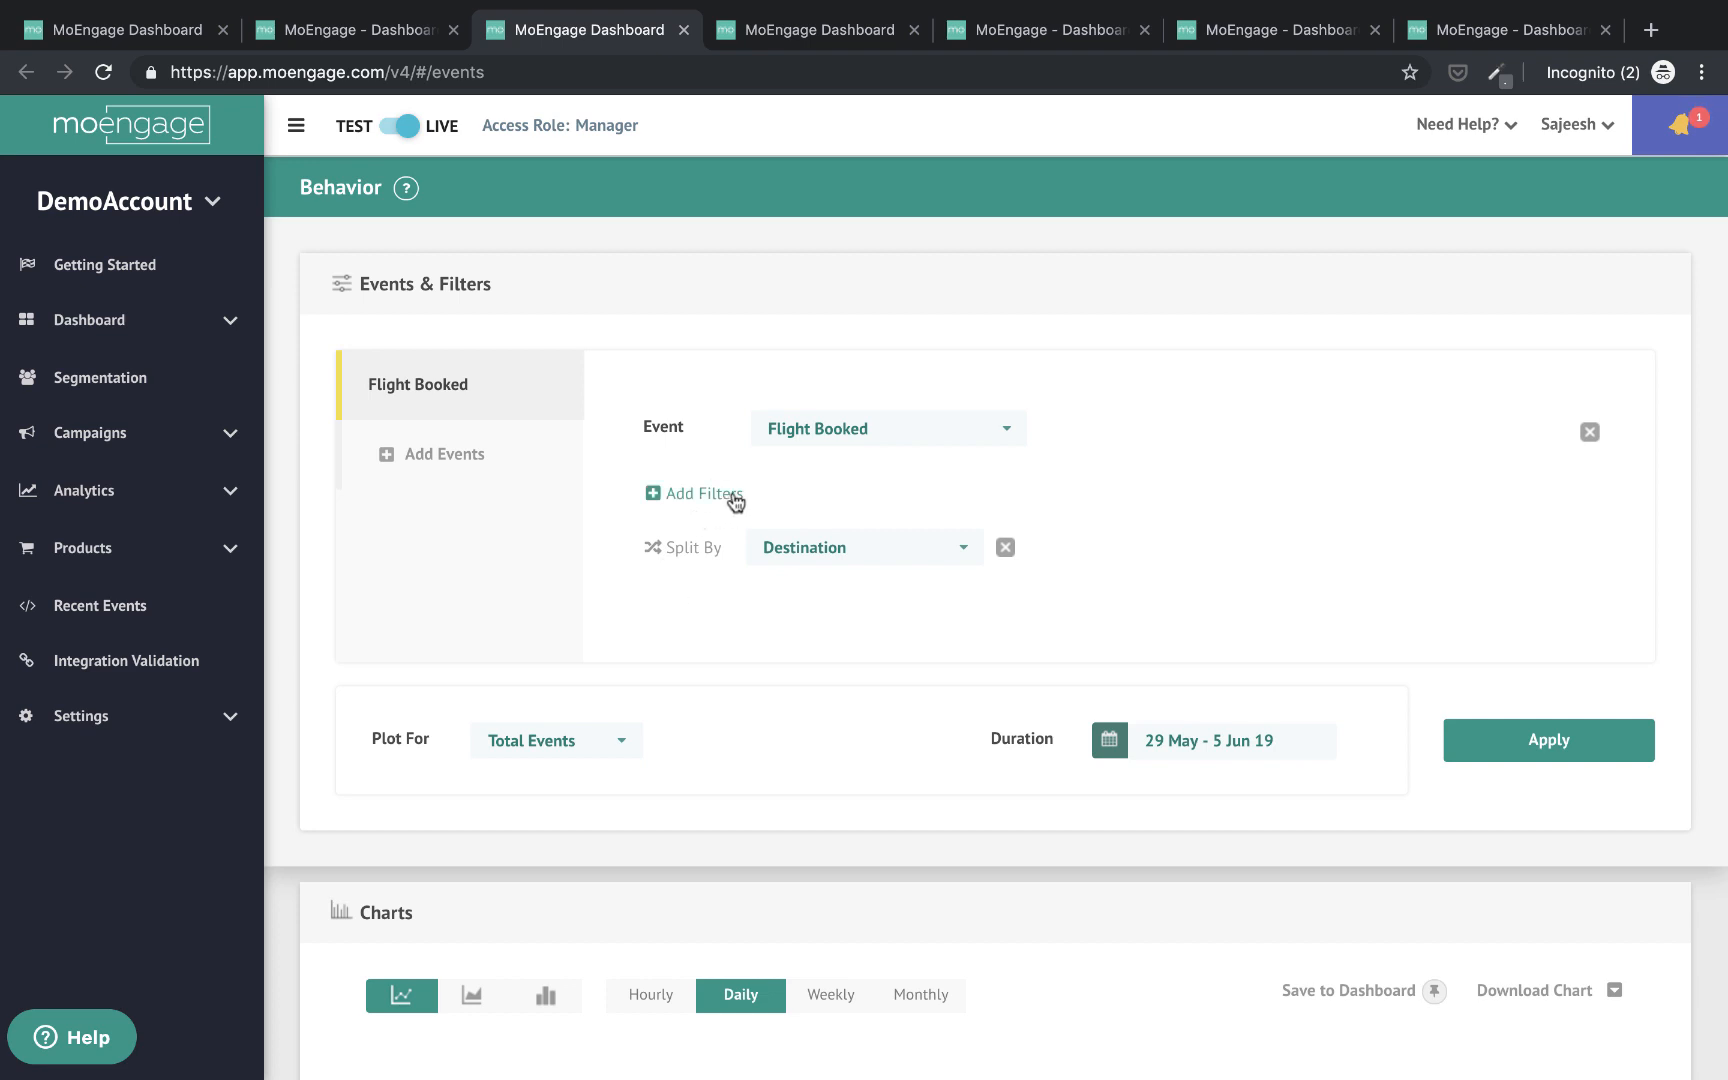
scroll("down", 3)
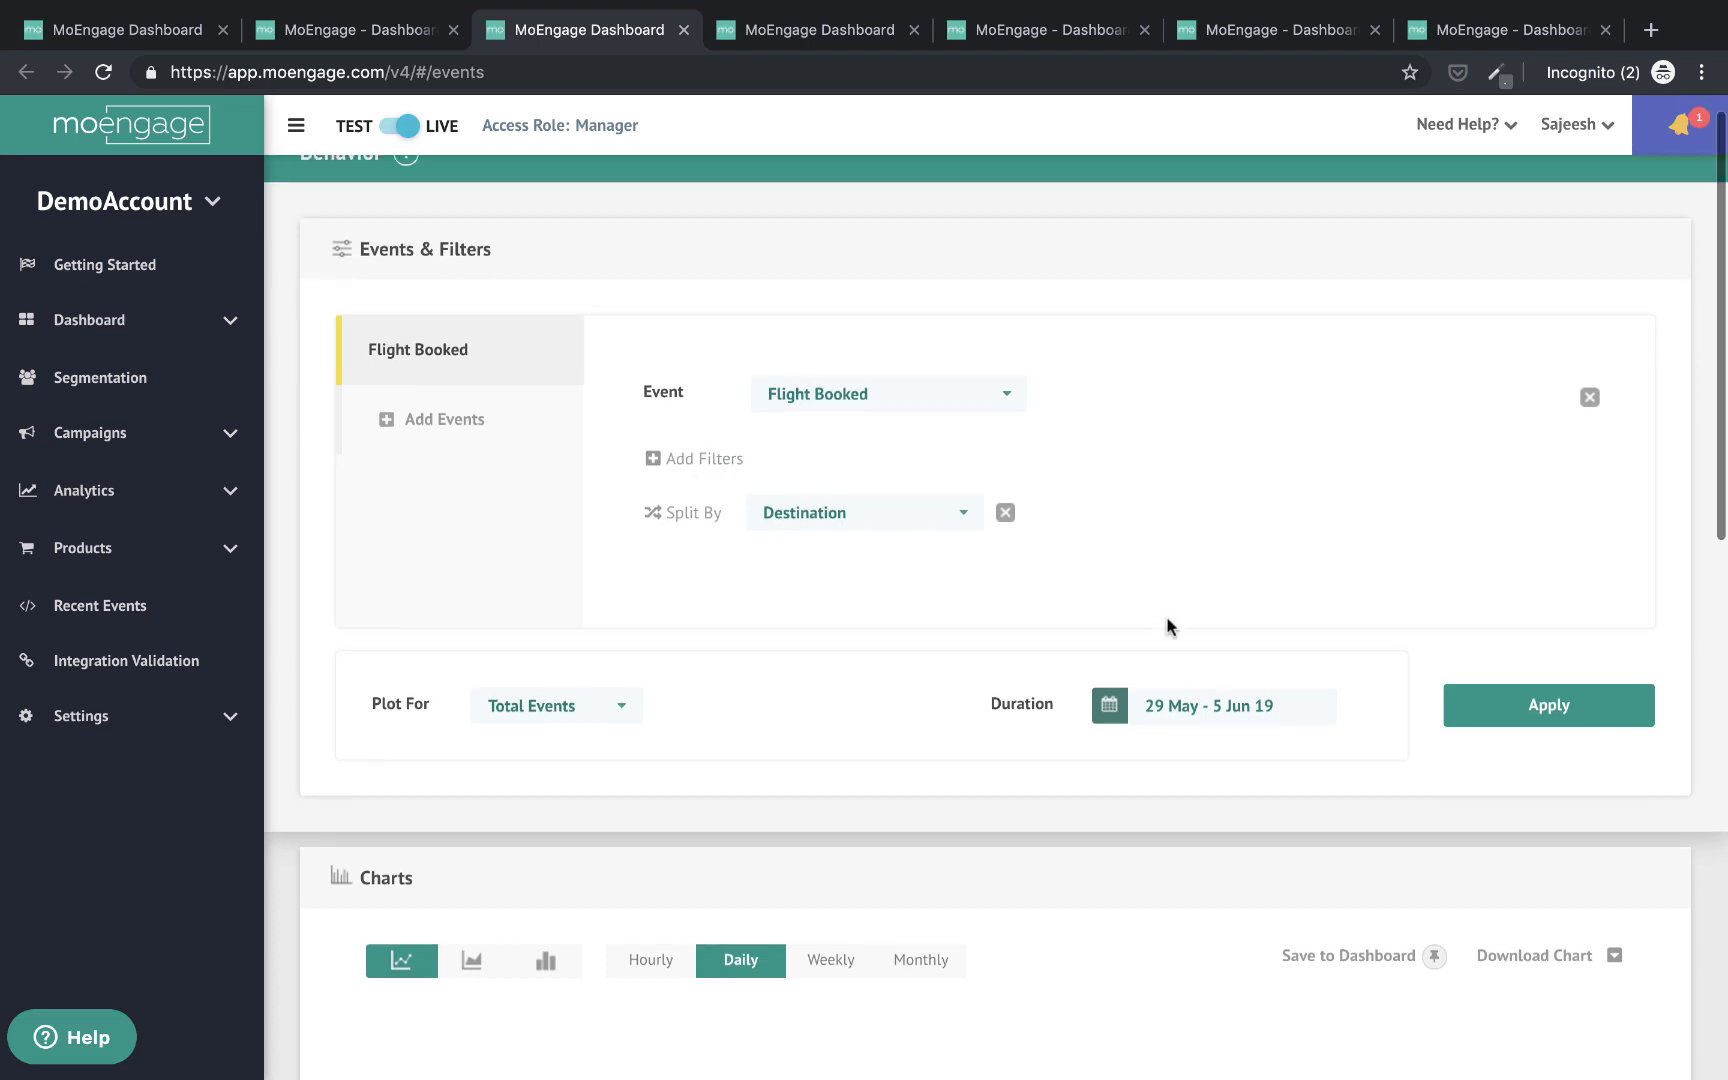
scroll("down", 3)
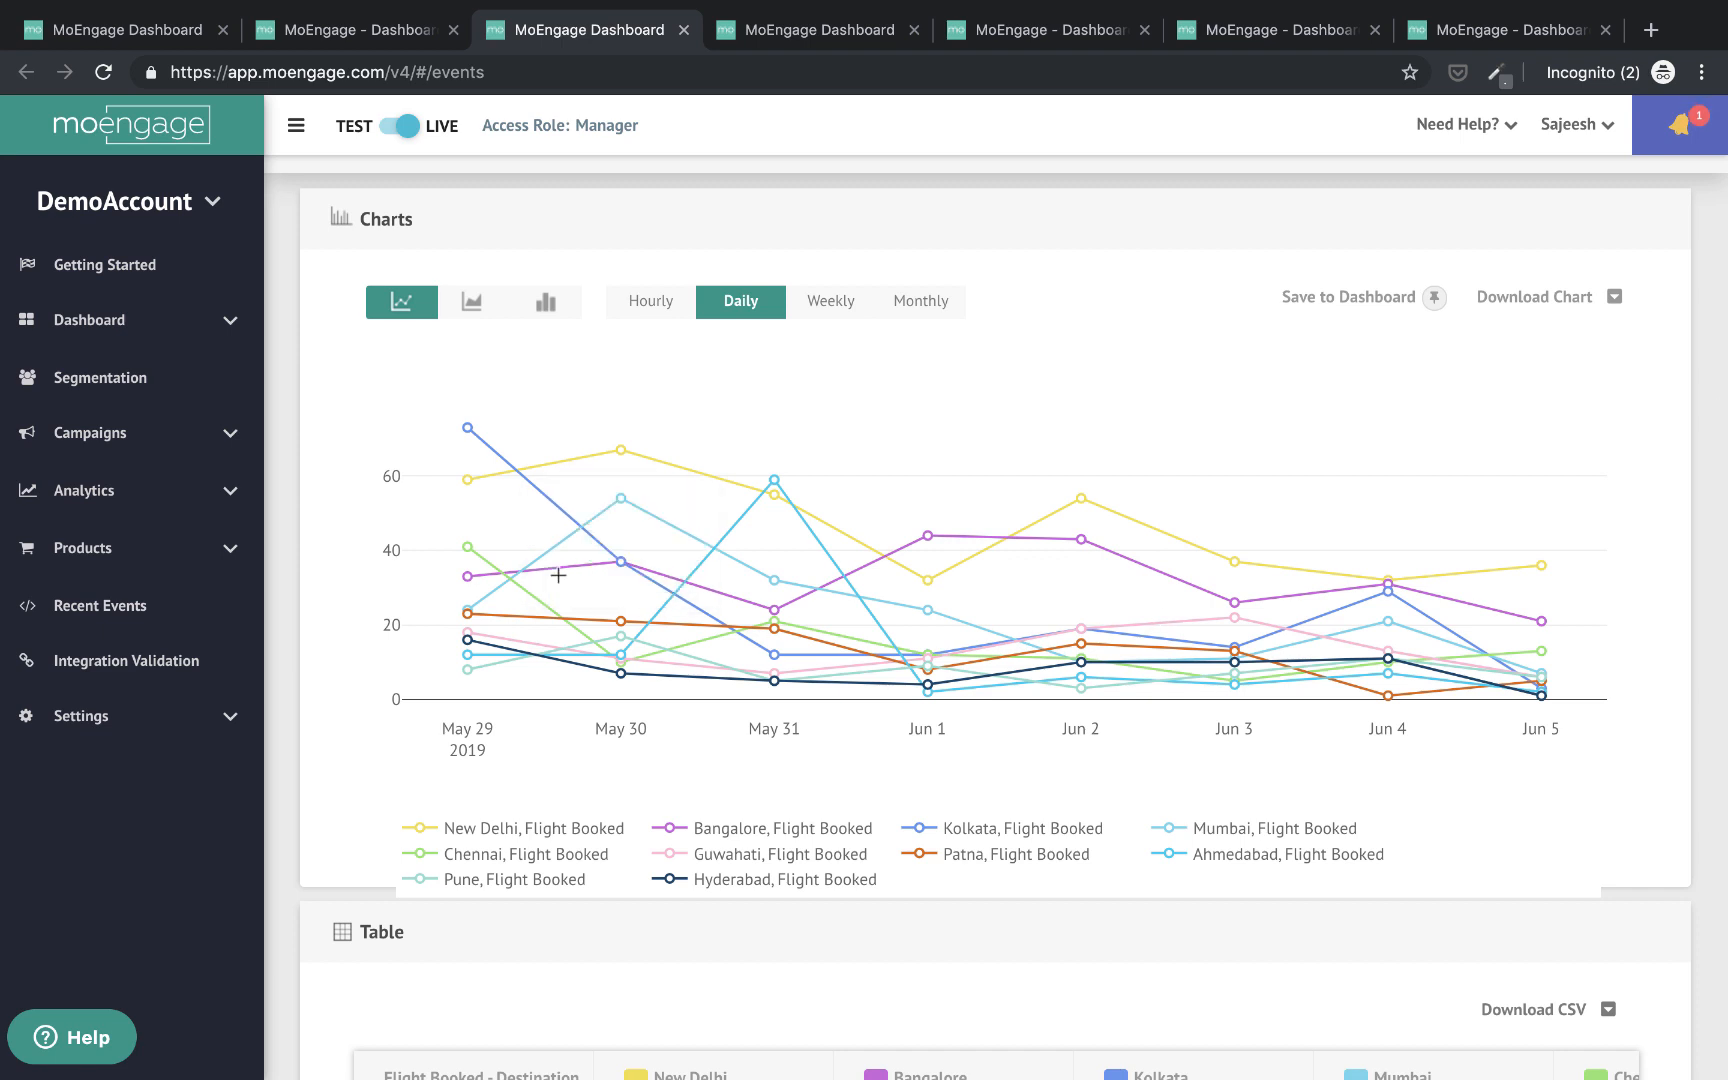
mouse_move(650, 300)
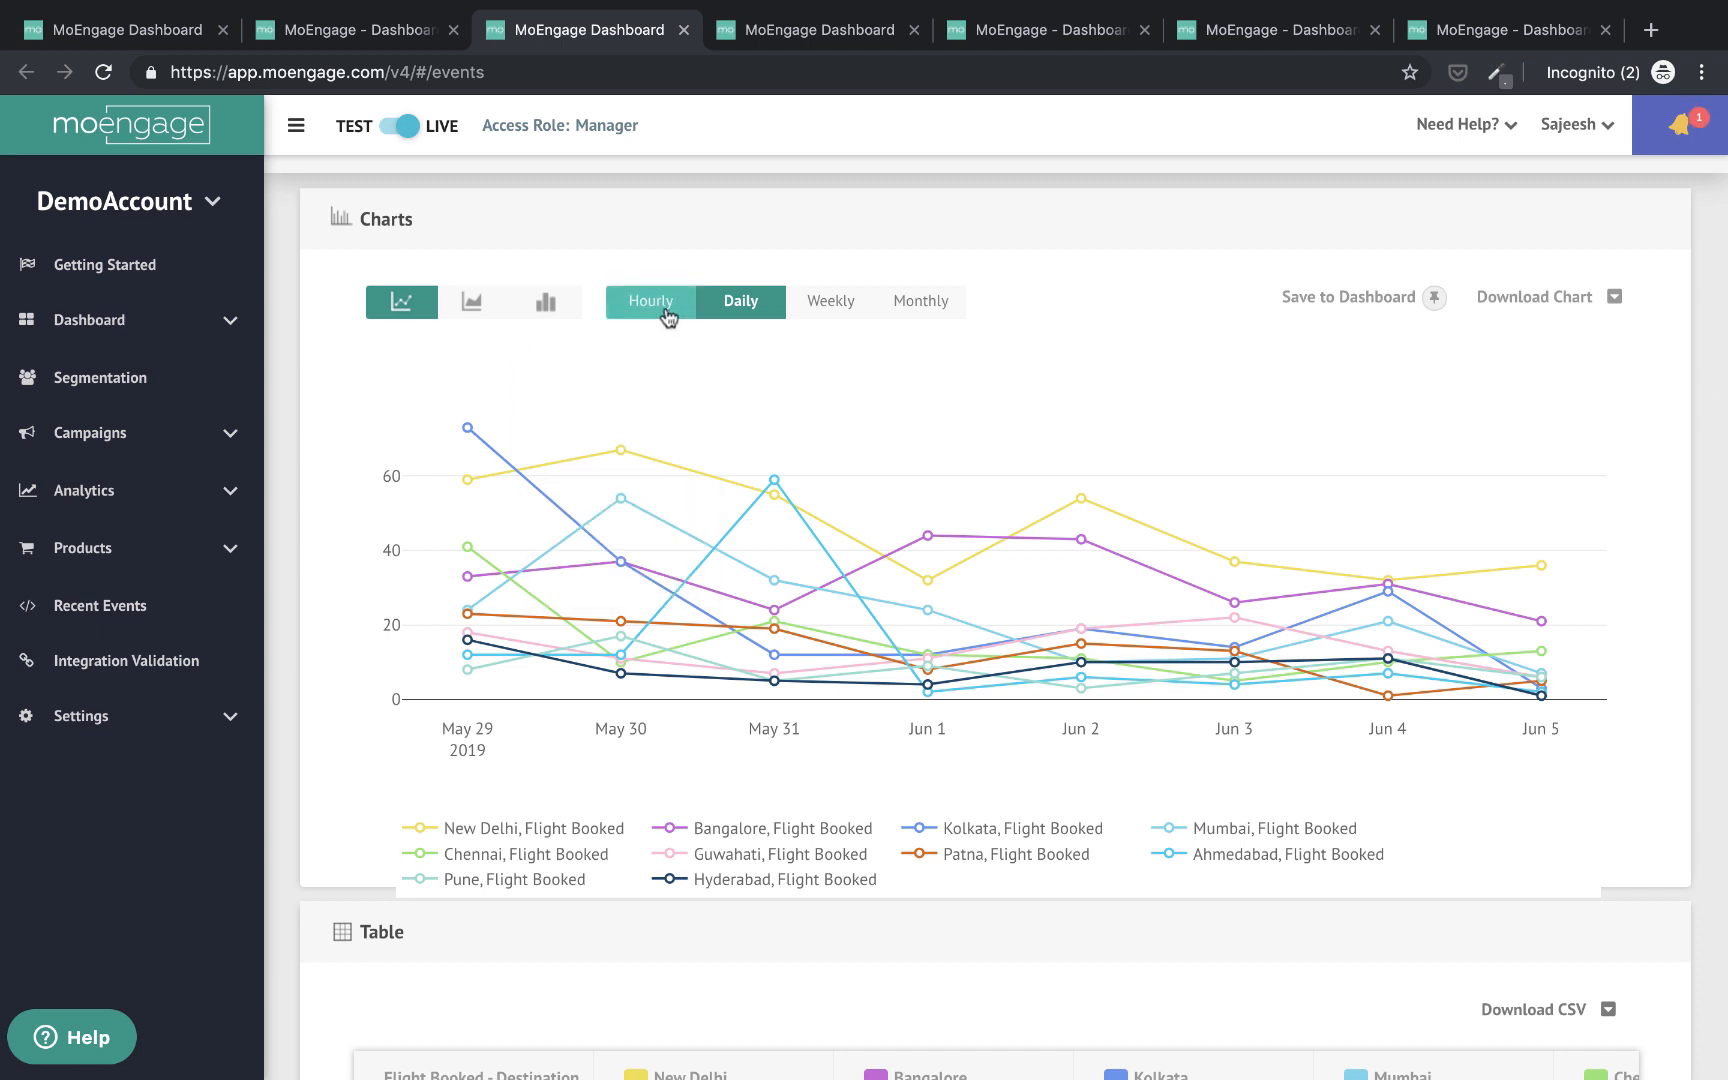
mouse_move(920, 300)
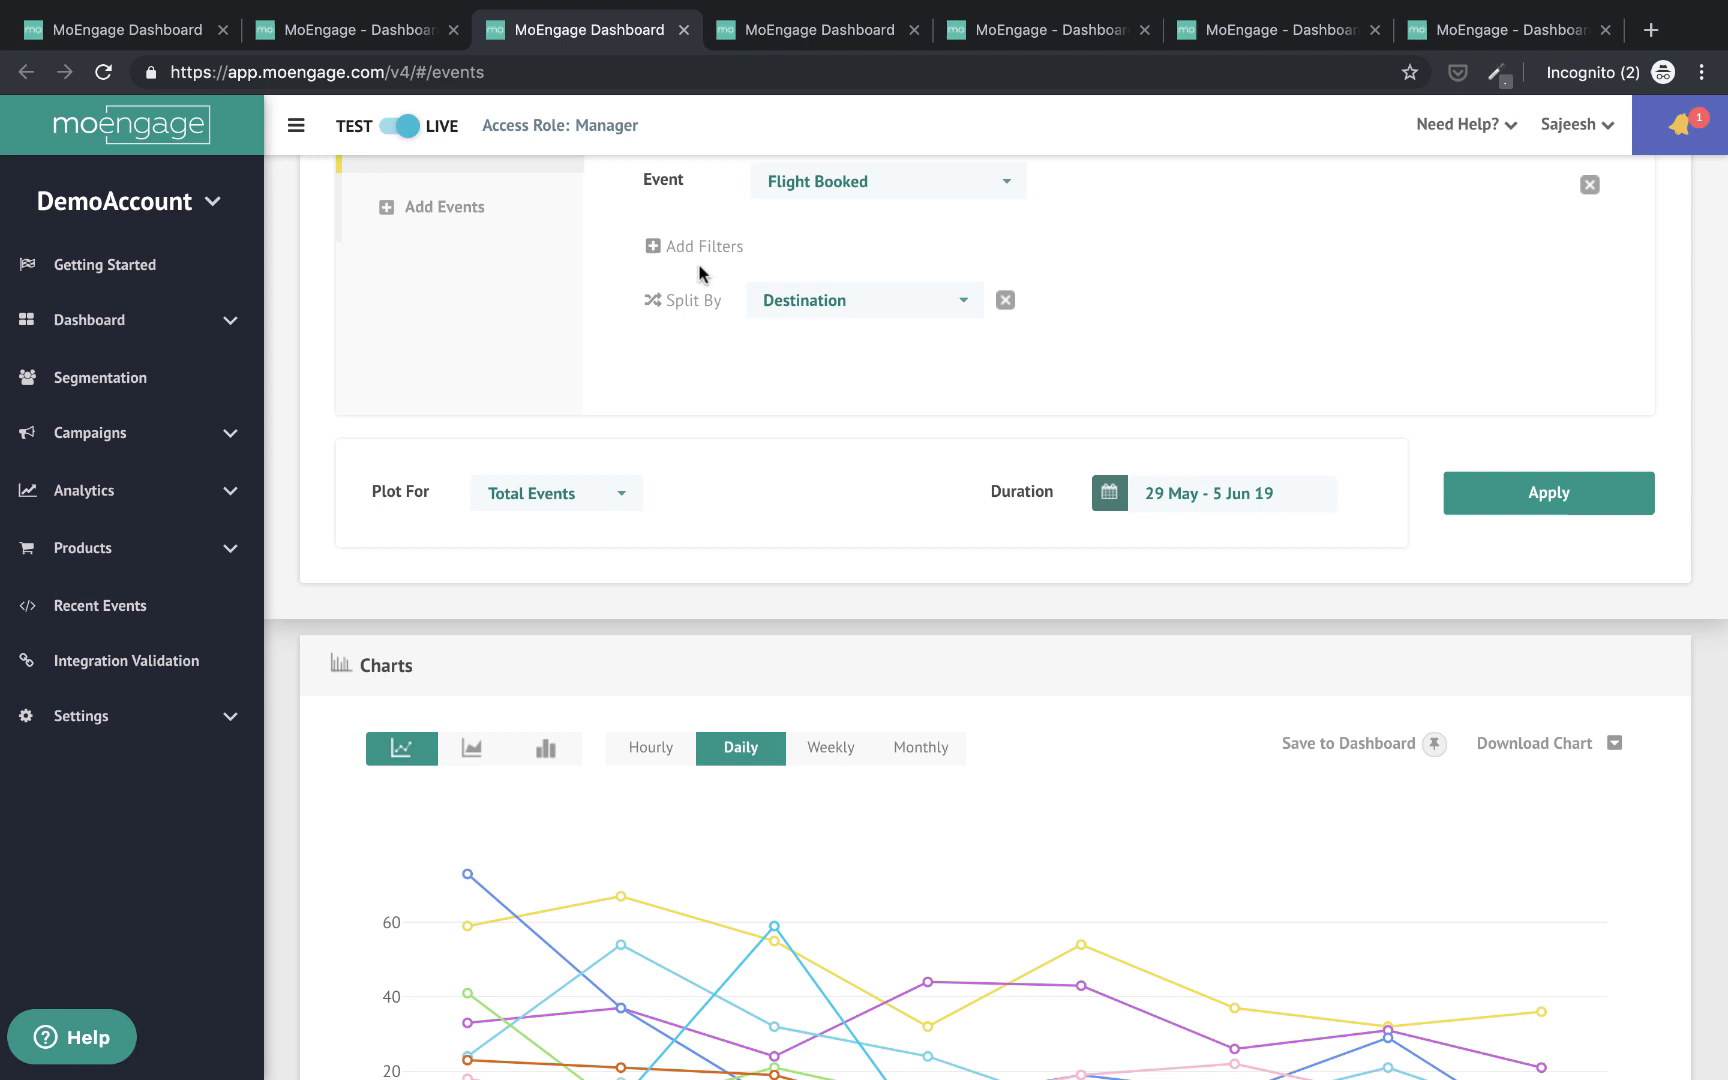
mouse_move(1098, 716)
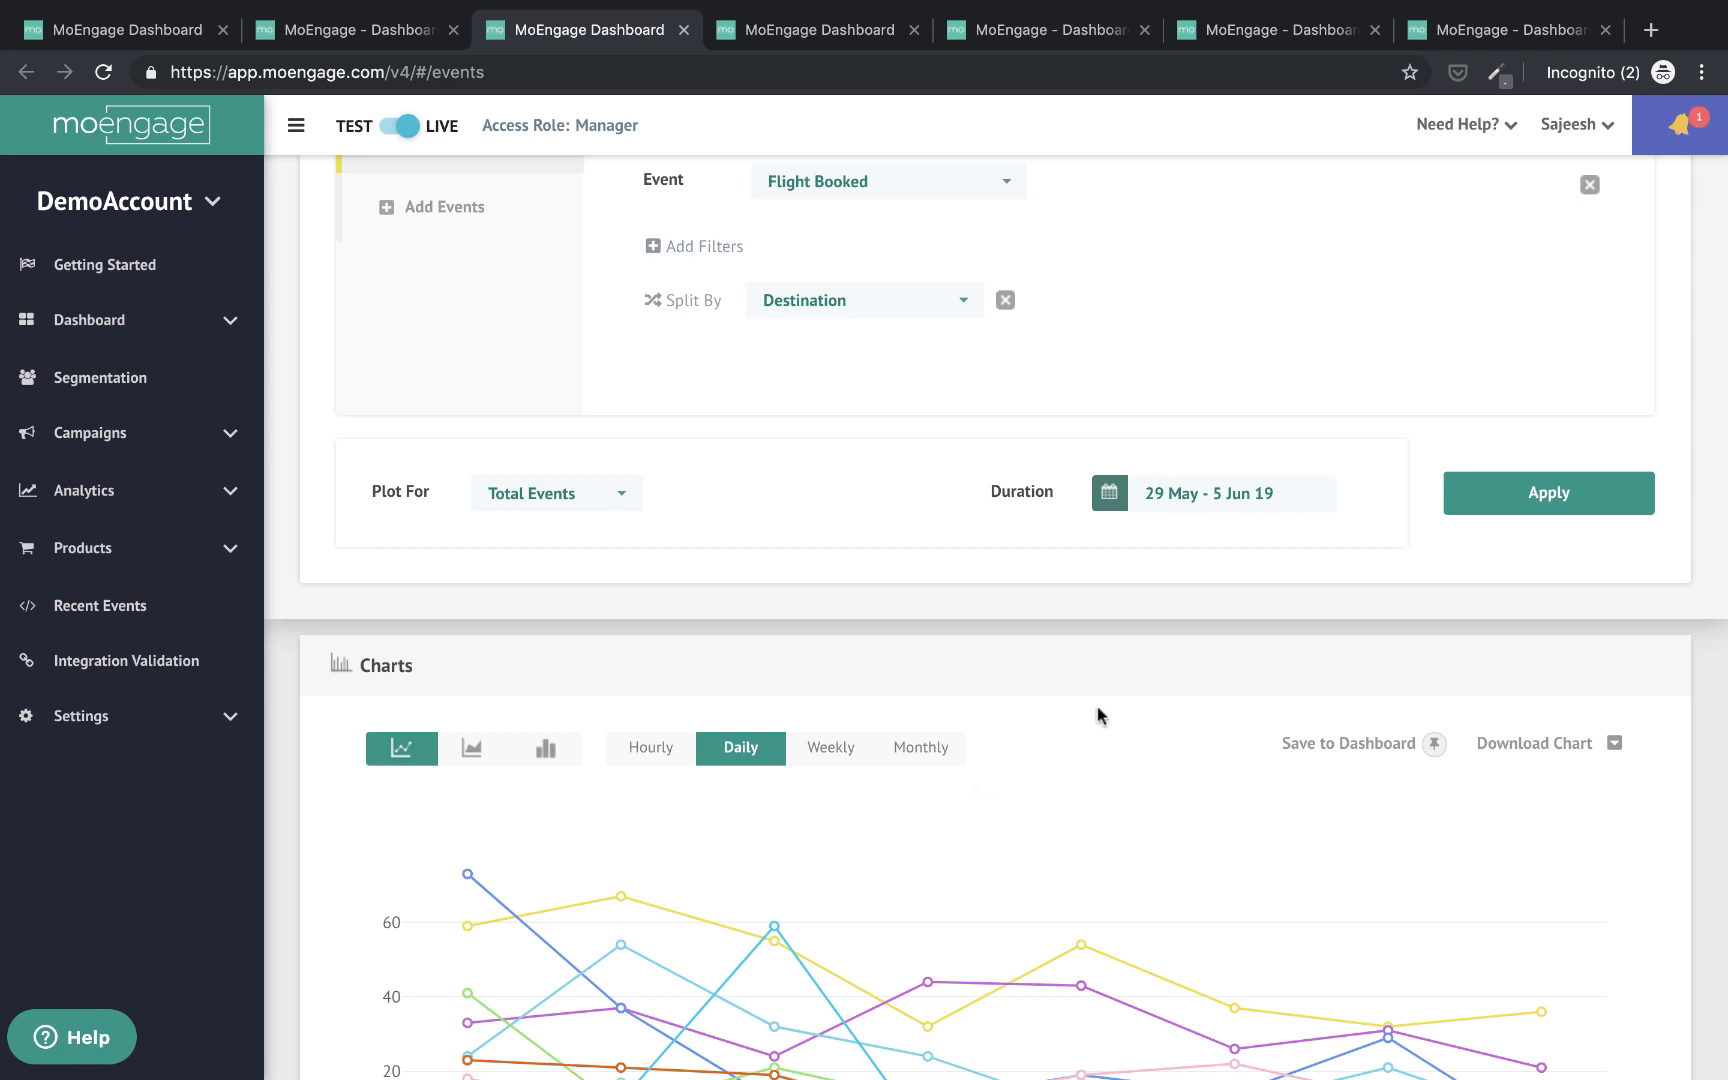
scroll("down", 3)
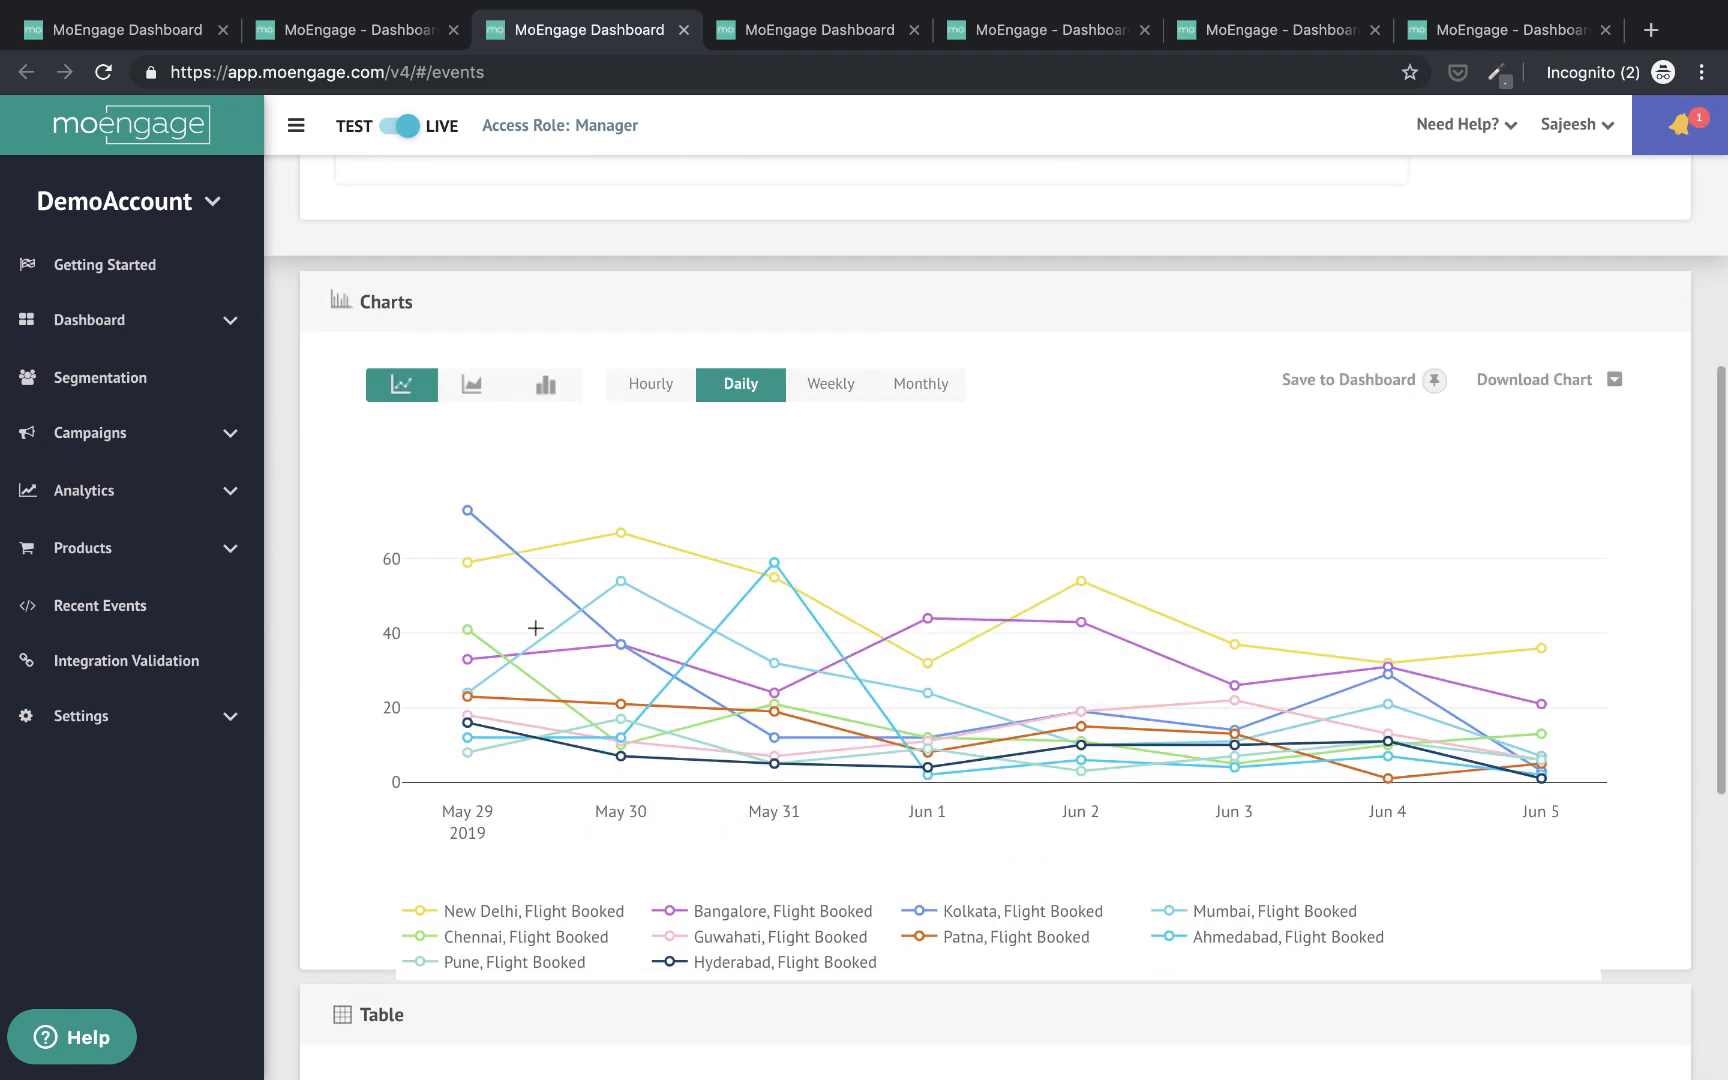
mouse_move(1082, 718)
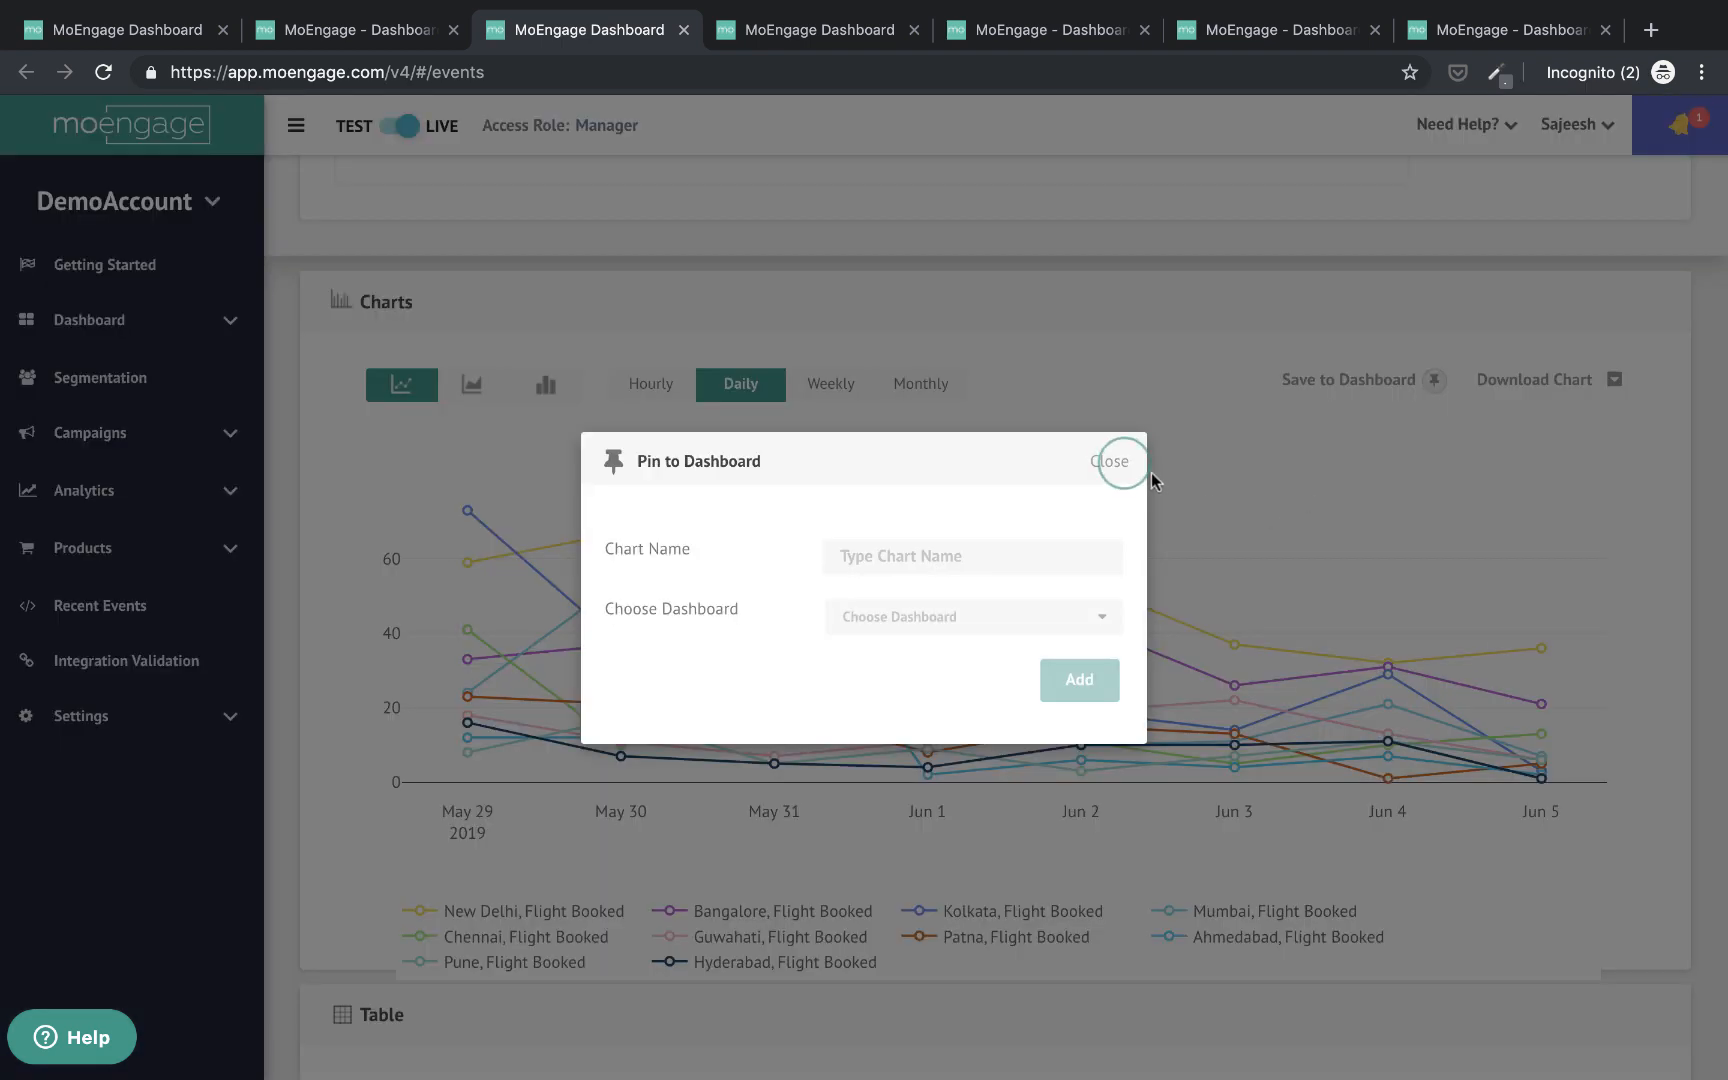
Dismiss the pin-to-dashboard dialog and add a second event slot to the Flight Booked query
left_click(1110, 460)
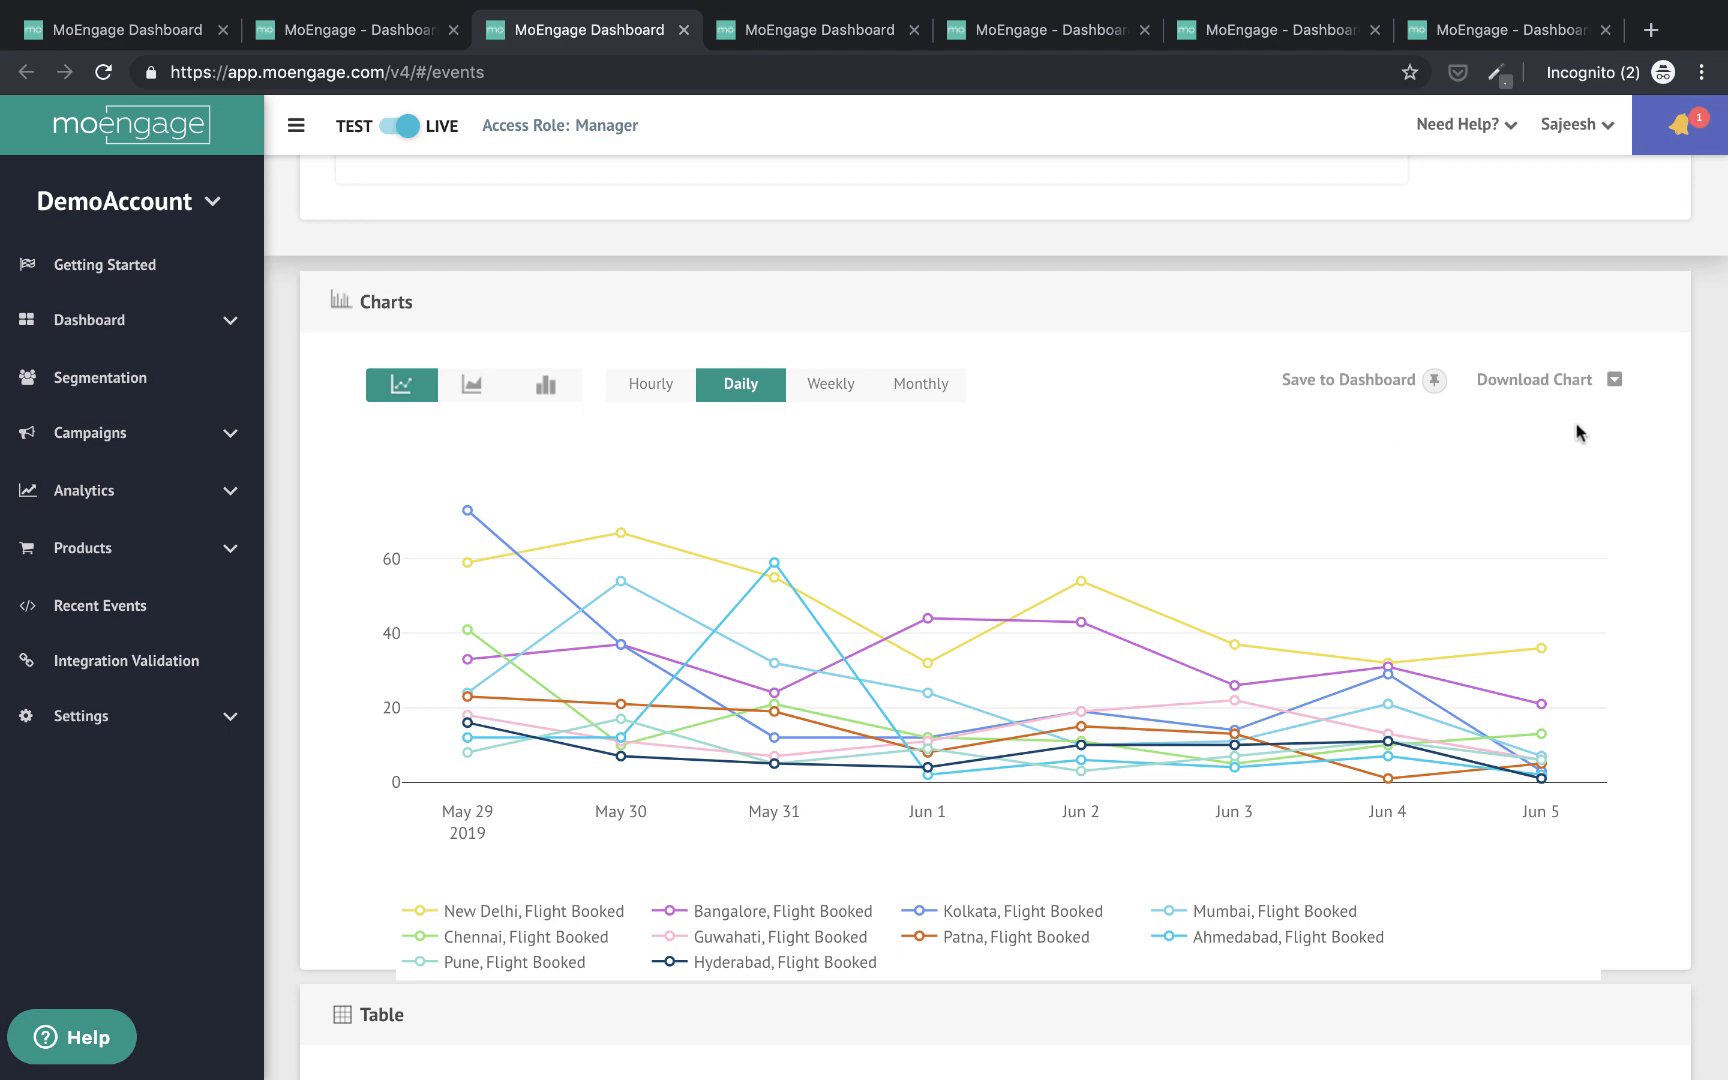
scroll("down", 3)
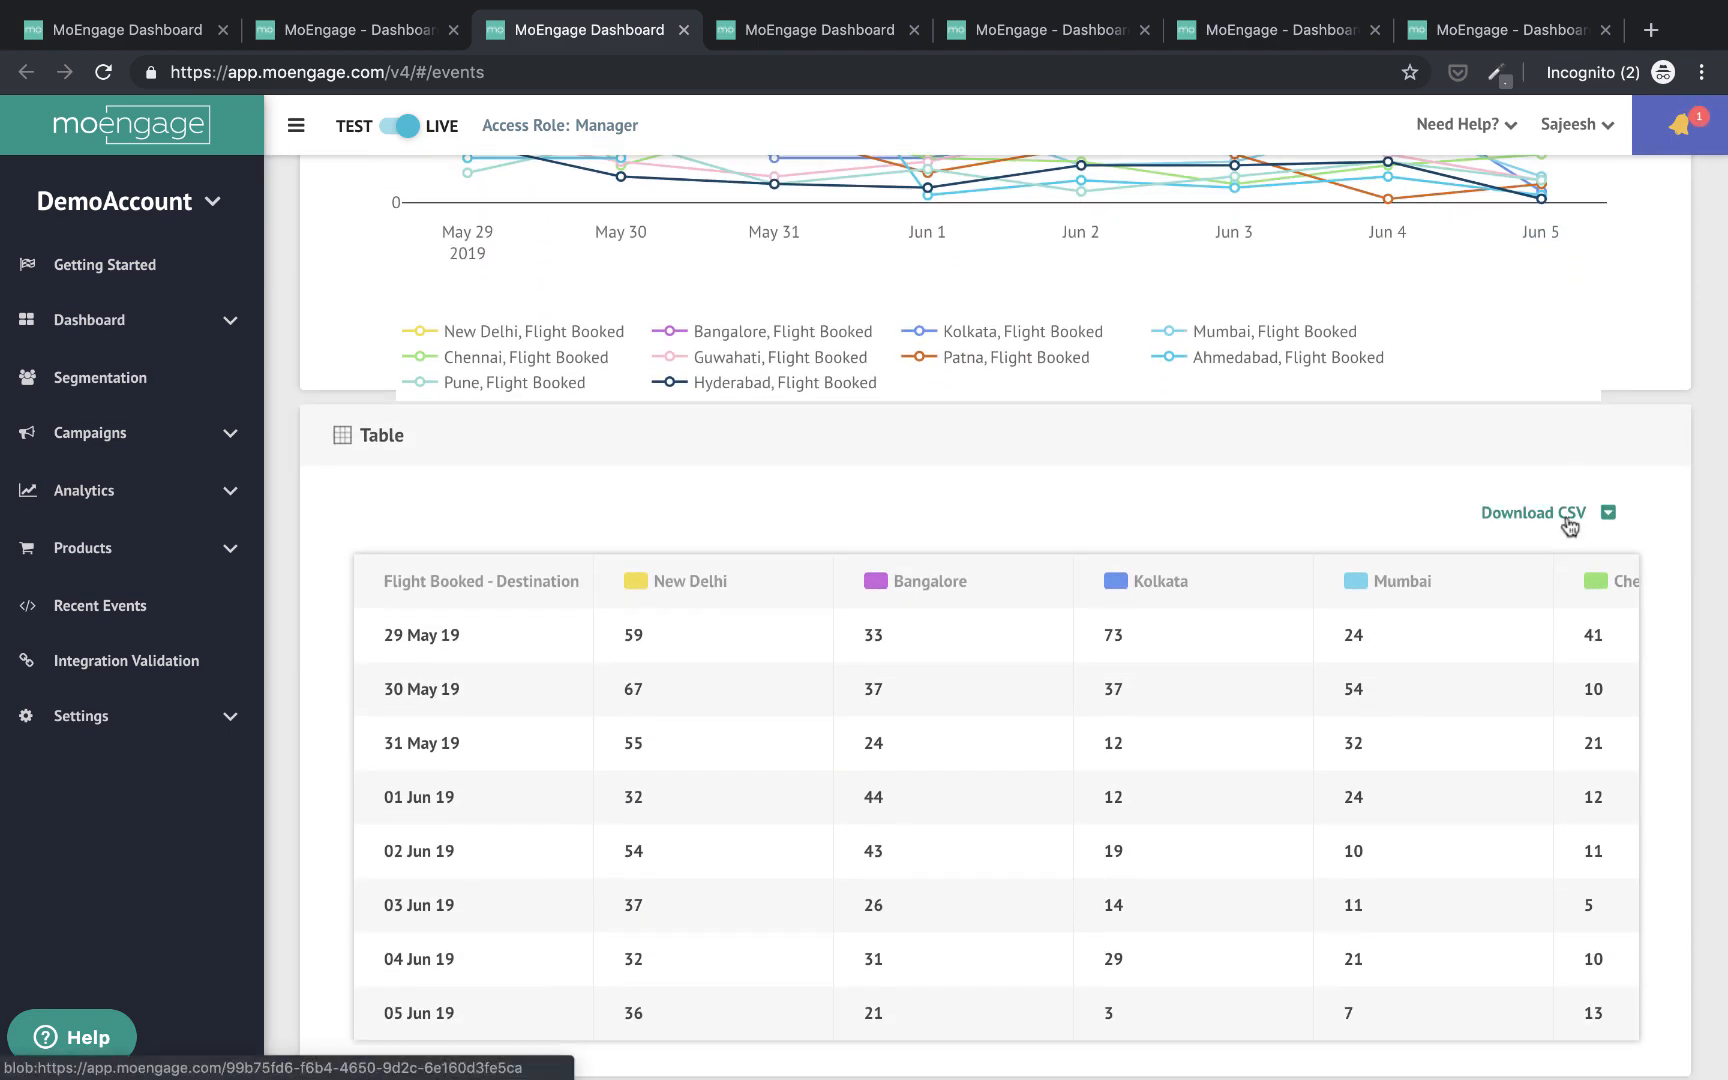
scroll("up", 3)
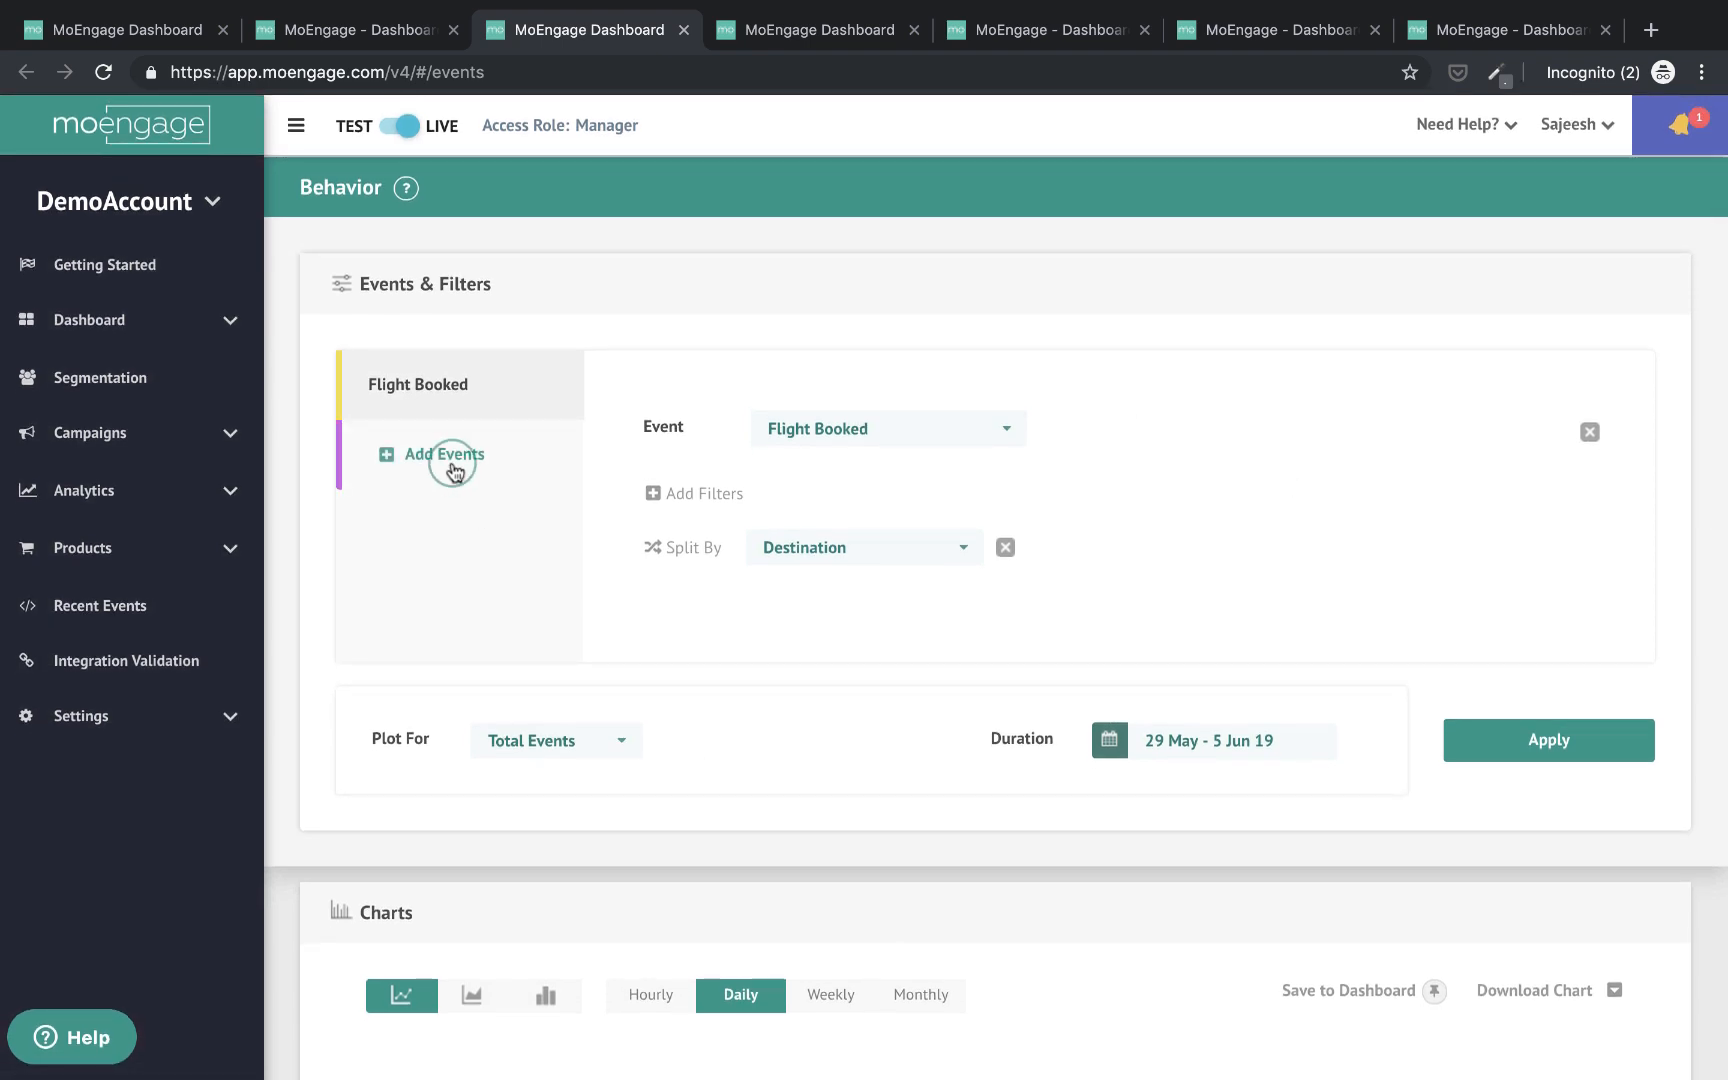
left_click(444, 454)
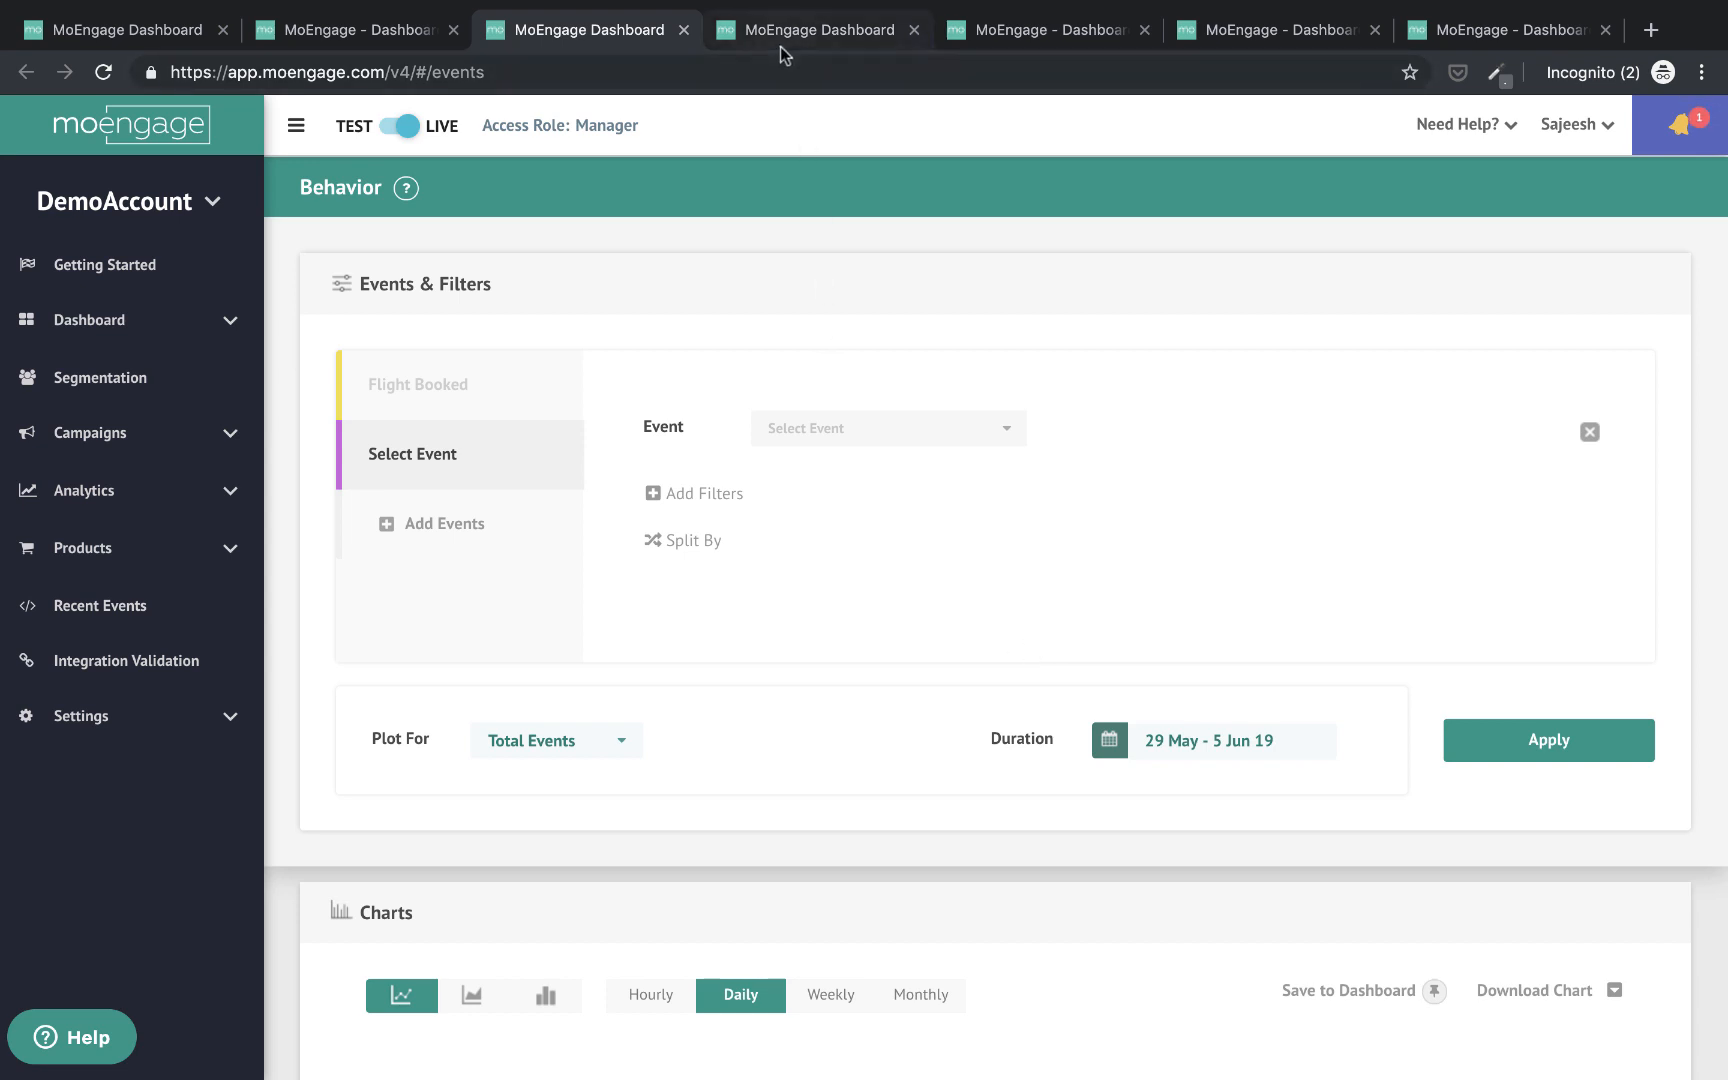
Switch to the Funnels page showing Hotel Searched, Hotel Viewed and Hotel Booked steps
left_click(820, 30)
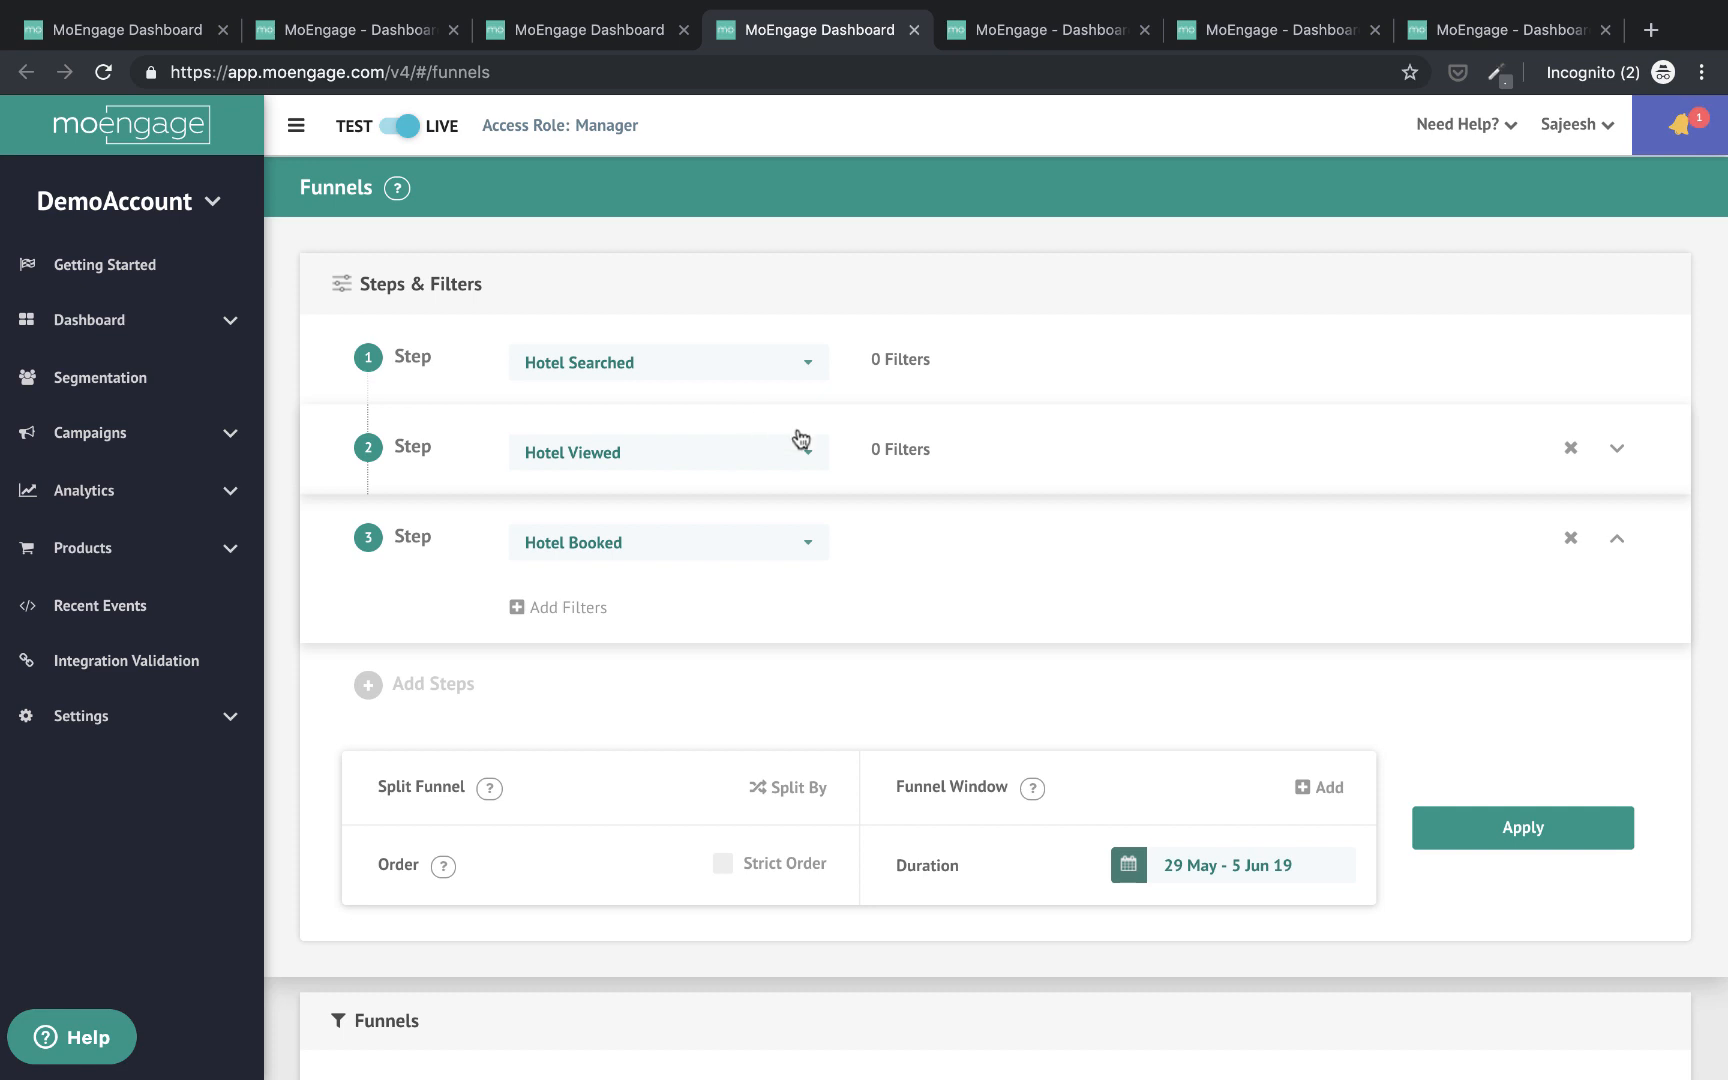
mouse_move(676, 434)
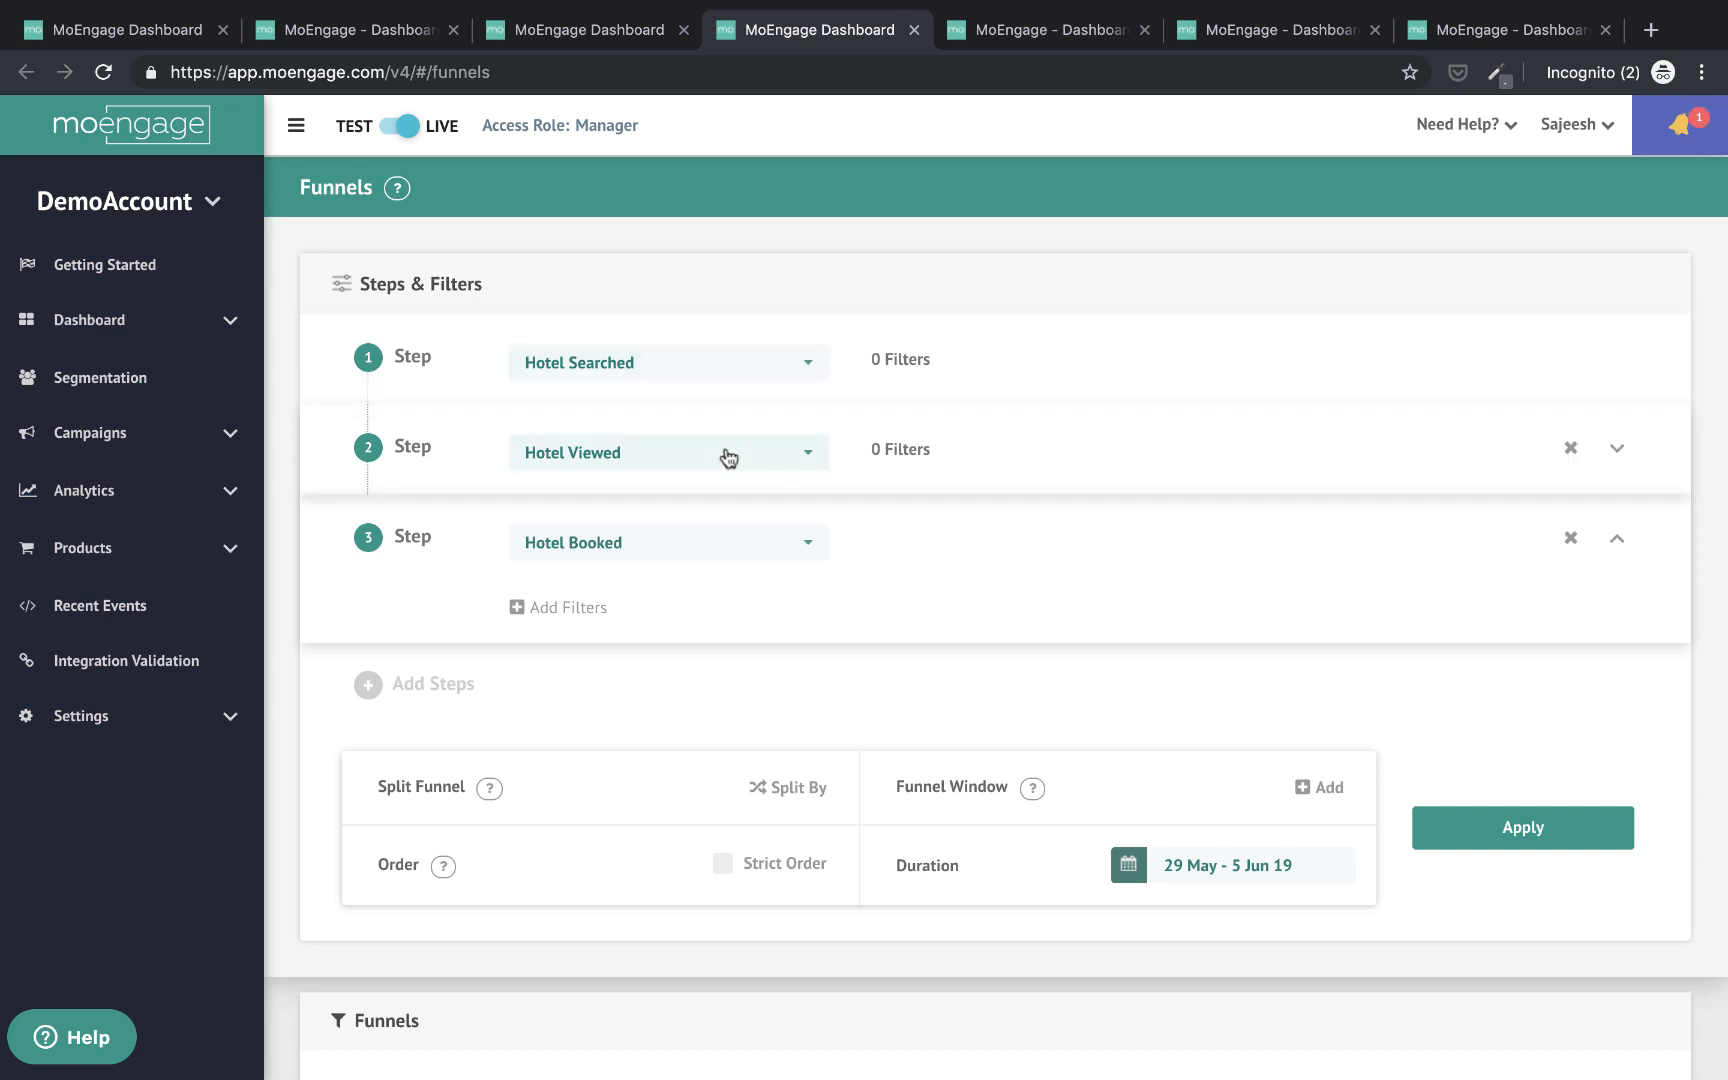
mouse_move(728, 574)
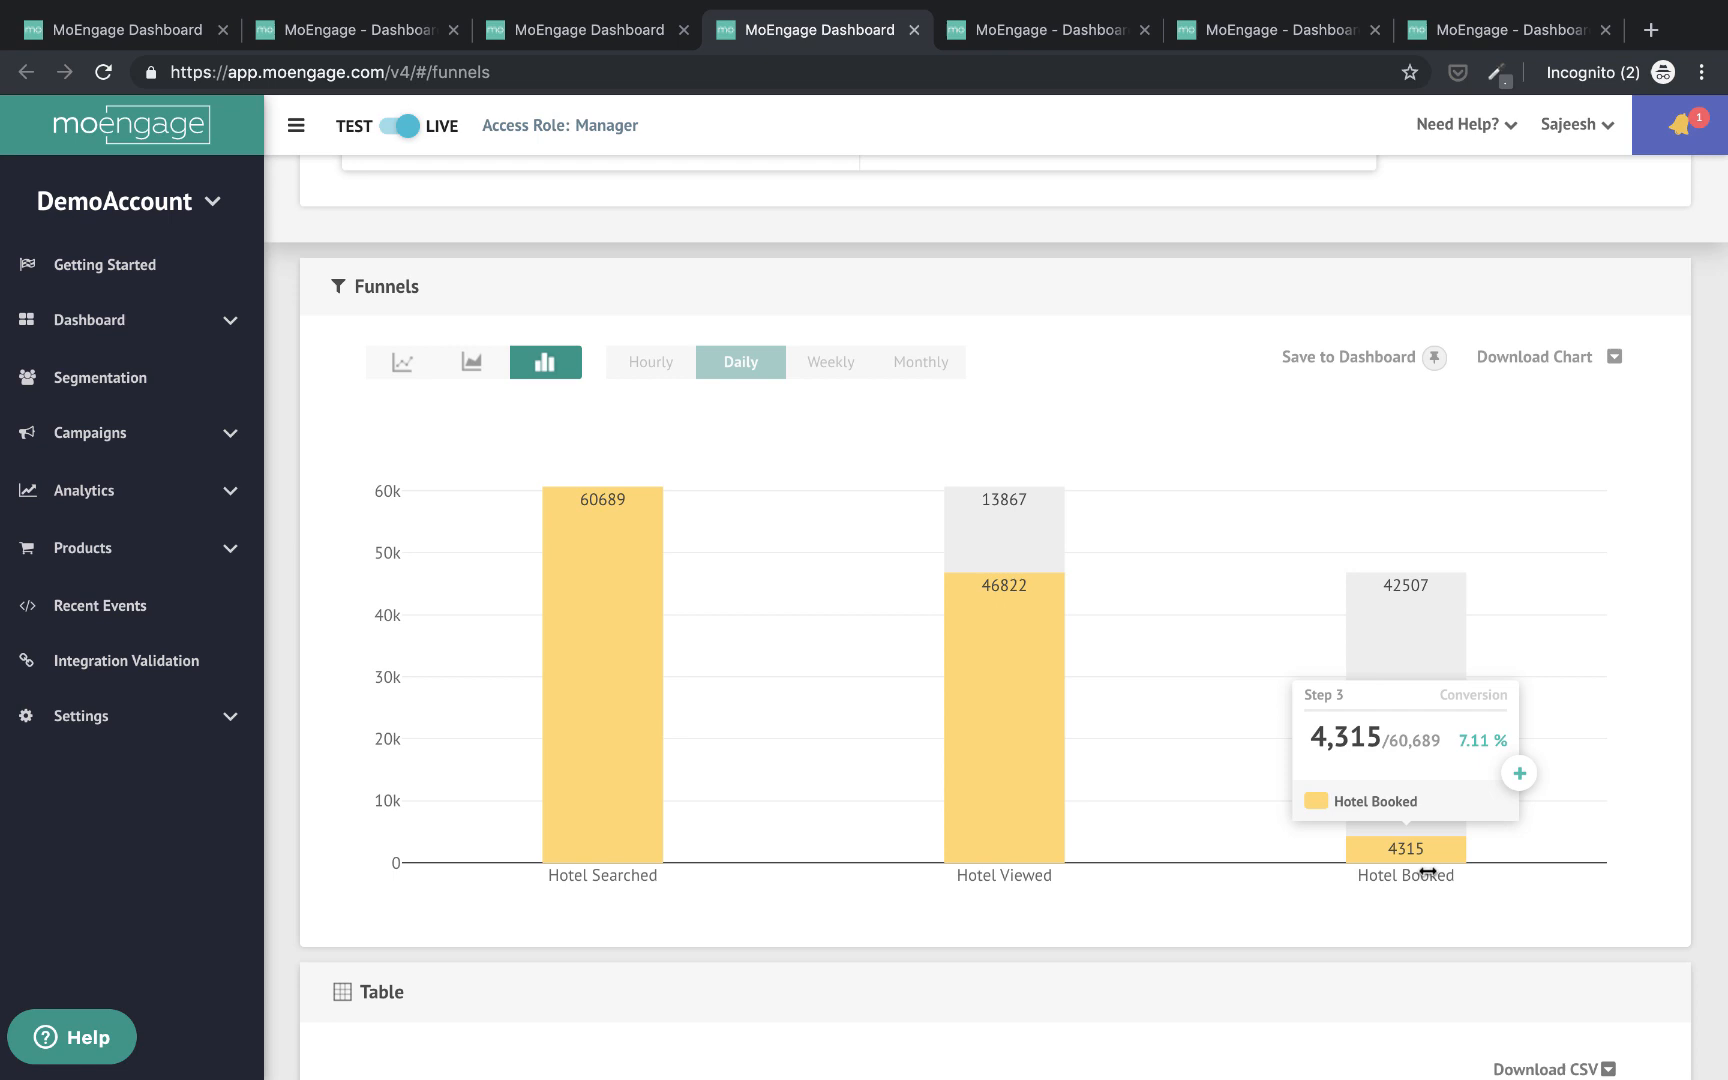
mouse_move(1002, 606)
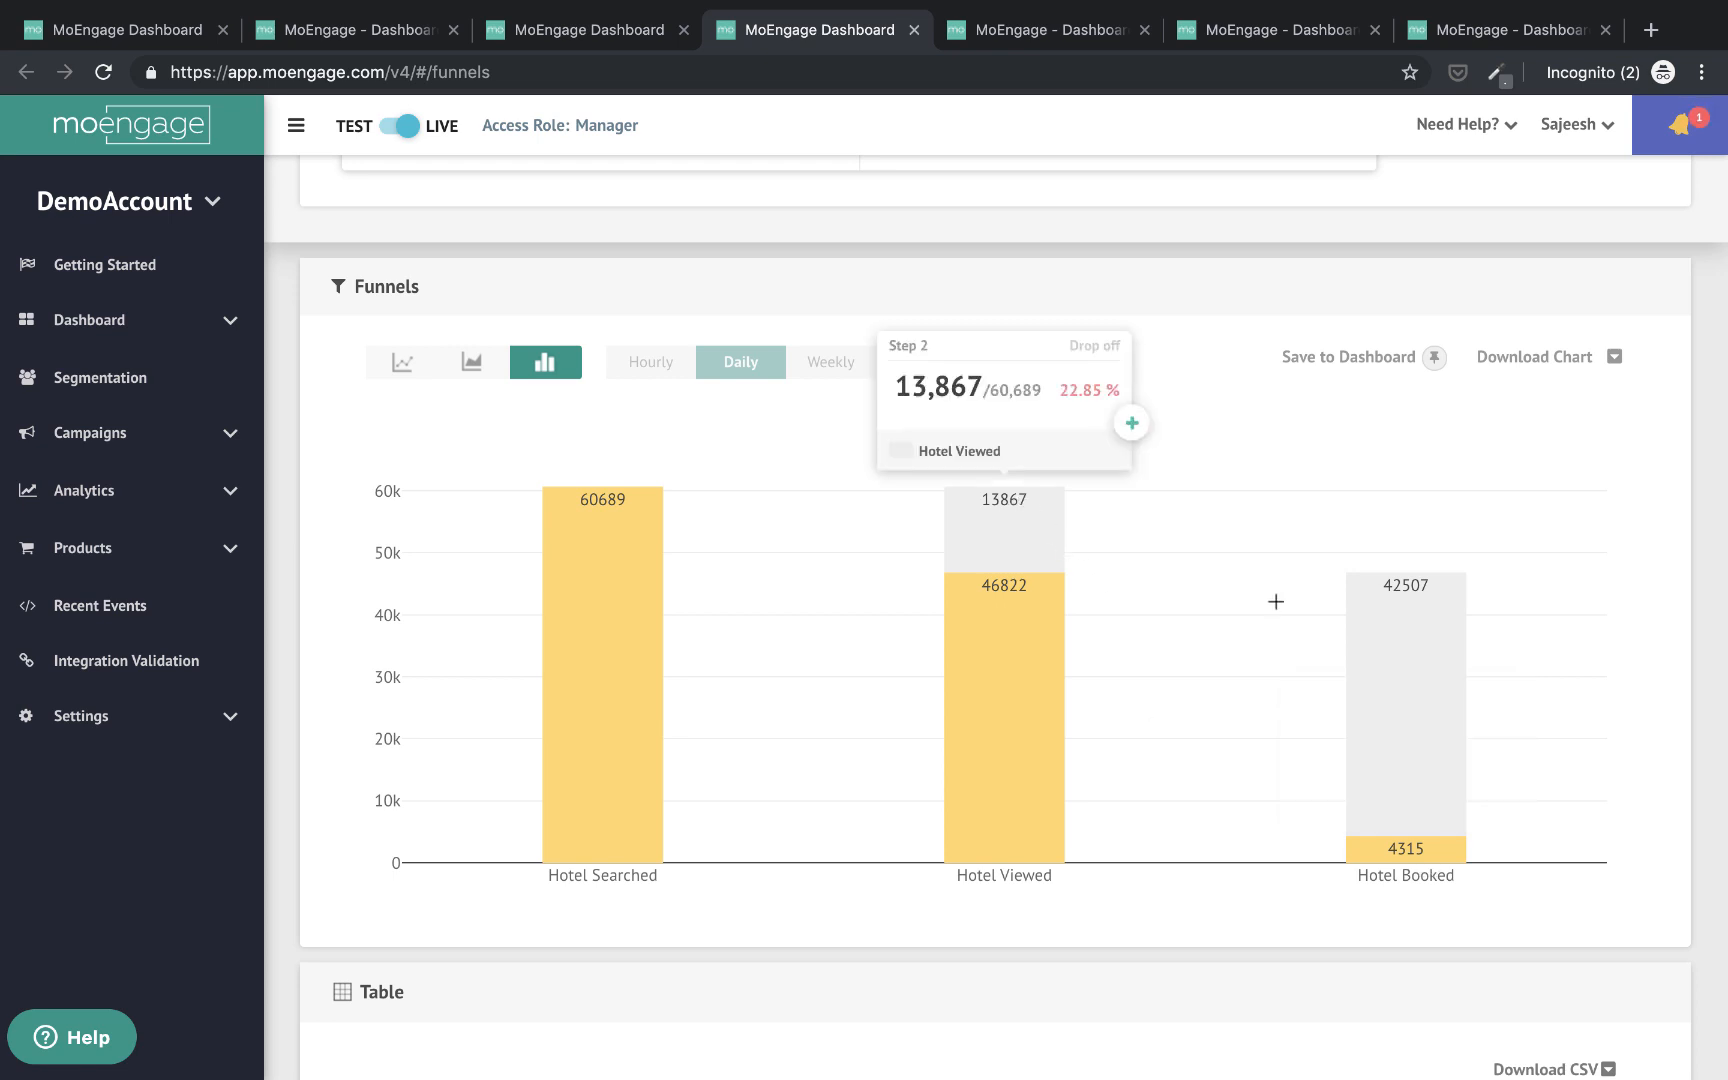
mouse_move(998, 546)
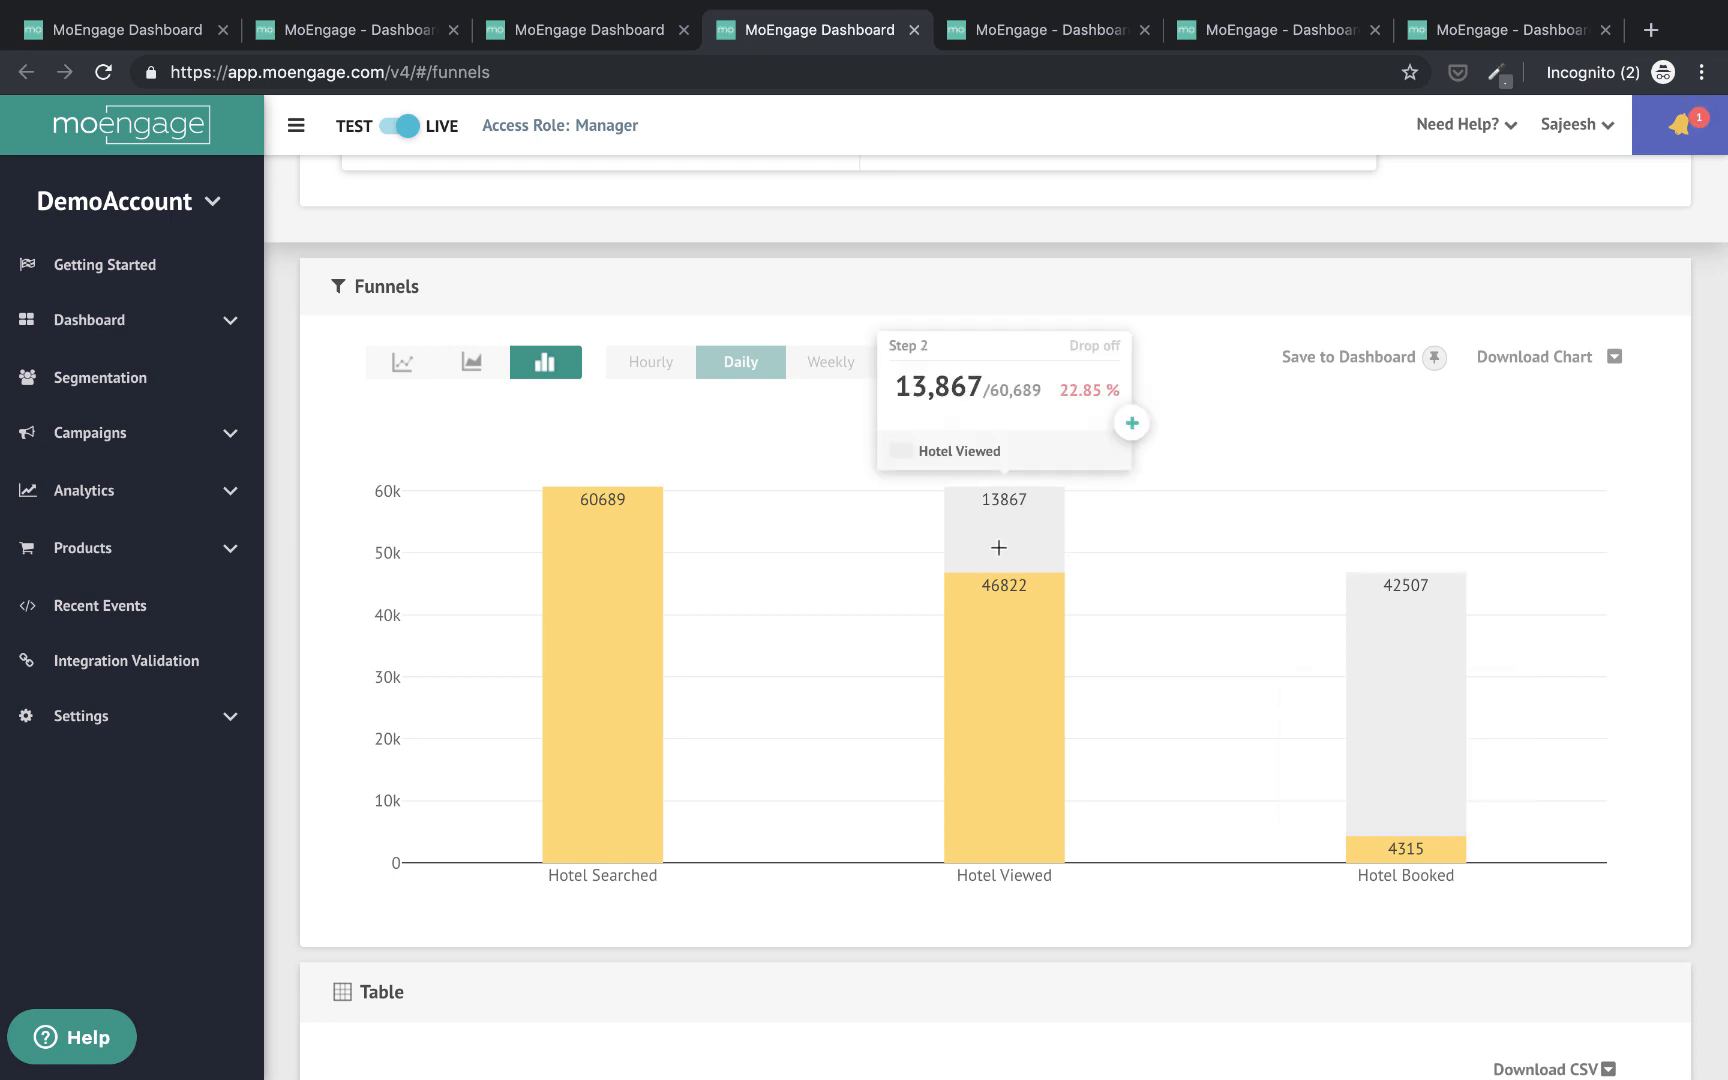
mouse_move(1130, 424)
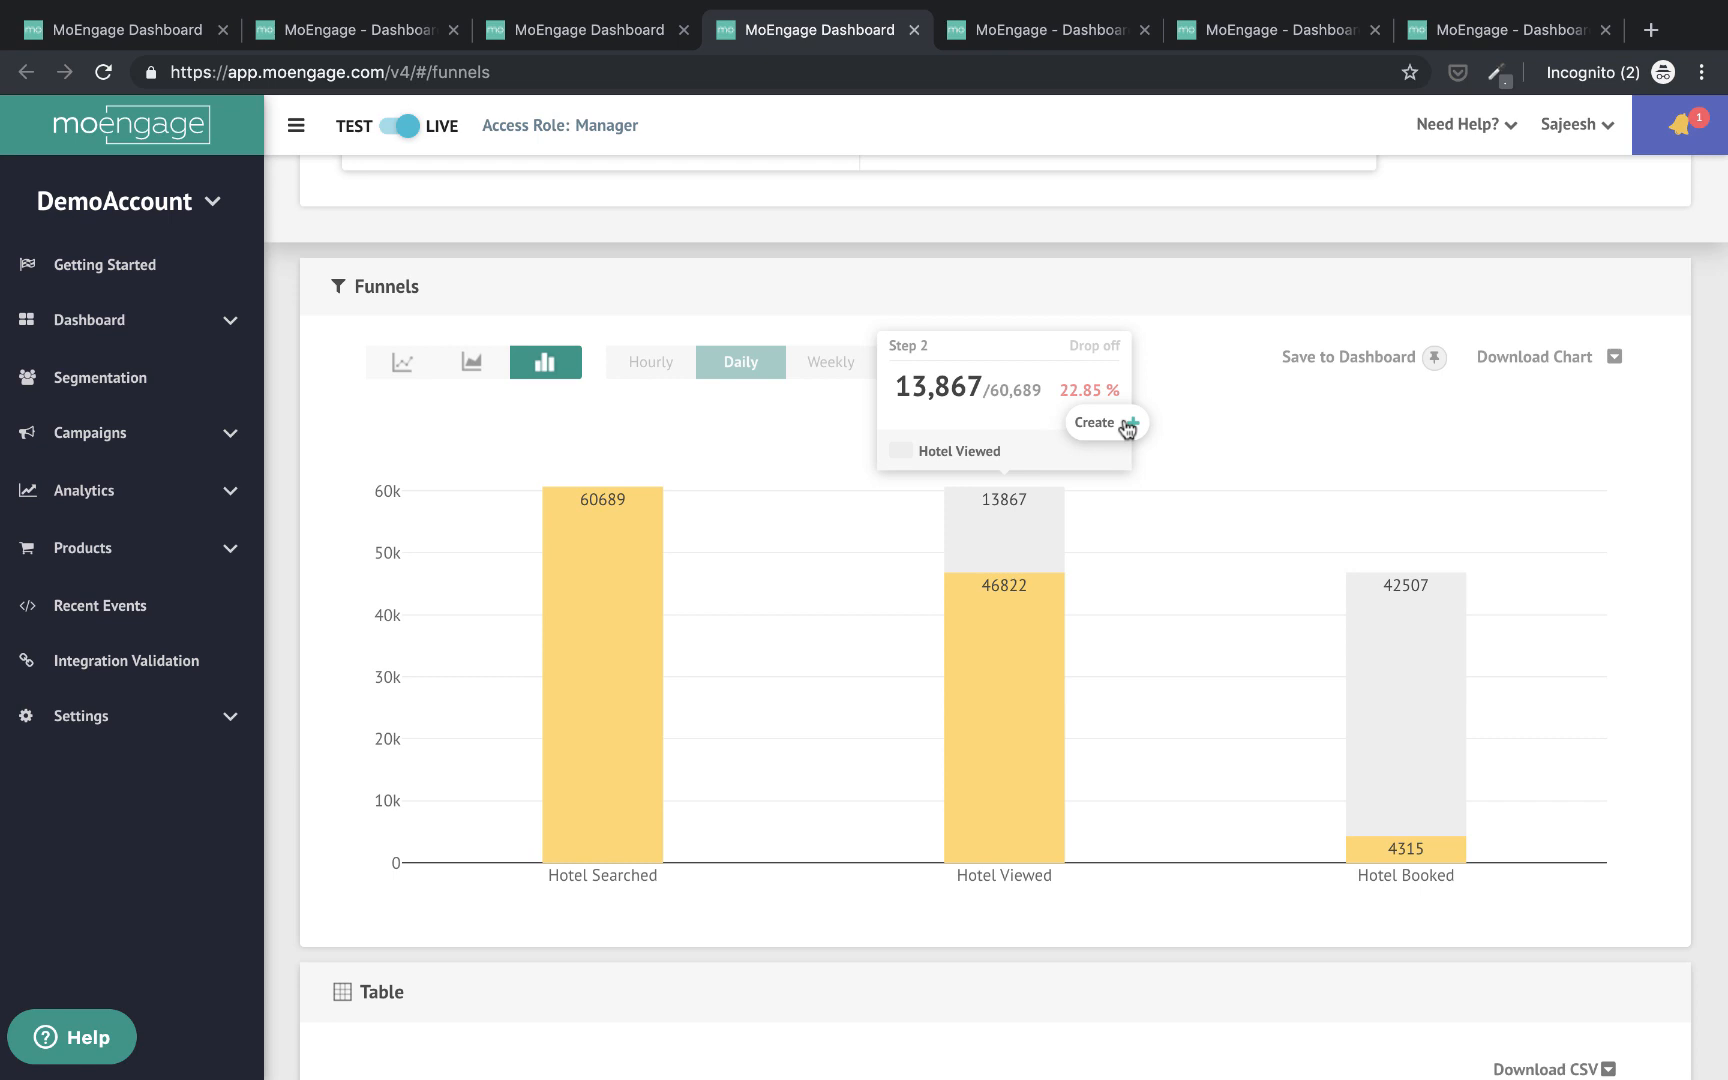
left_click(1100, 422)
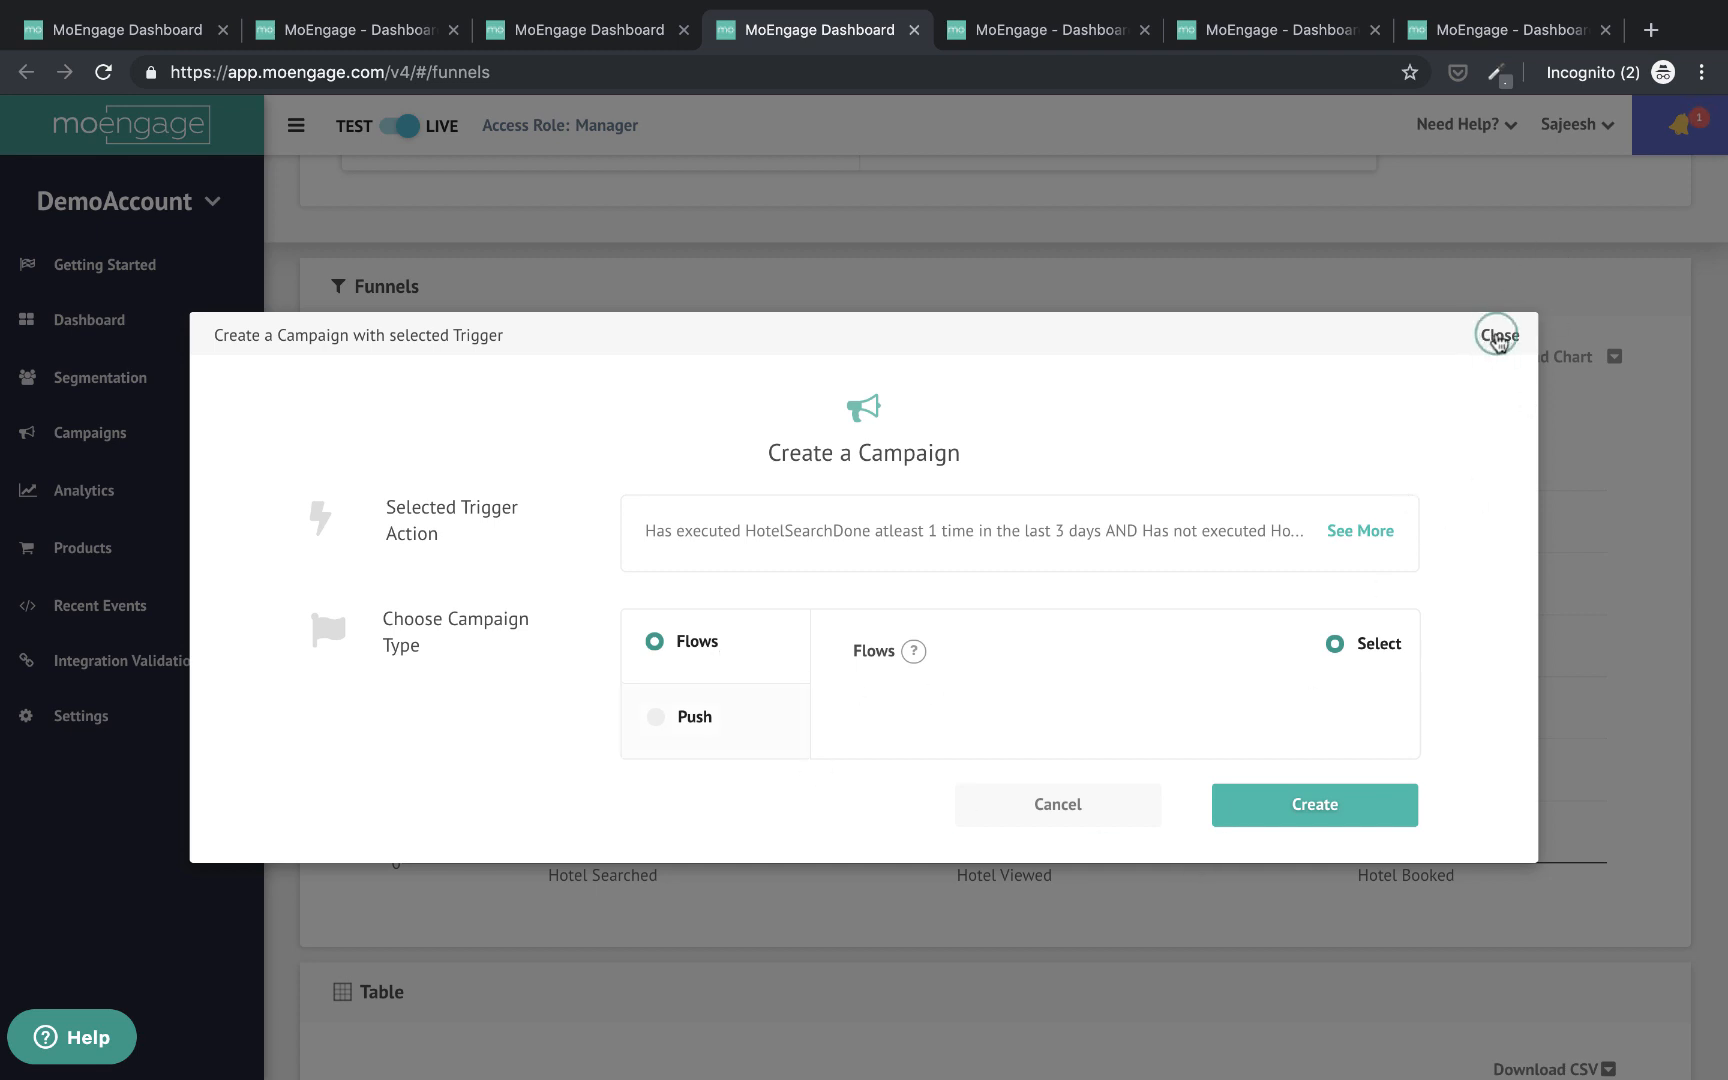
left_click(1498, 336)
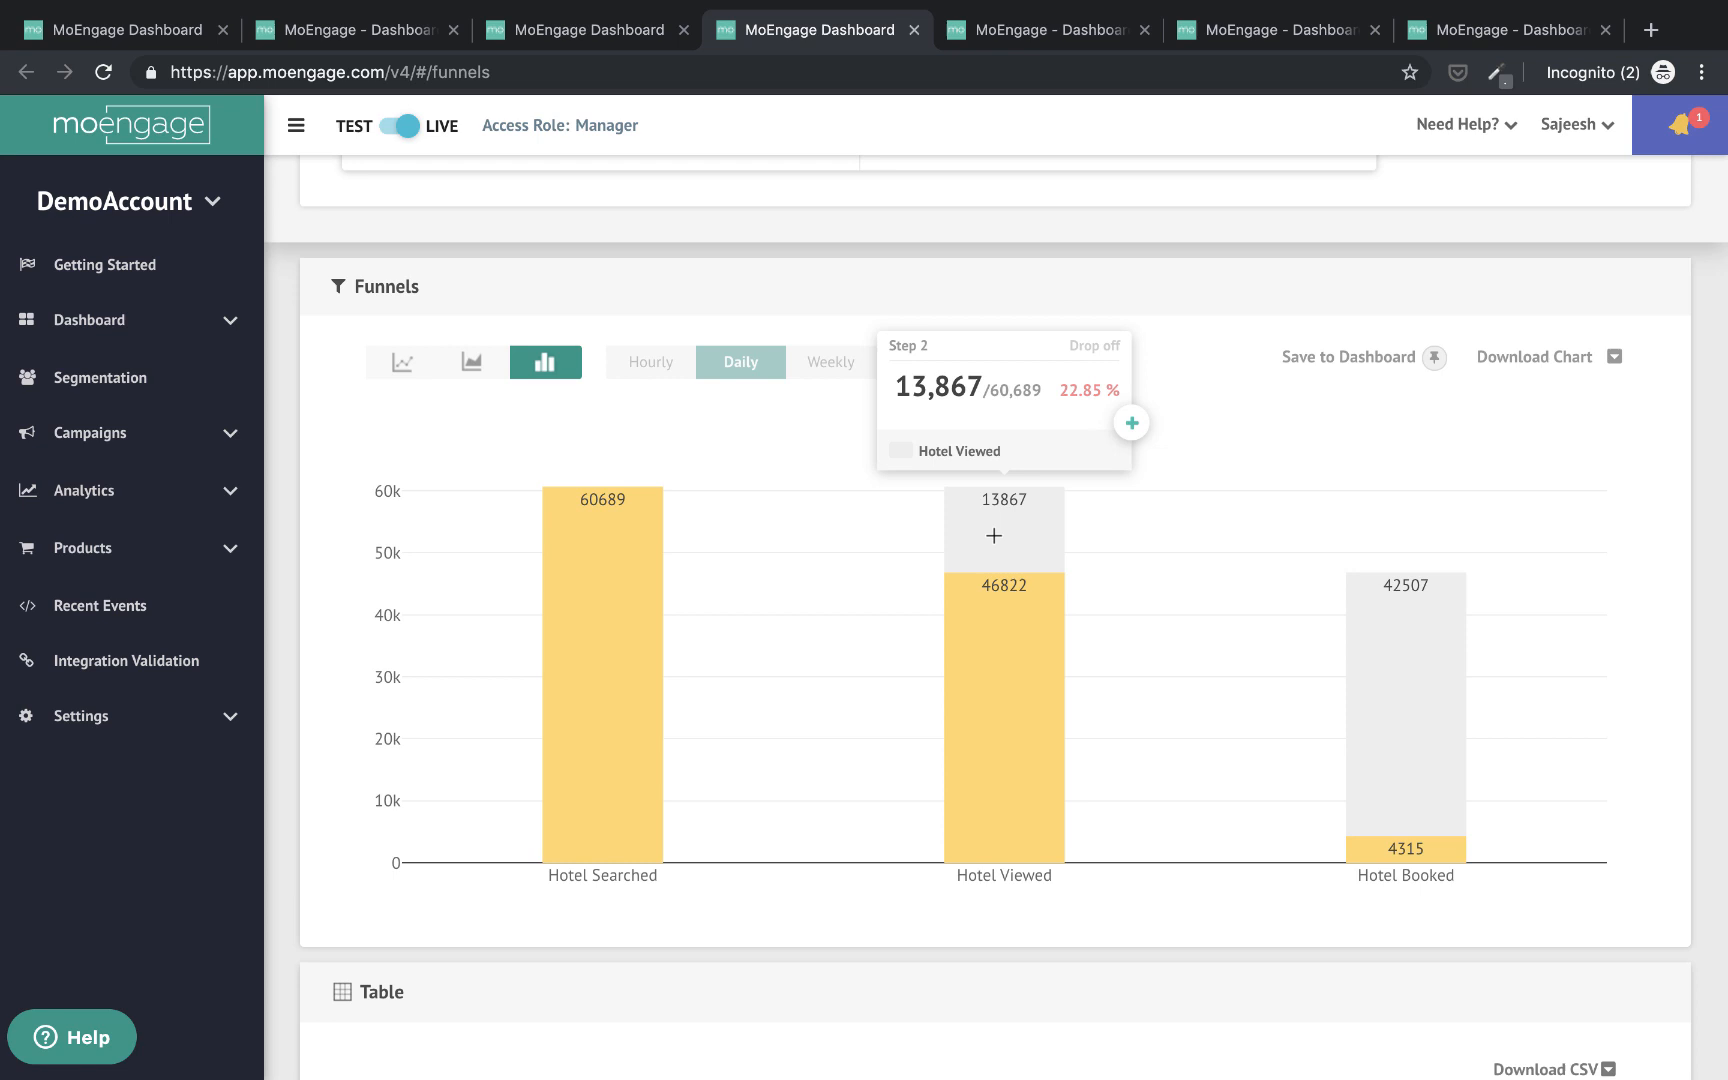
Switch to the Uninstalls report and review its time granularity and platform filter choices
left_click(84, 490)
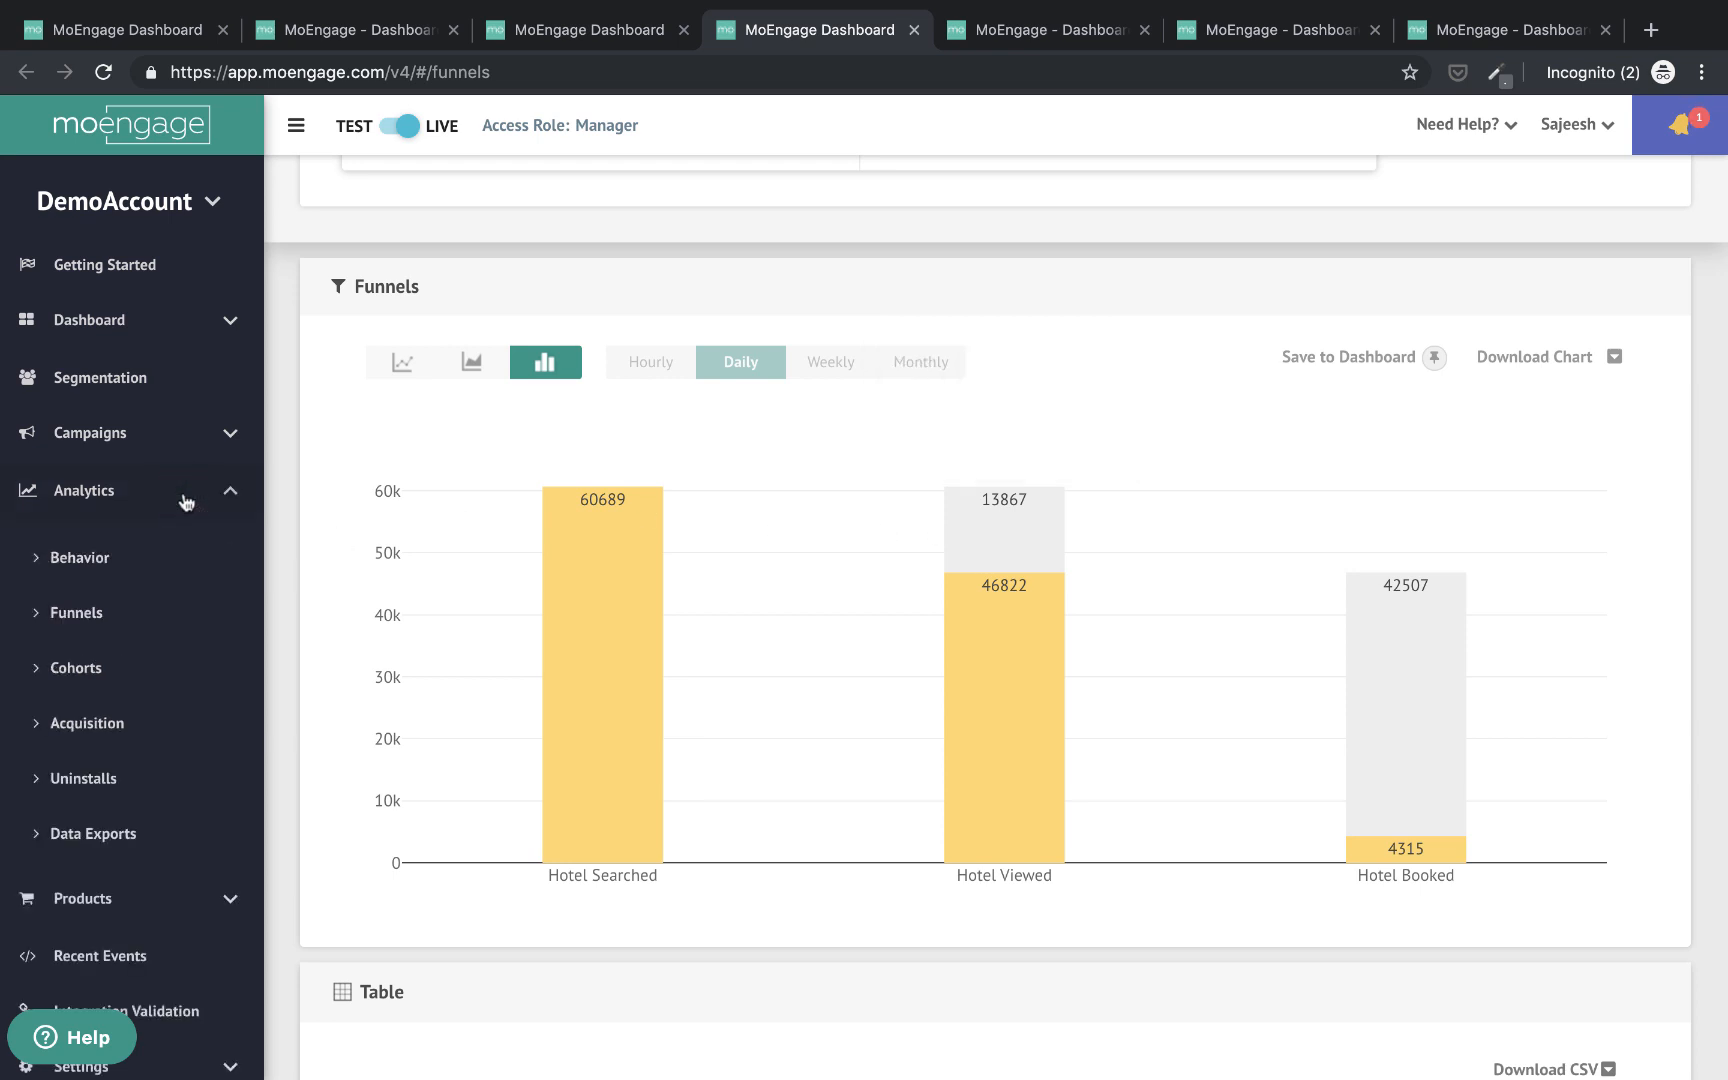
left_click(1044, 28)
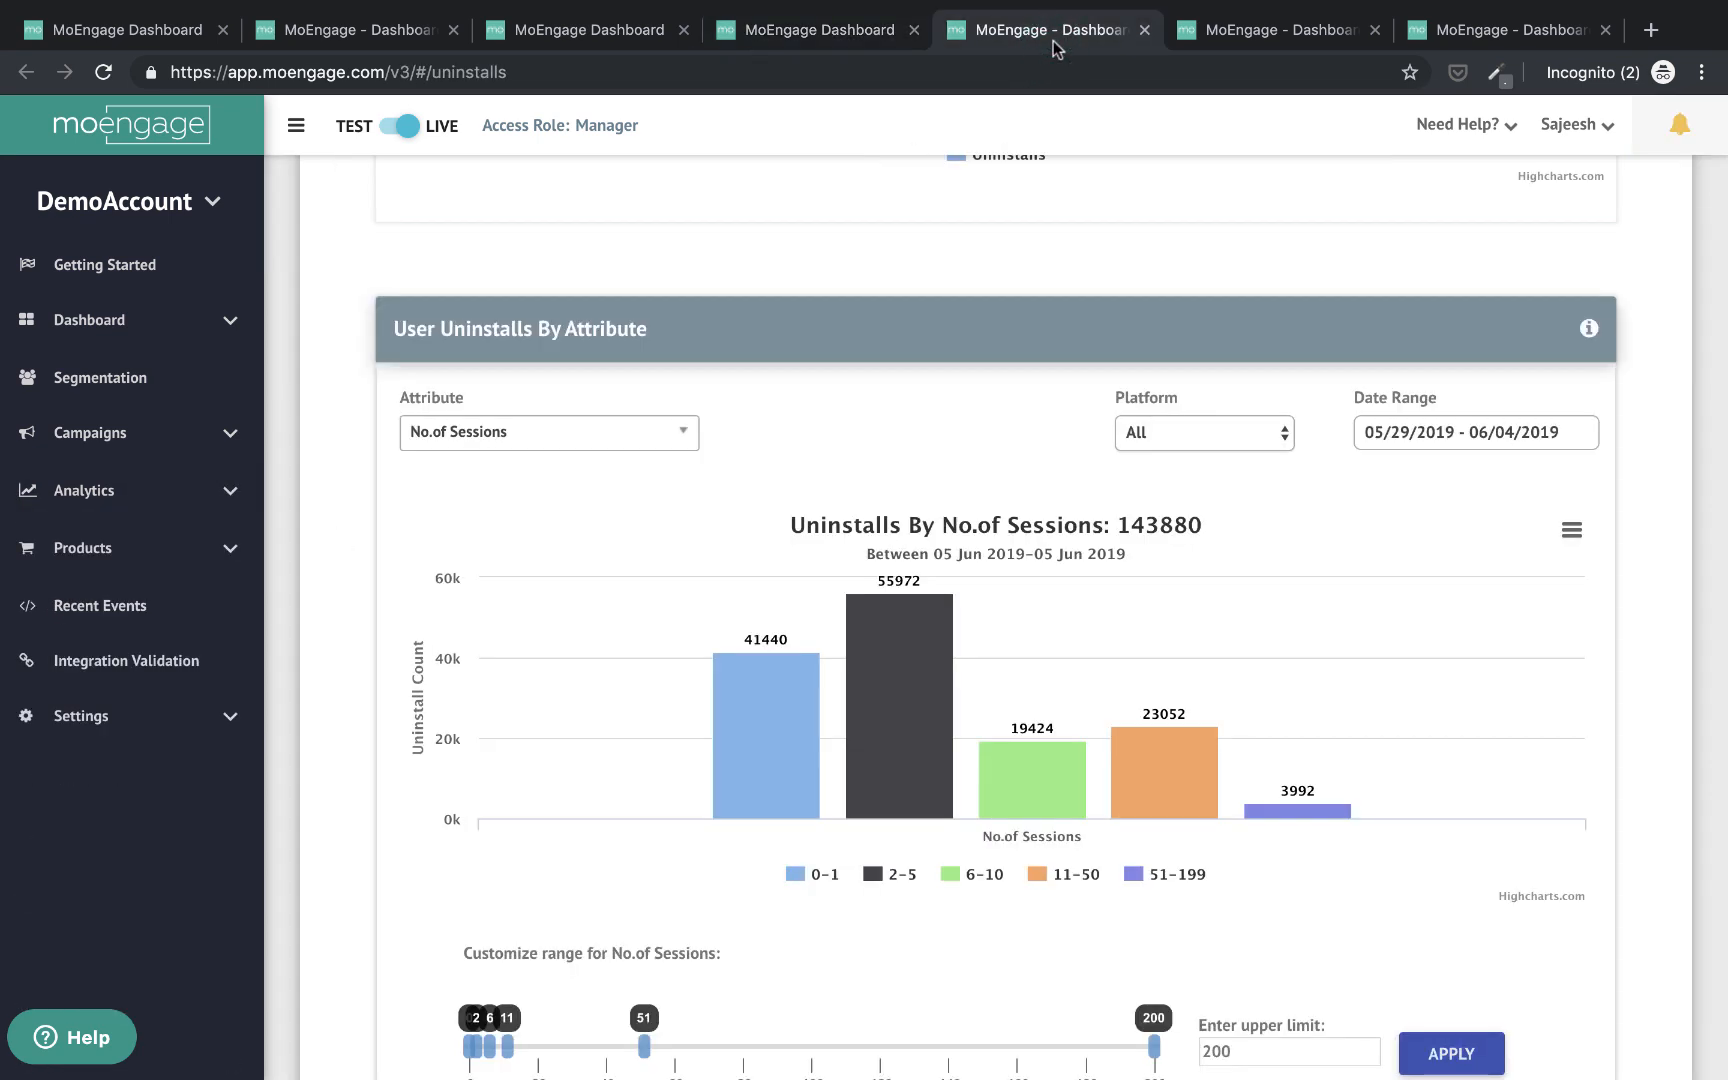
mouse_move(1024, 512)
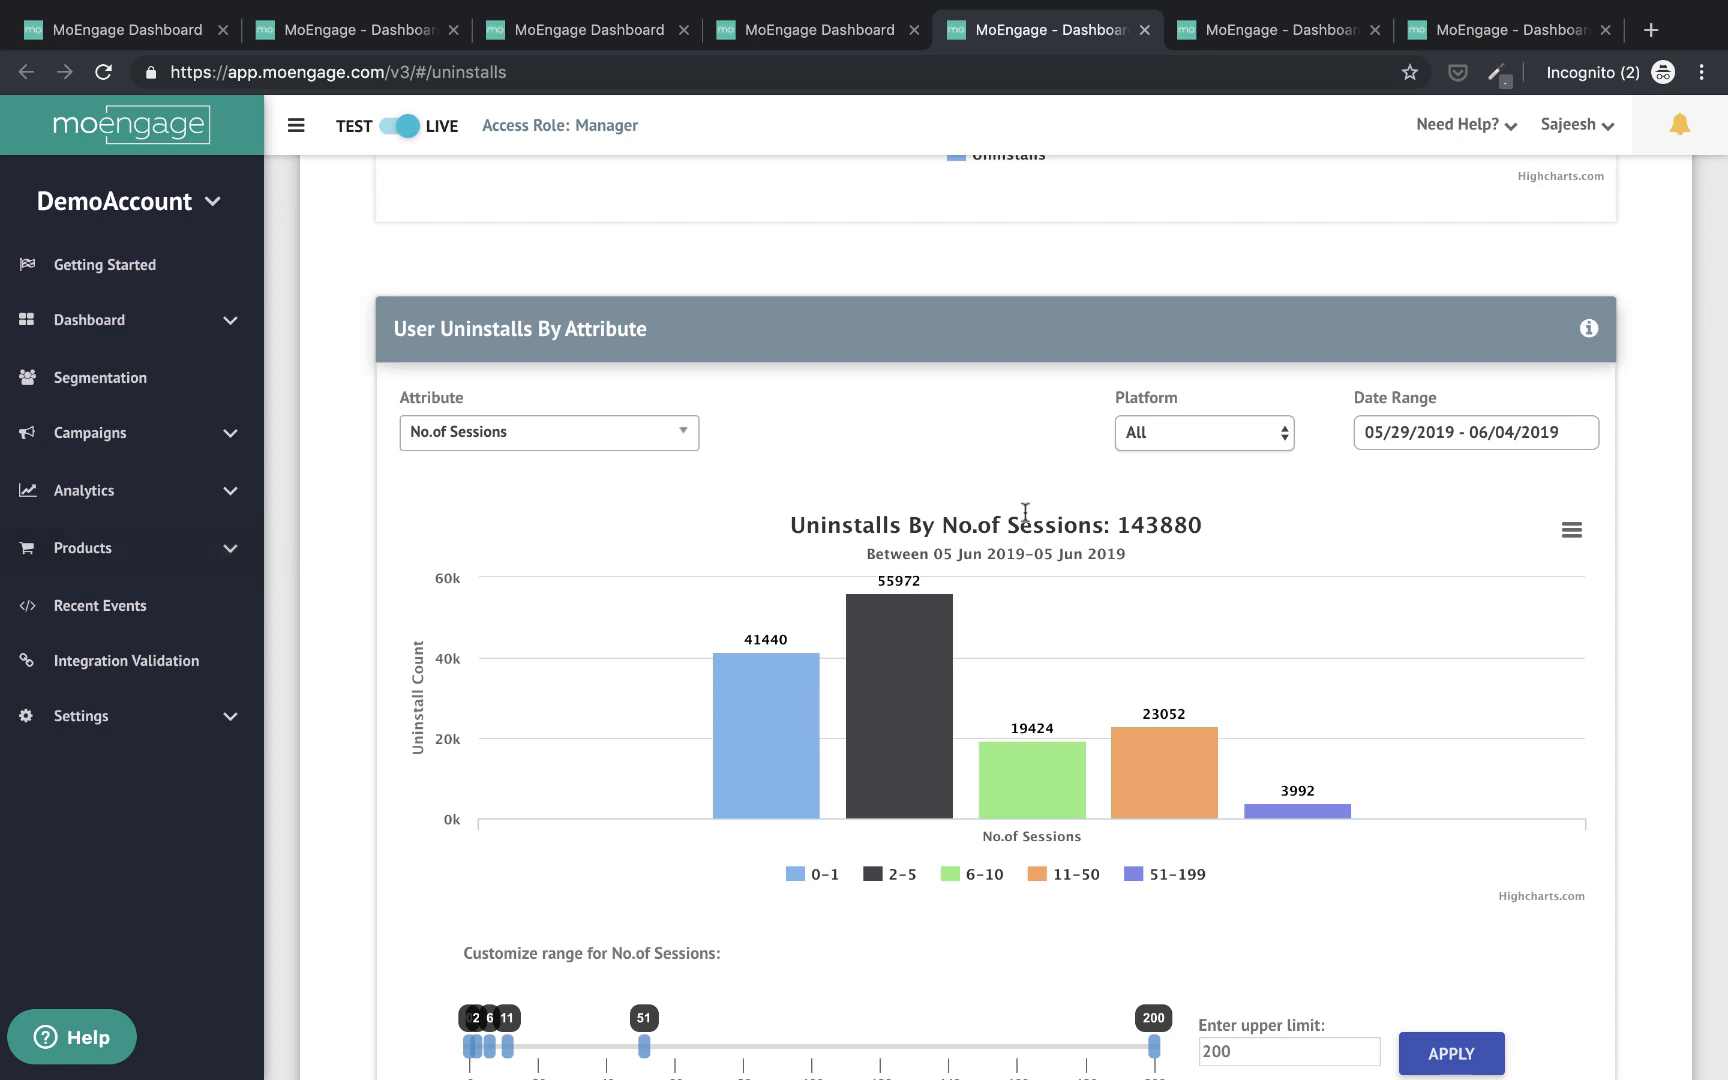
scroll("down", 3)
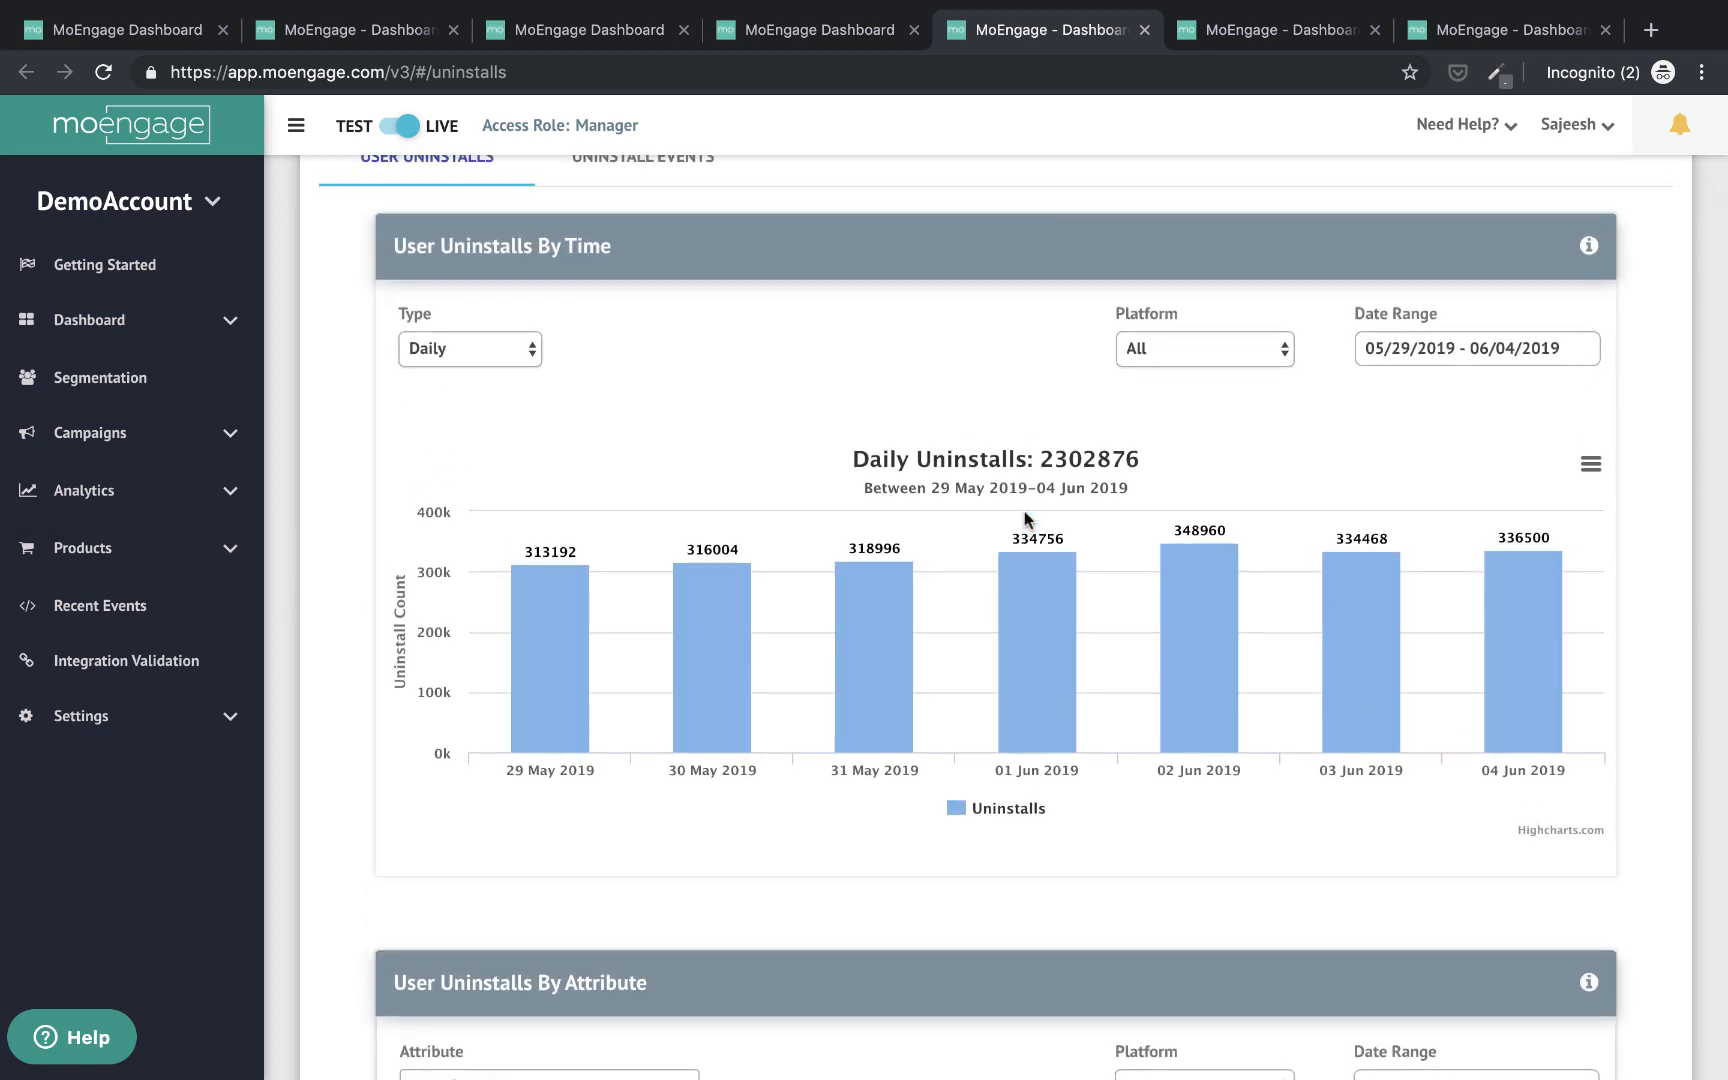
left_click(468, 348)
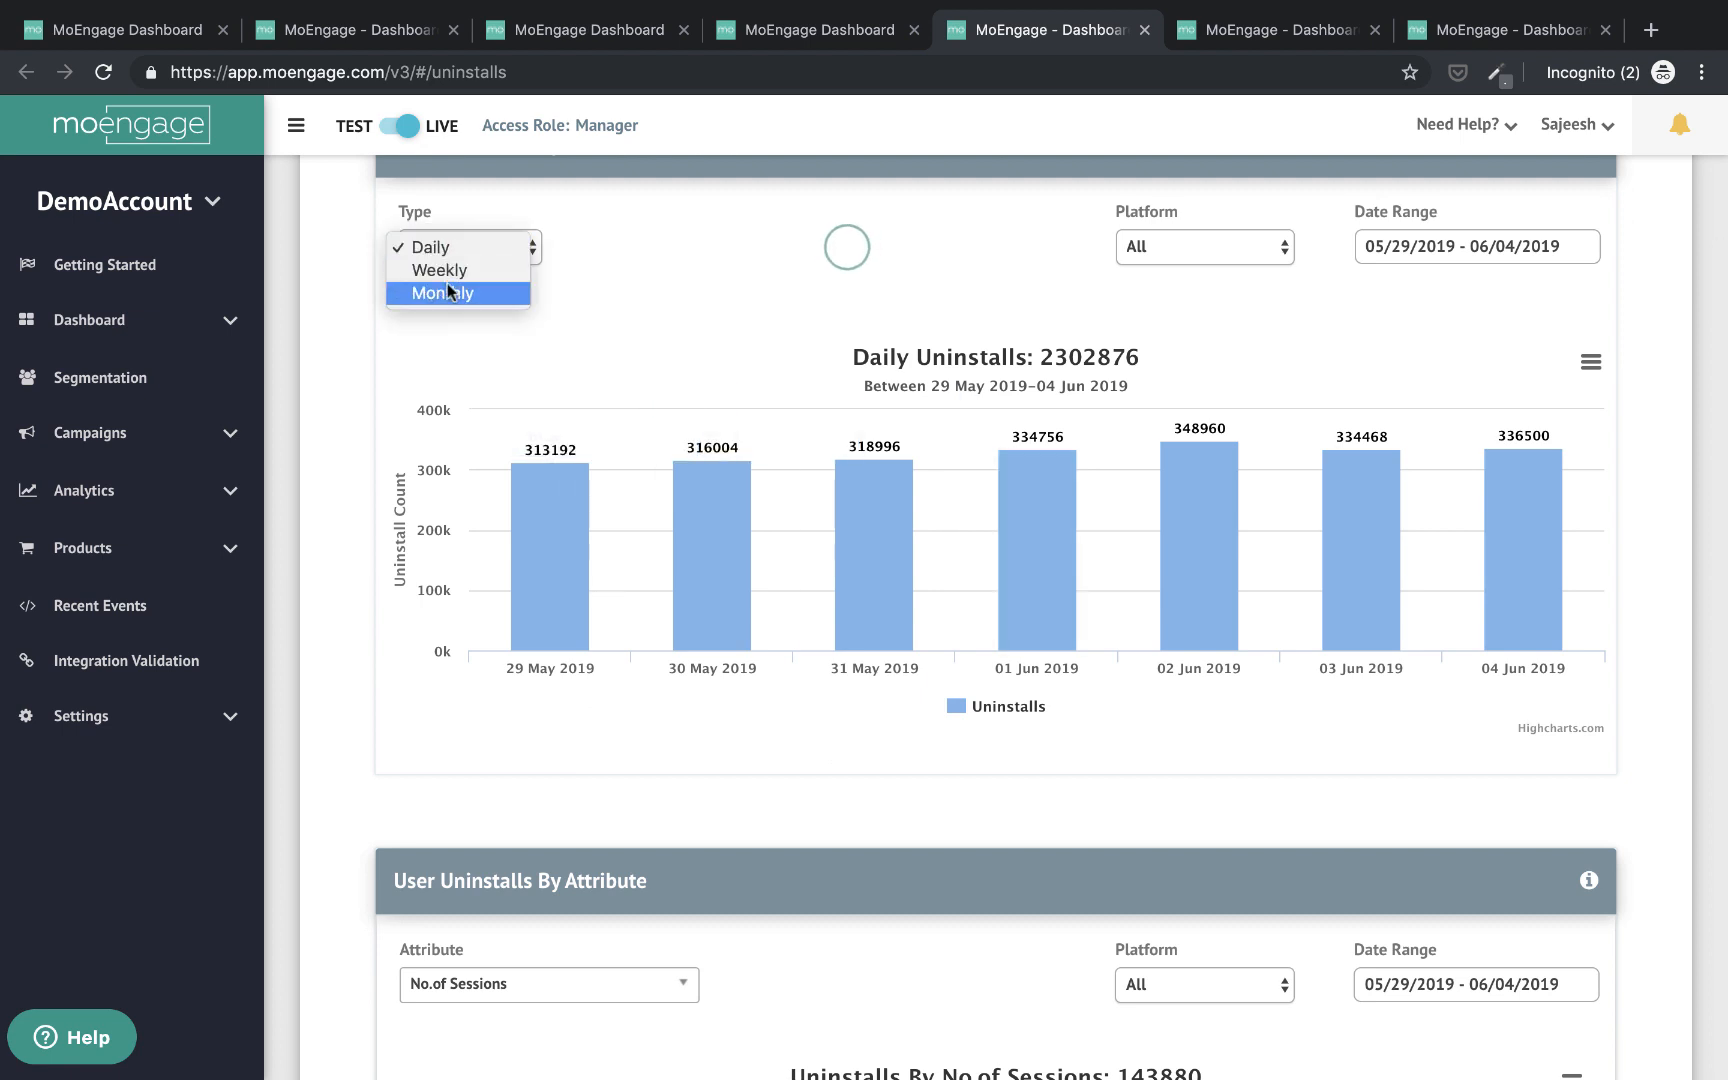
mouse_move(714, 524)
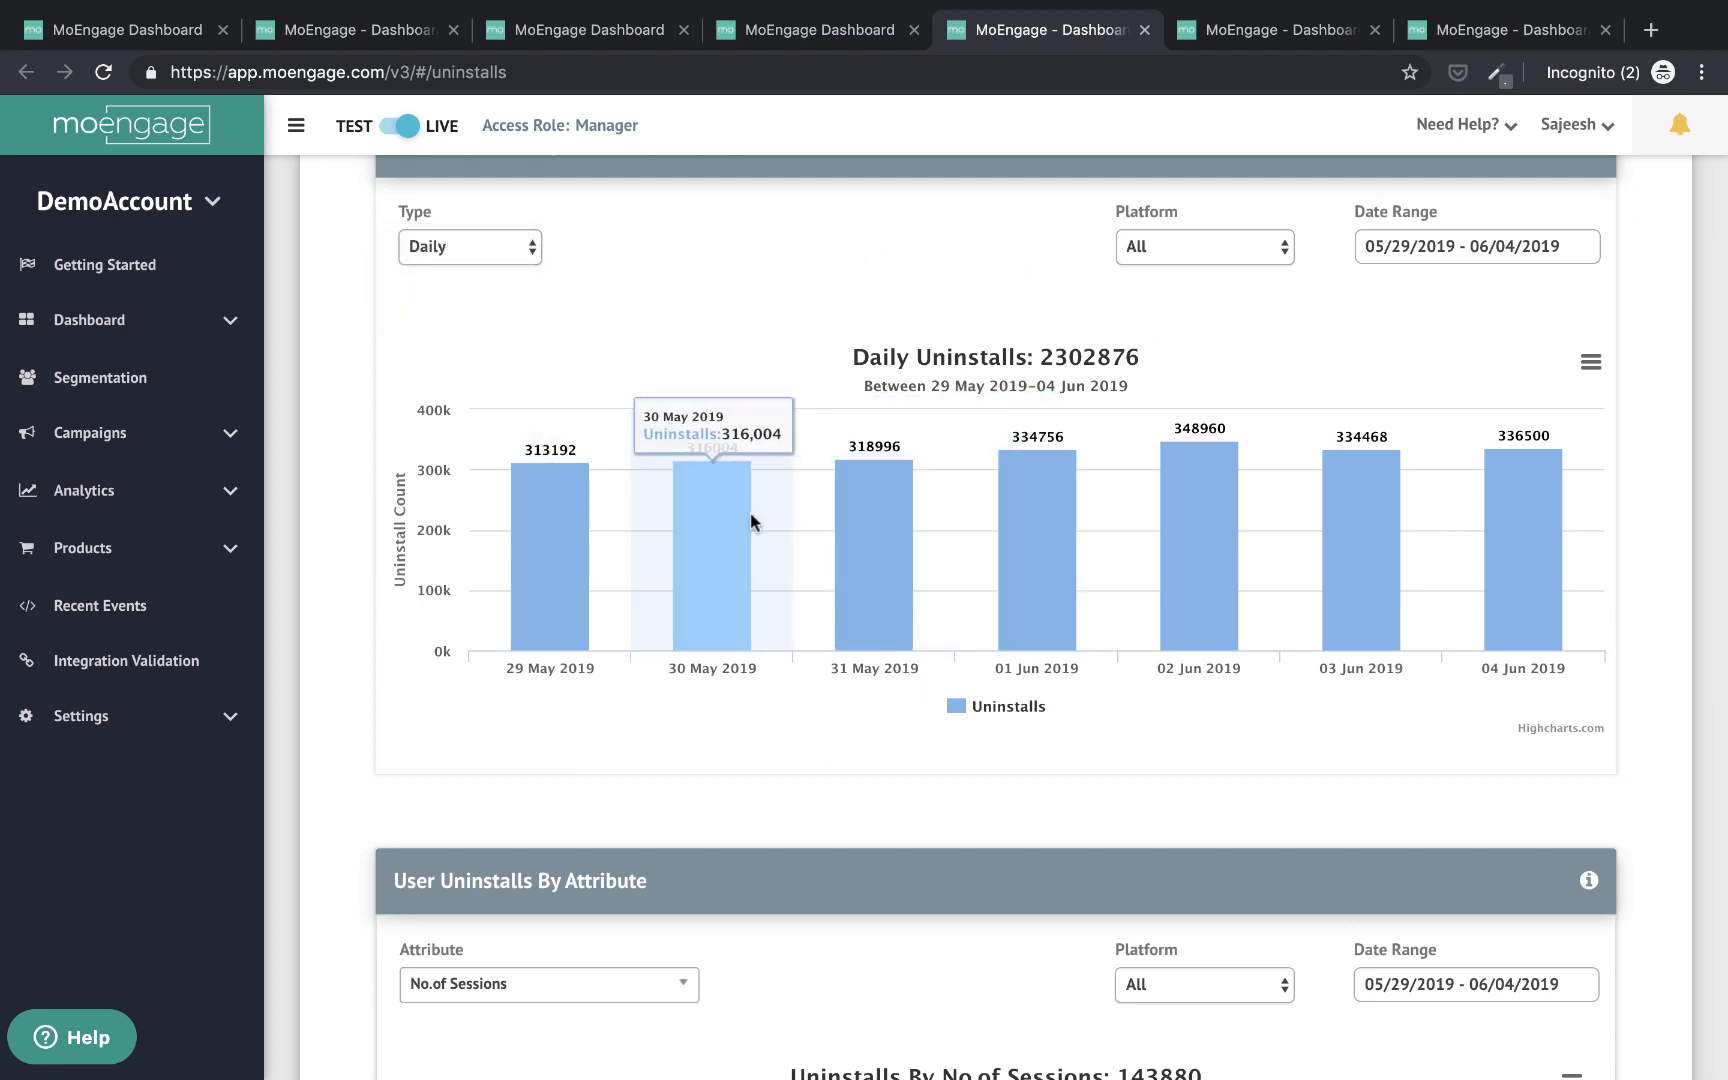
left_click(1204, 246)
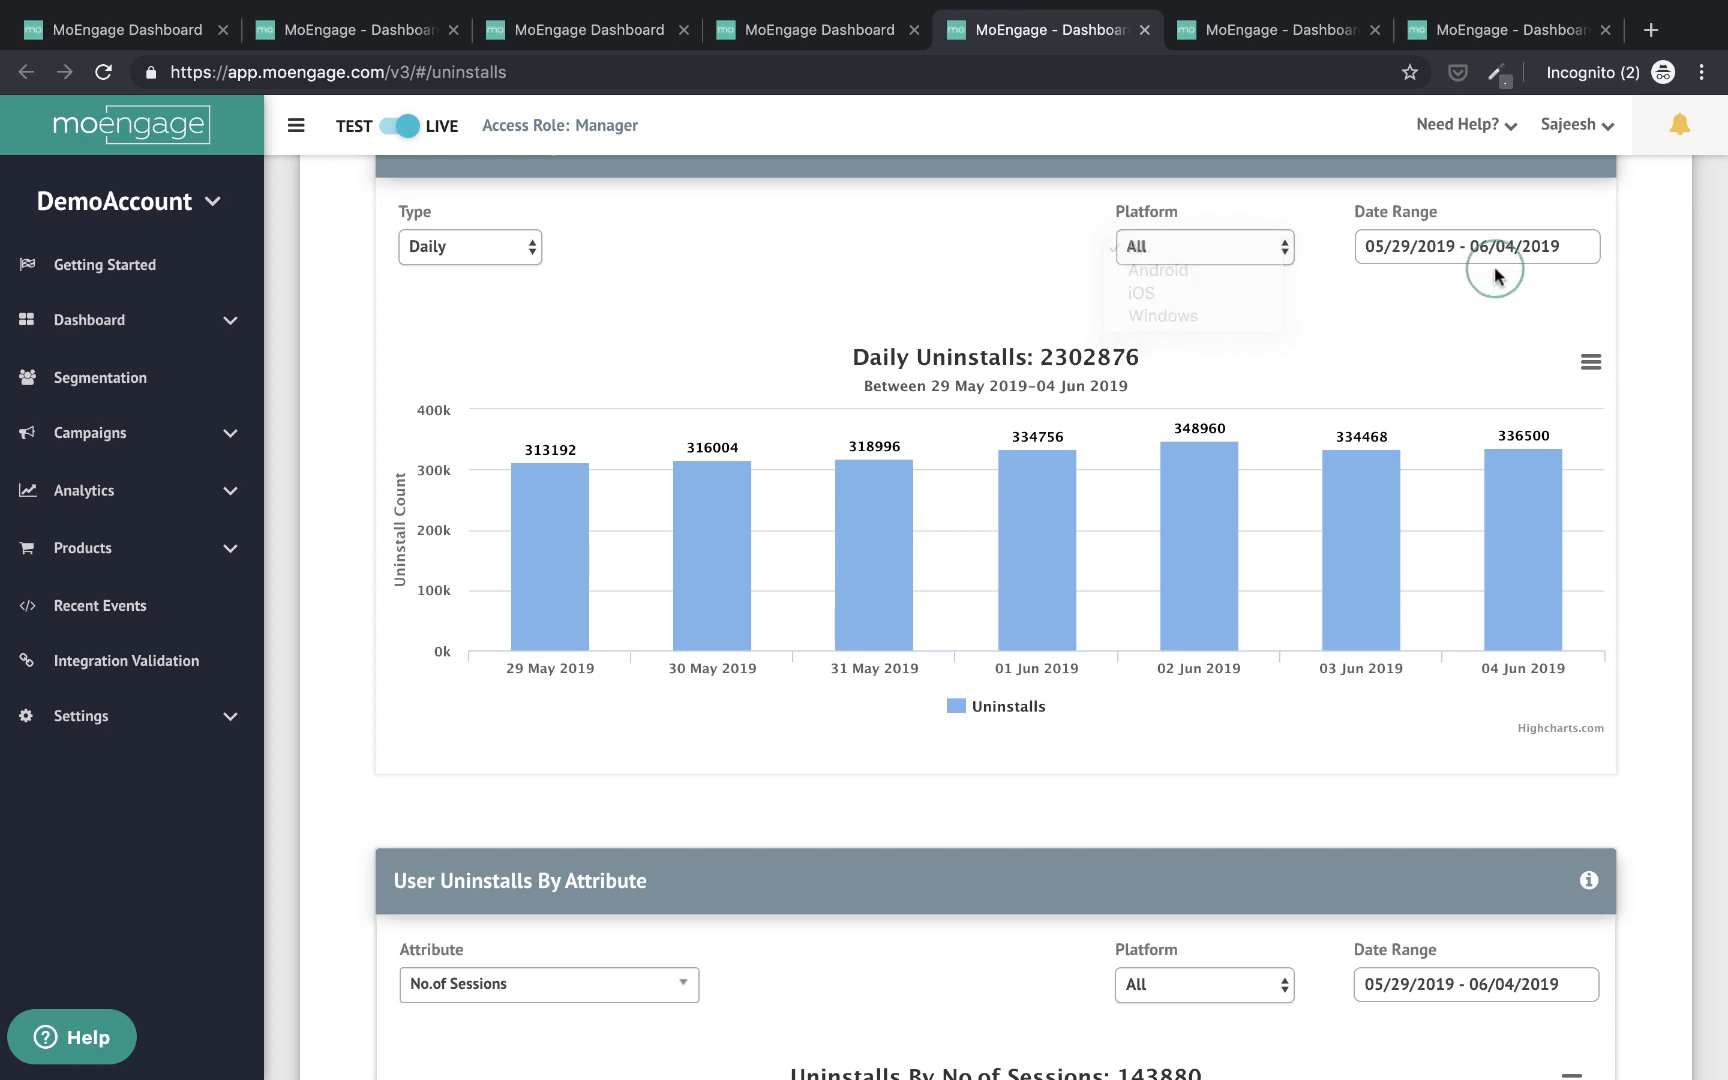
scroll("down", 3)
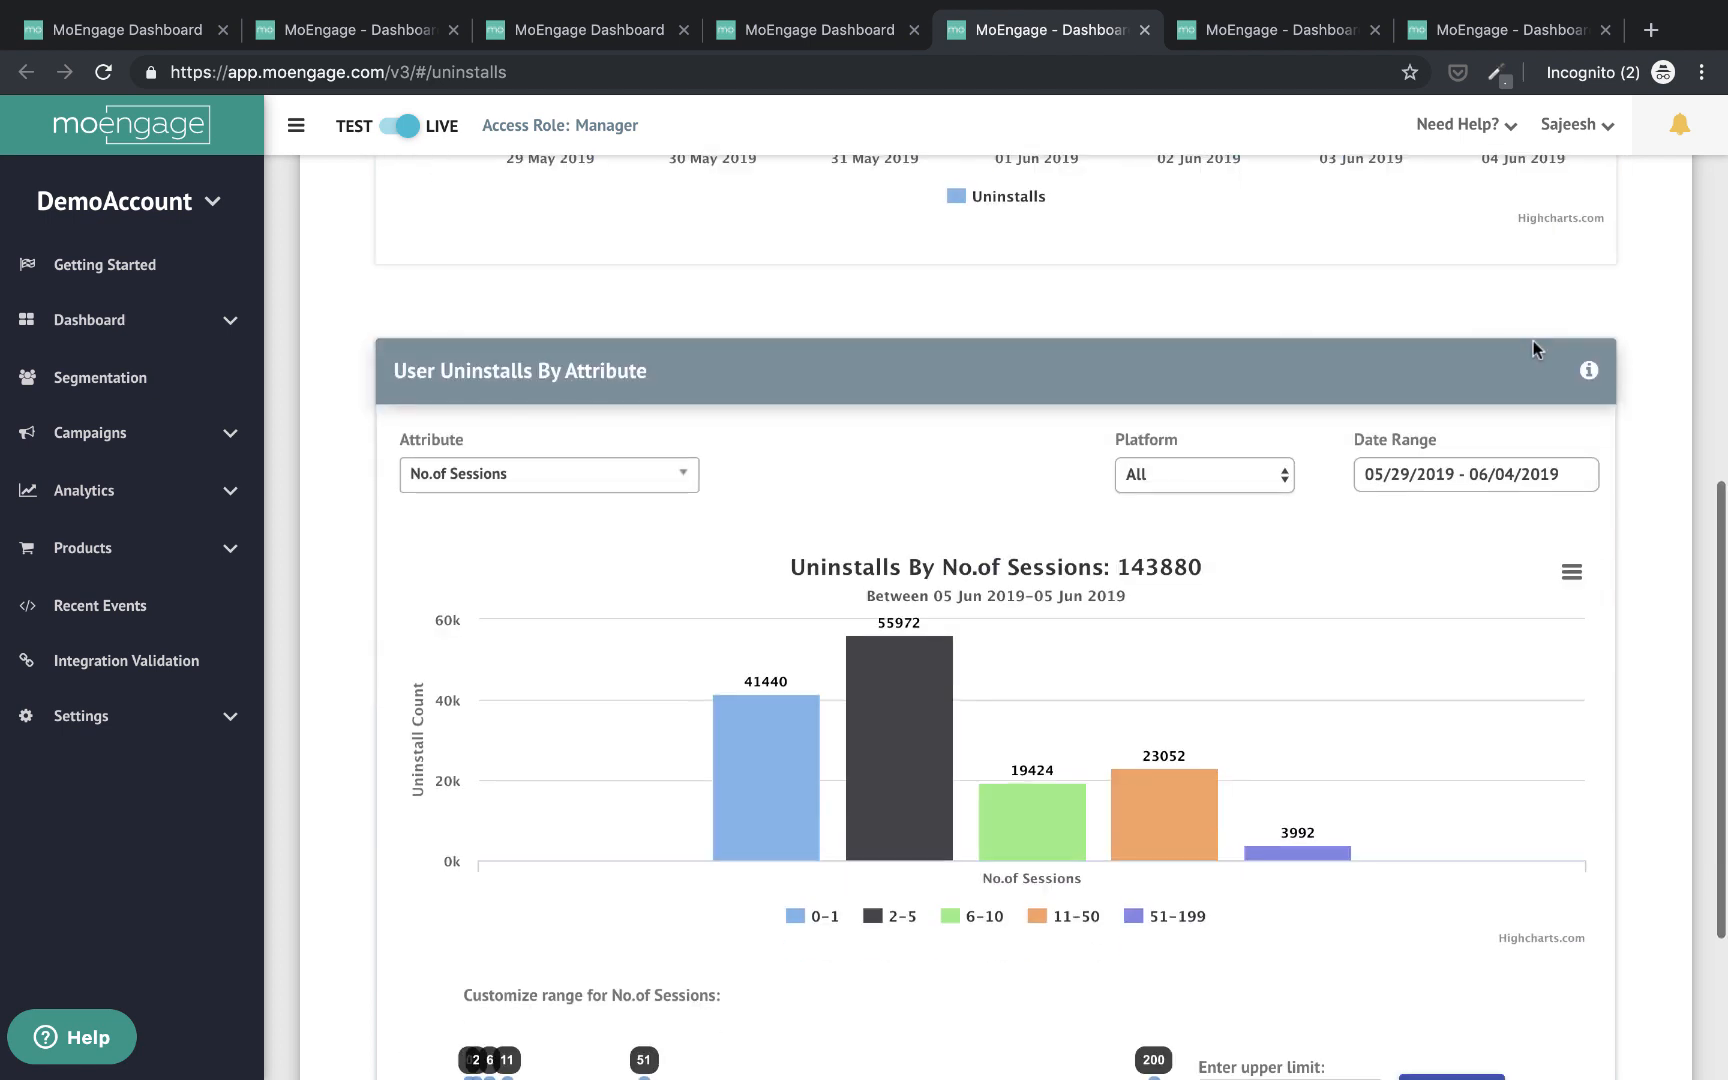
Scroll to Uninstall Events By Attribute and list the grouping attributes besides Lifetime (Days)
scroll("down", 3)
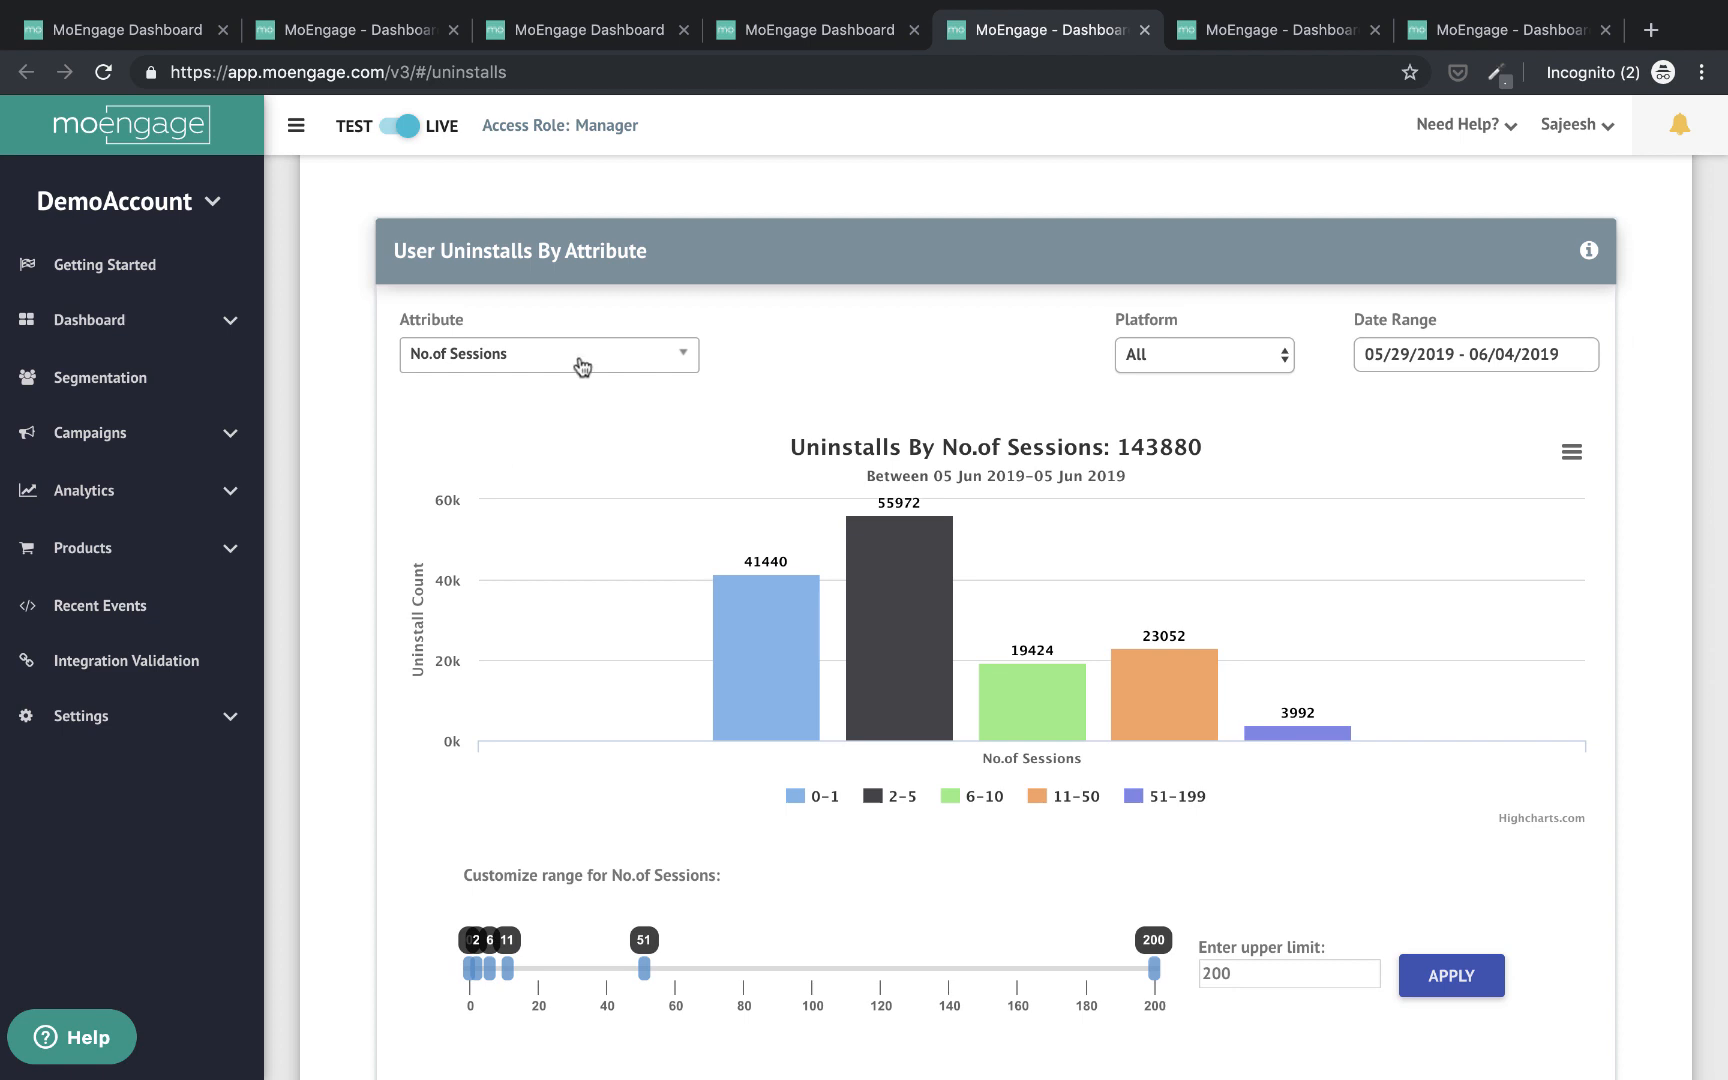
left_click(548, 354)
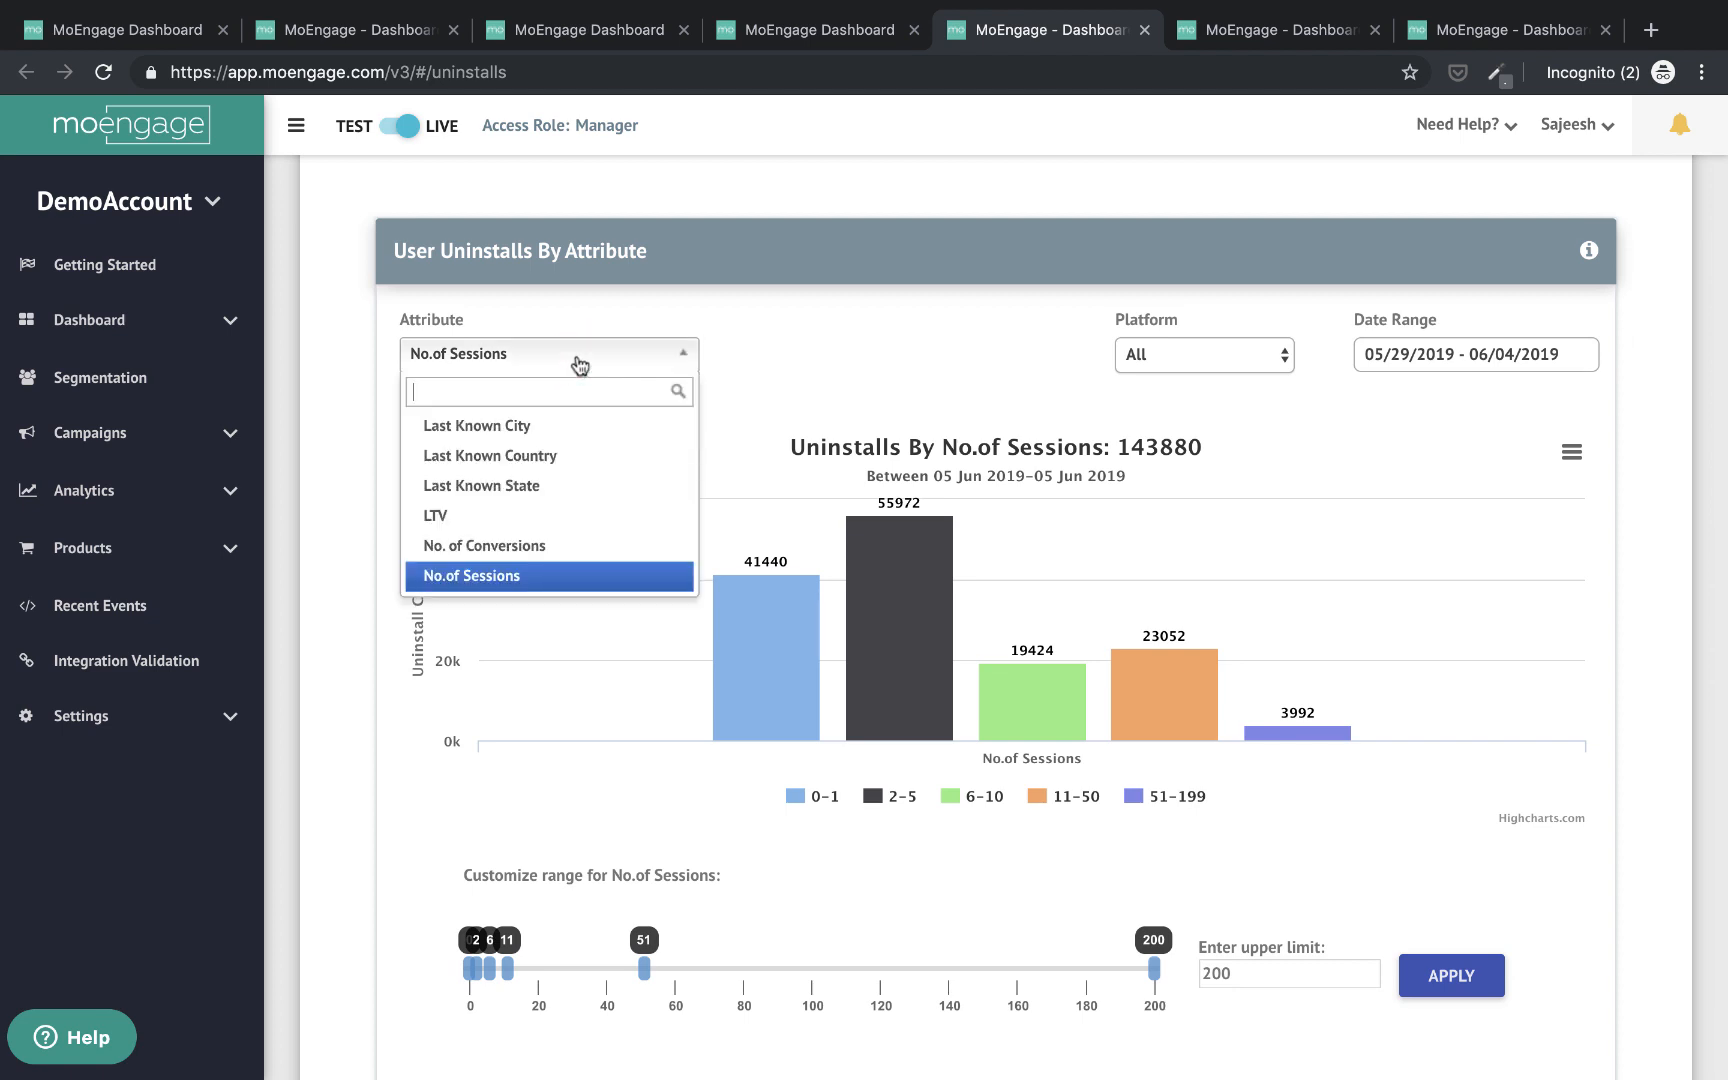
mouse_move(872, 380)
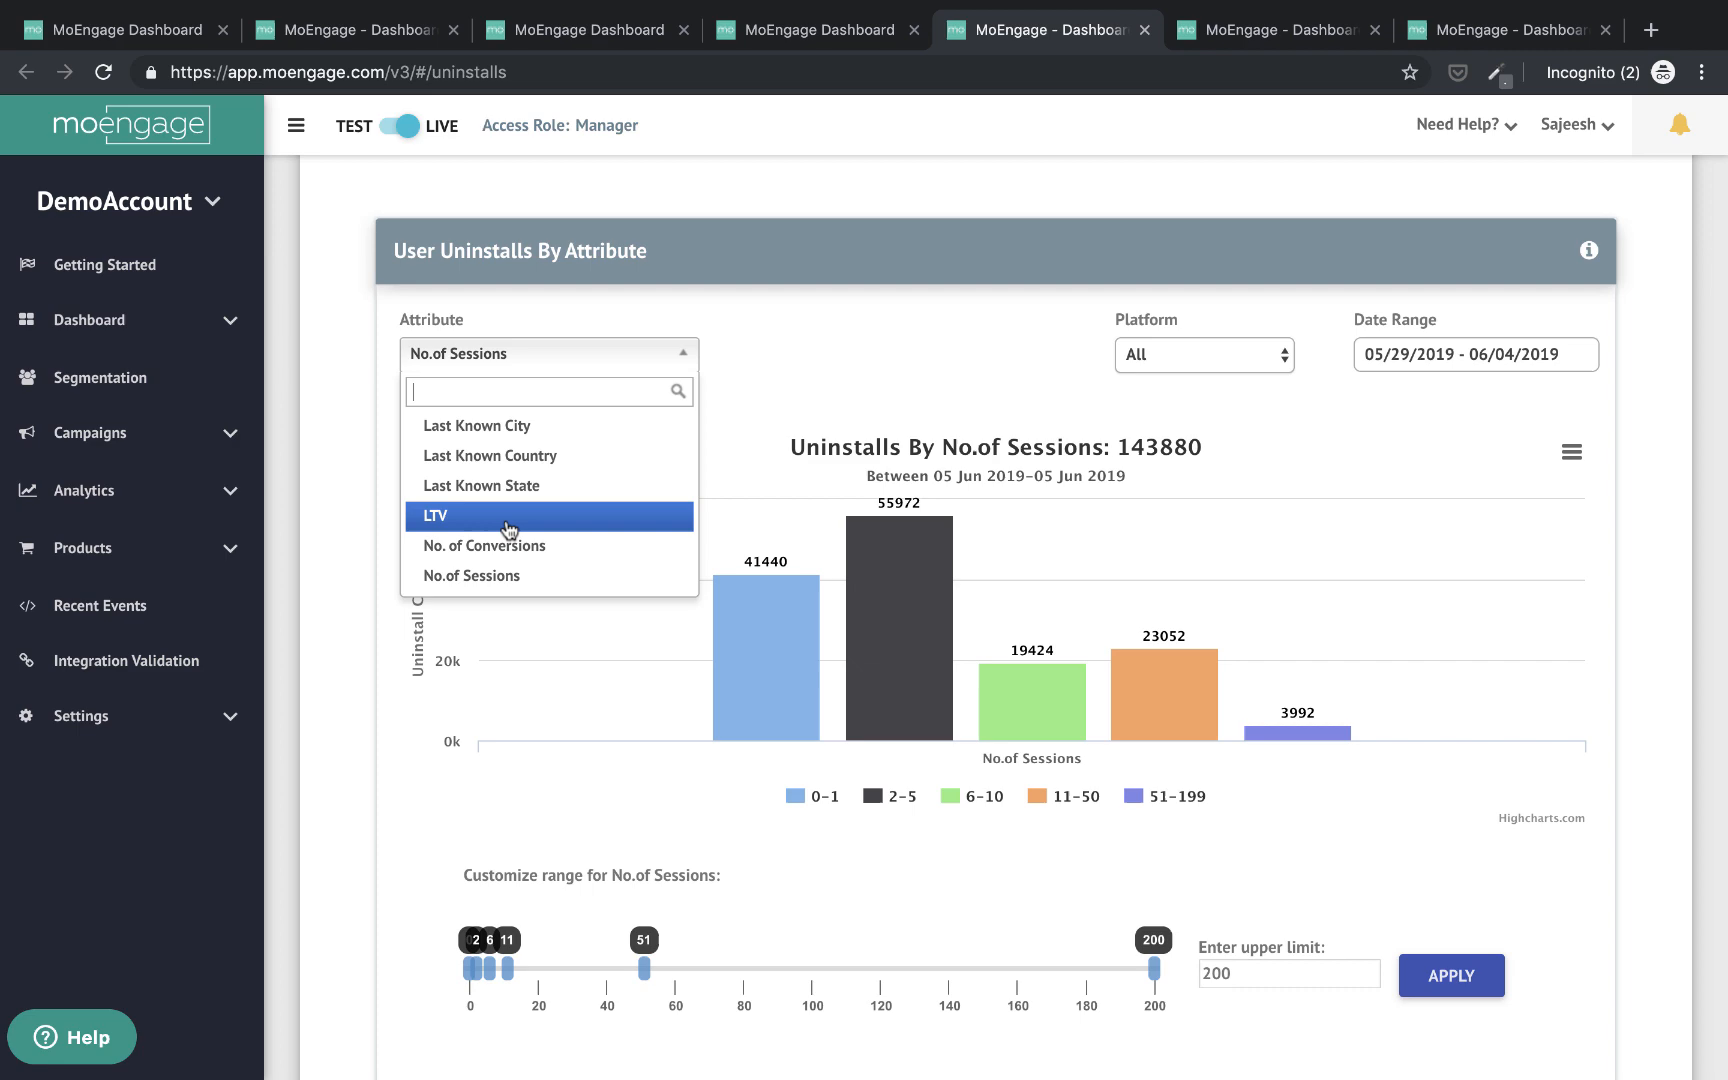
mouse_move(1034, 350)
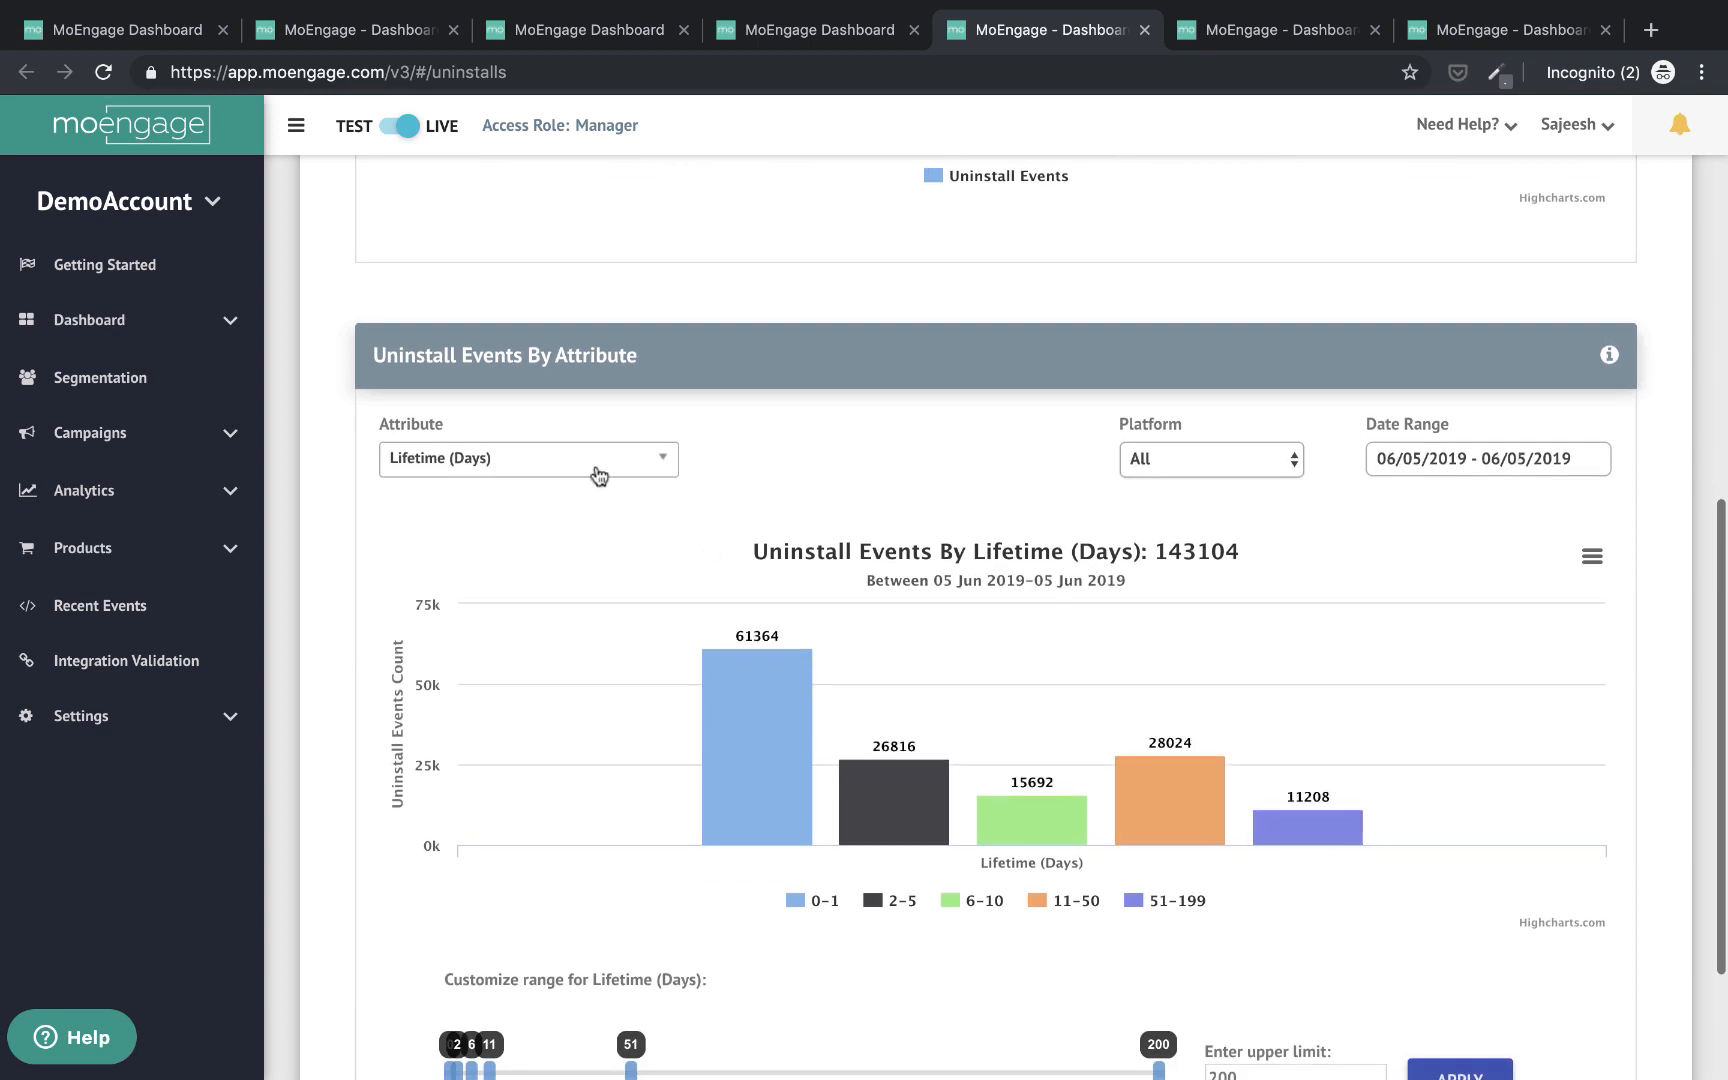
mouse_move(598, 468)
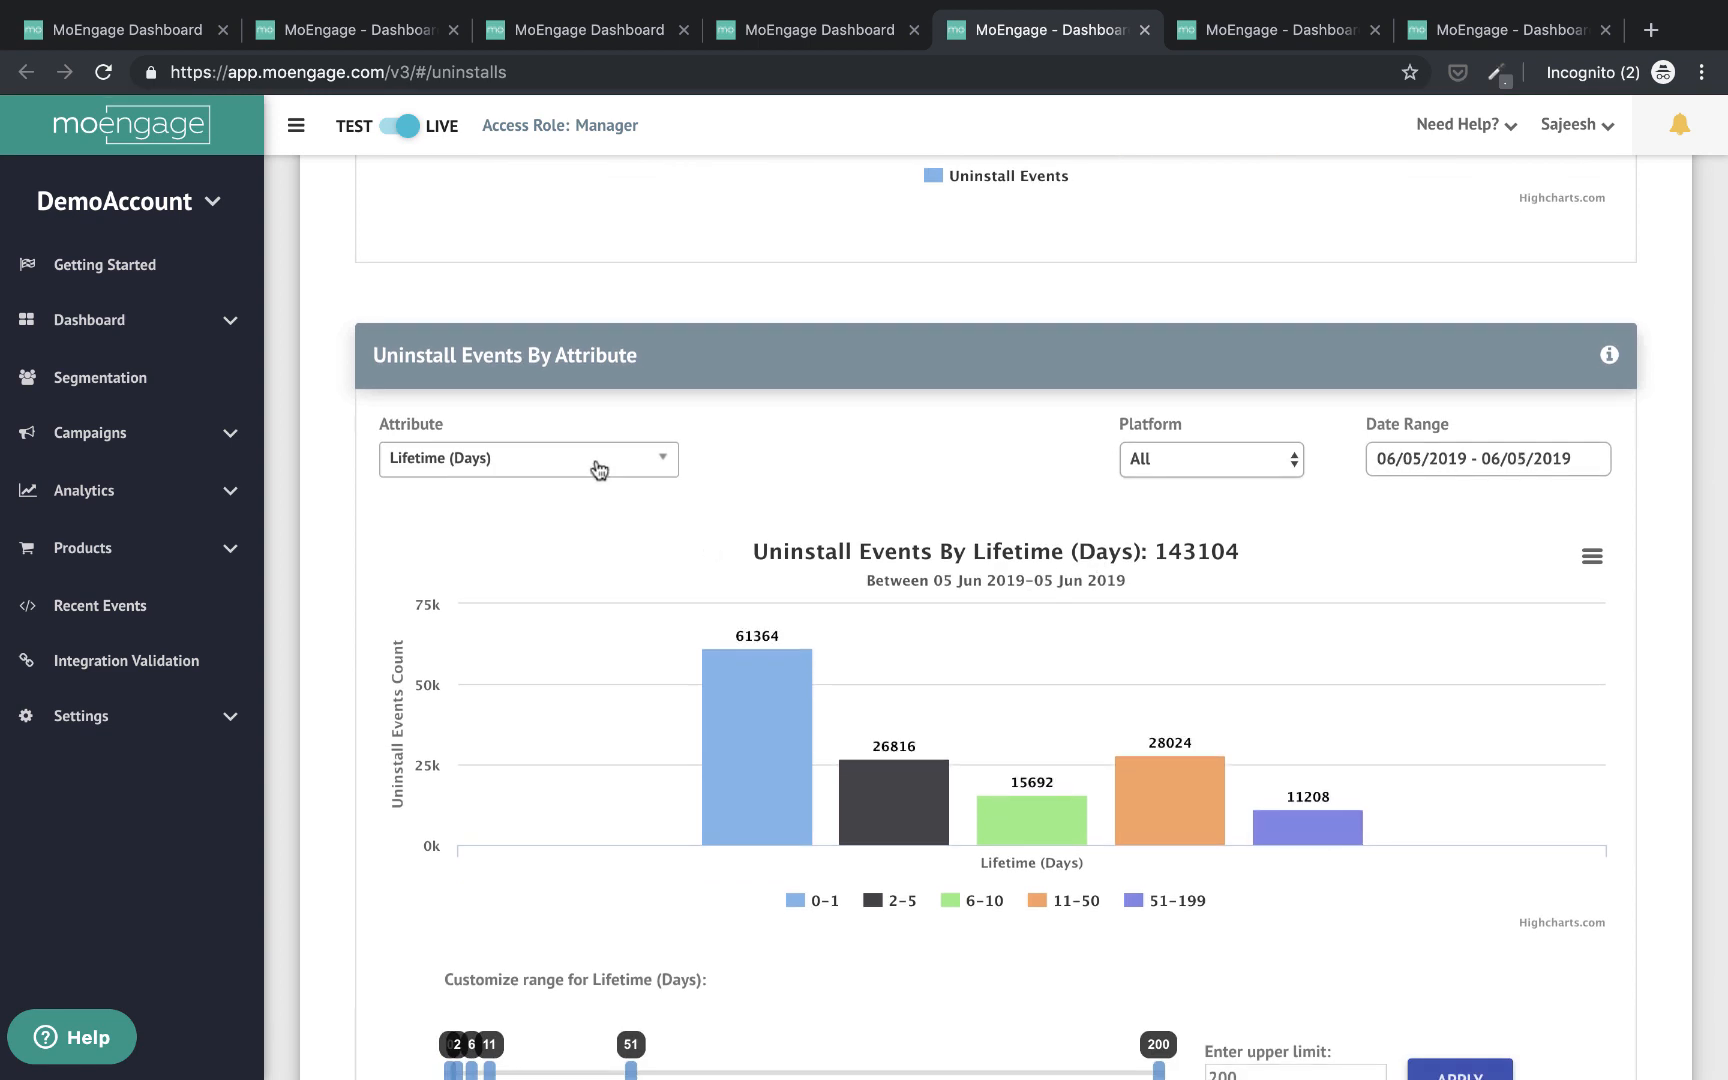
left_click(526, 458)
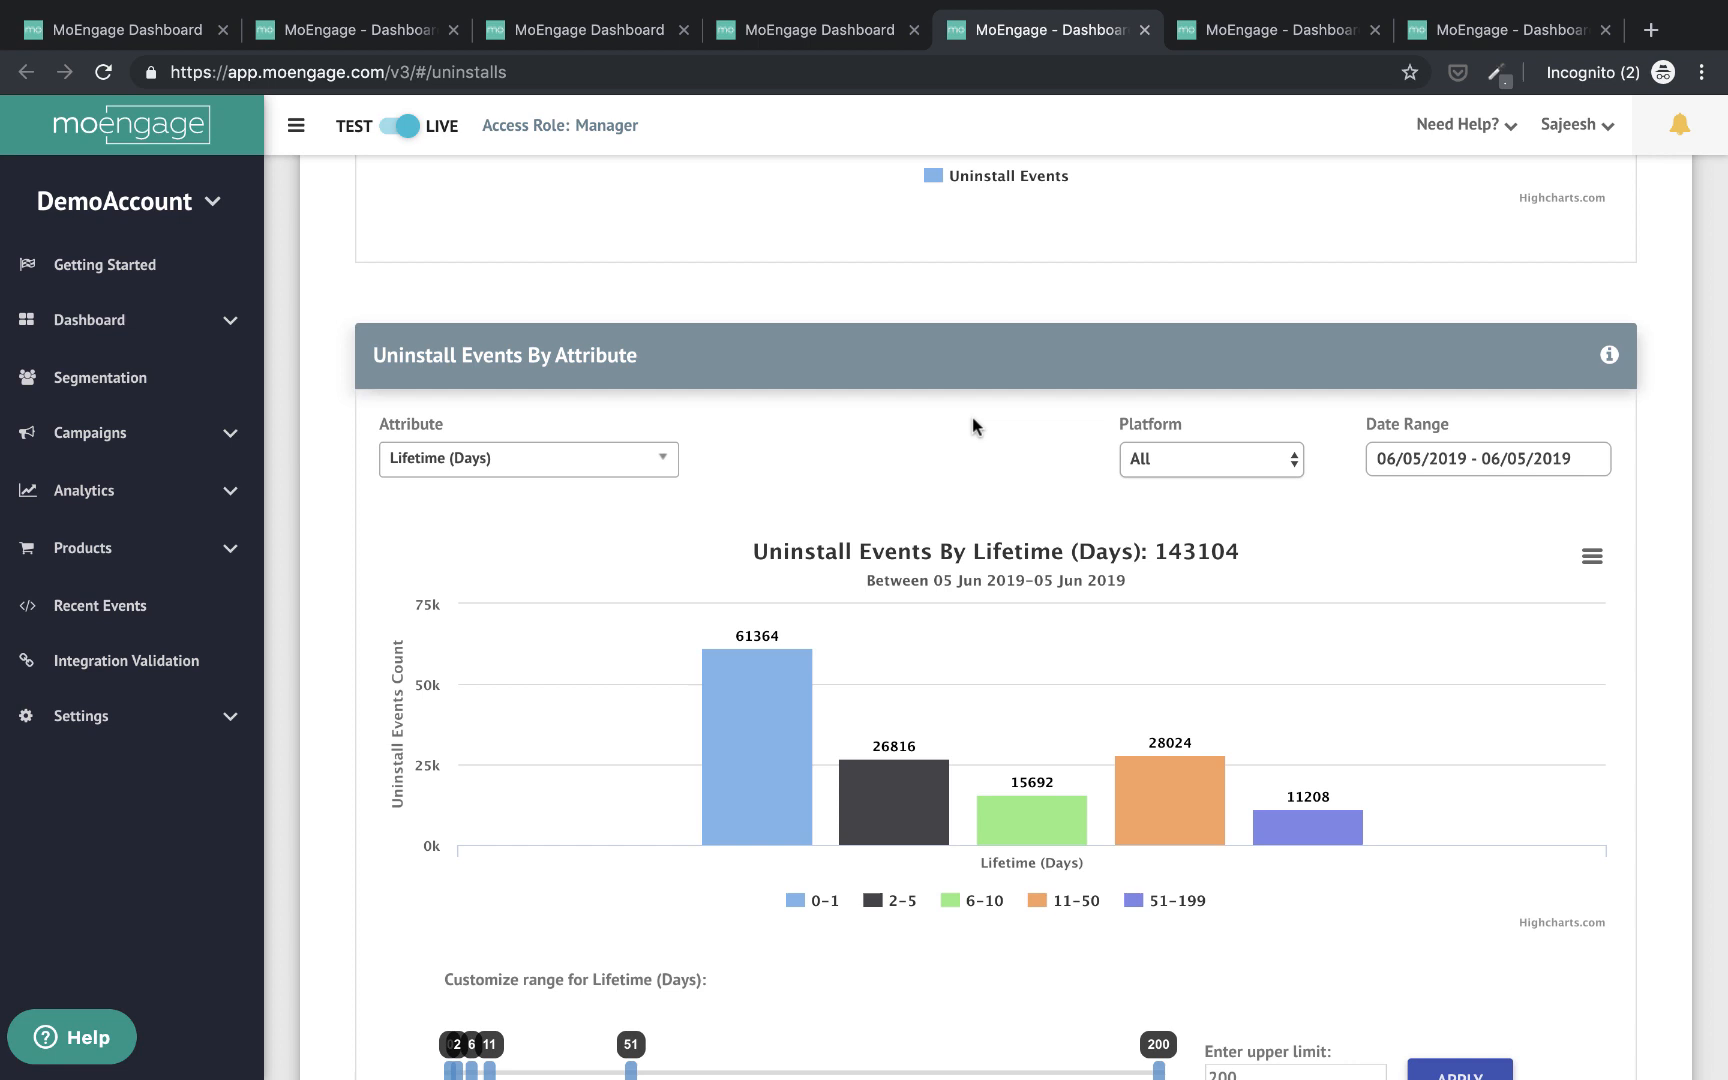
scroll("down", 3)
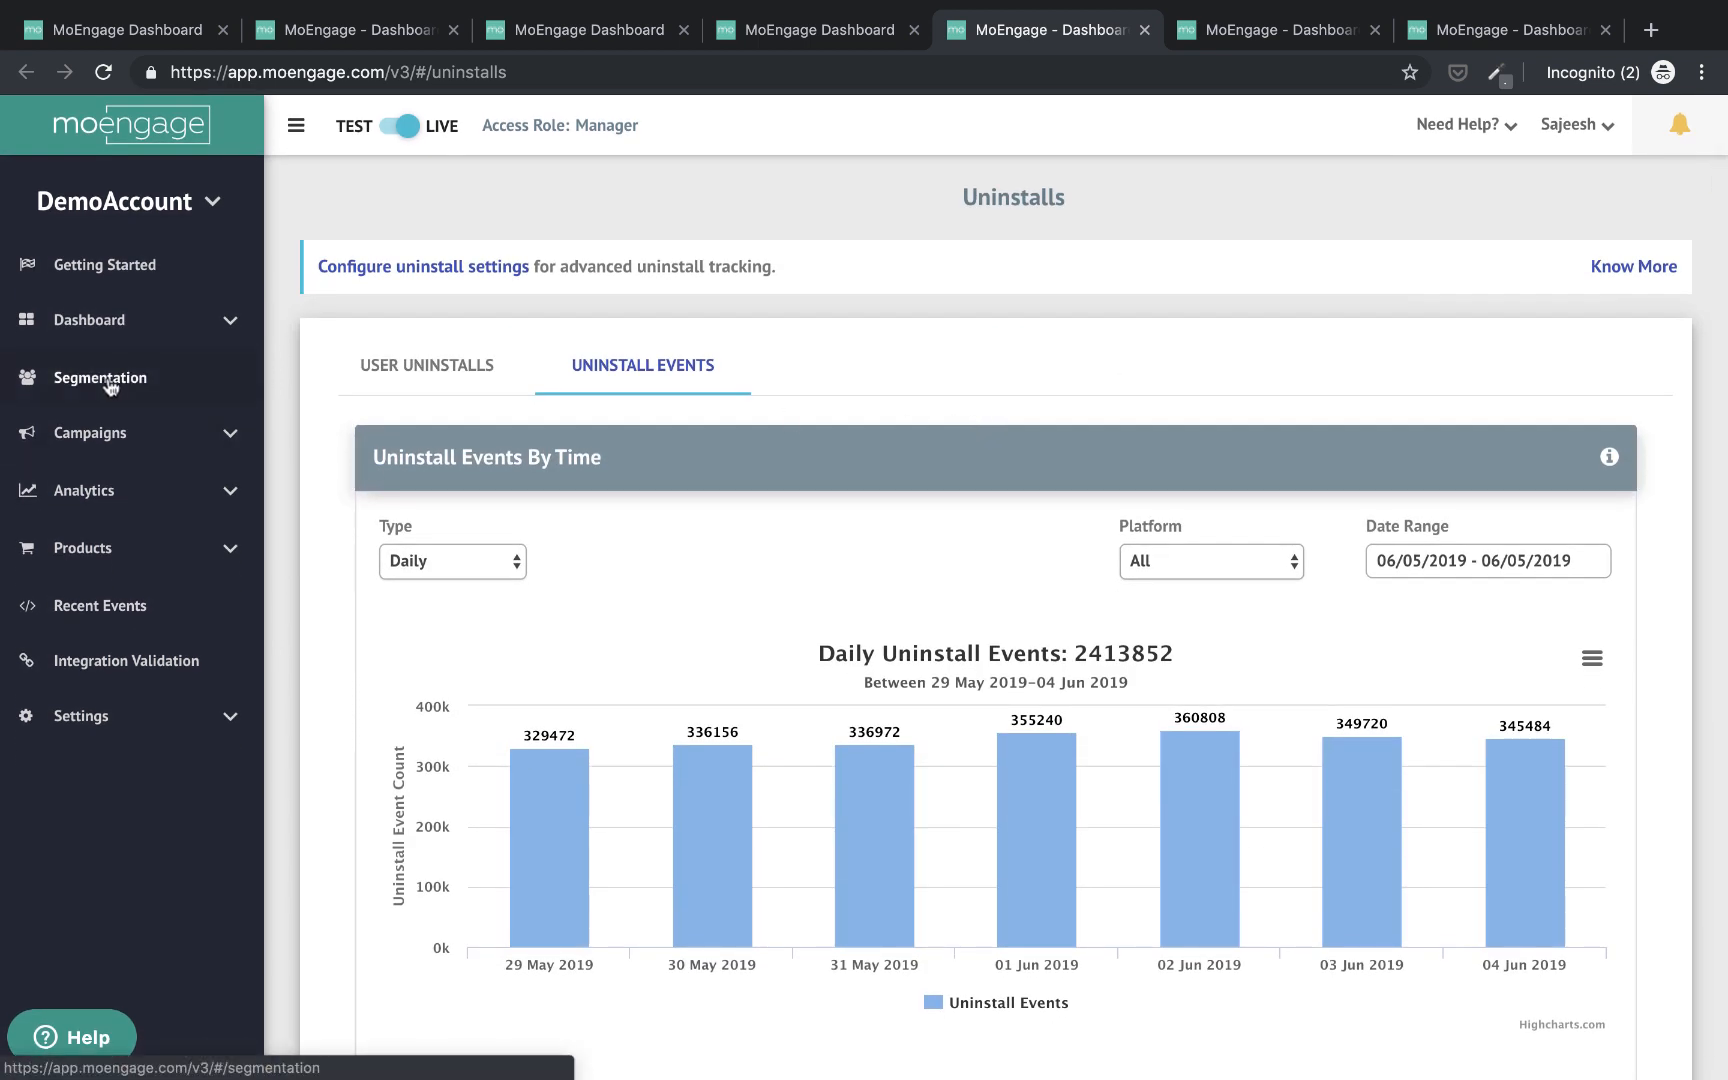
Require App/Site Opened at least 7 times in the last 30 days in the segment builder
left_click(100, 378)
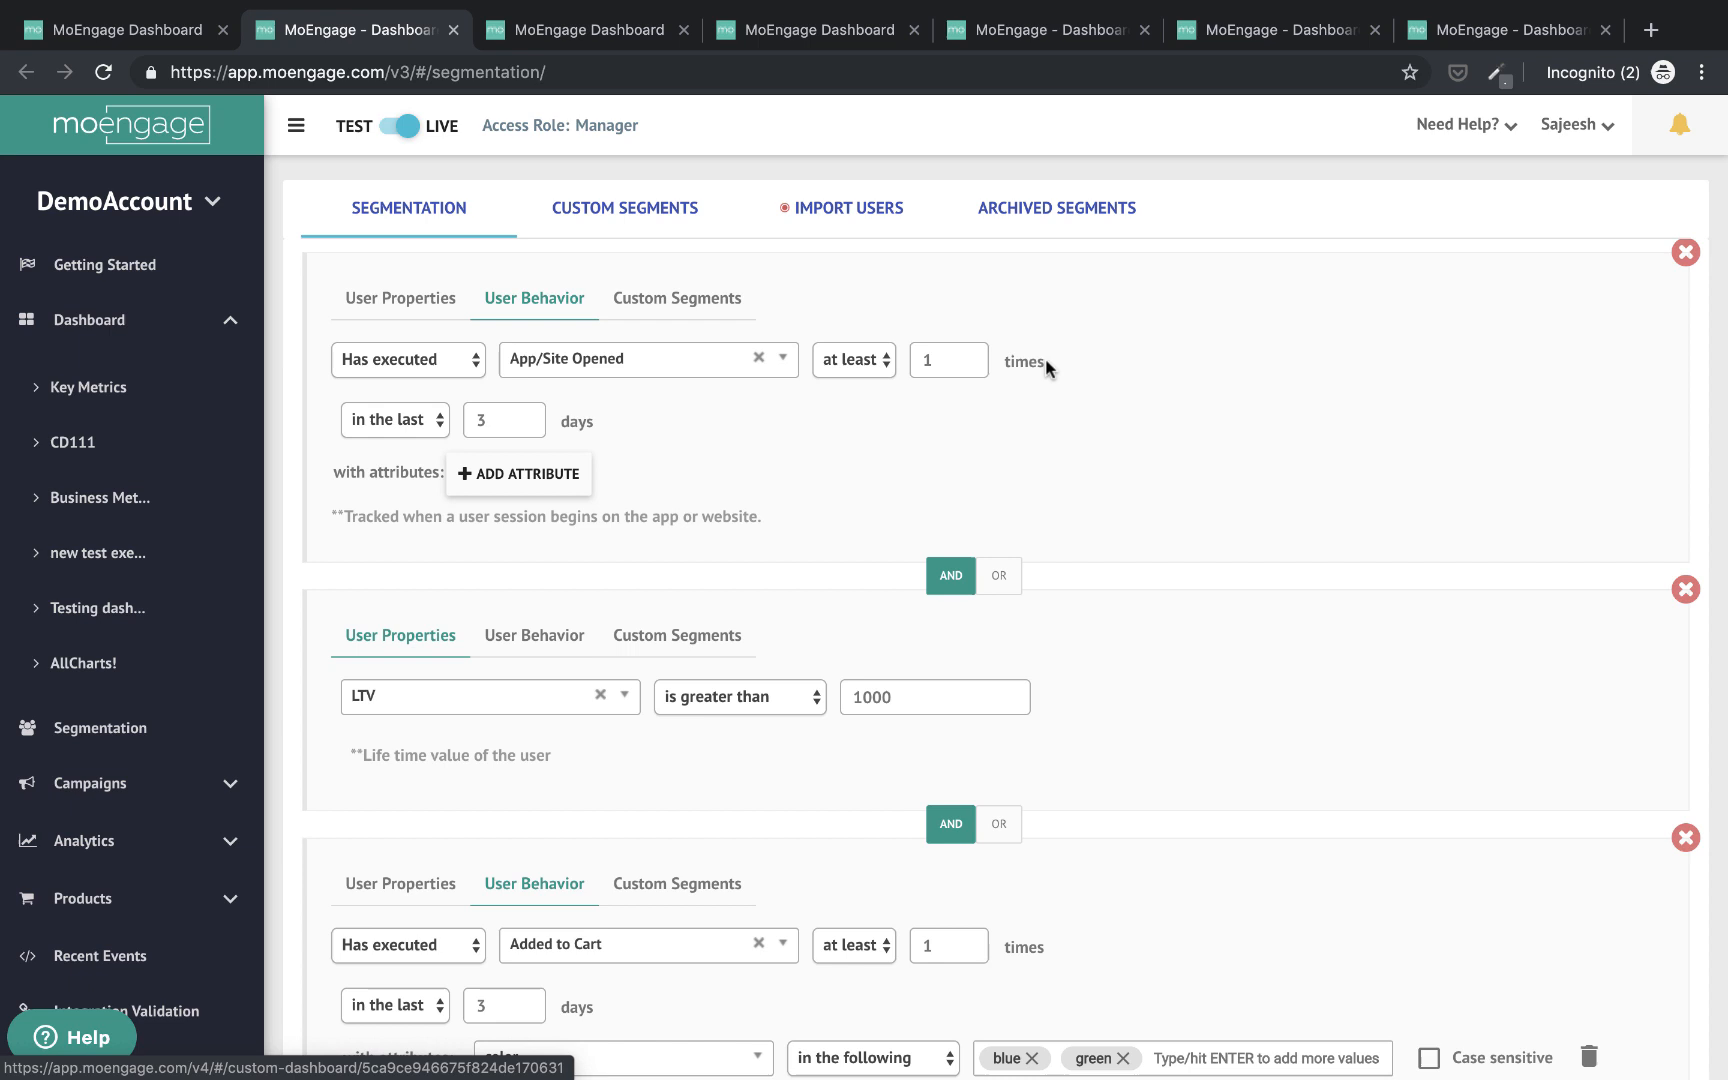
mouse_move(1174, 504)
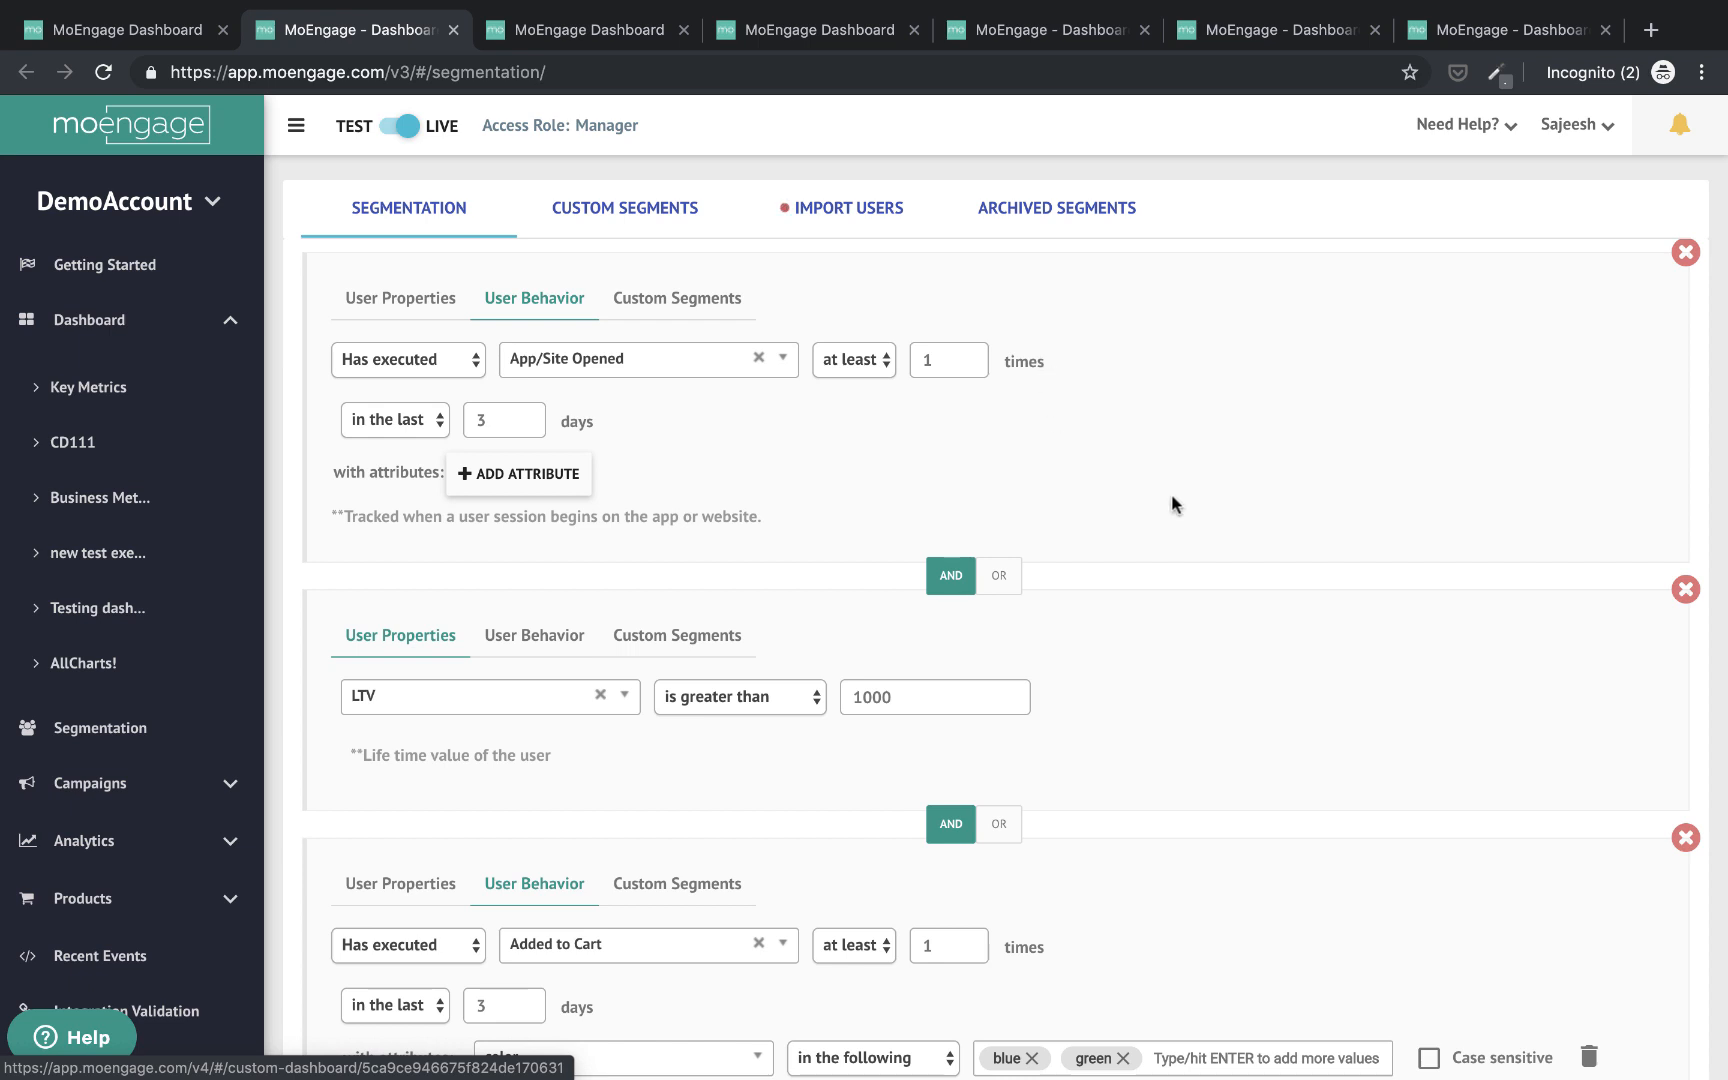
mouse_move(596, 358)
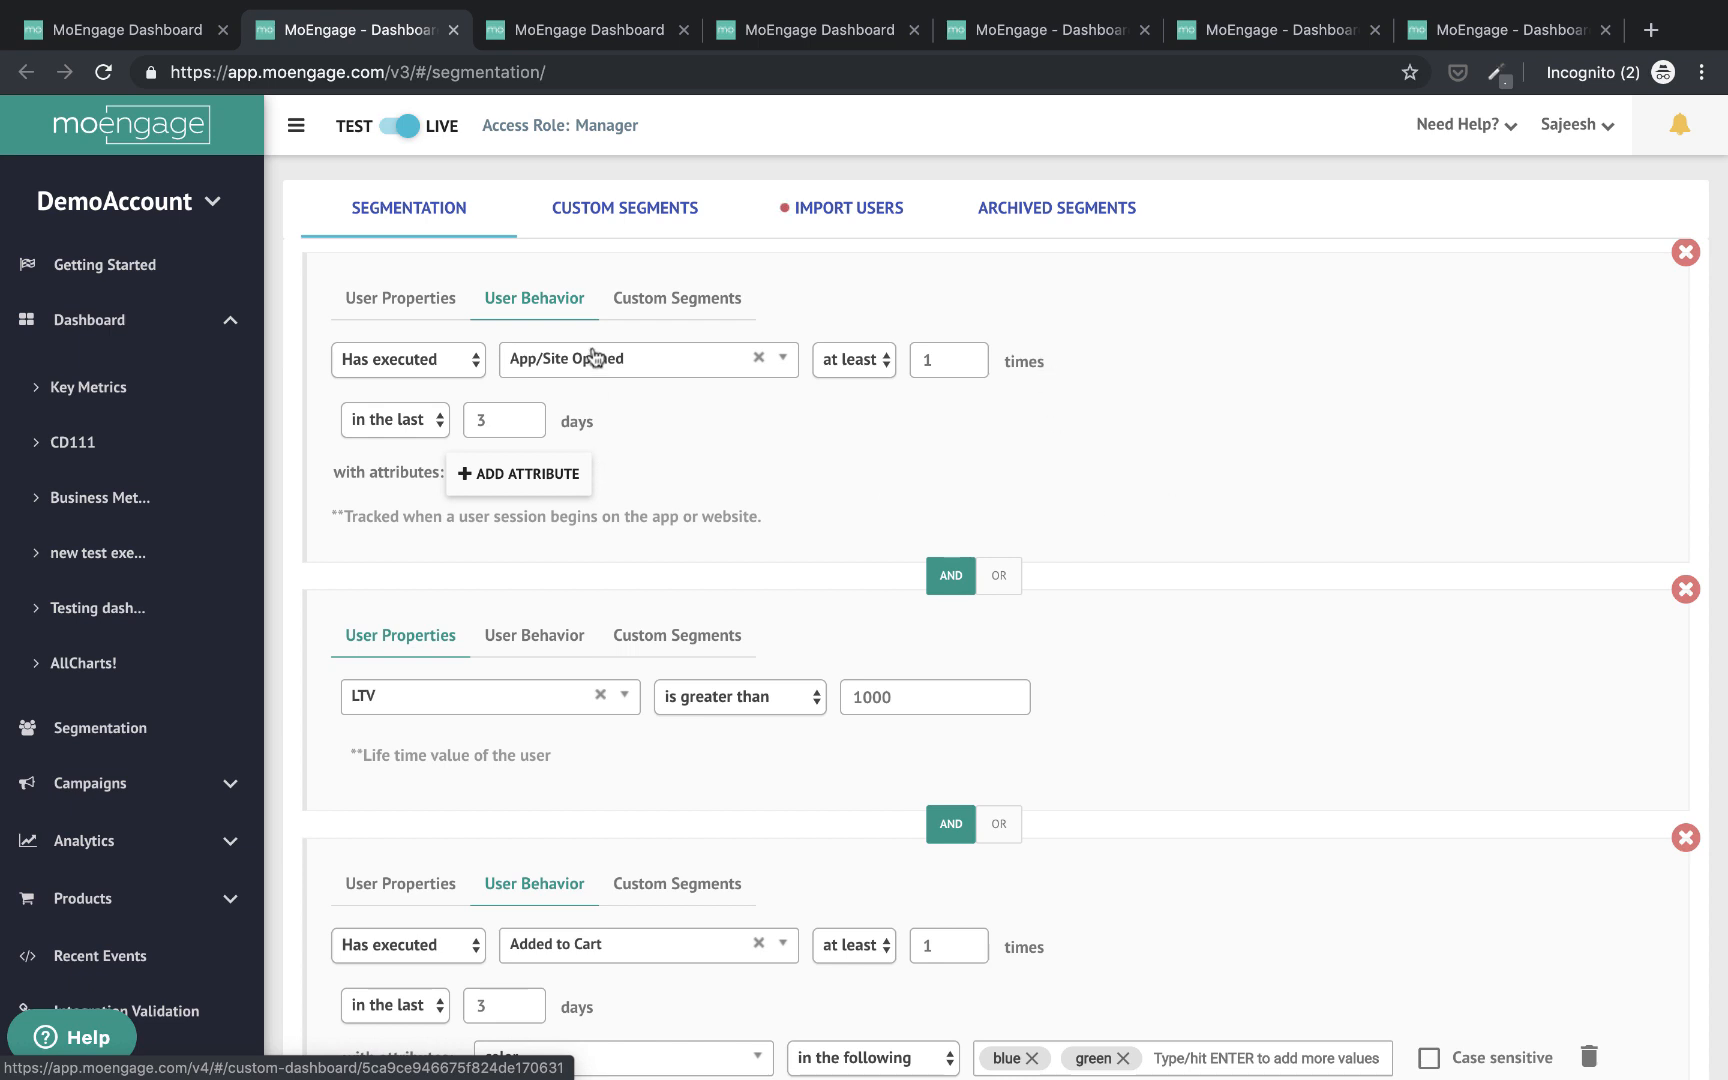
left_click(946, 360)
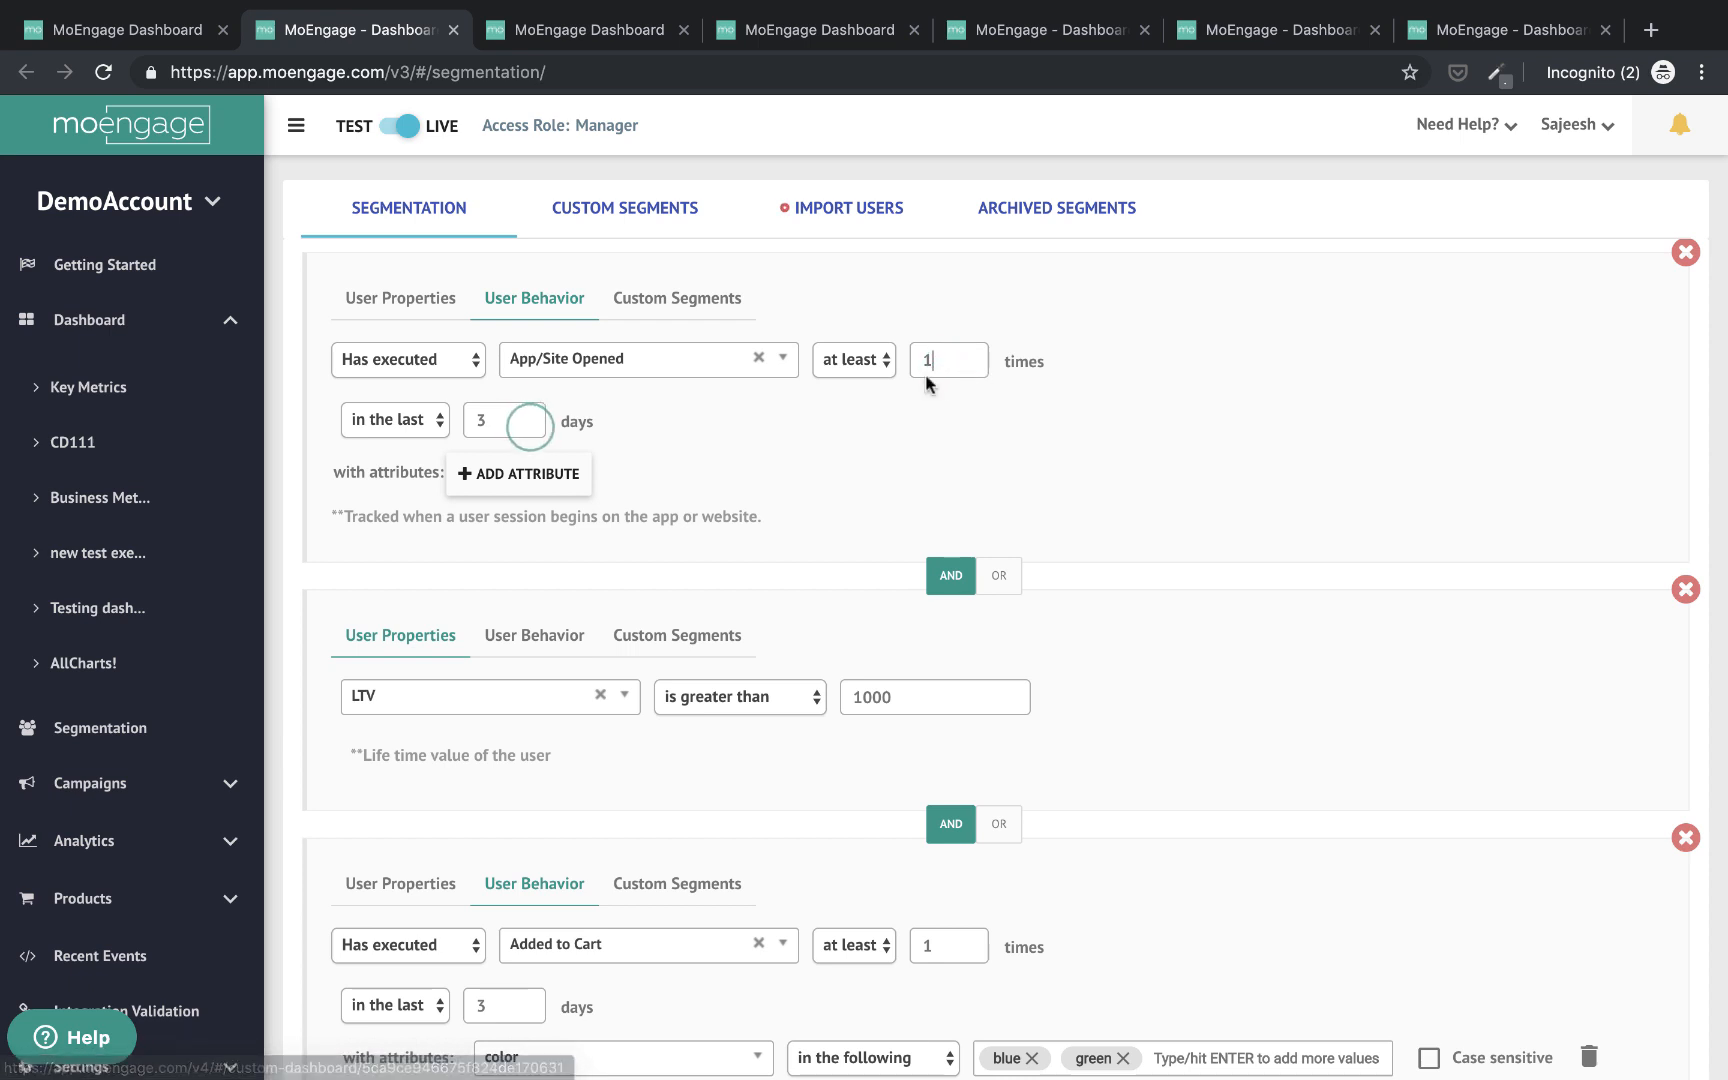
type("30")
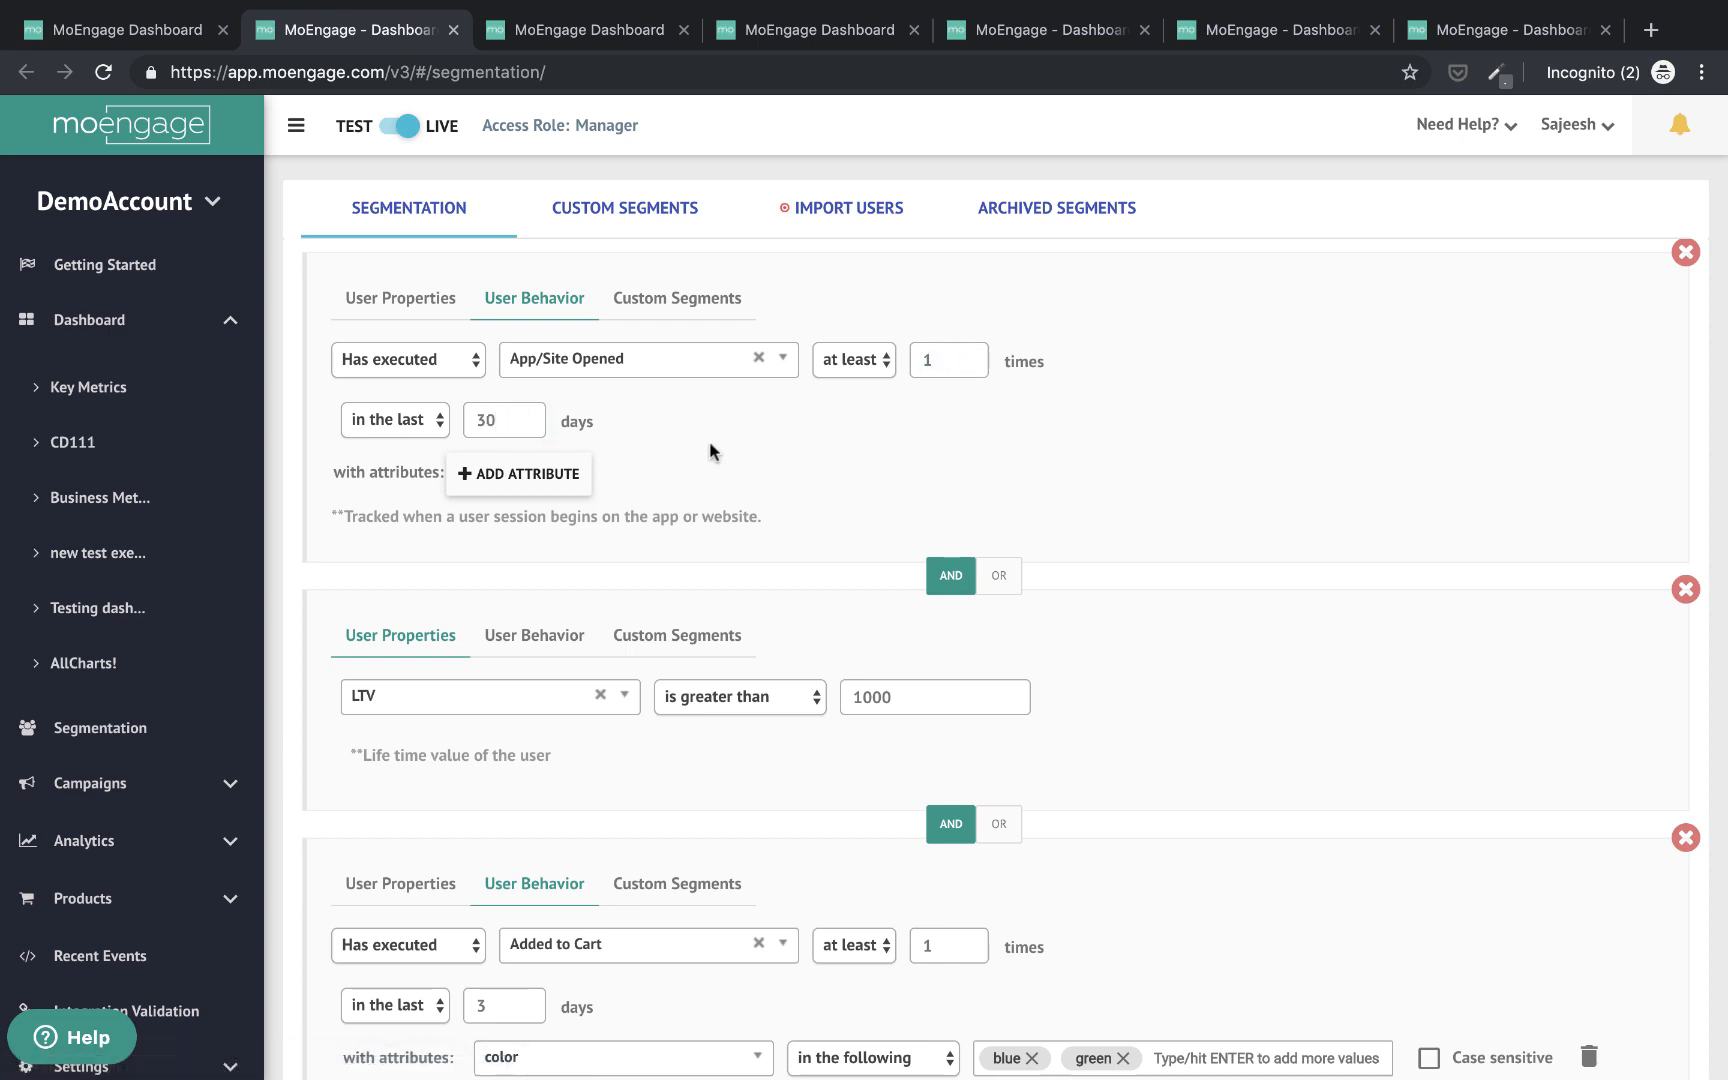
left_click(946, 360)
type("7")
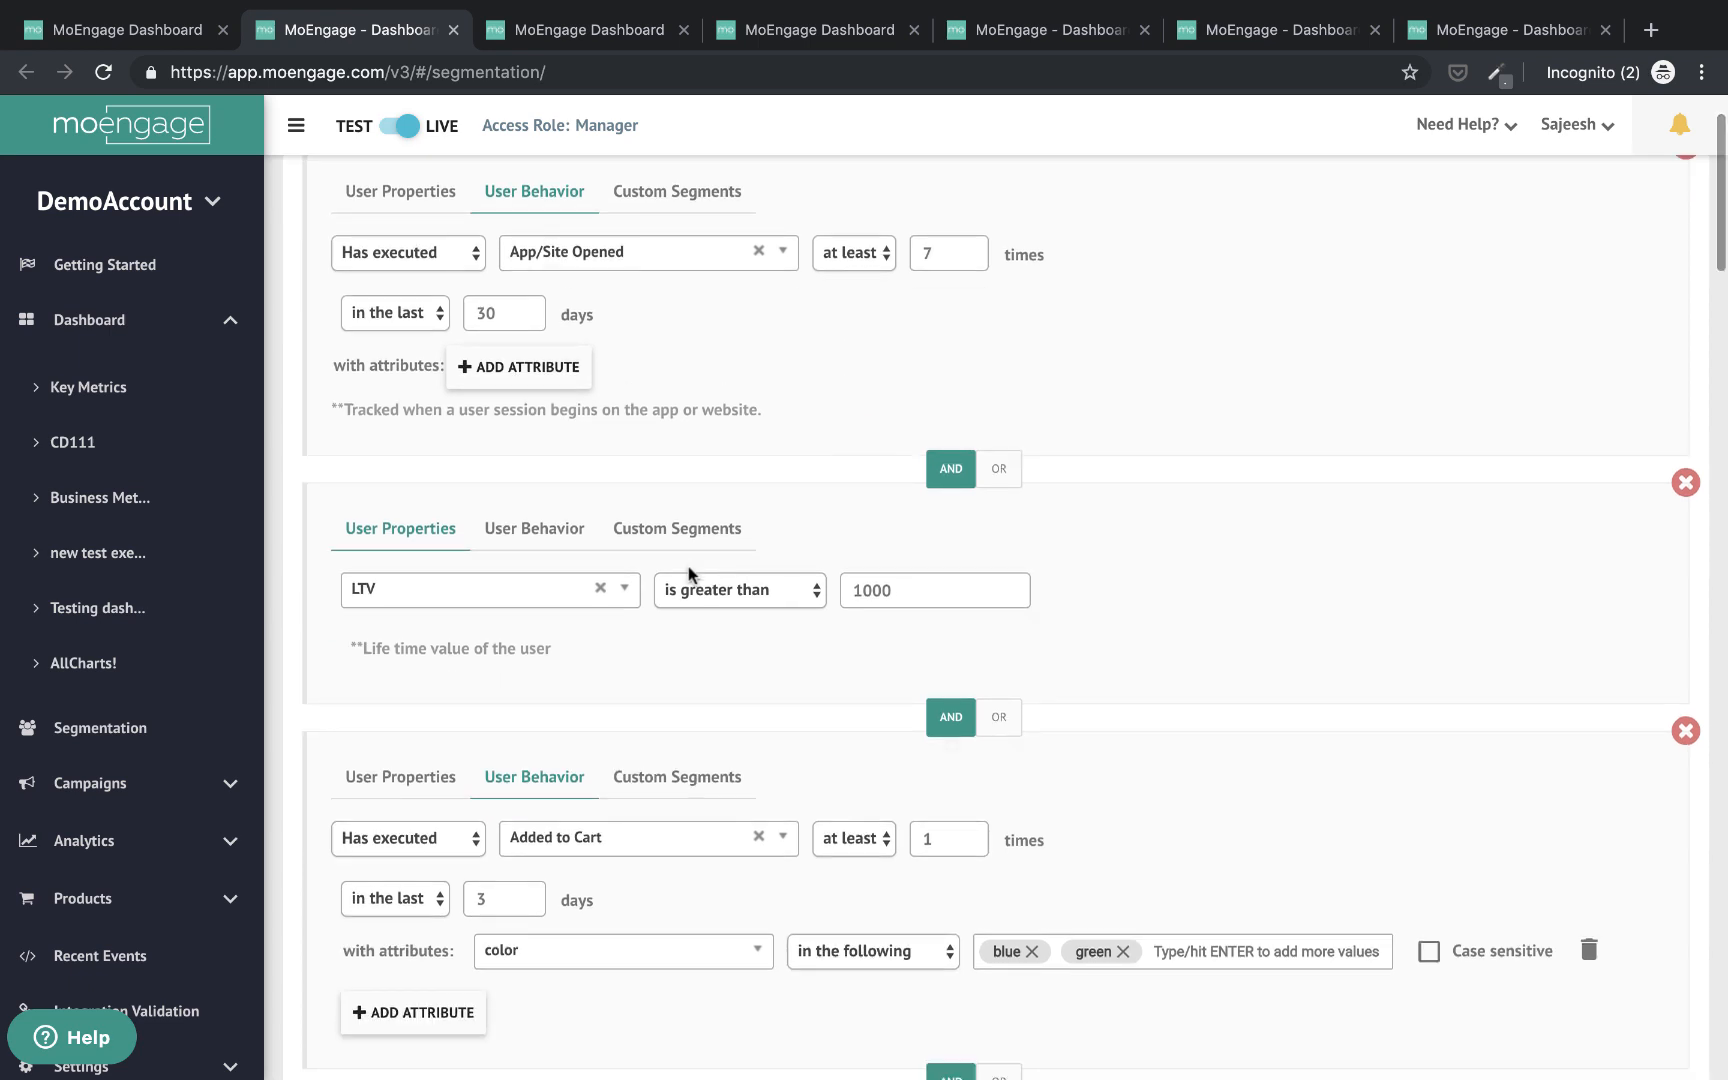
left_click(738, 590)
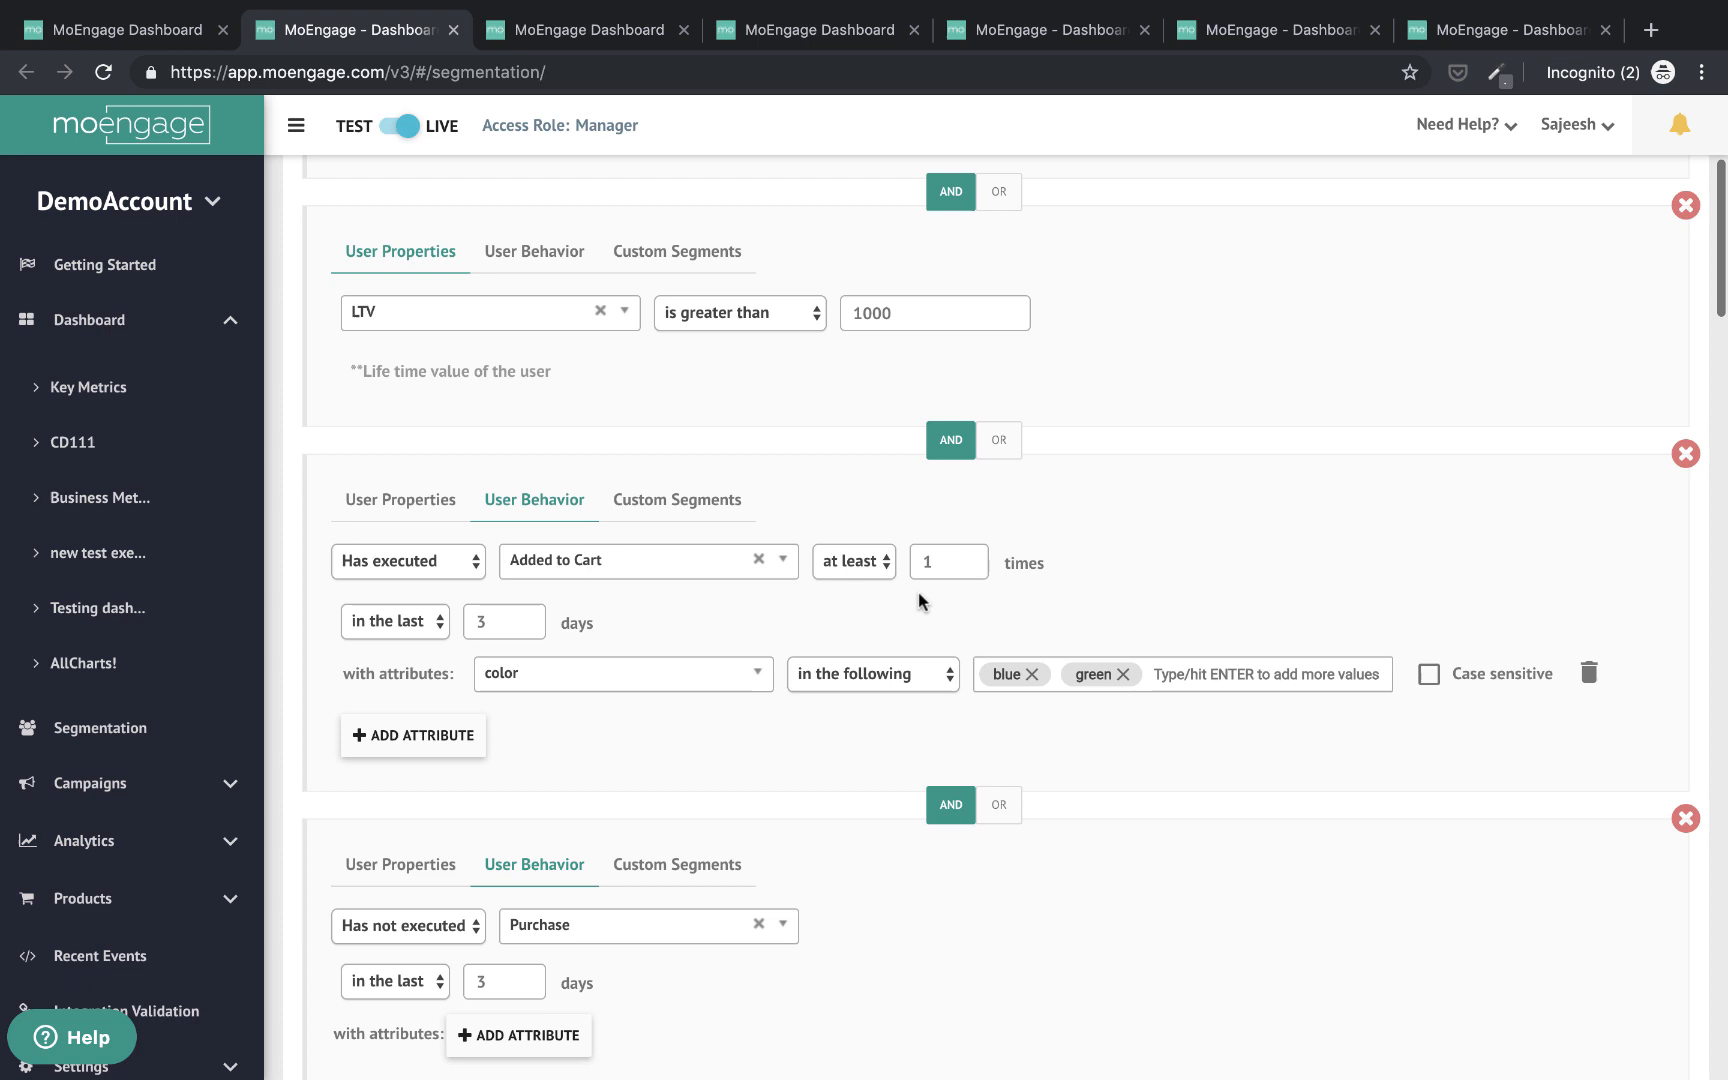
mouse_move(934, 542)
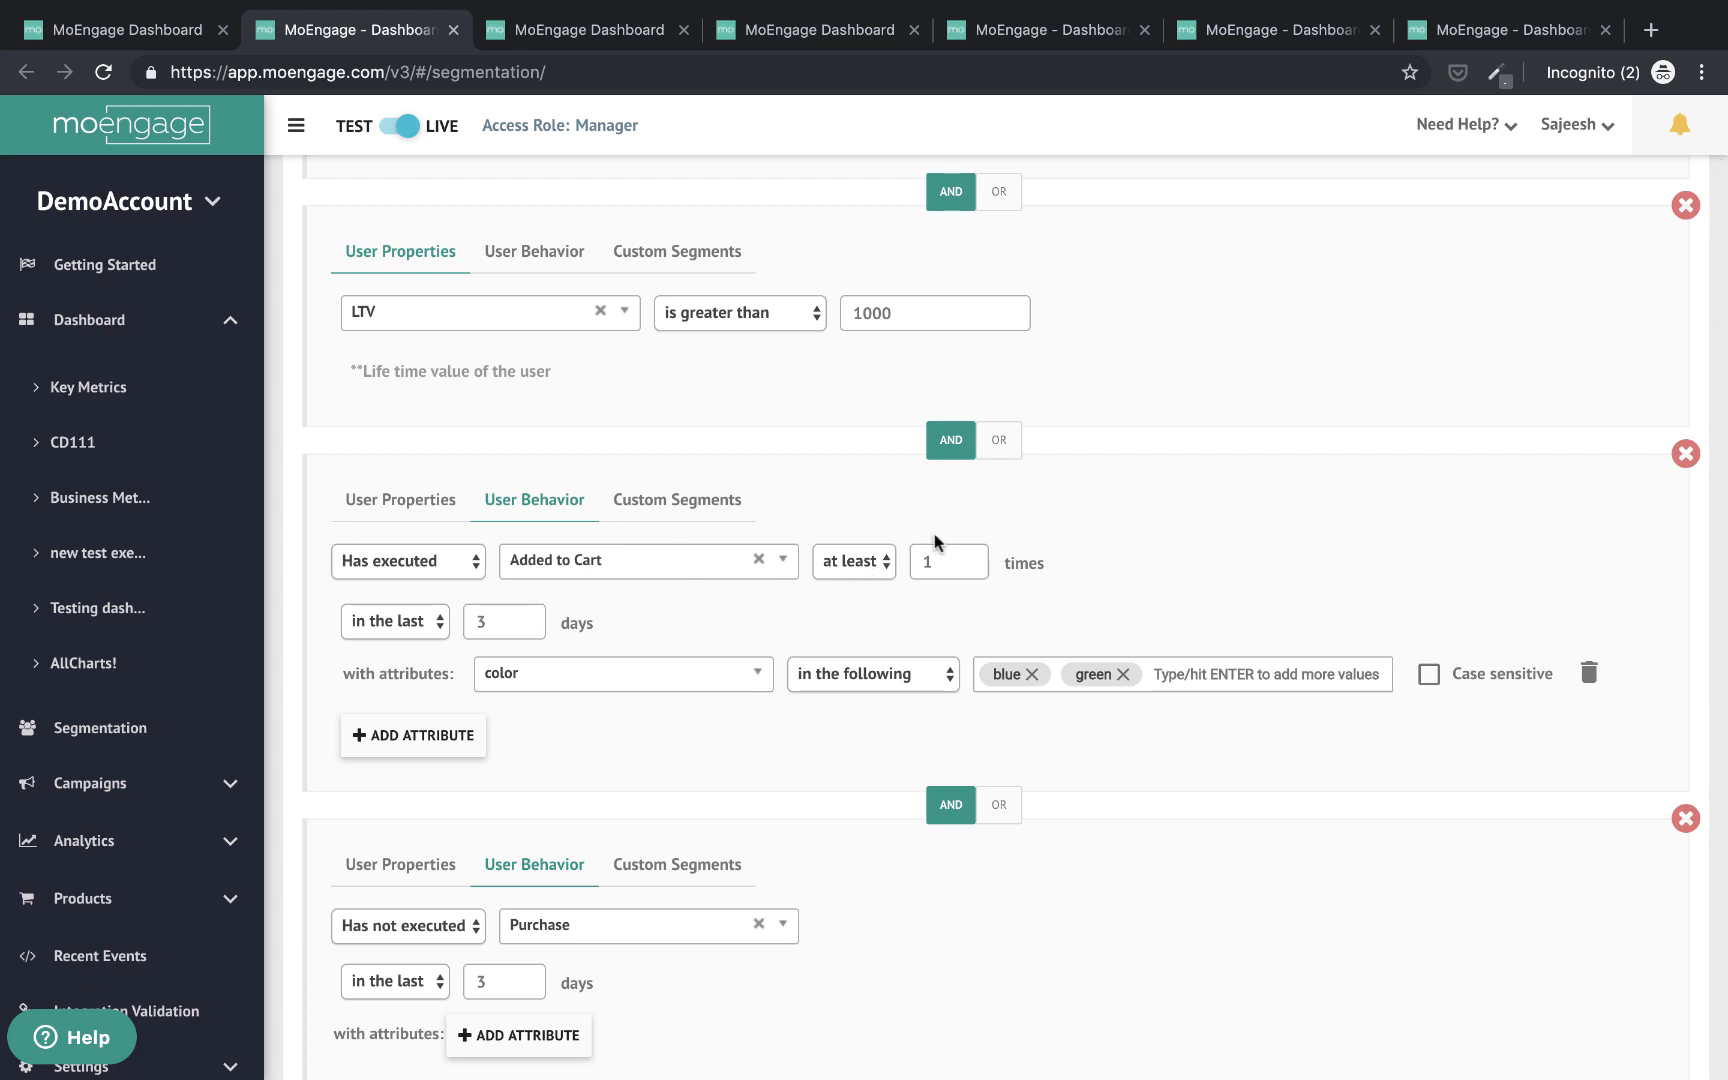
scroll("down", 3)
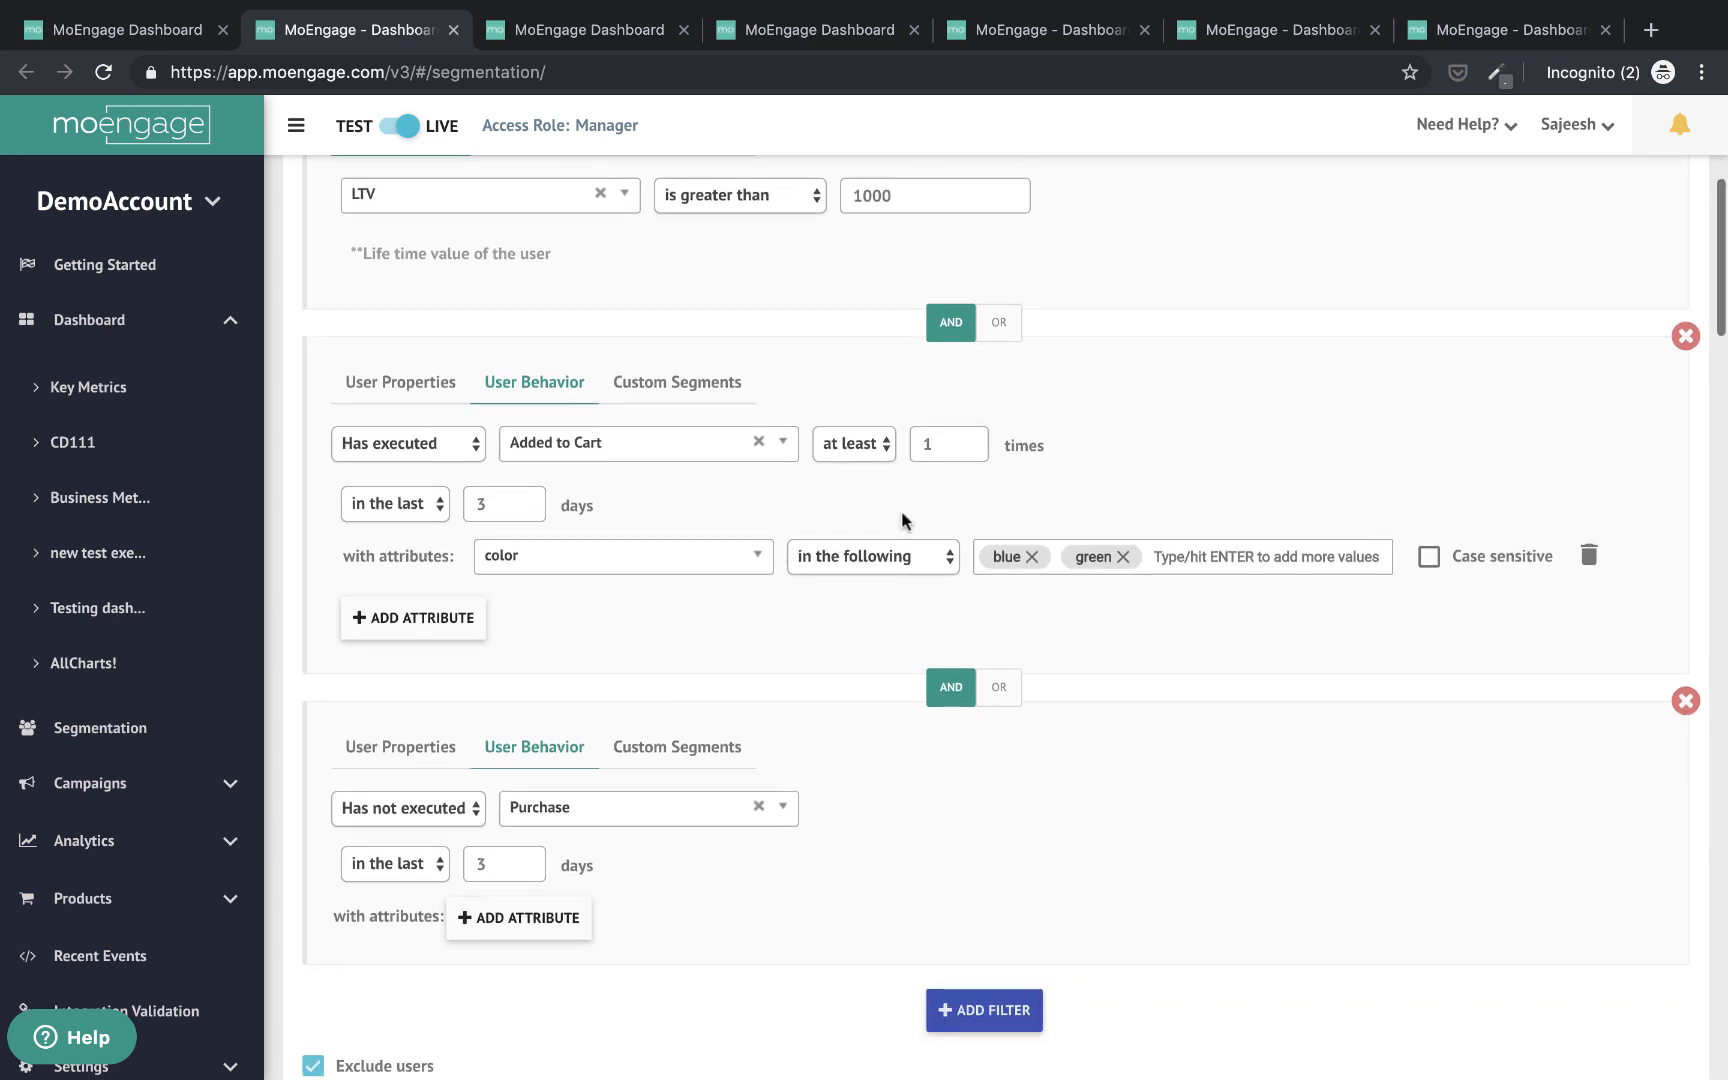
left_click(870, 556)
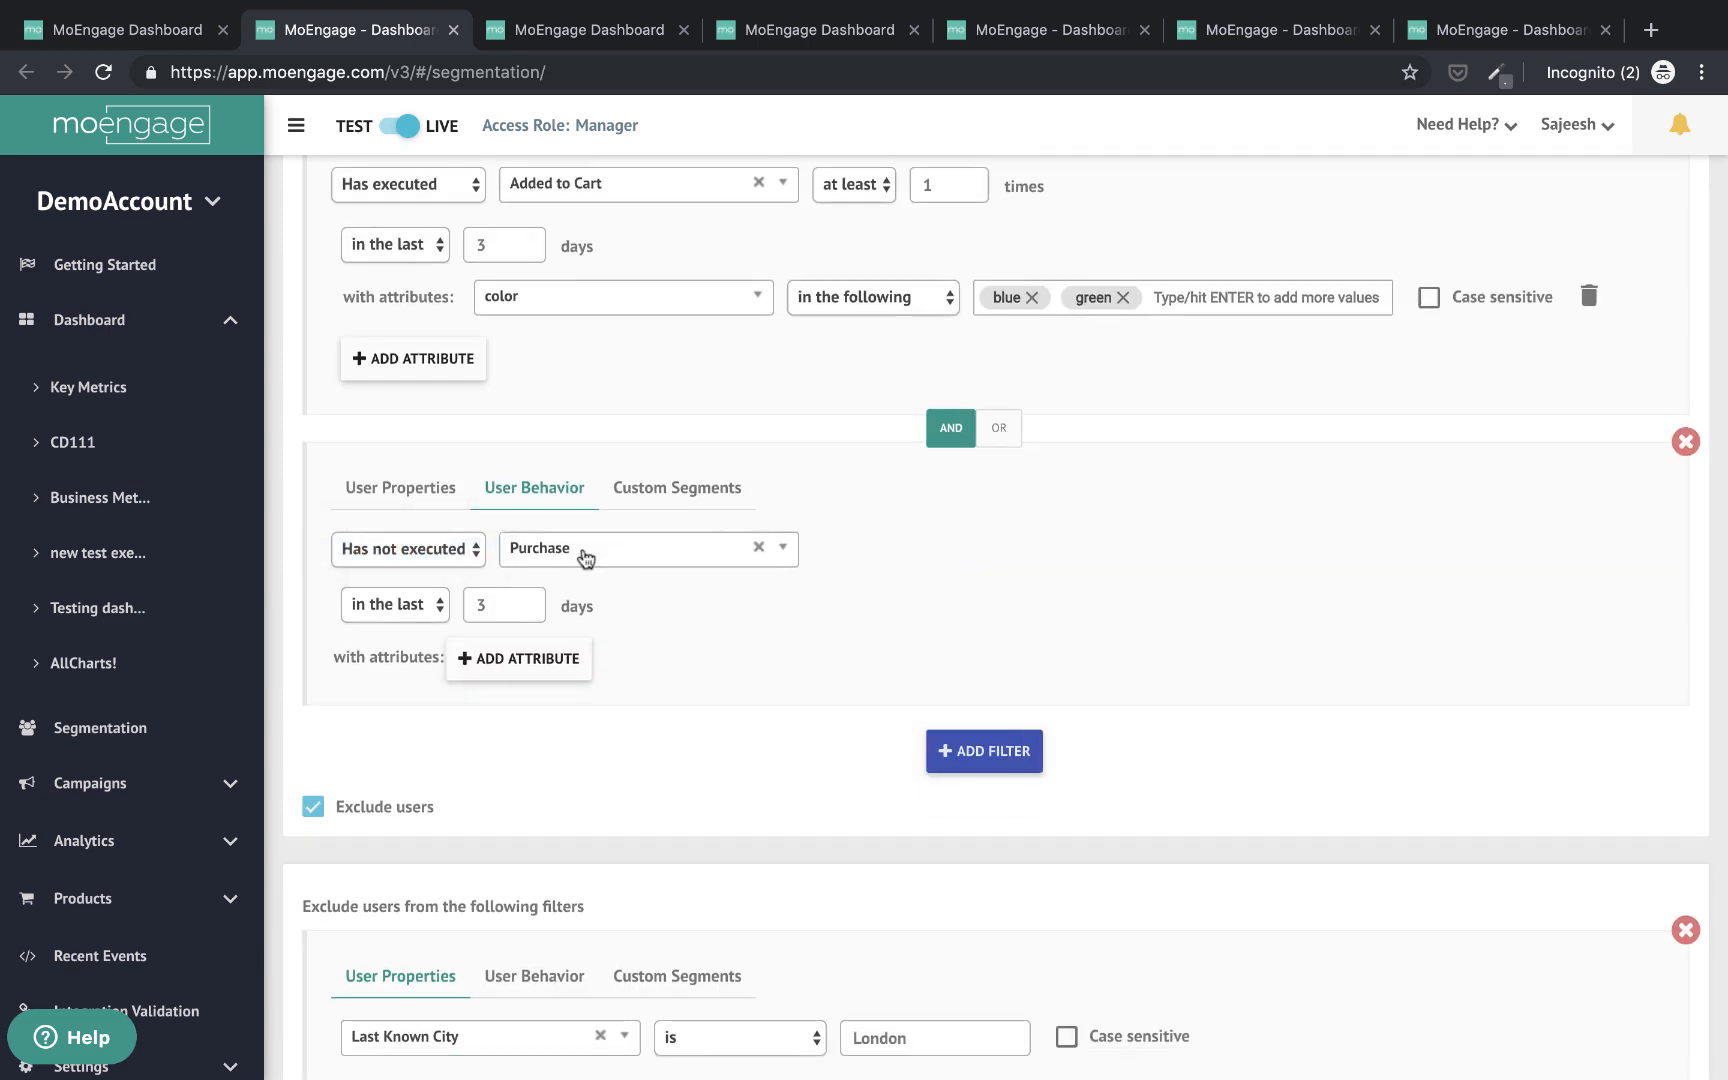
scroll("down", 3)
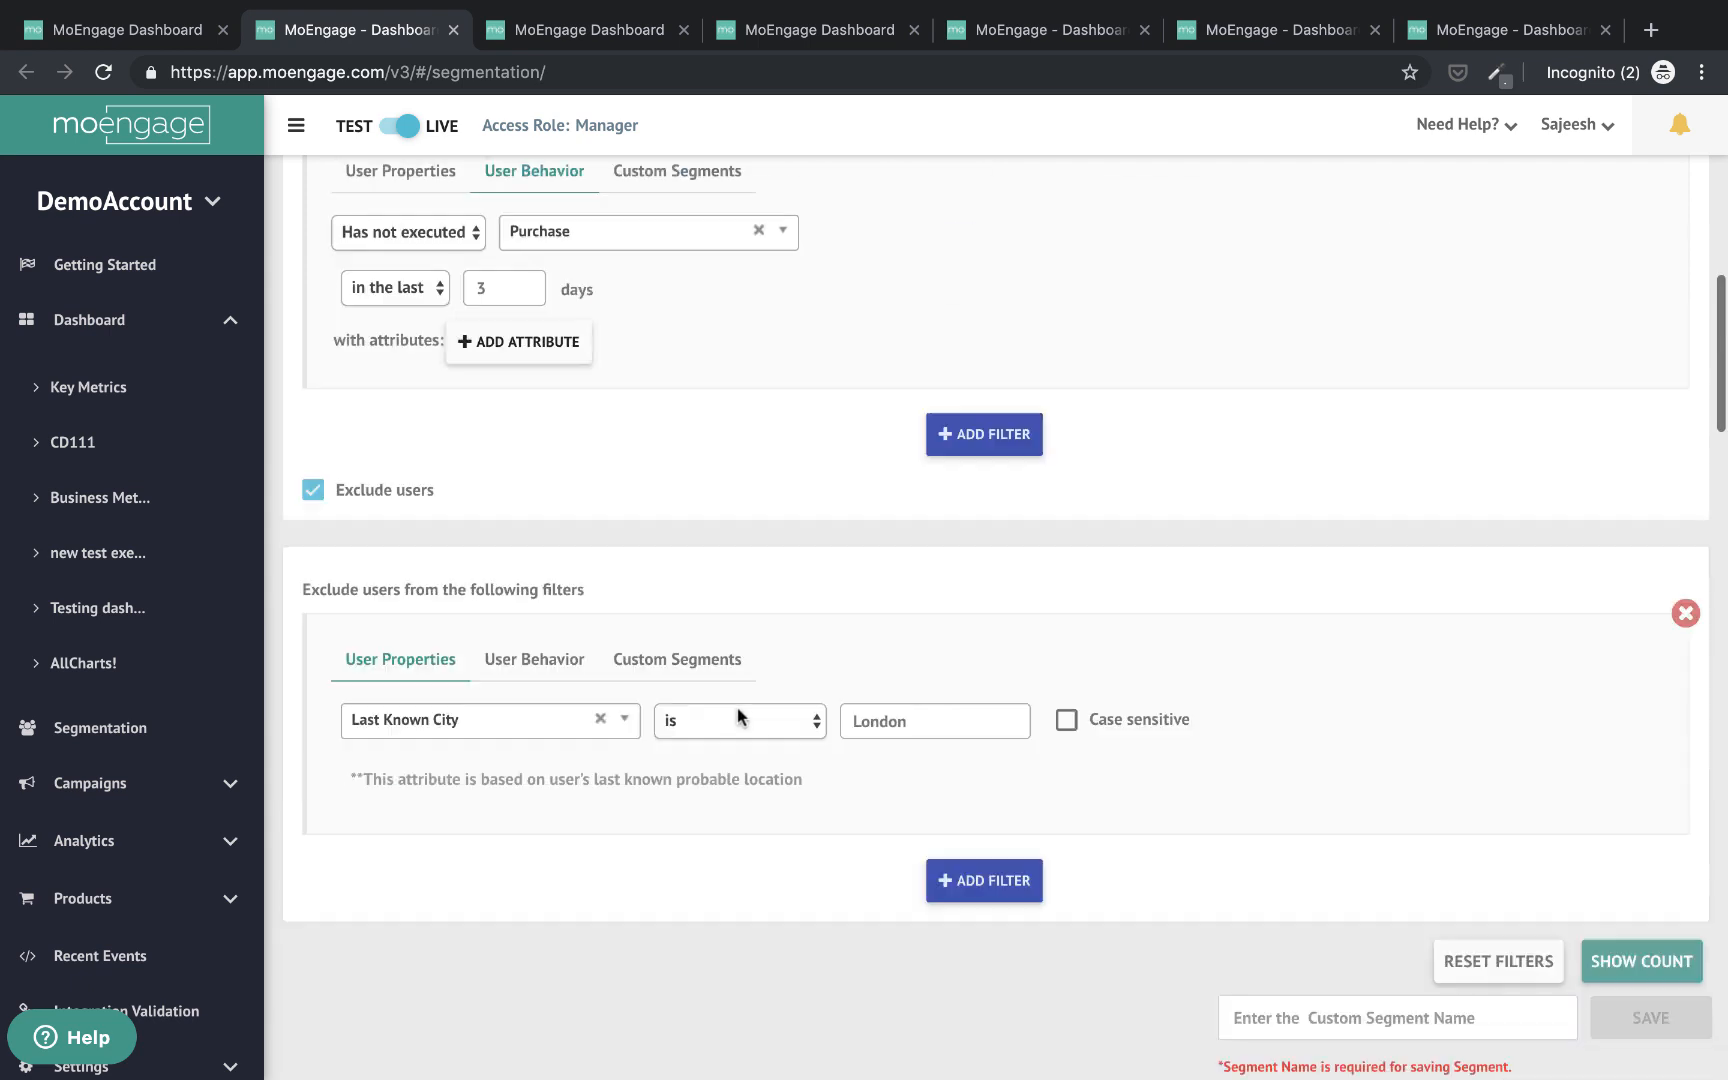
scroll("down", 3)
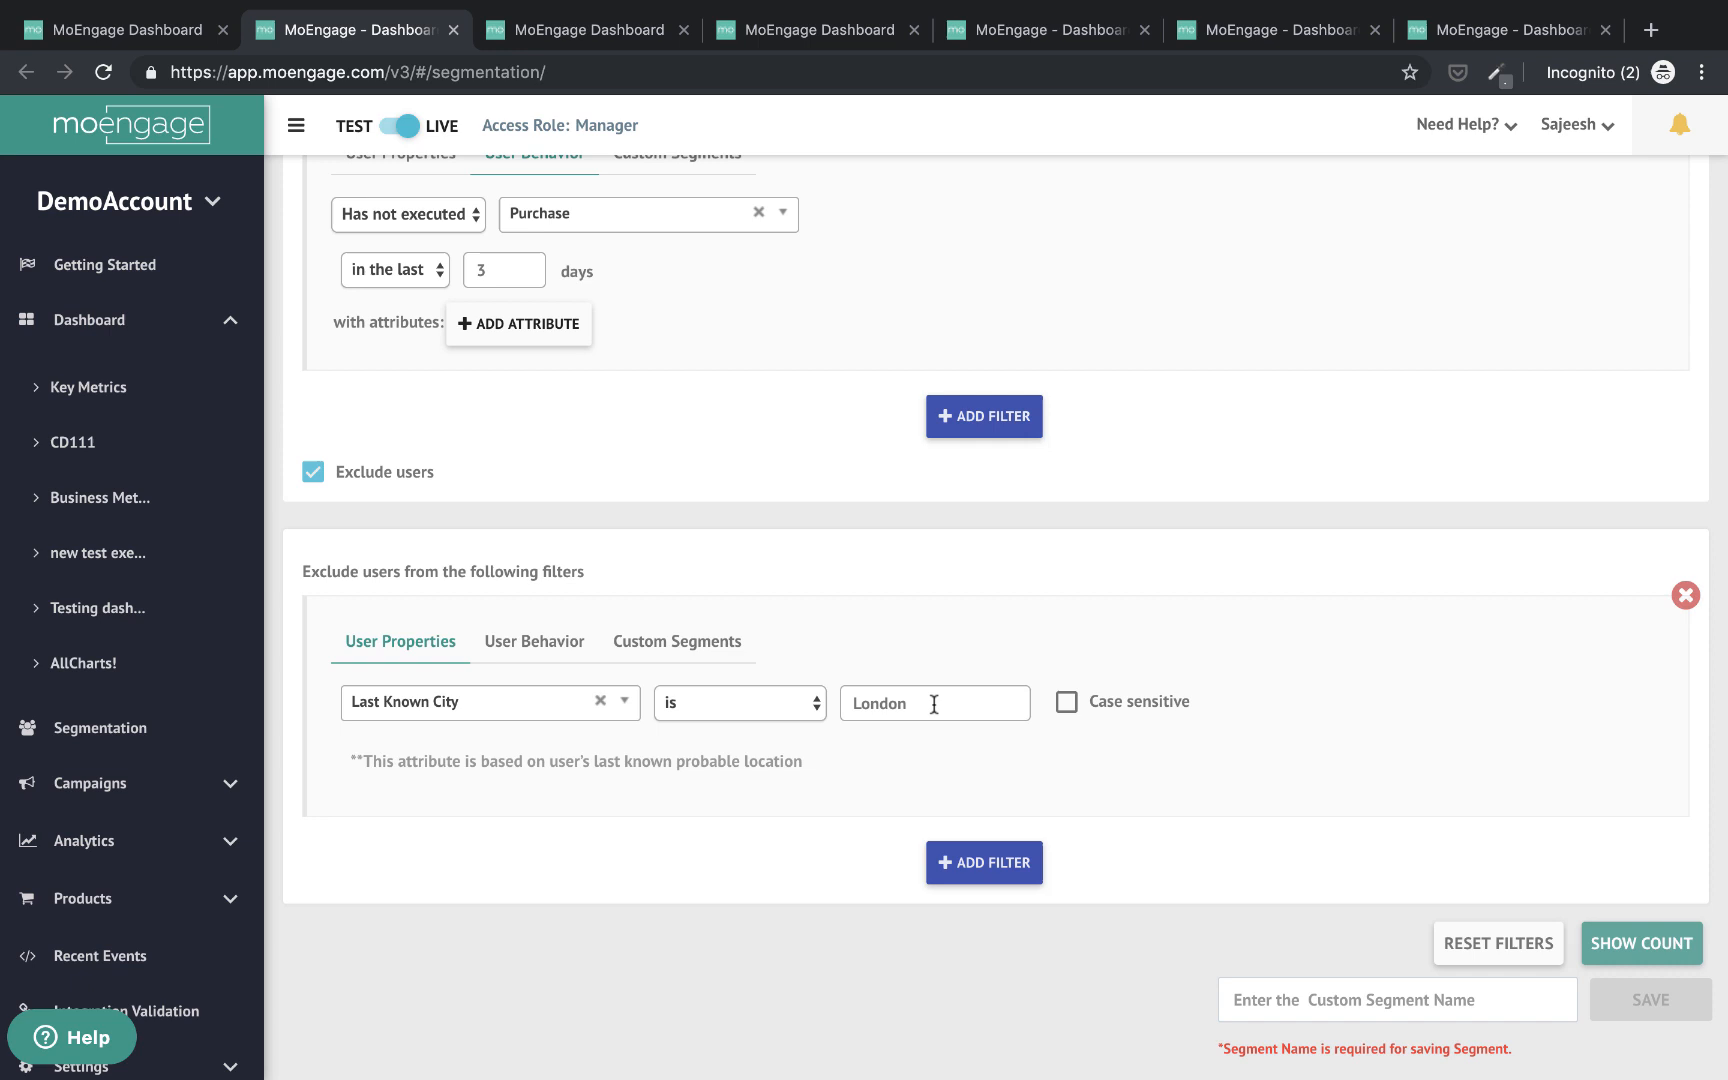
mouse_move(1278, 712)
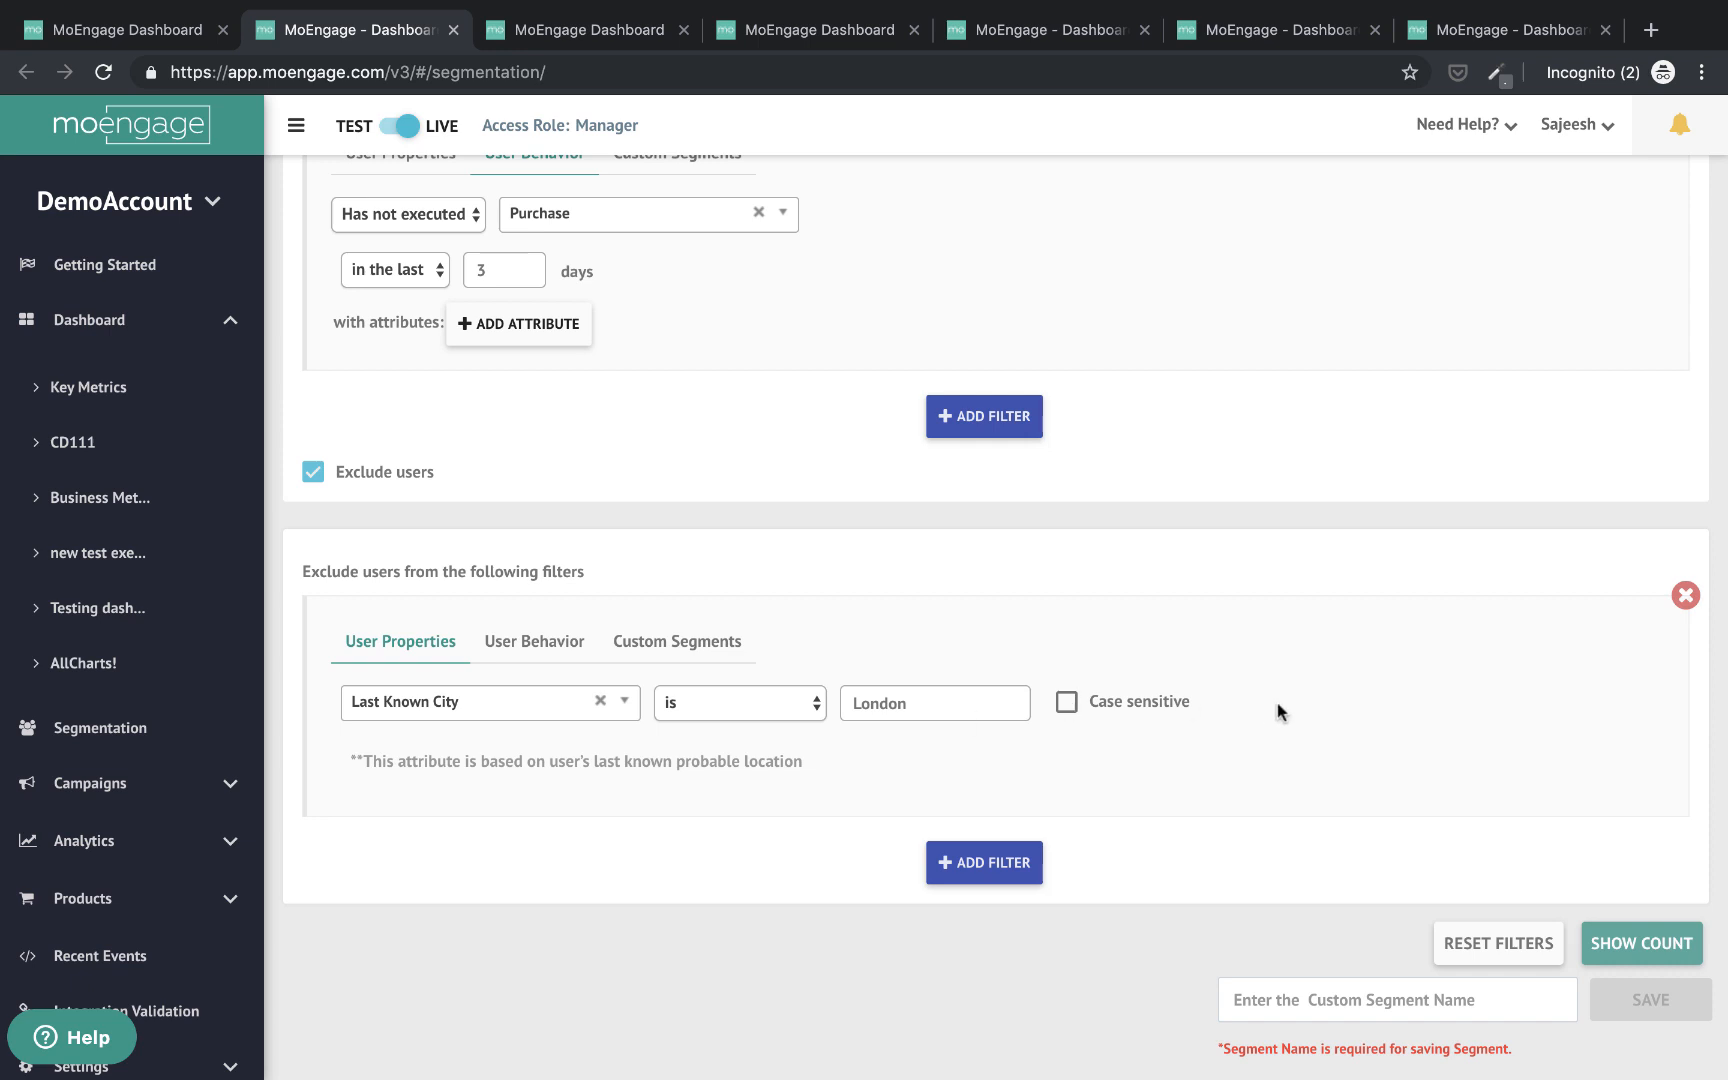
scroll("down", 3)
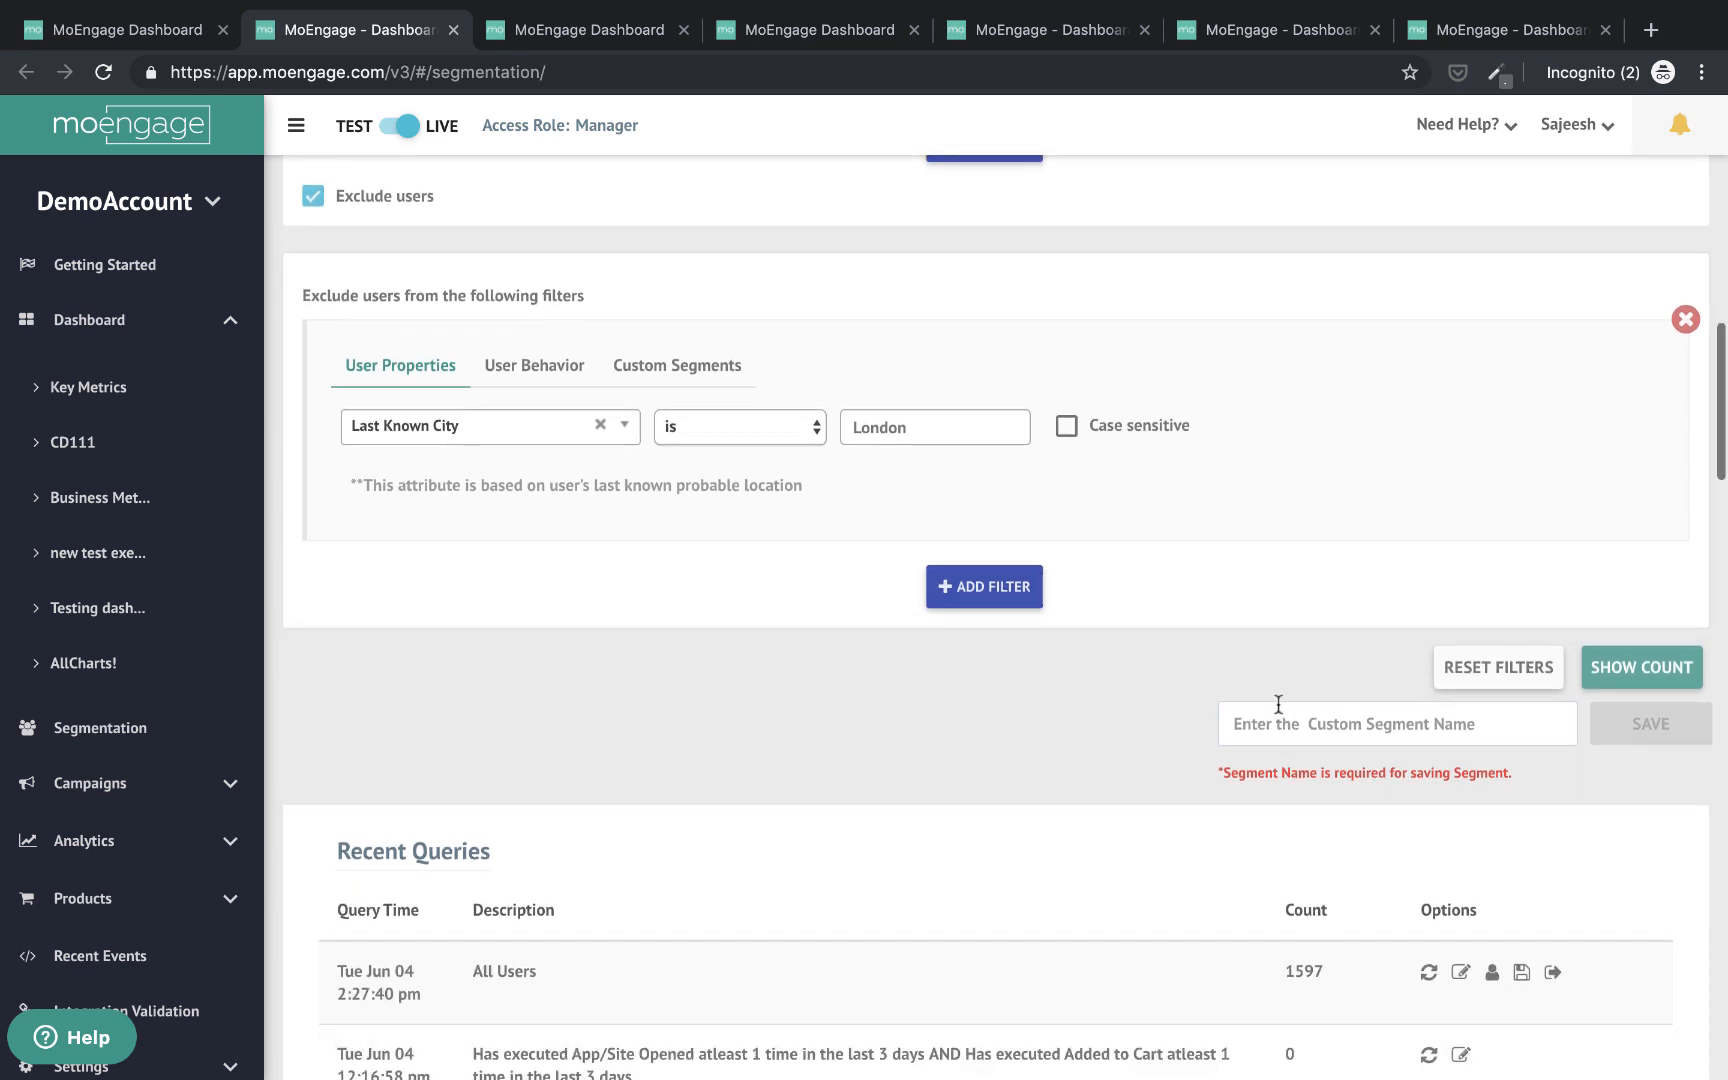
Switch to the Import Users tab listing past CSV imports and their statuses
left_click(1396, 722)
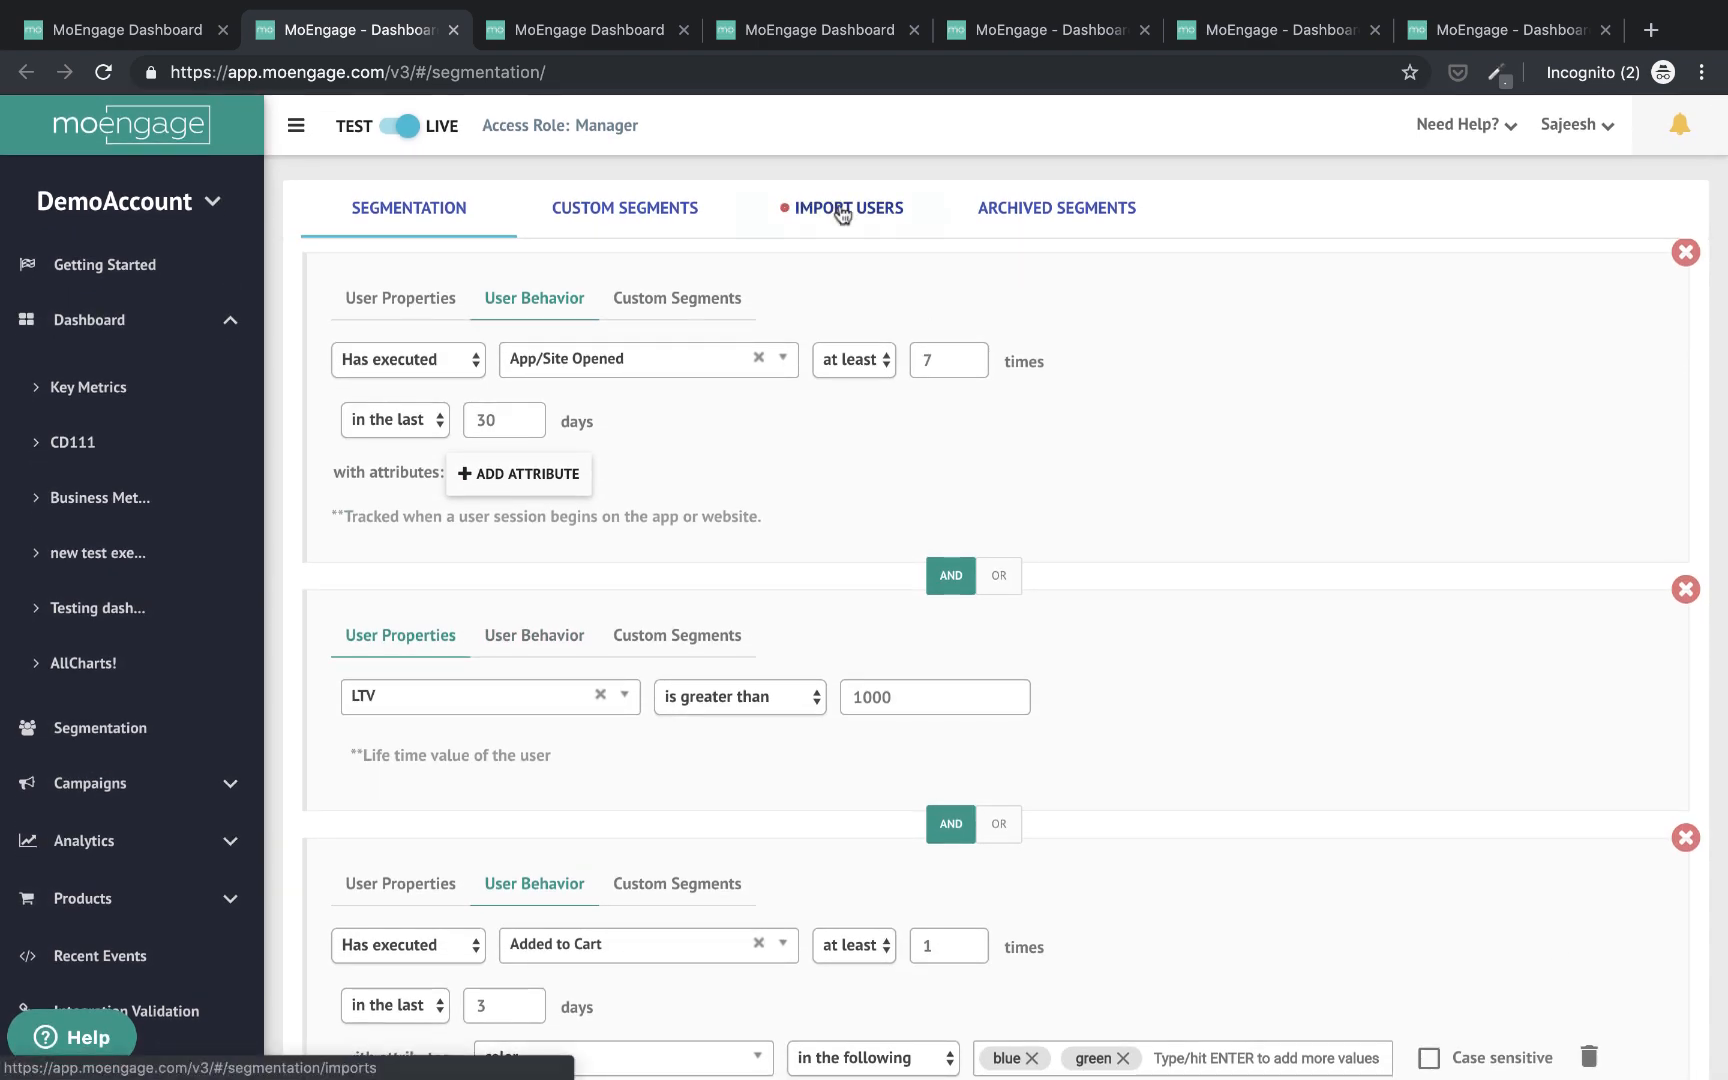
left_click(850, 208)
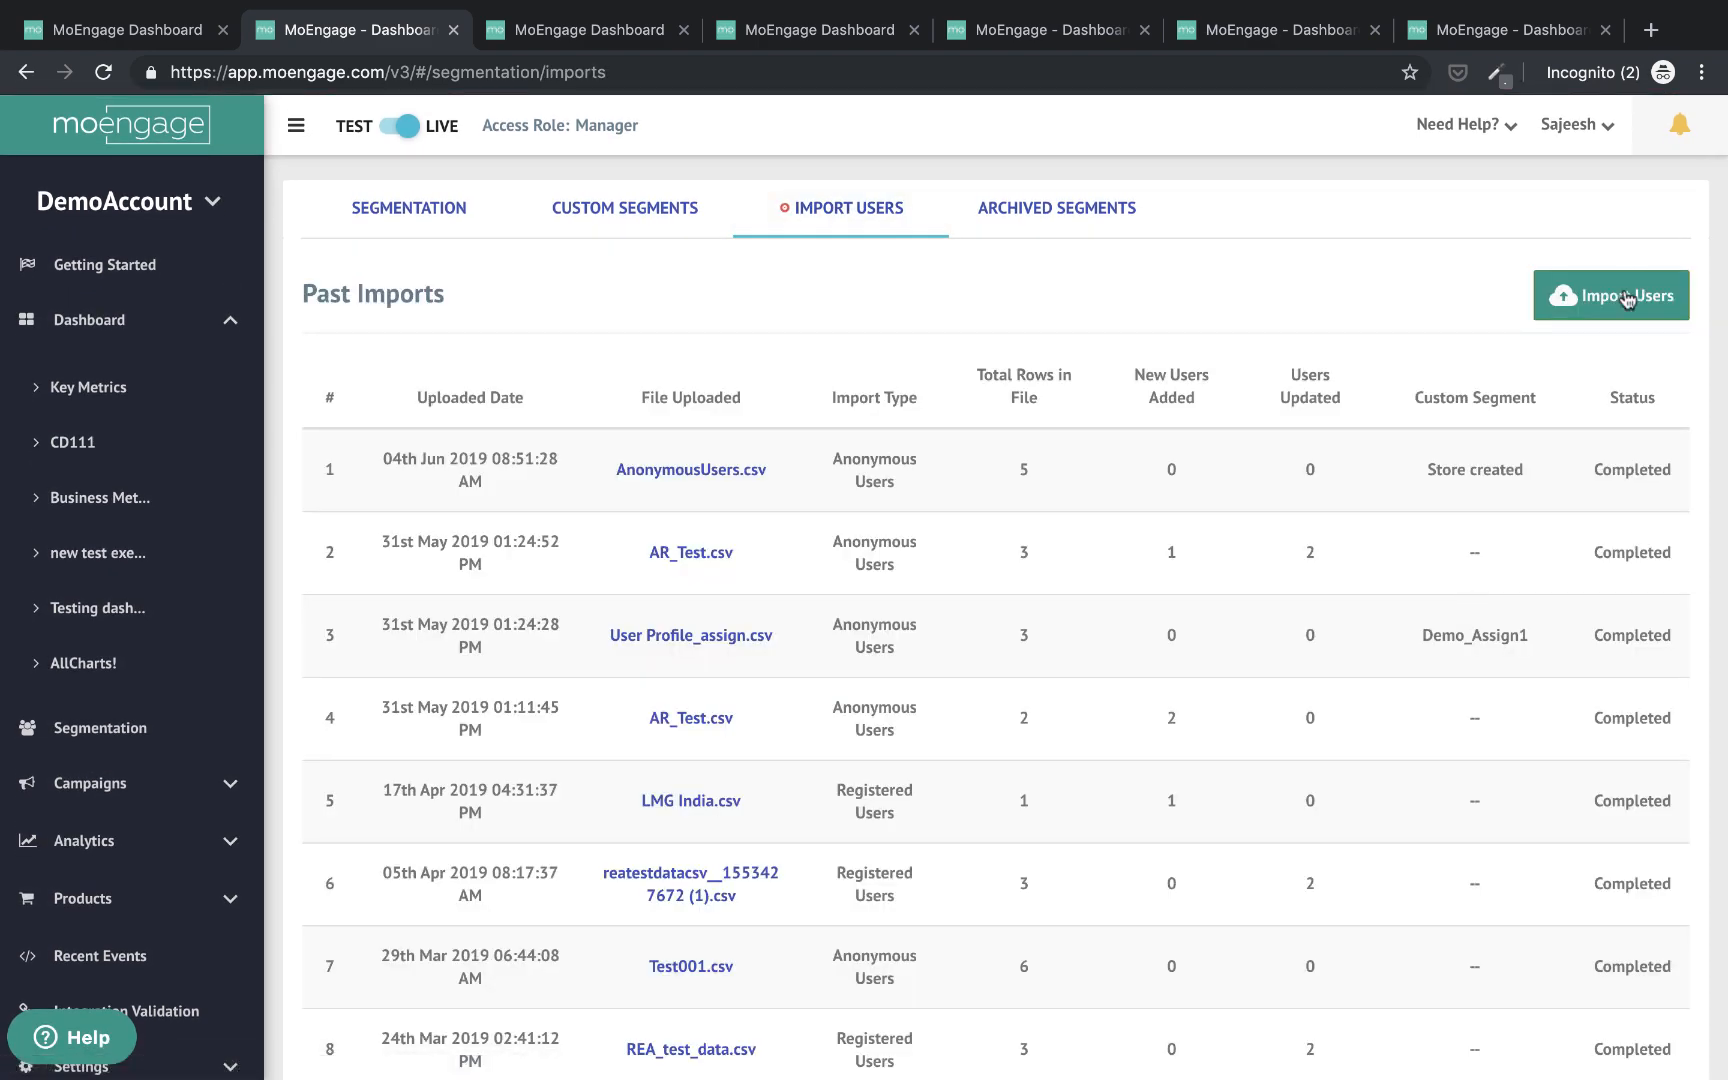
Start a new user import offering Registered or Anonymous user types
left_click(1612, 296)
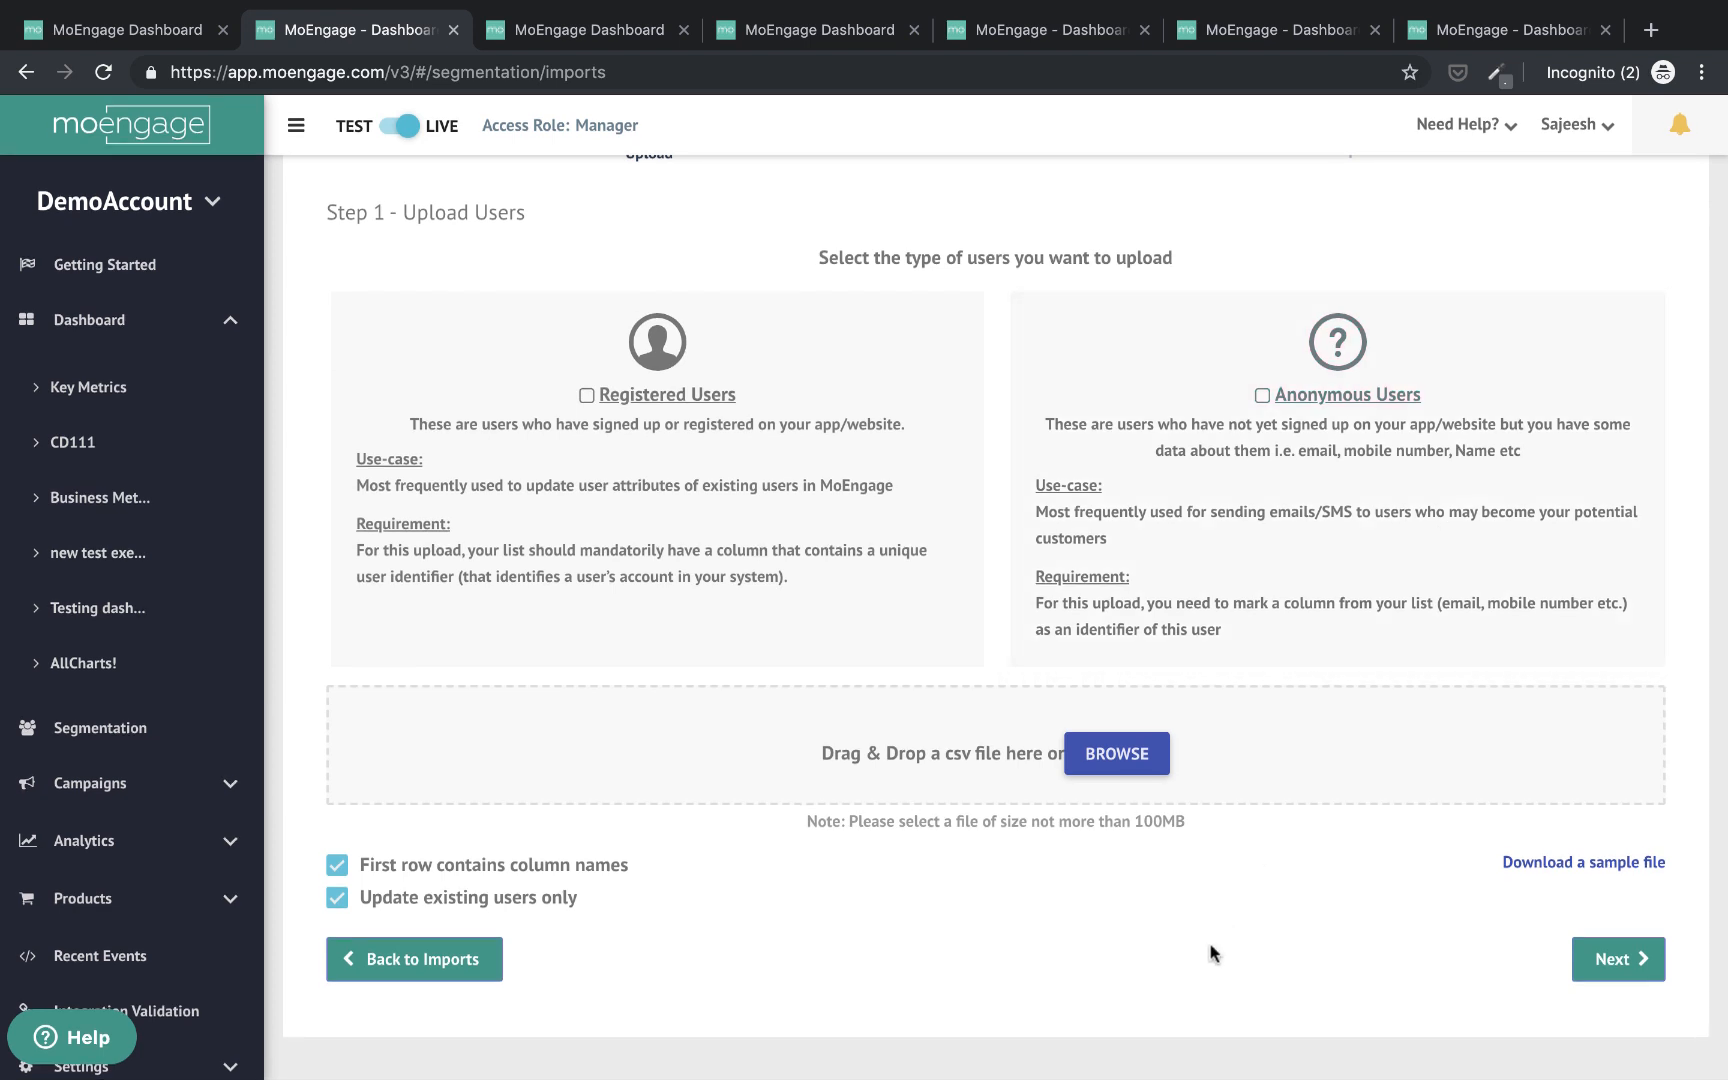
mouse_move(916, 784)
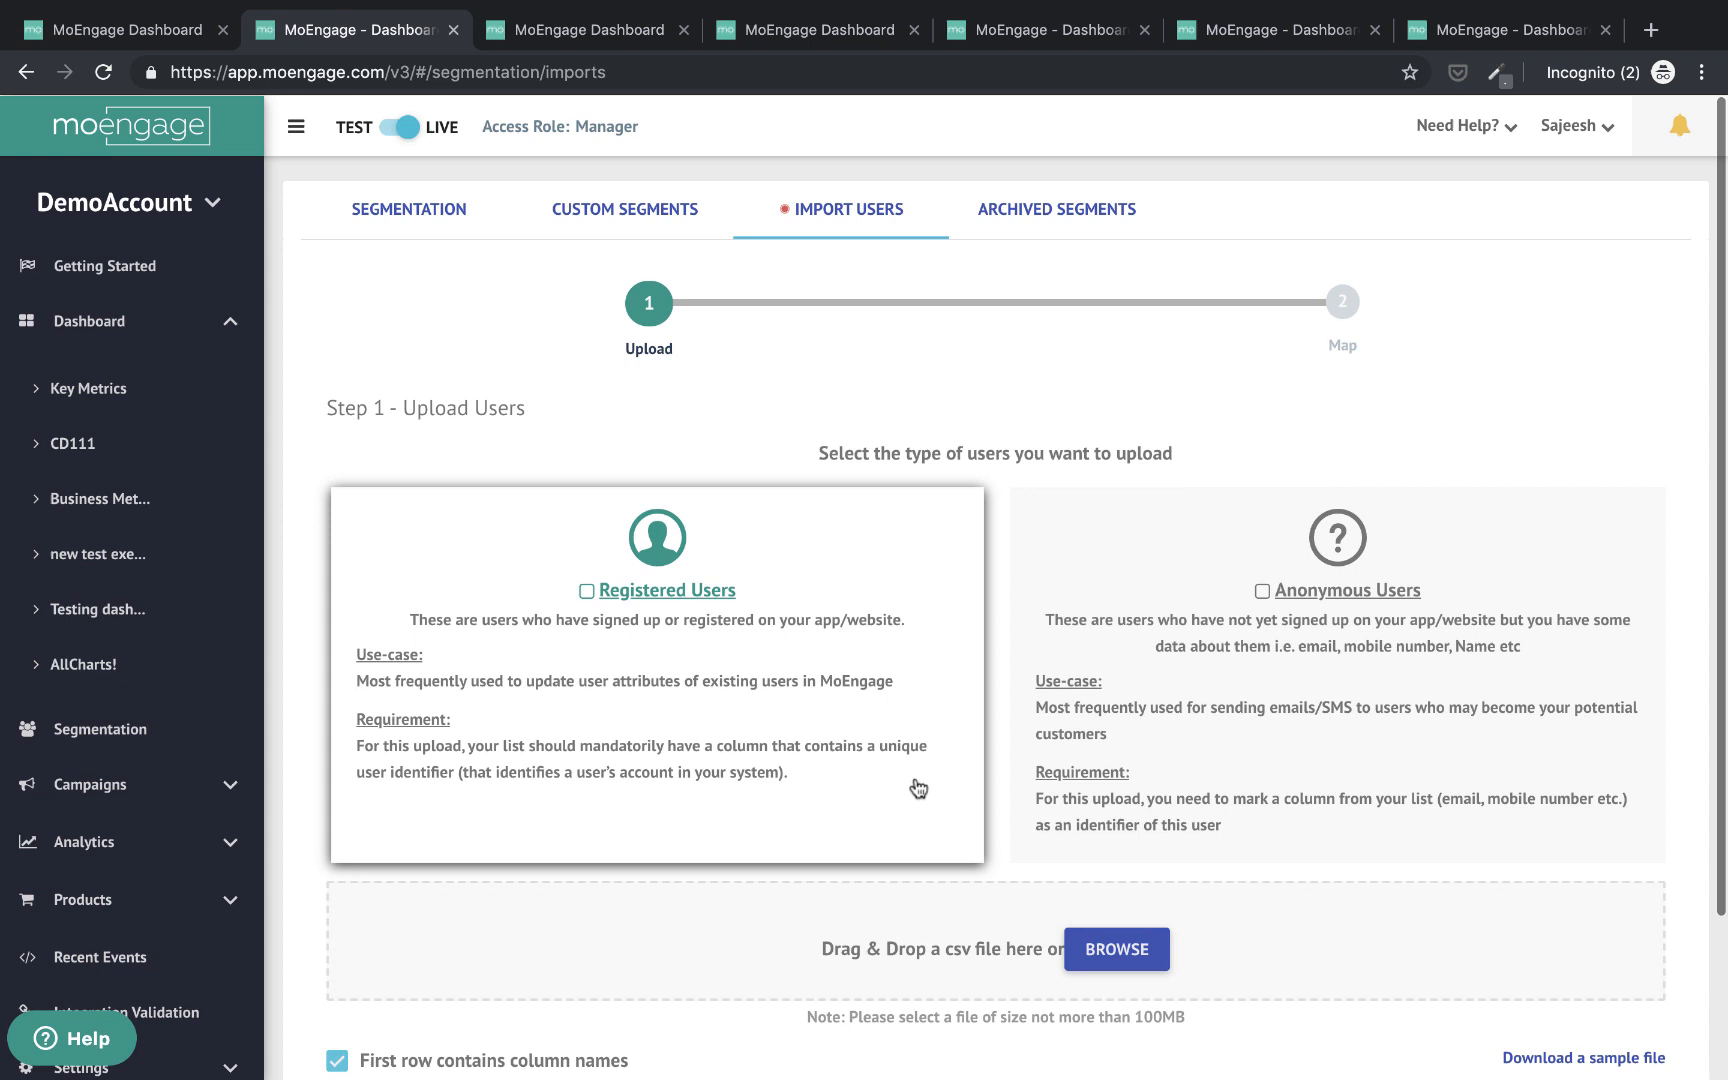
mouse_move(946, 384)
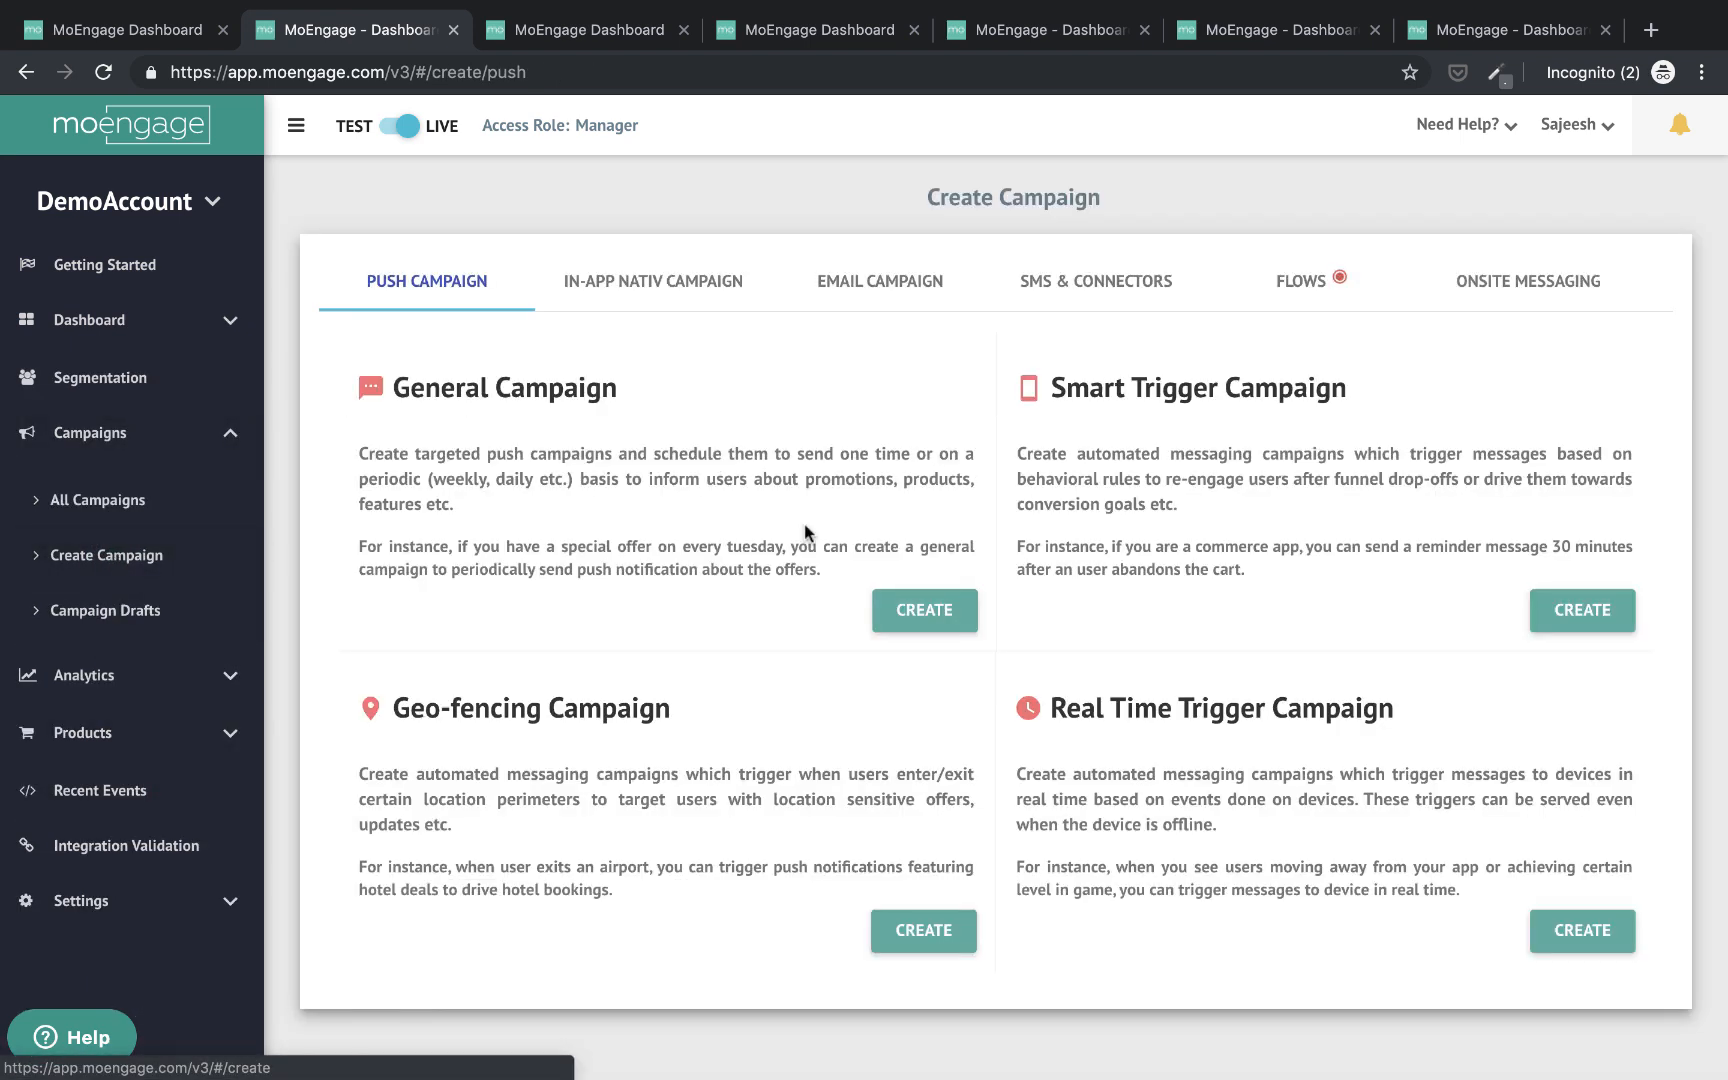
mouse_move(736, 390)
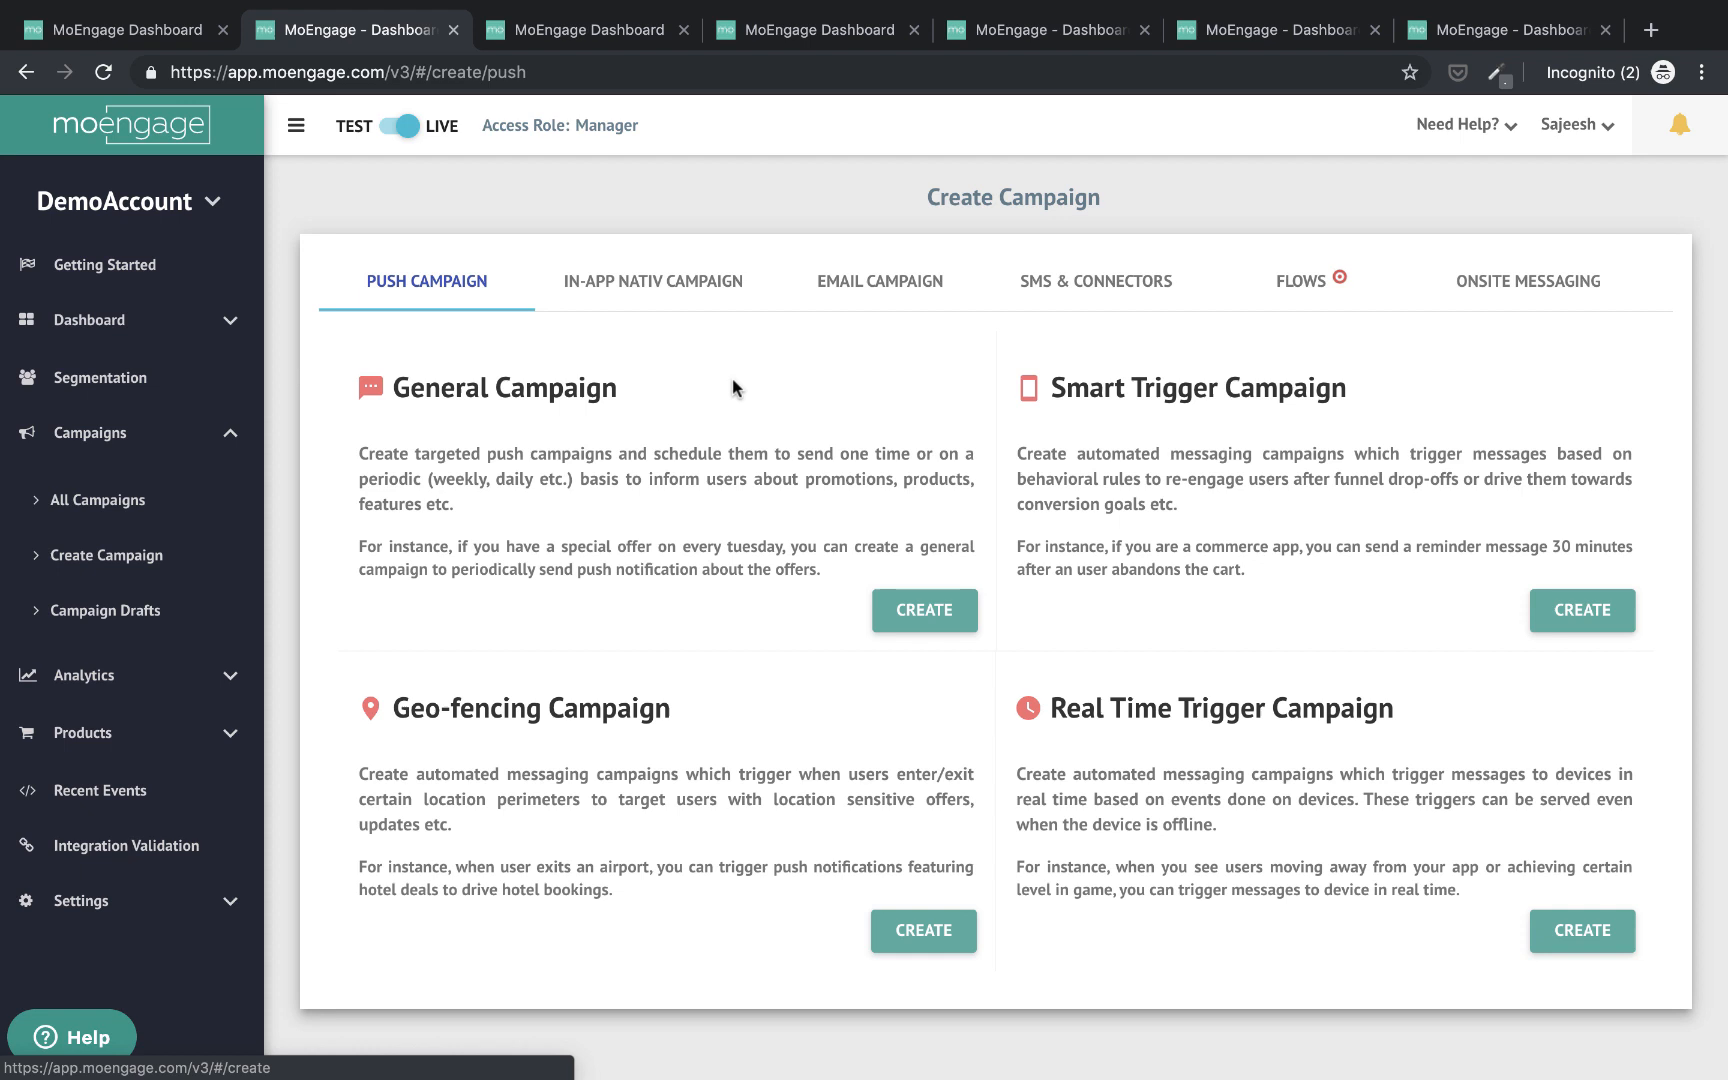
mouse_move(540, 386)
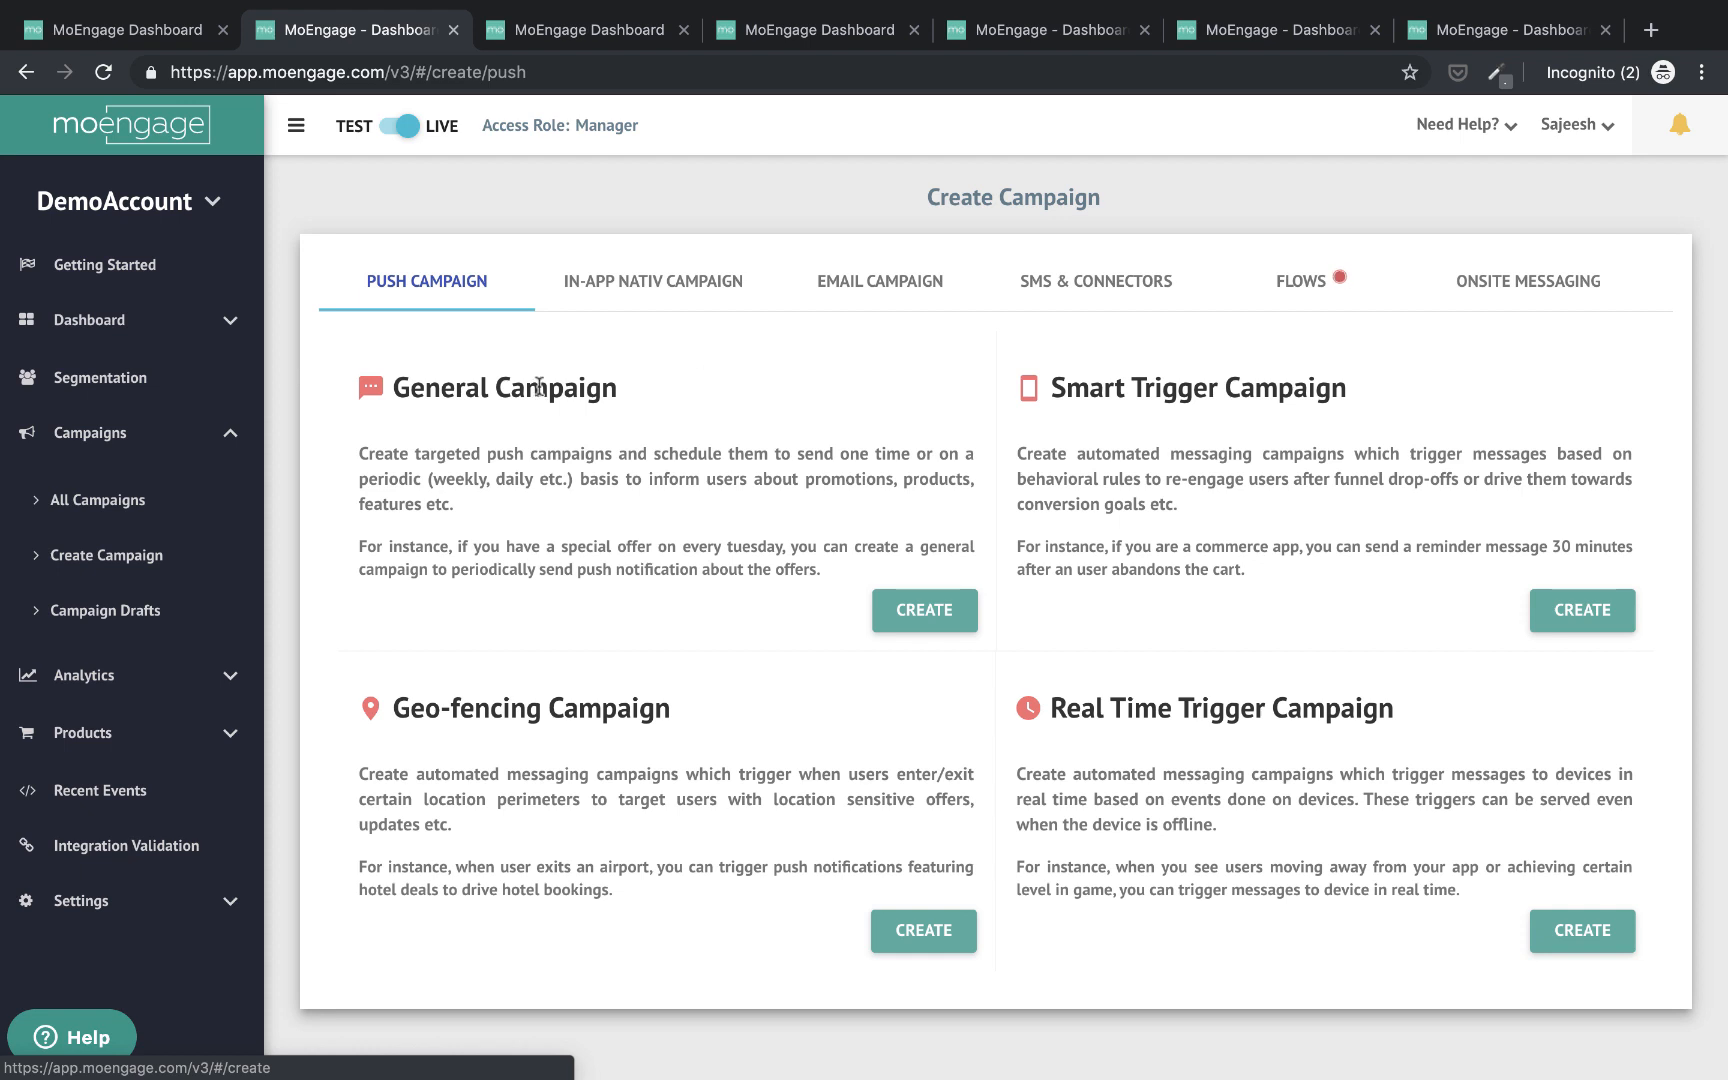
mouse_move(754, 456)
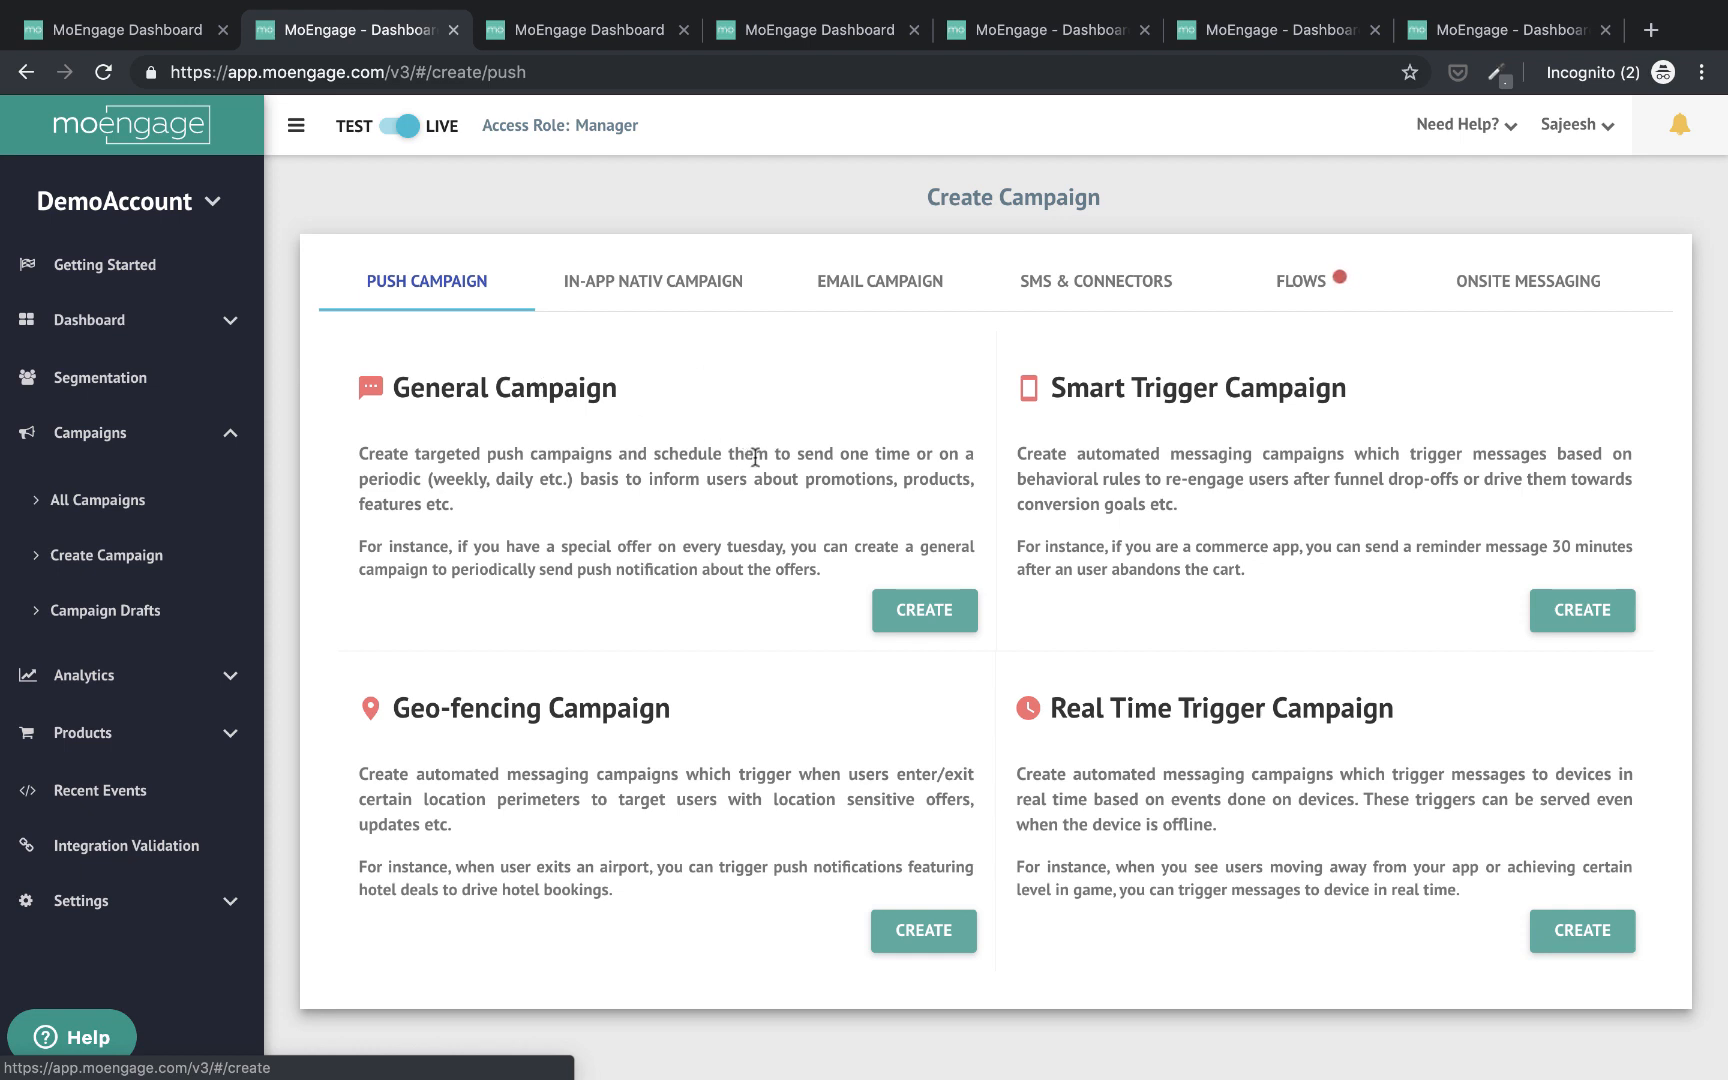
mouse_move(892, 542)
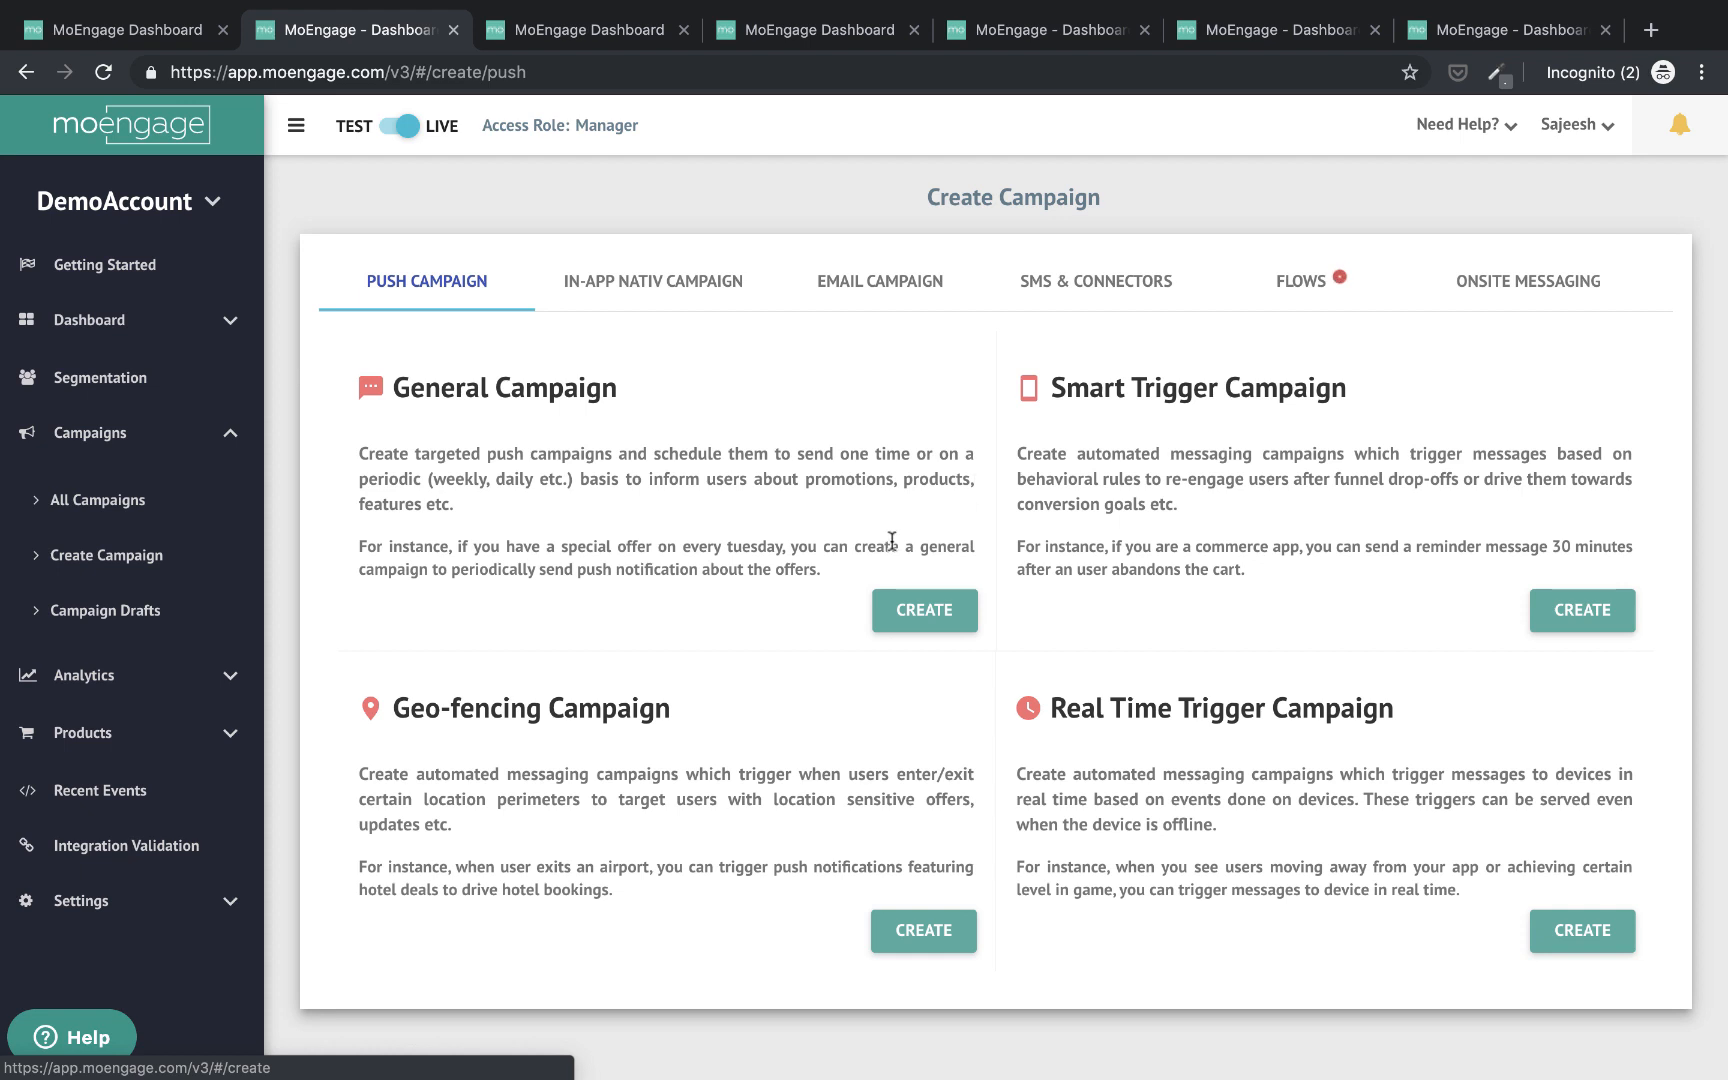
mouse_move(614, 420)
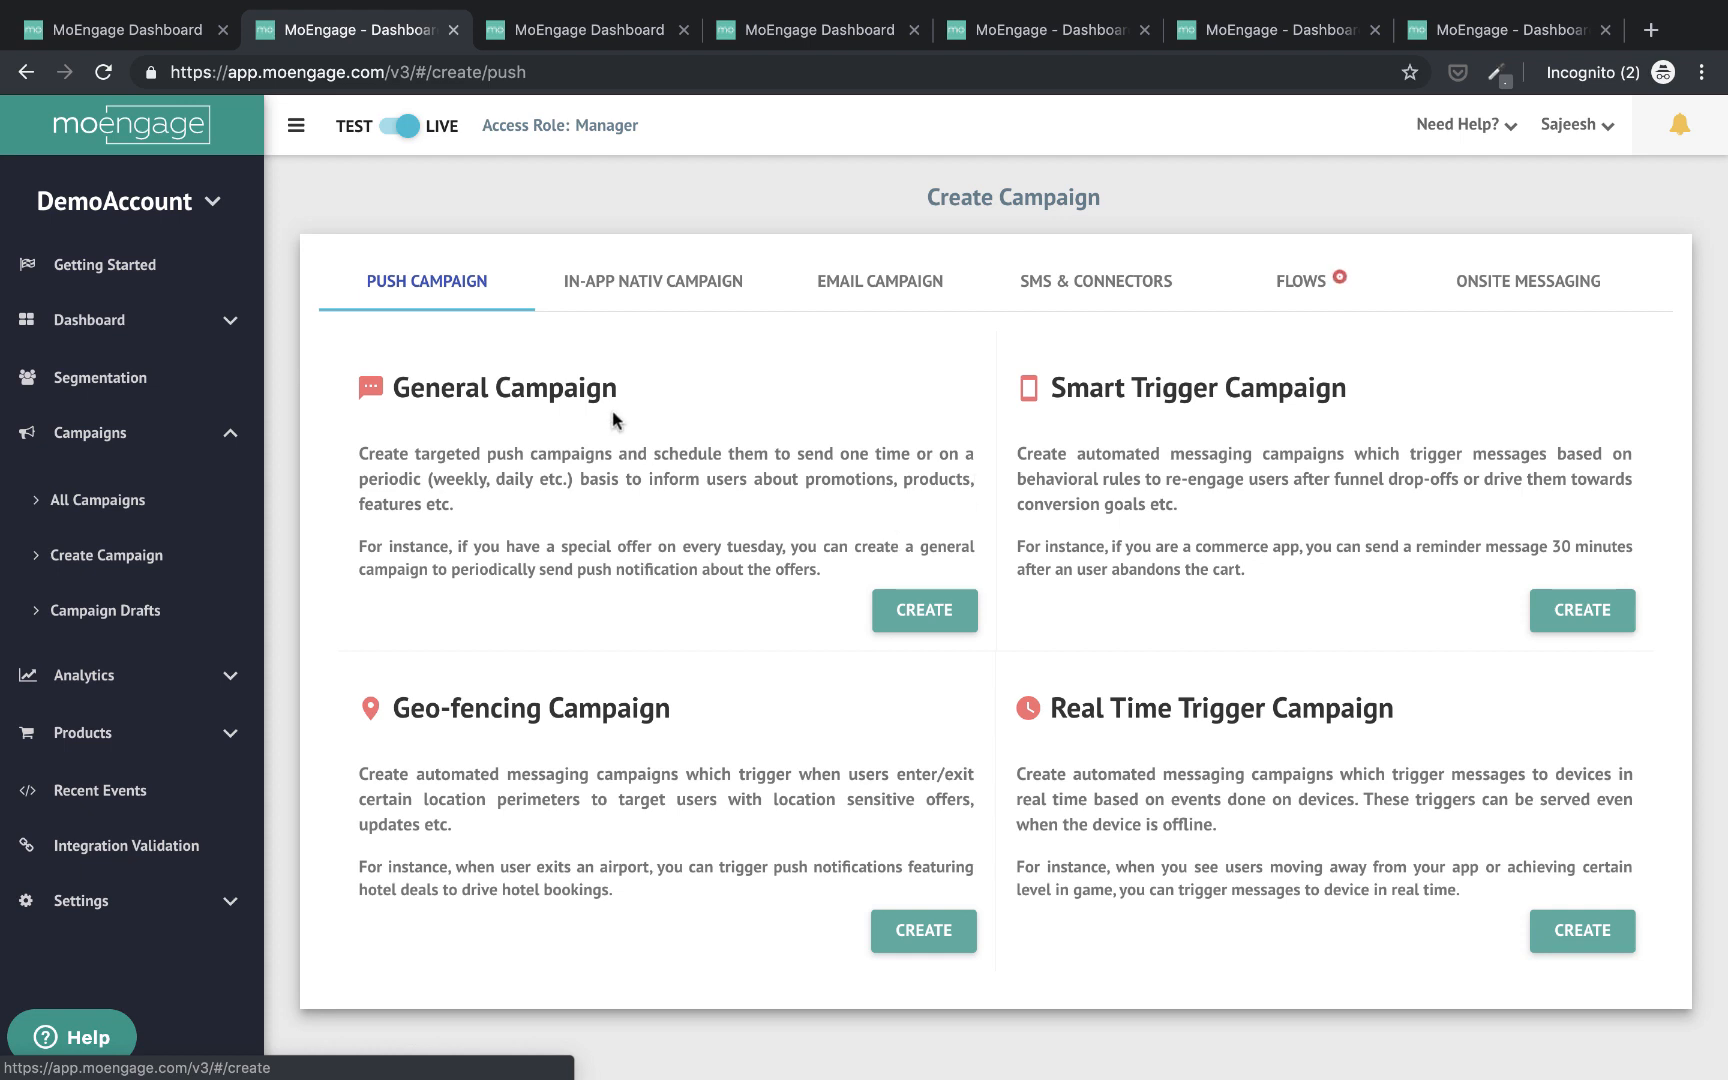
mouse_move(1086, 458)
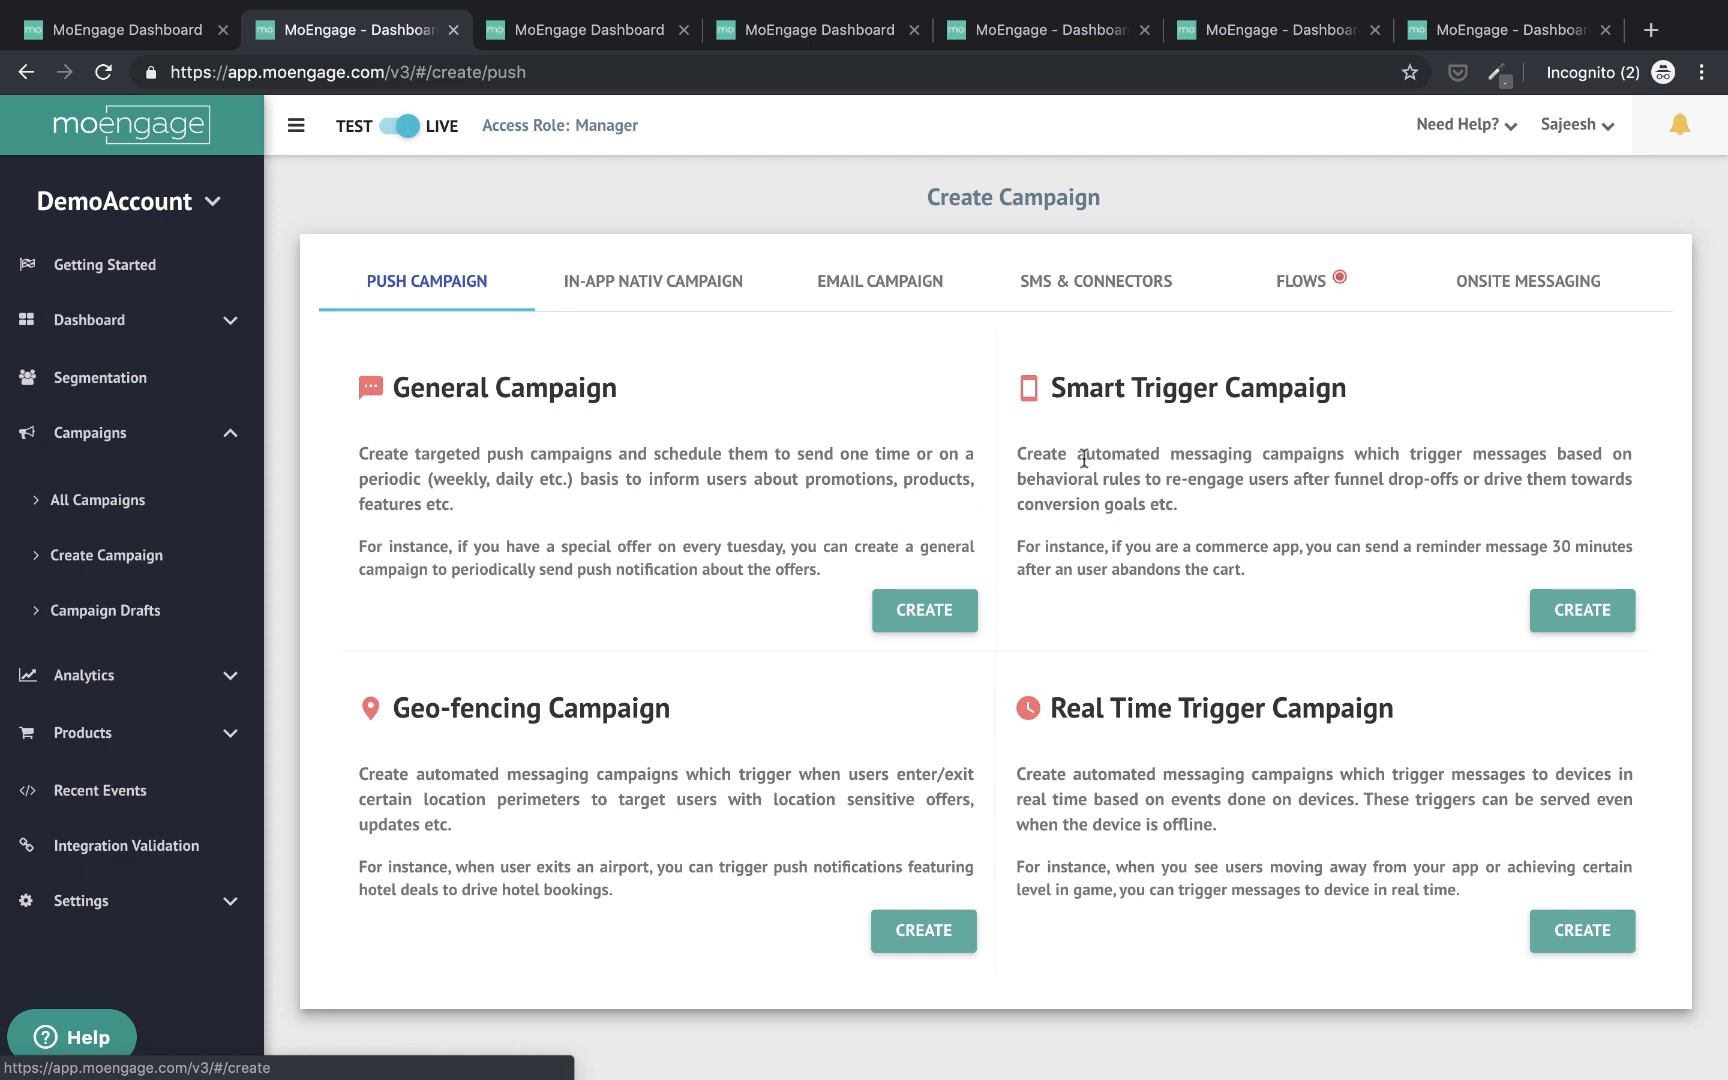
mouse_move(1292, 660)
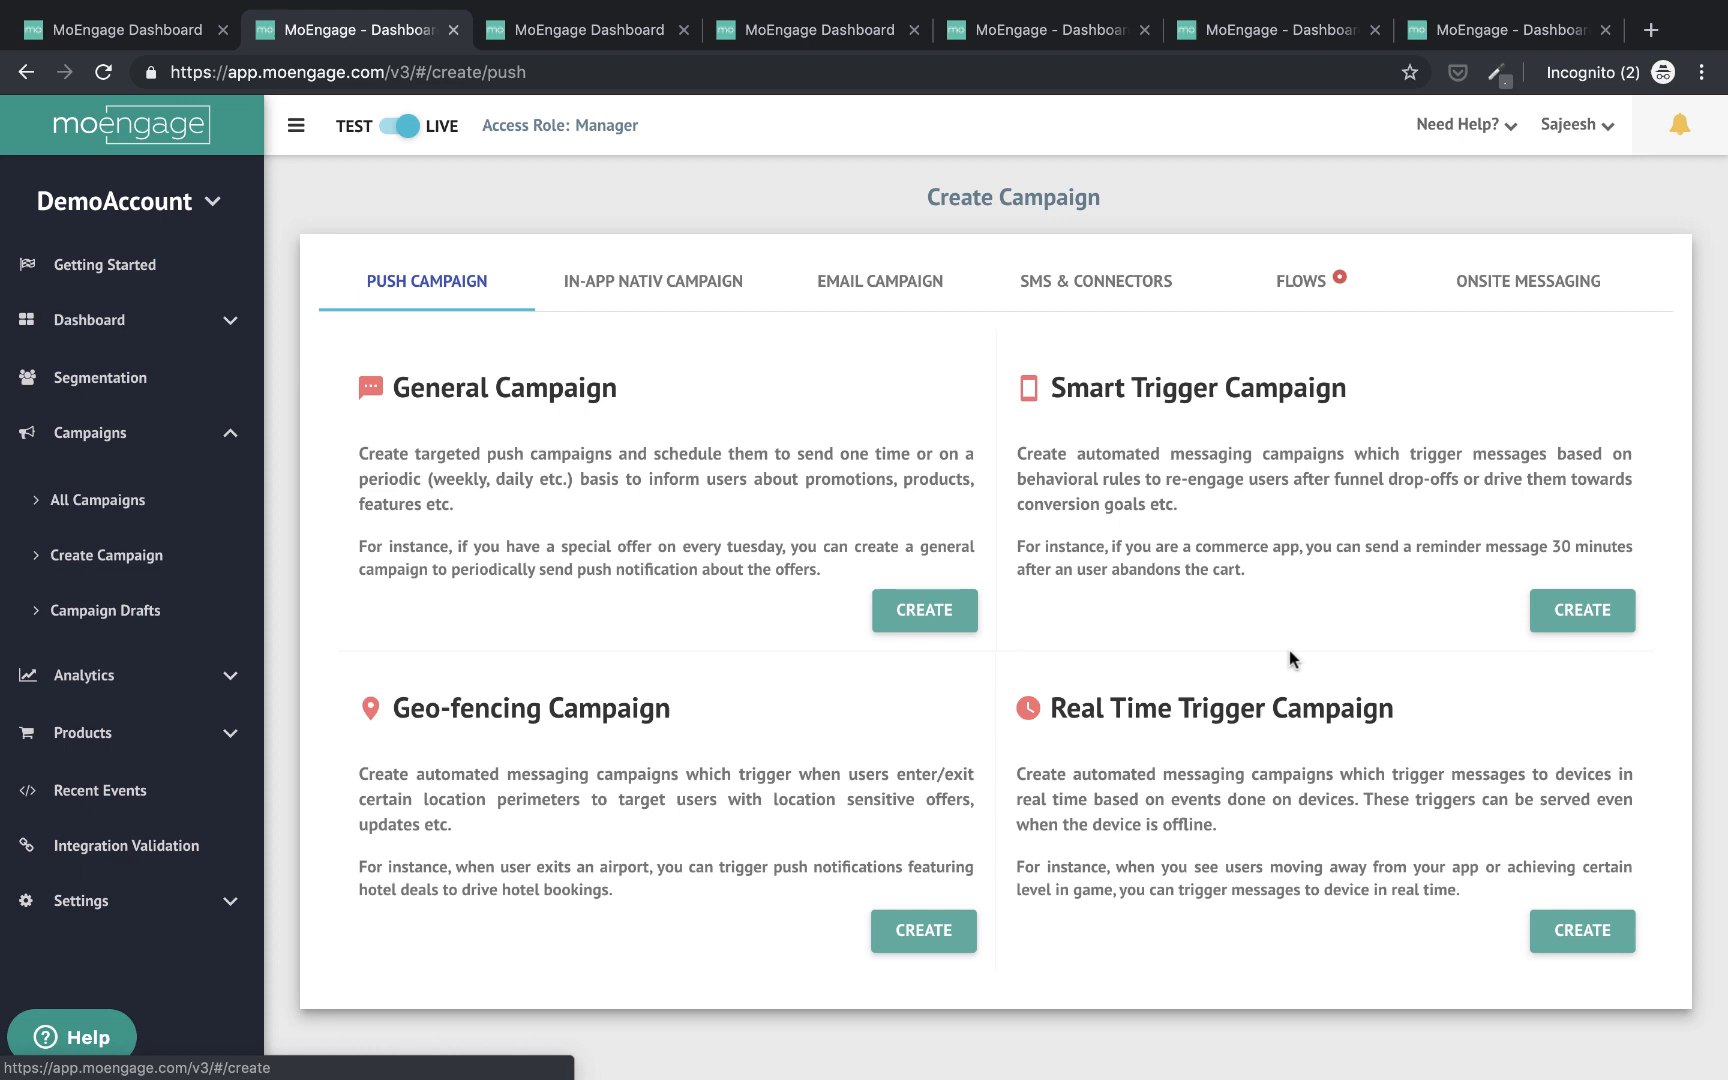
mouse_move(602, 742)
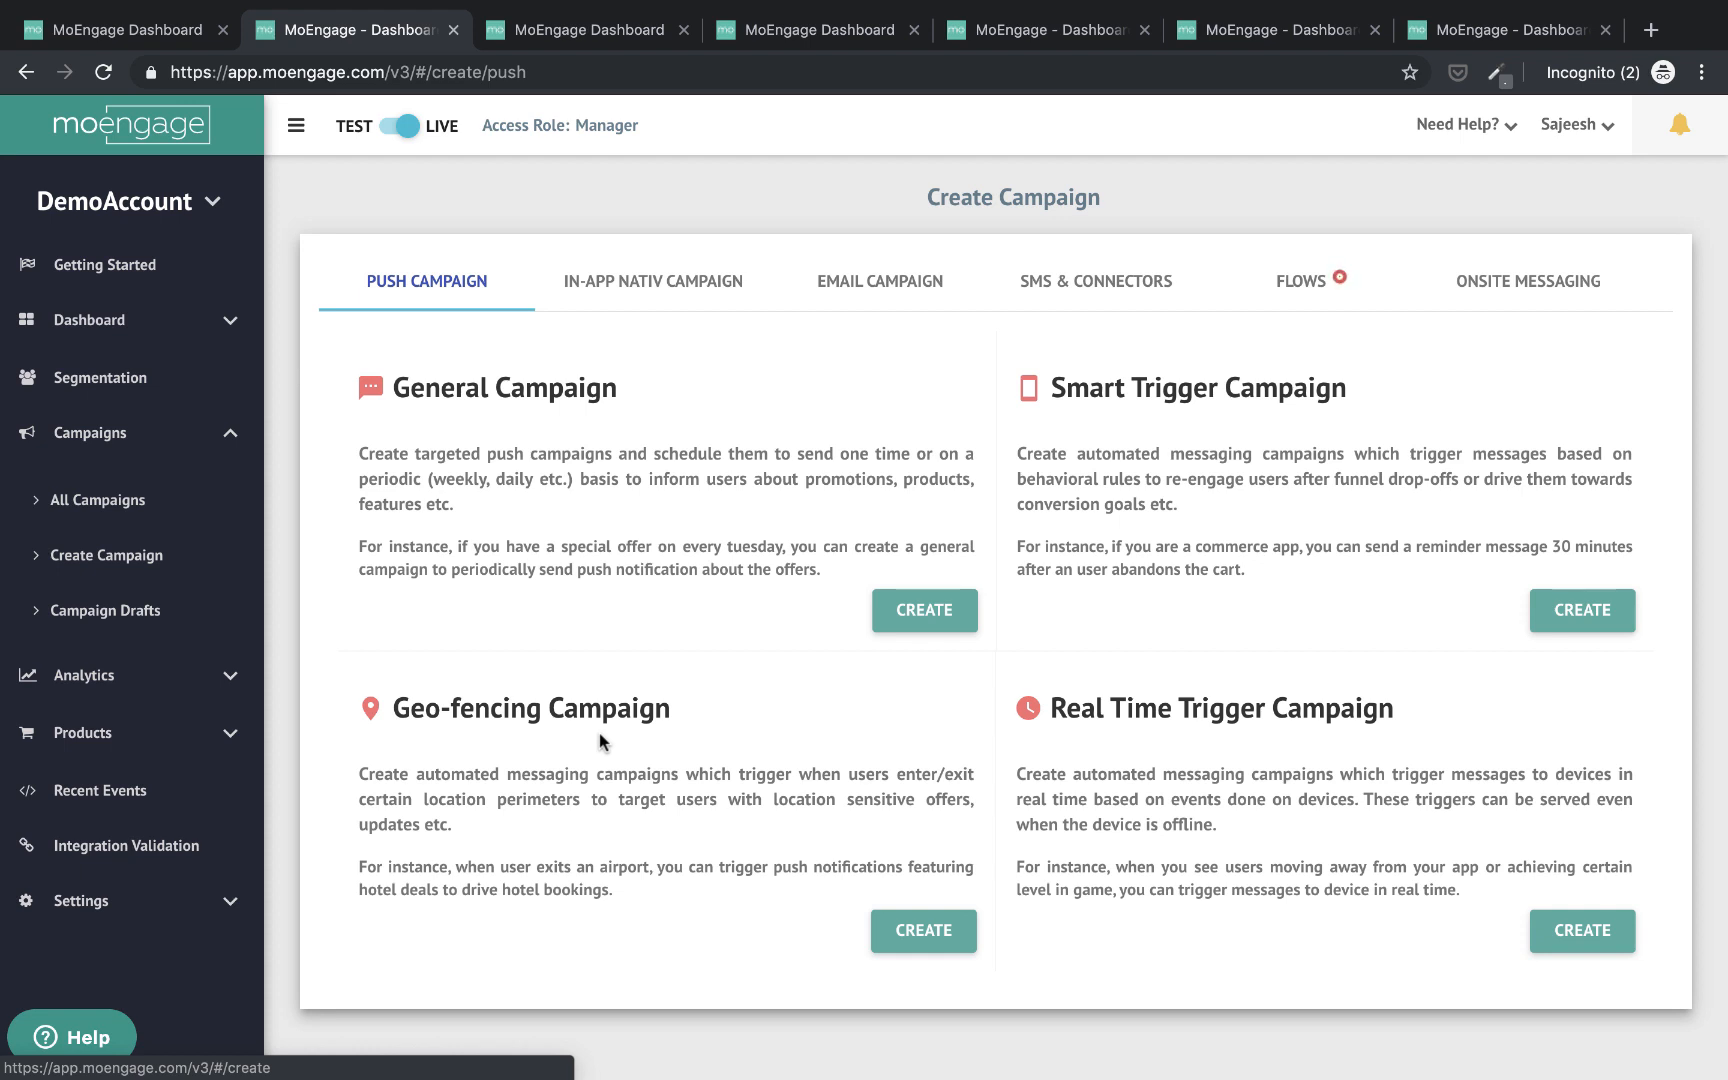
Switch the Create Campaign page to the In-App NATIV campaign types
left_click(652, 282)
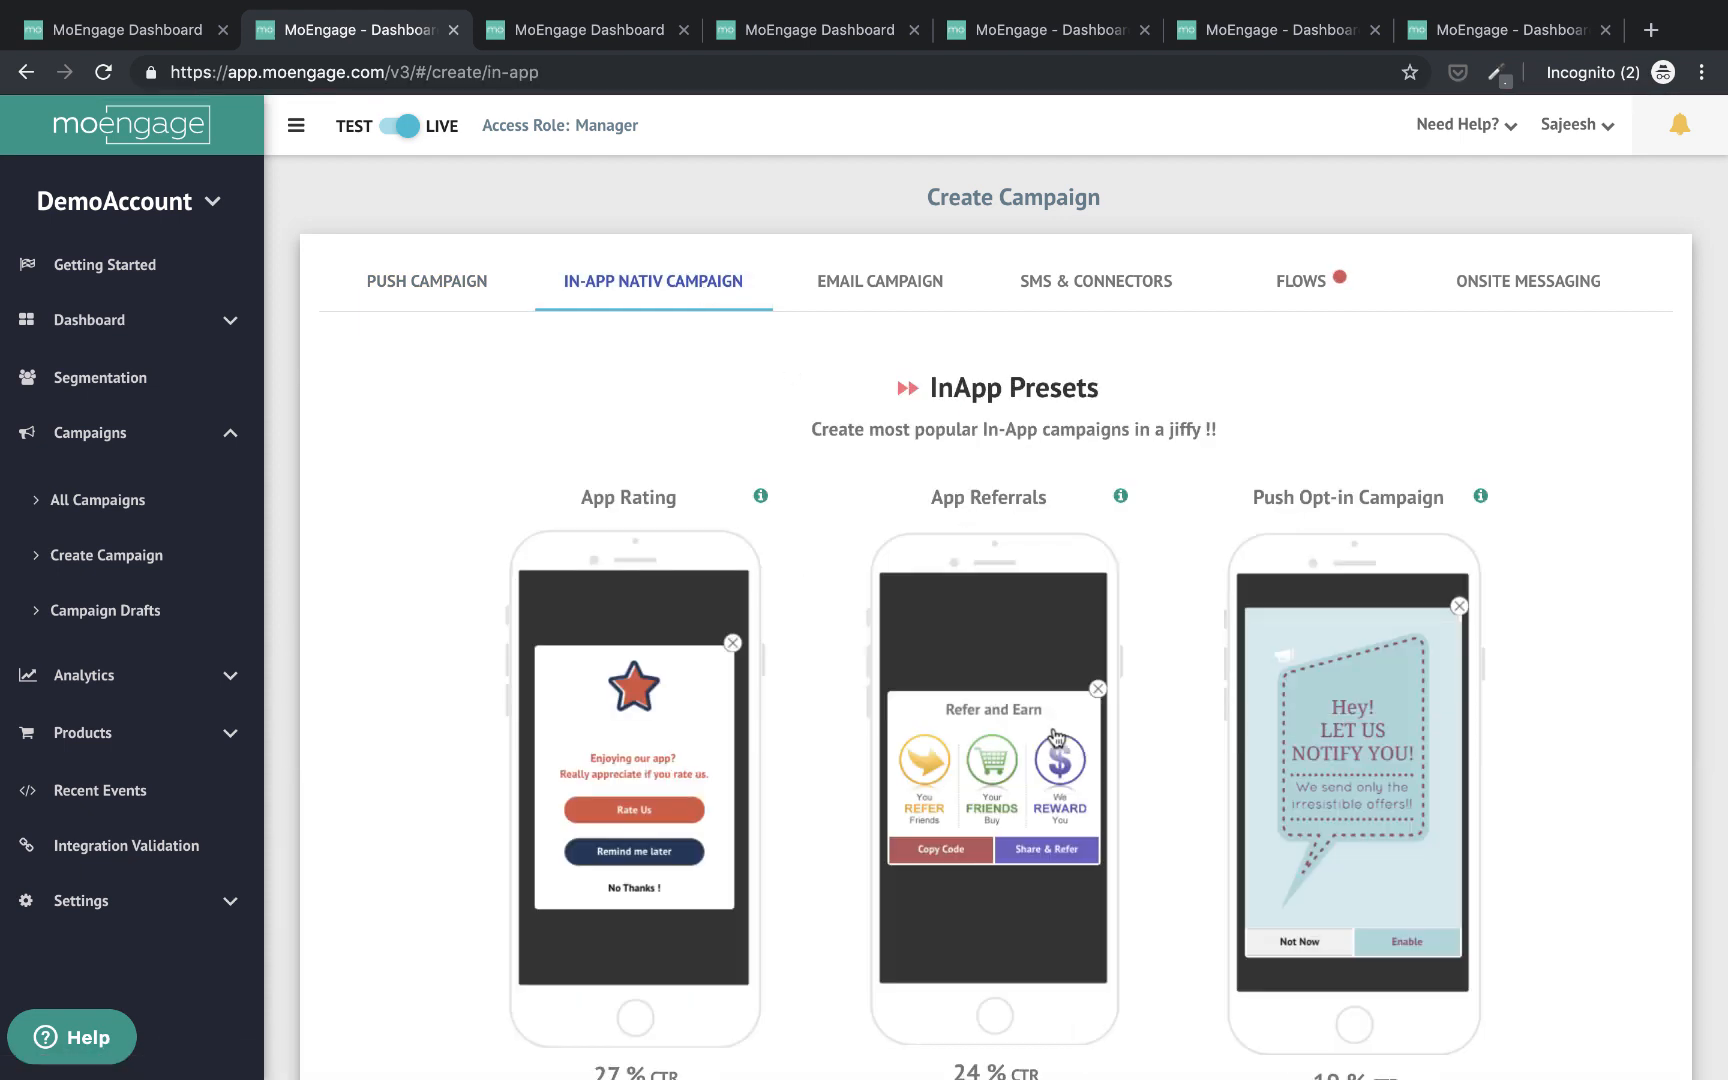
Review the In-App NATIV presets and cards, then move to the Email Campaign options
scroll("down", 3)
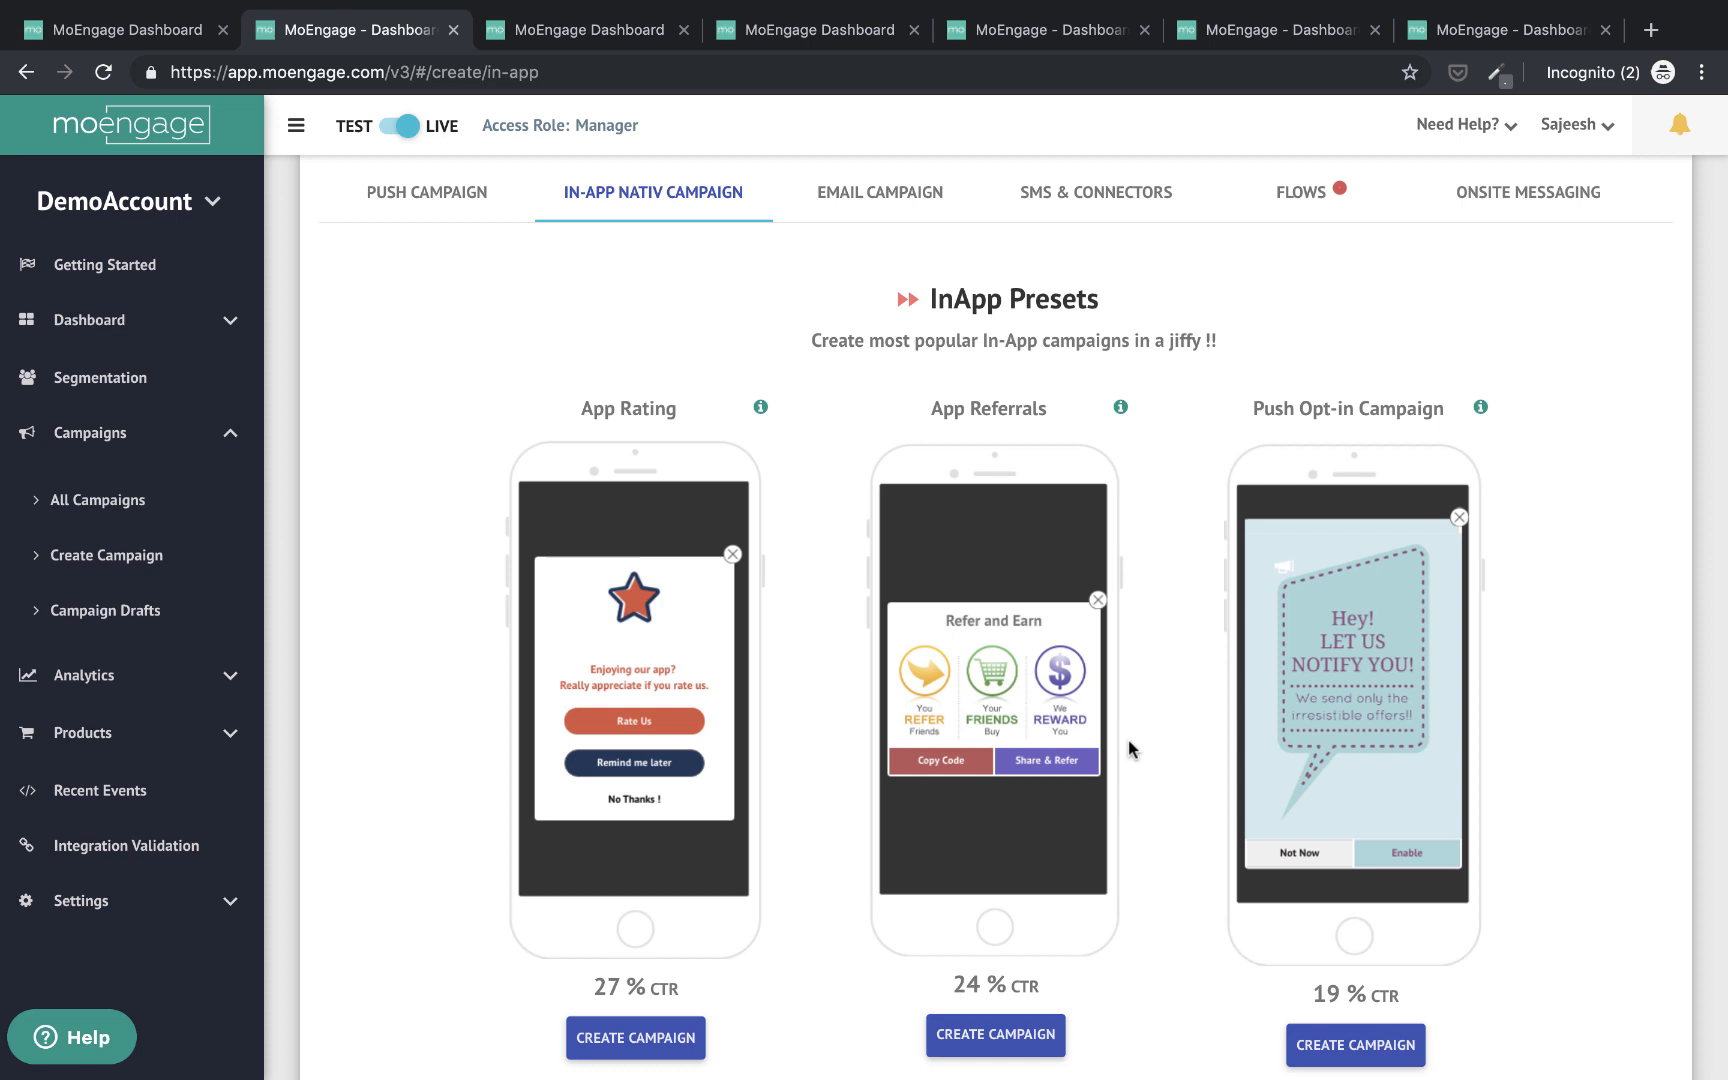
scroll("down", 3)
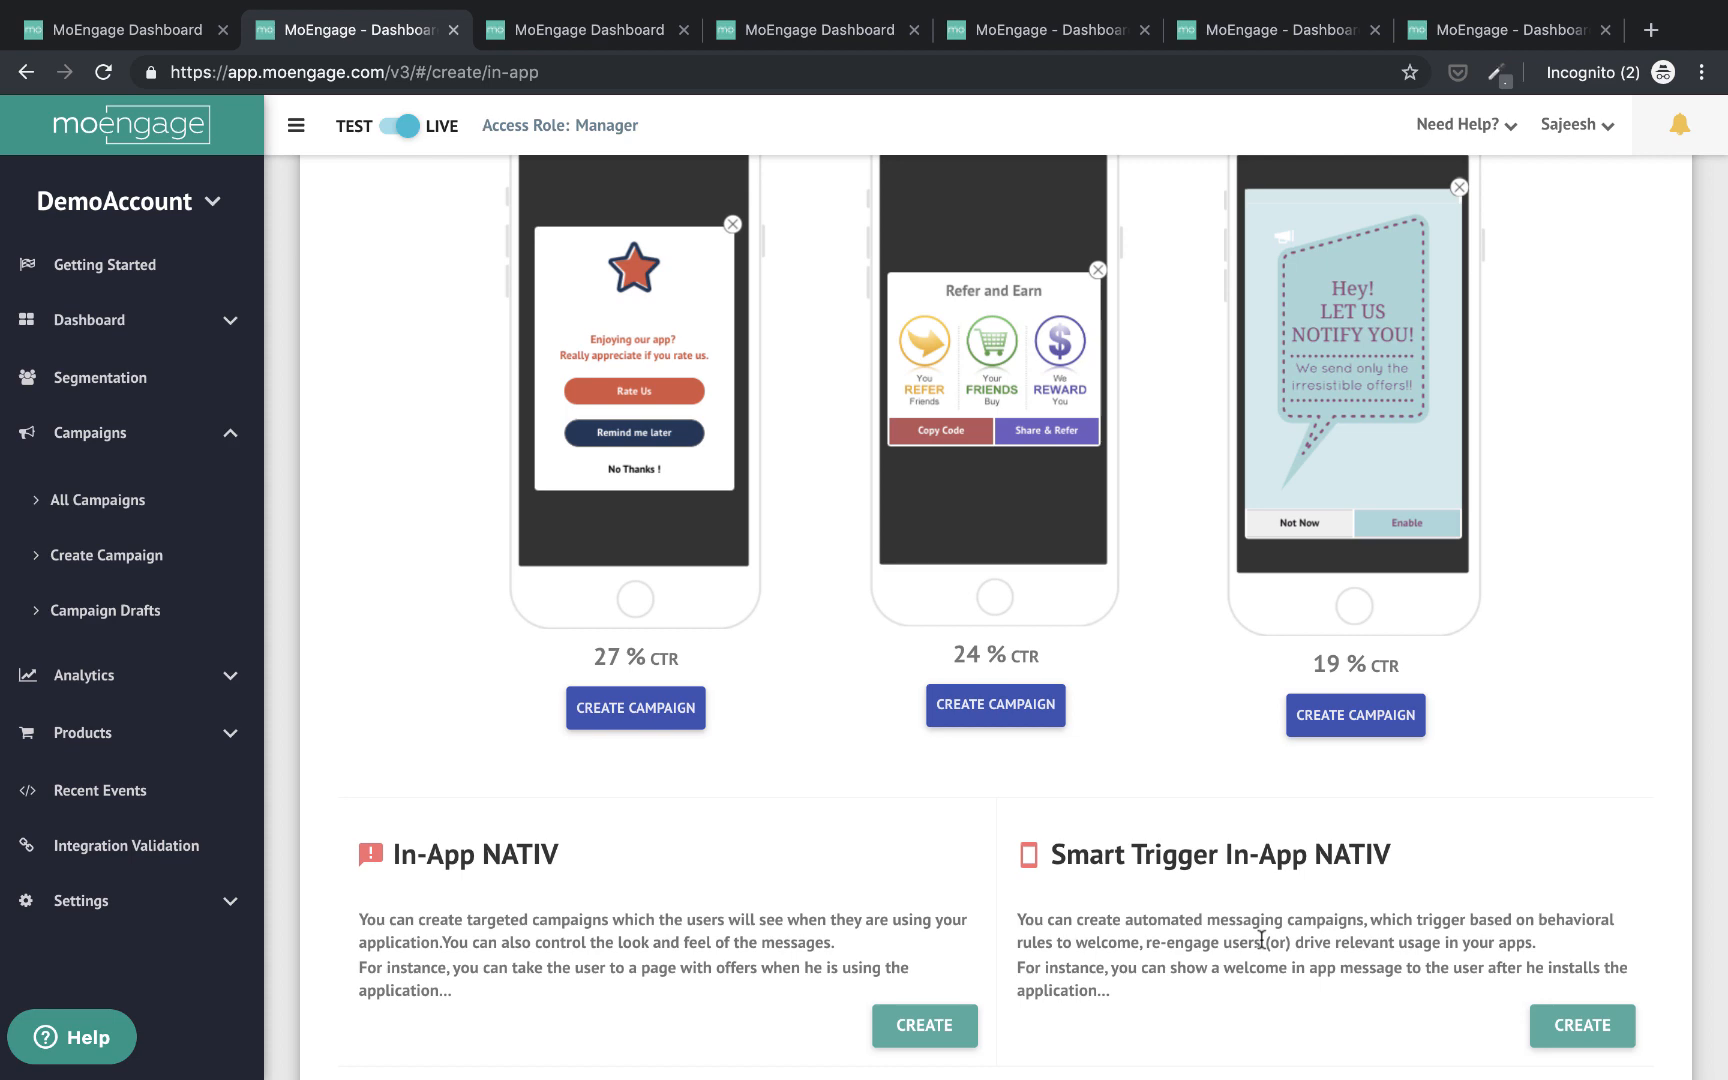
left_click(880, 282)
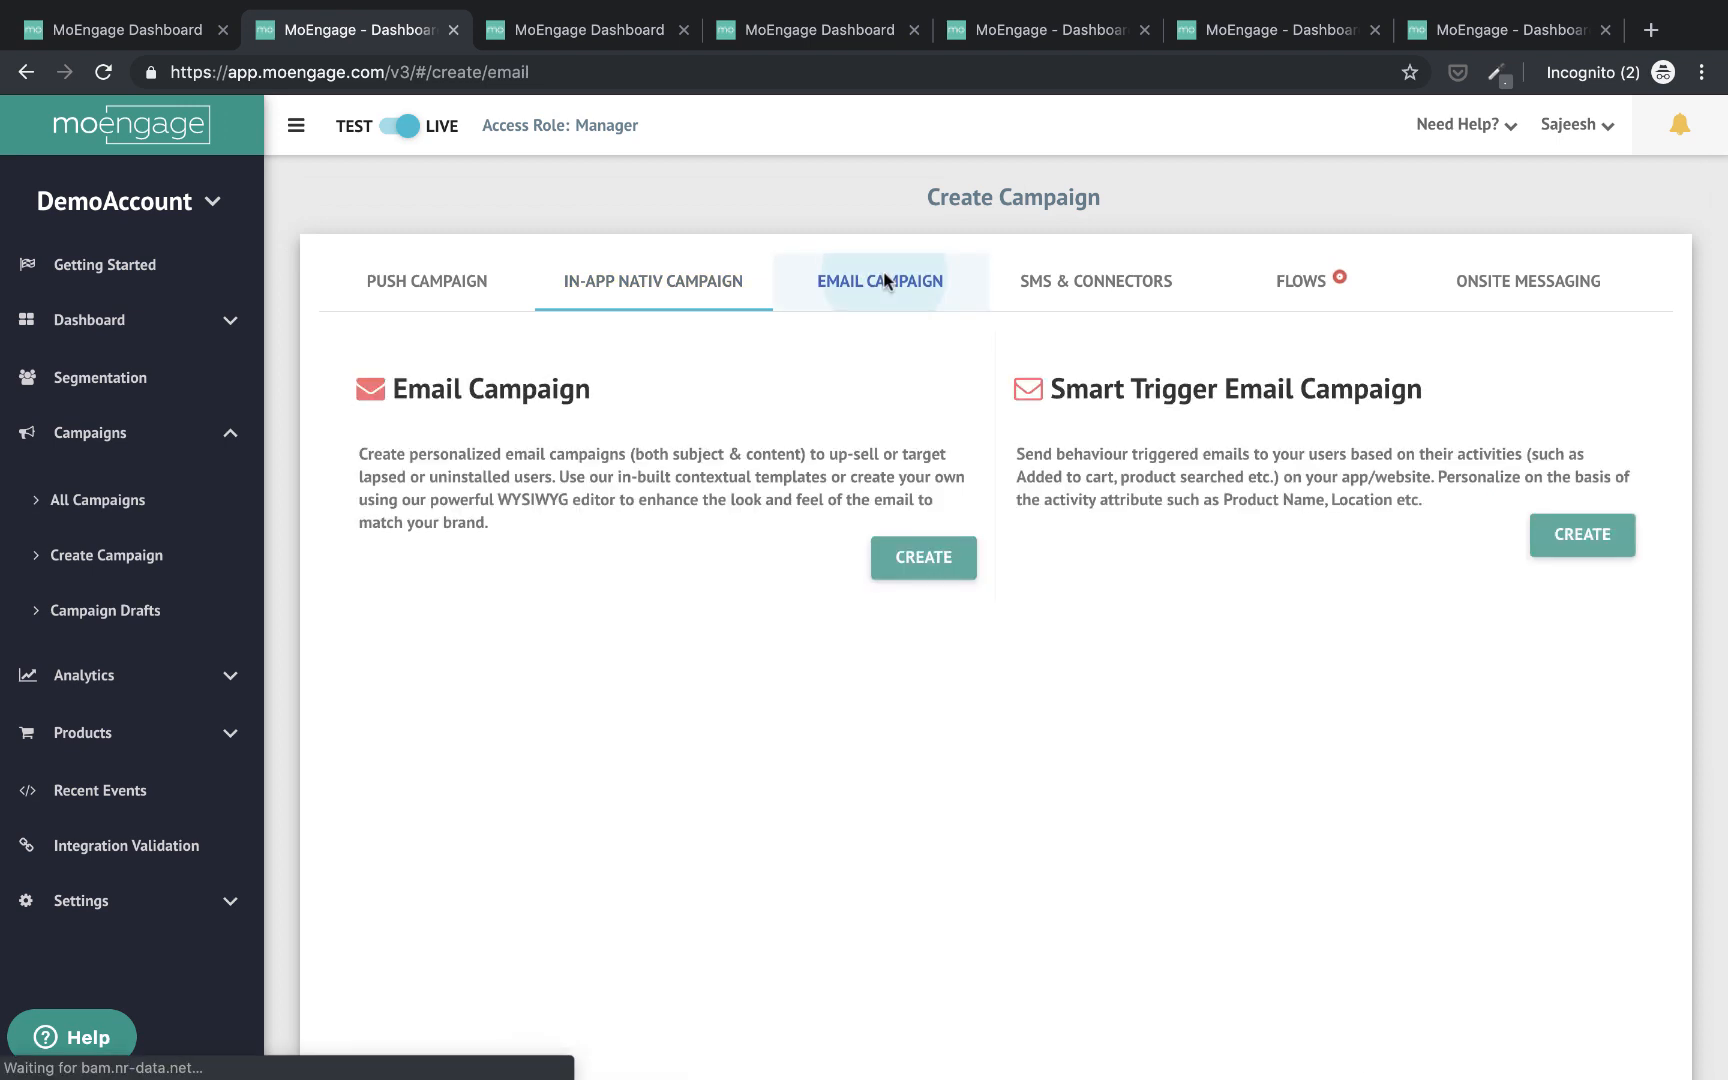
left_click(880, 282)
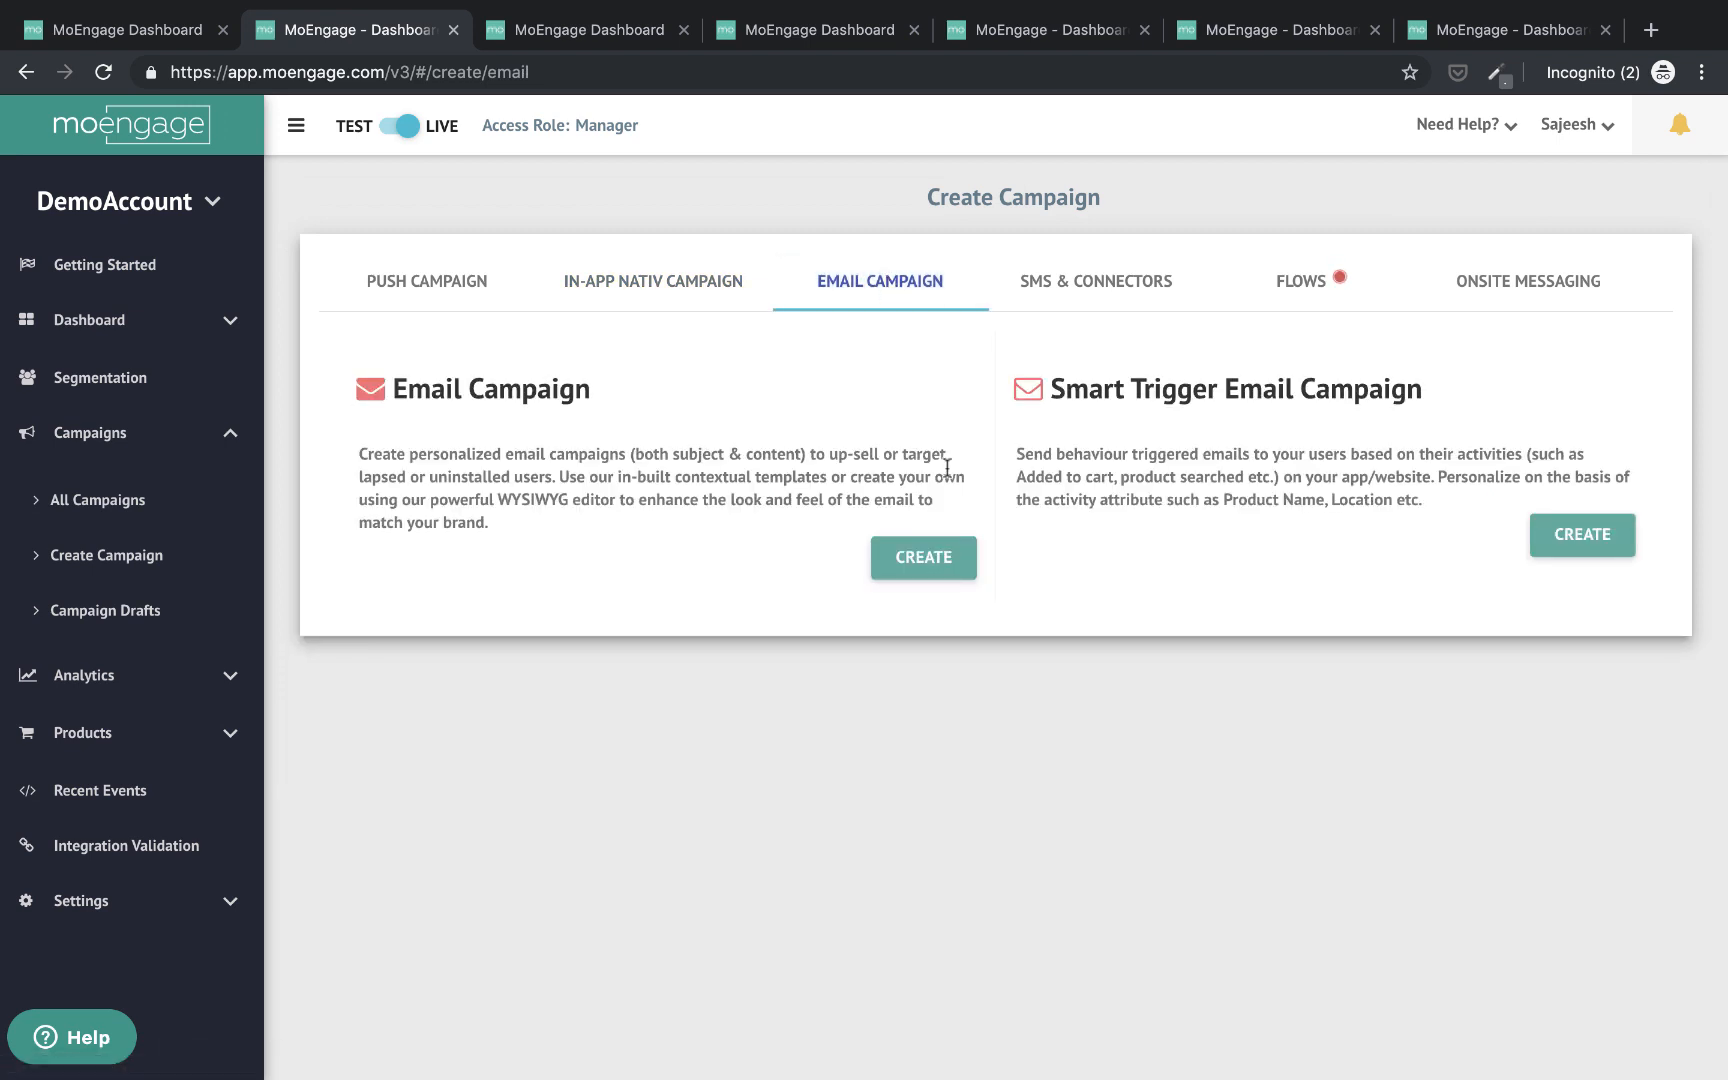
mouse_move(1086, 608)
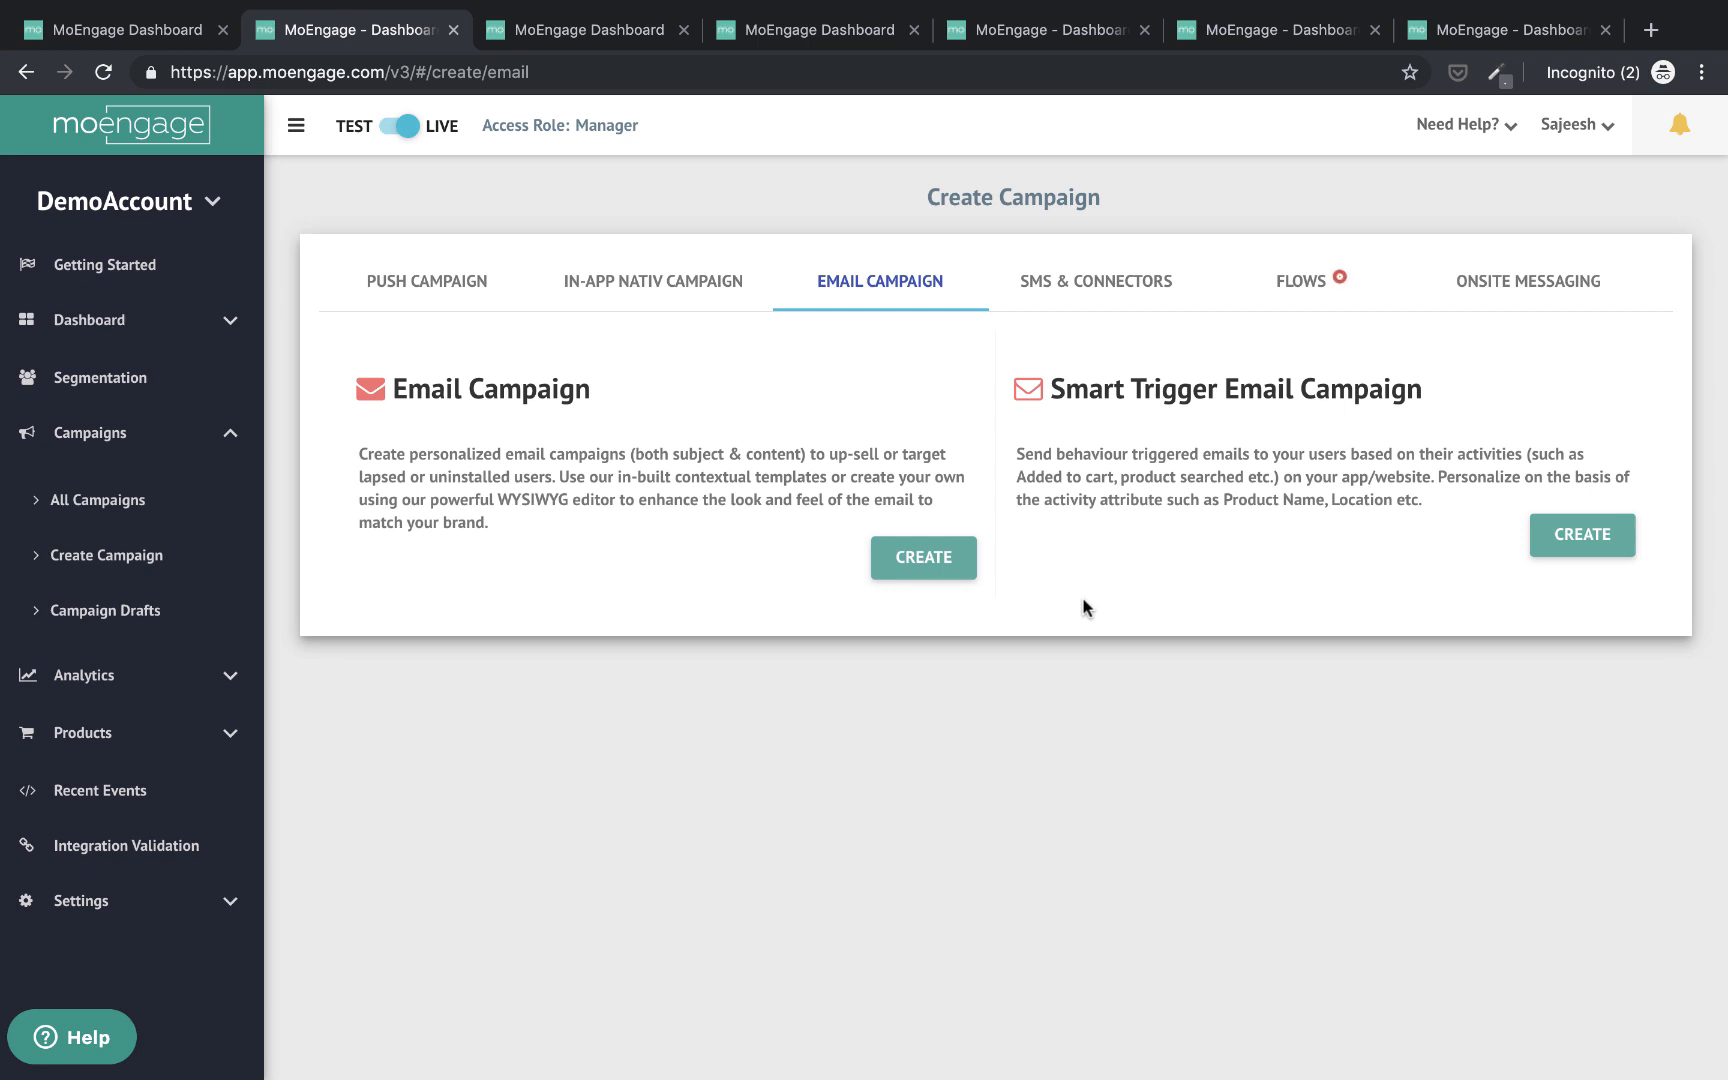
mouse_move(784, 404)
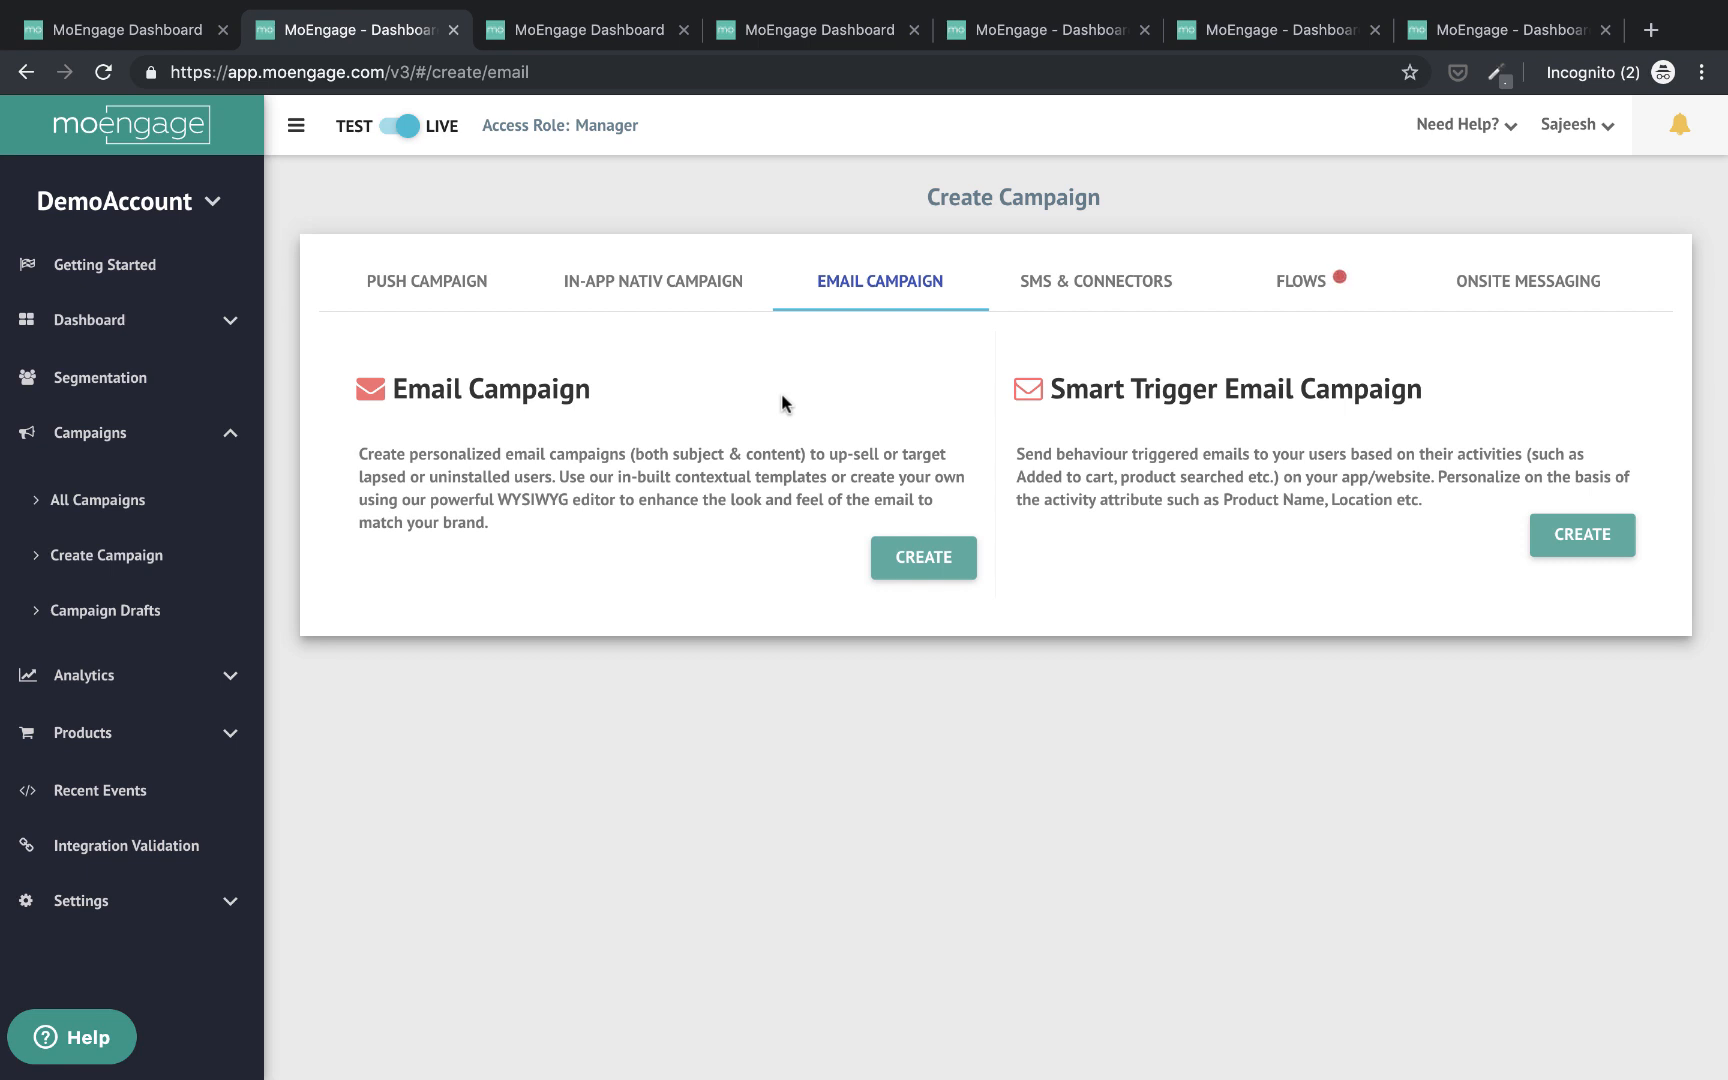
mouse_move(1162, 396)
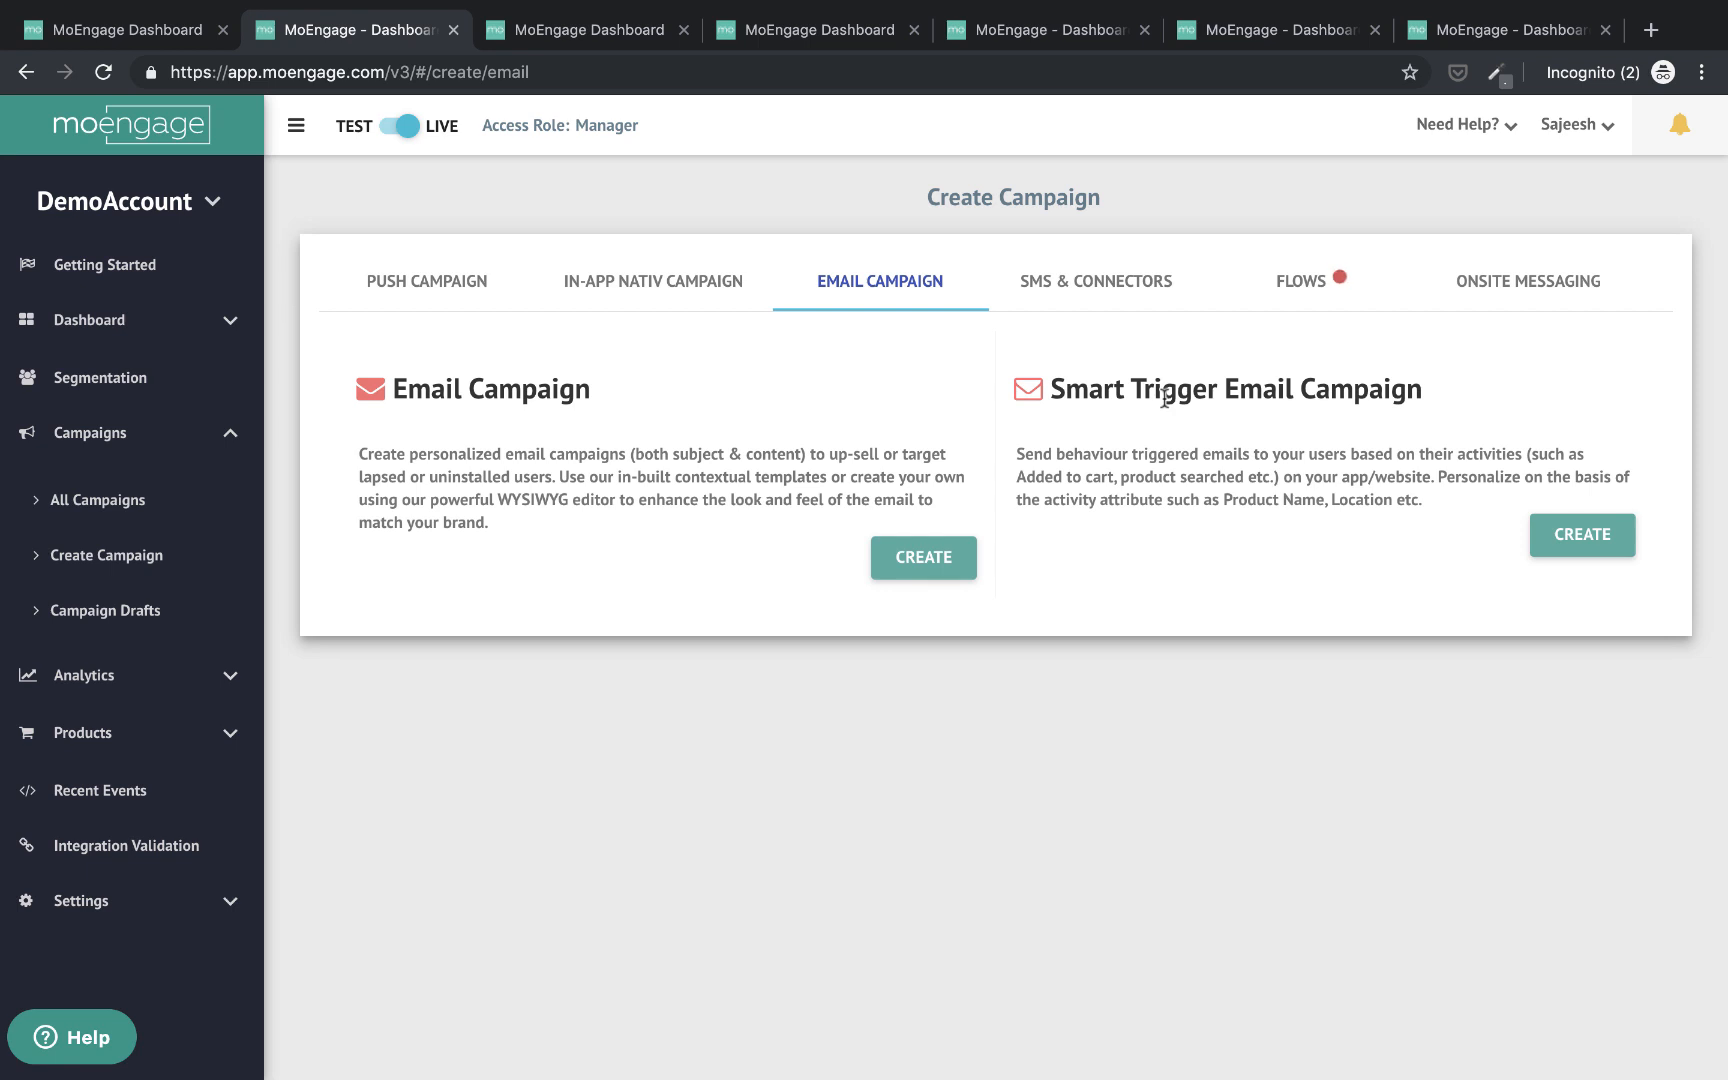
left_click(1096, 282)
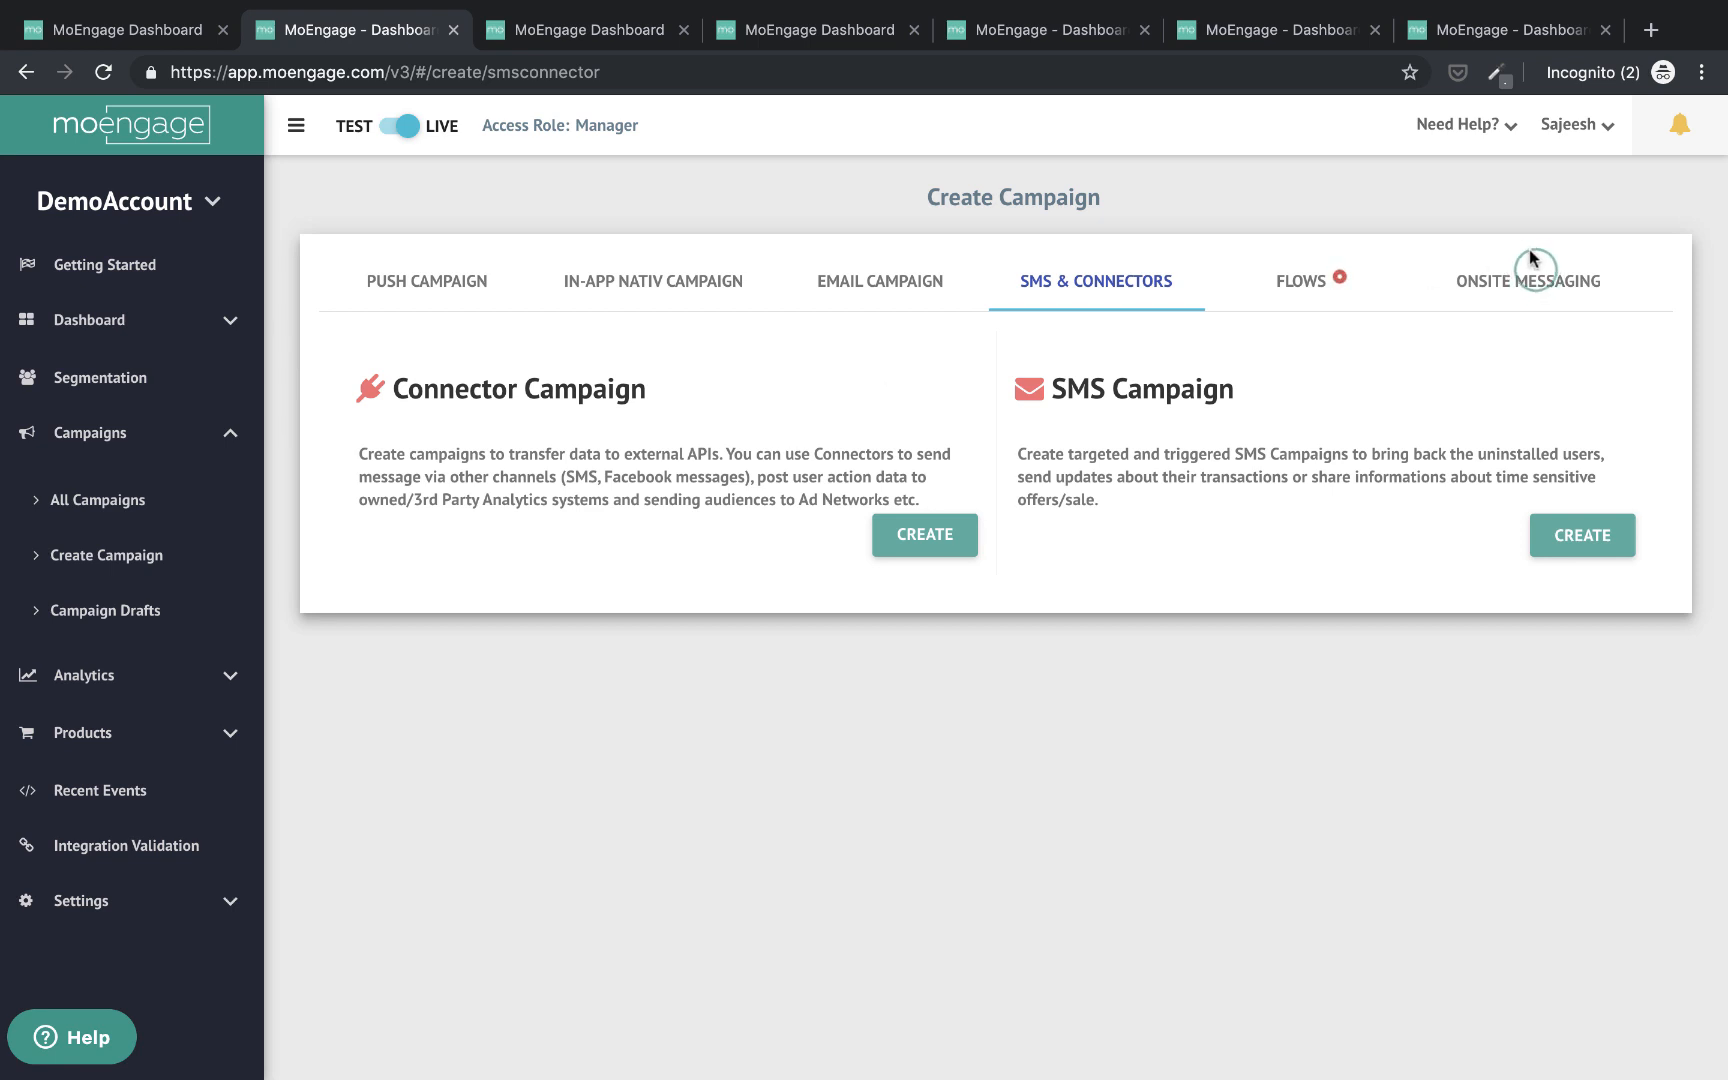
Switch from SMS & Connectors to the Onsite Messaging campaign options
left_click(1528, 282)
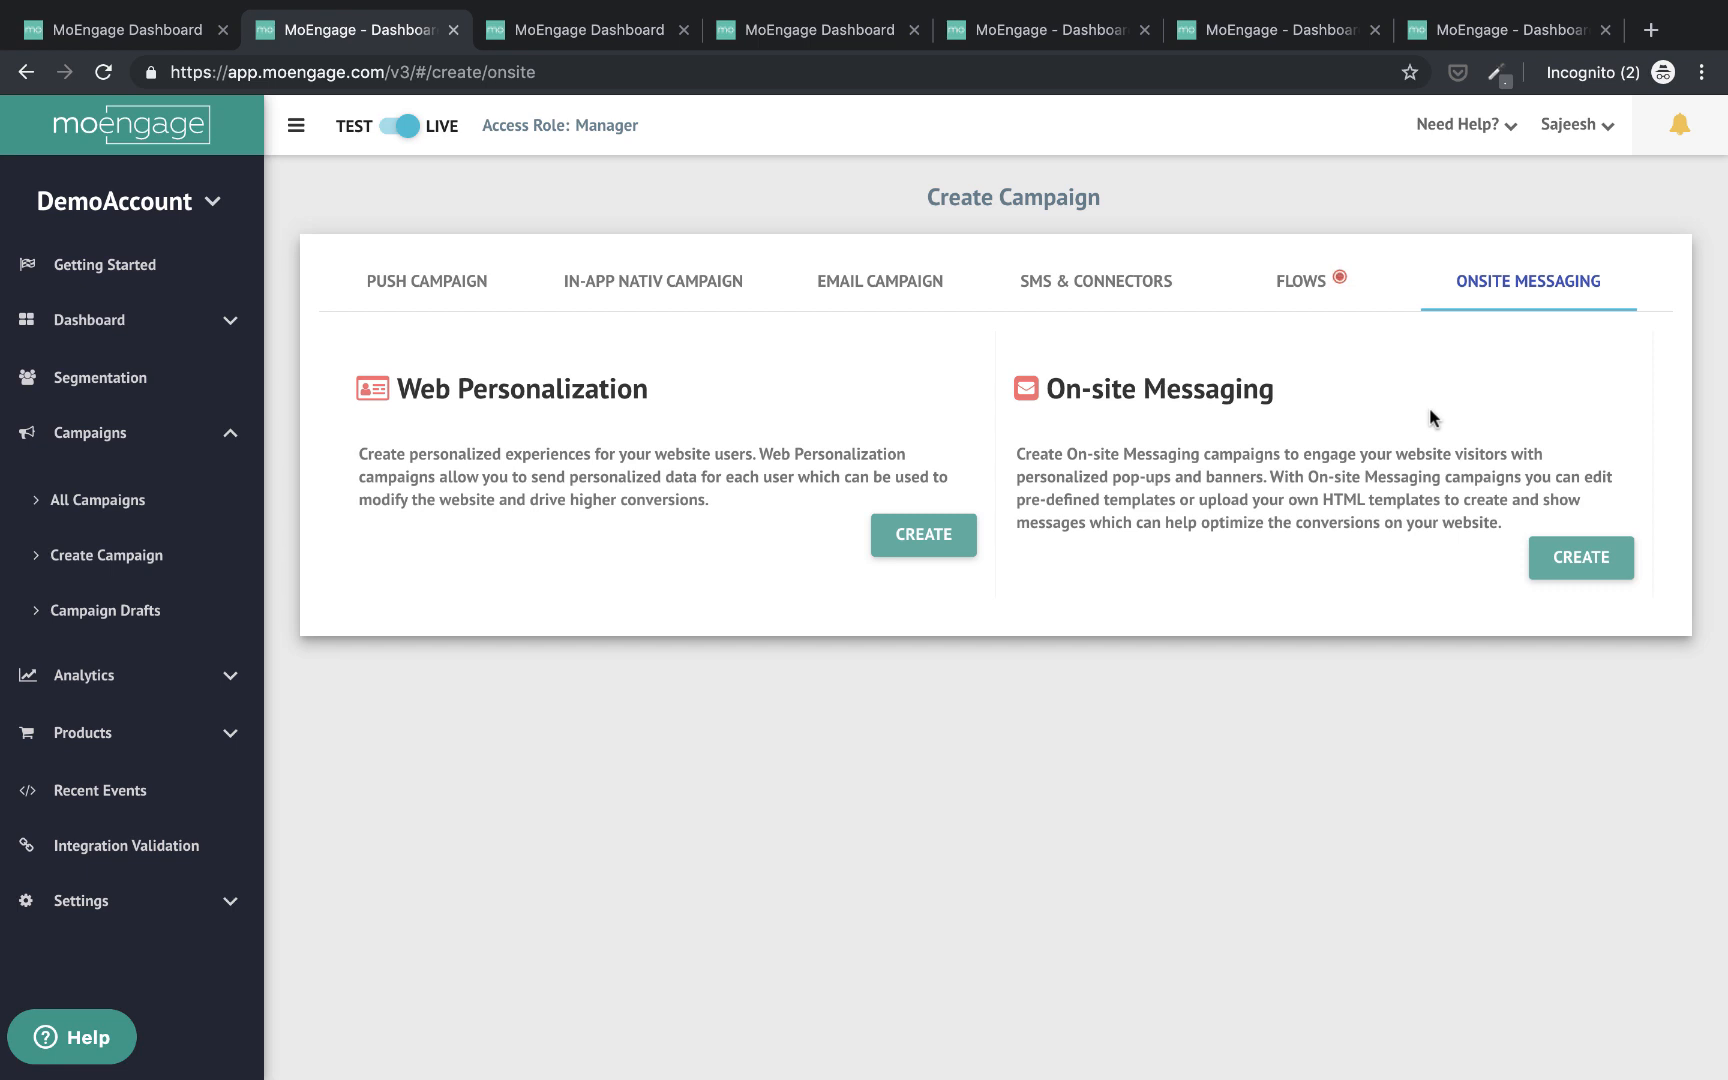
mouse_move(1432, 420)
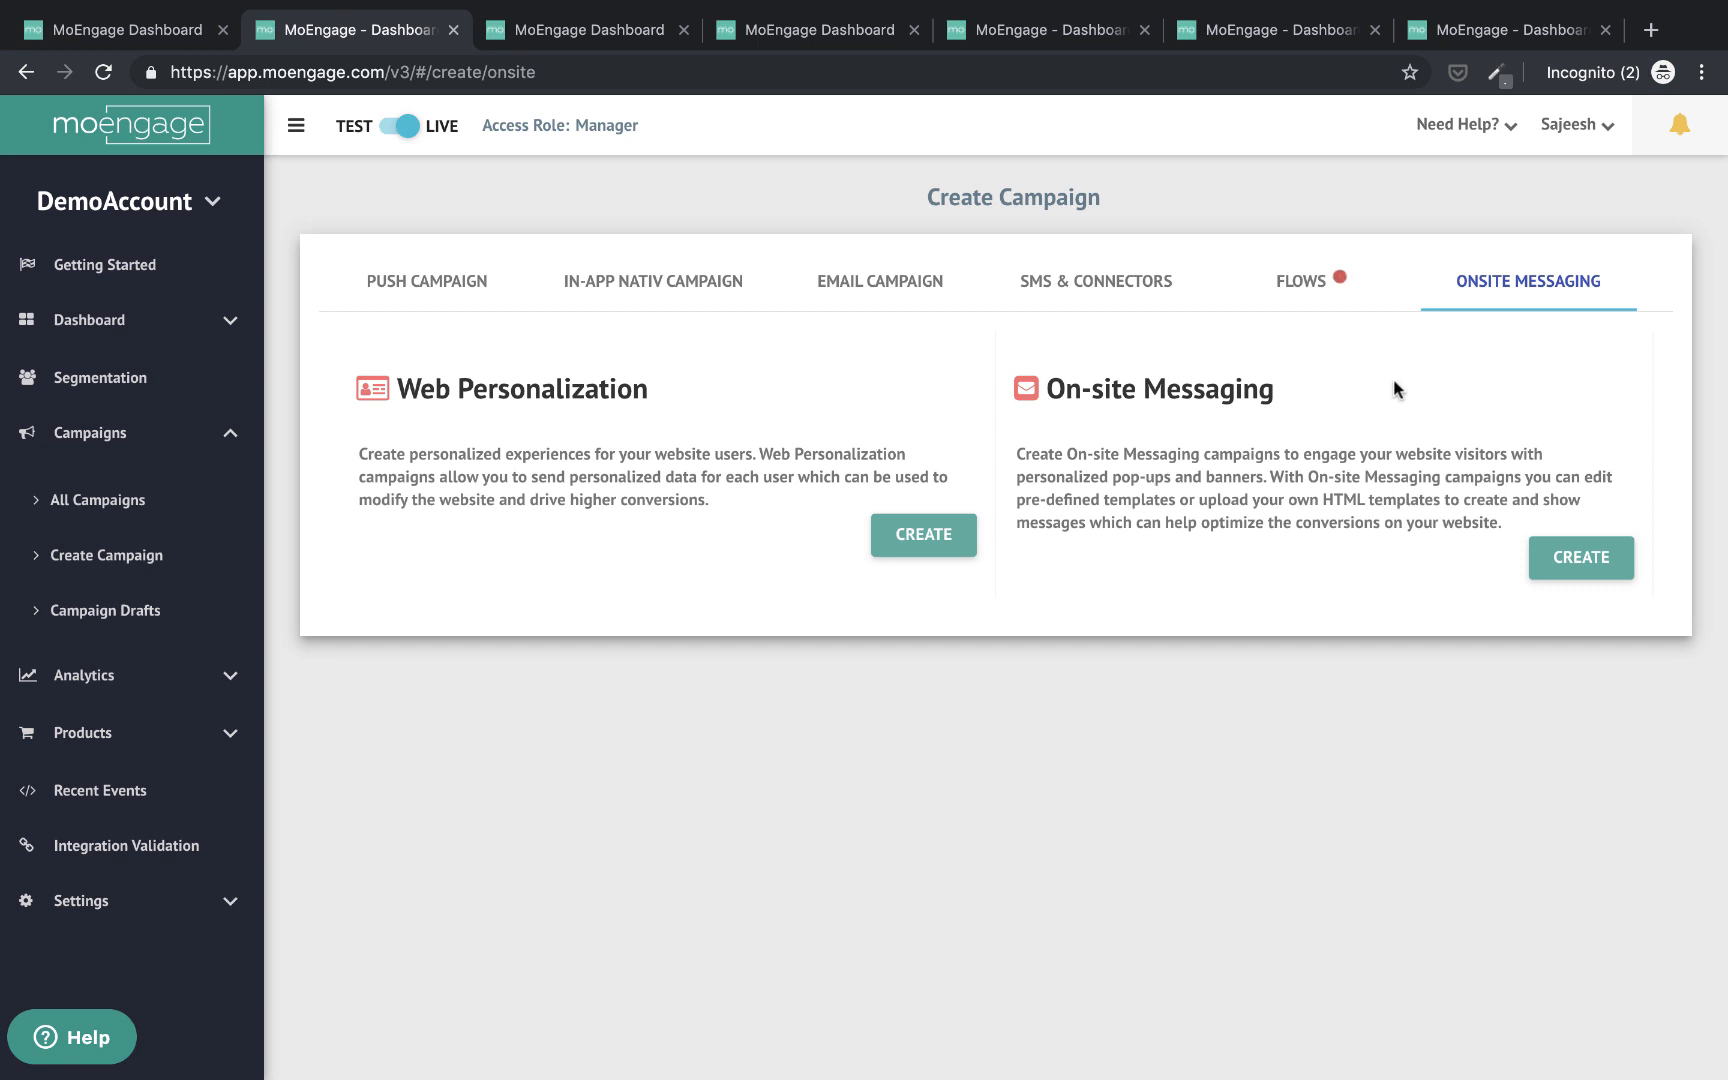
Go to the Flows tab, landing on the Cart Abandonment Journey flow
left_click(1300, 282)
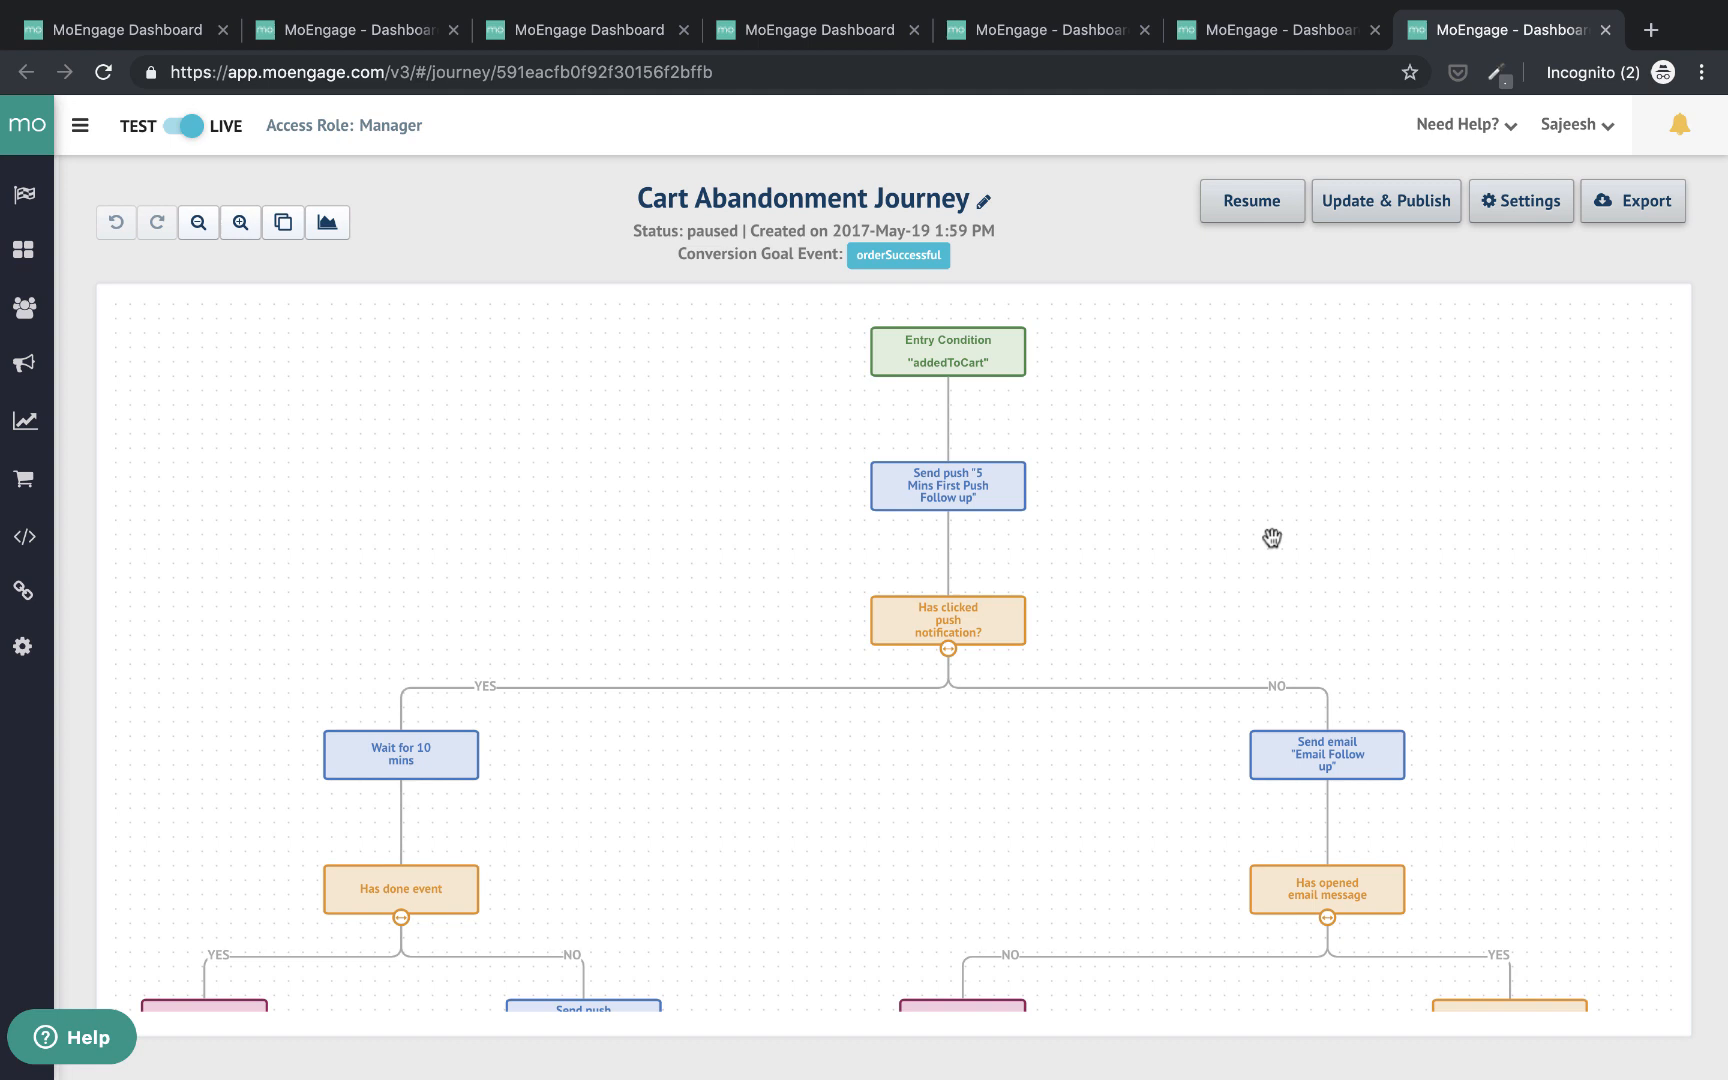
mouse_move(1140, 498)
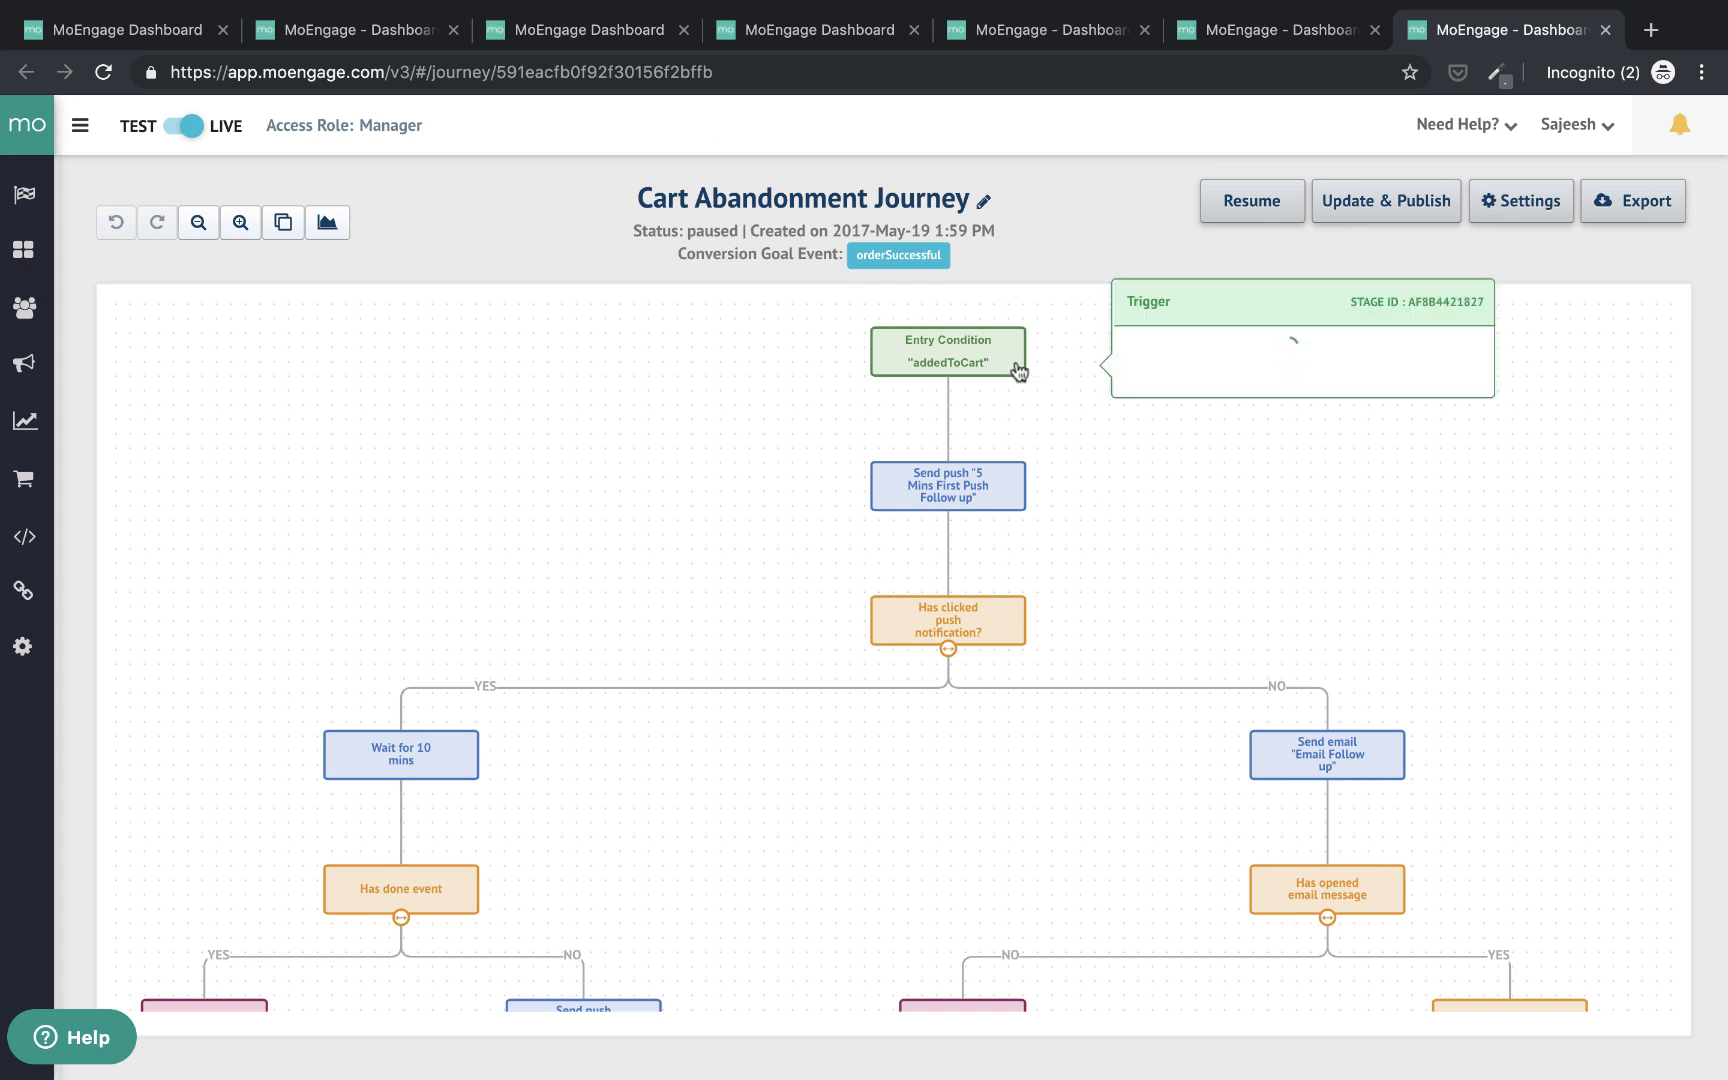
Inspect the addedToCart Entry Condition trigger, then pan to the journey's lower branches
left_click(946, 352)
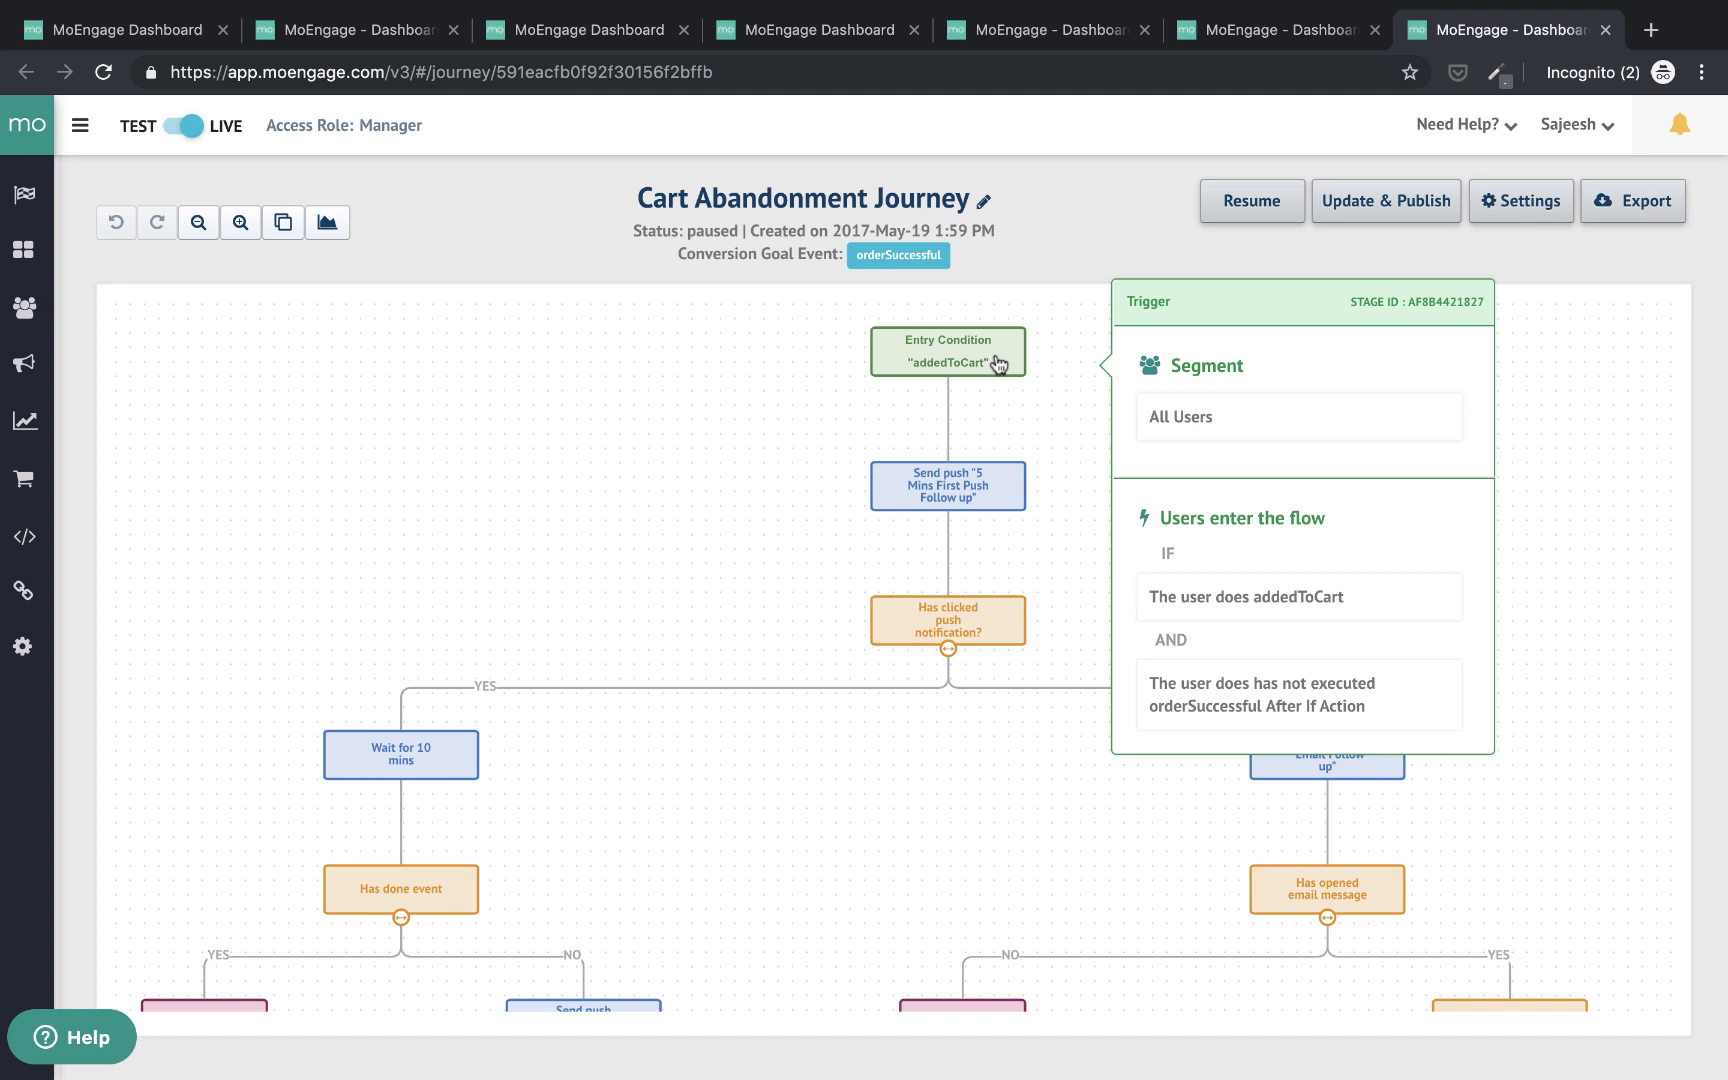
left_click(946, 486)
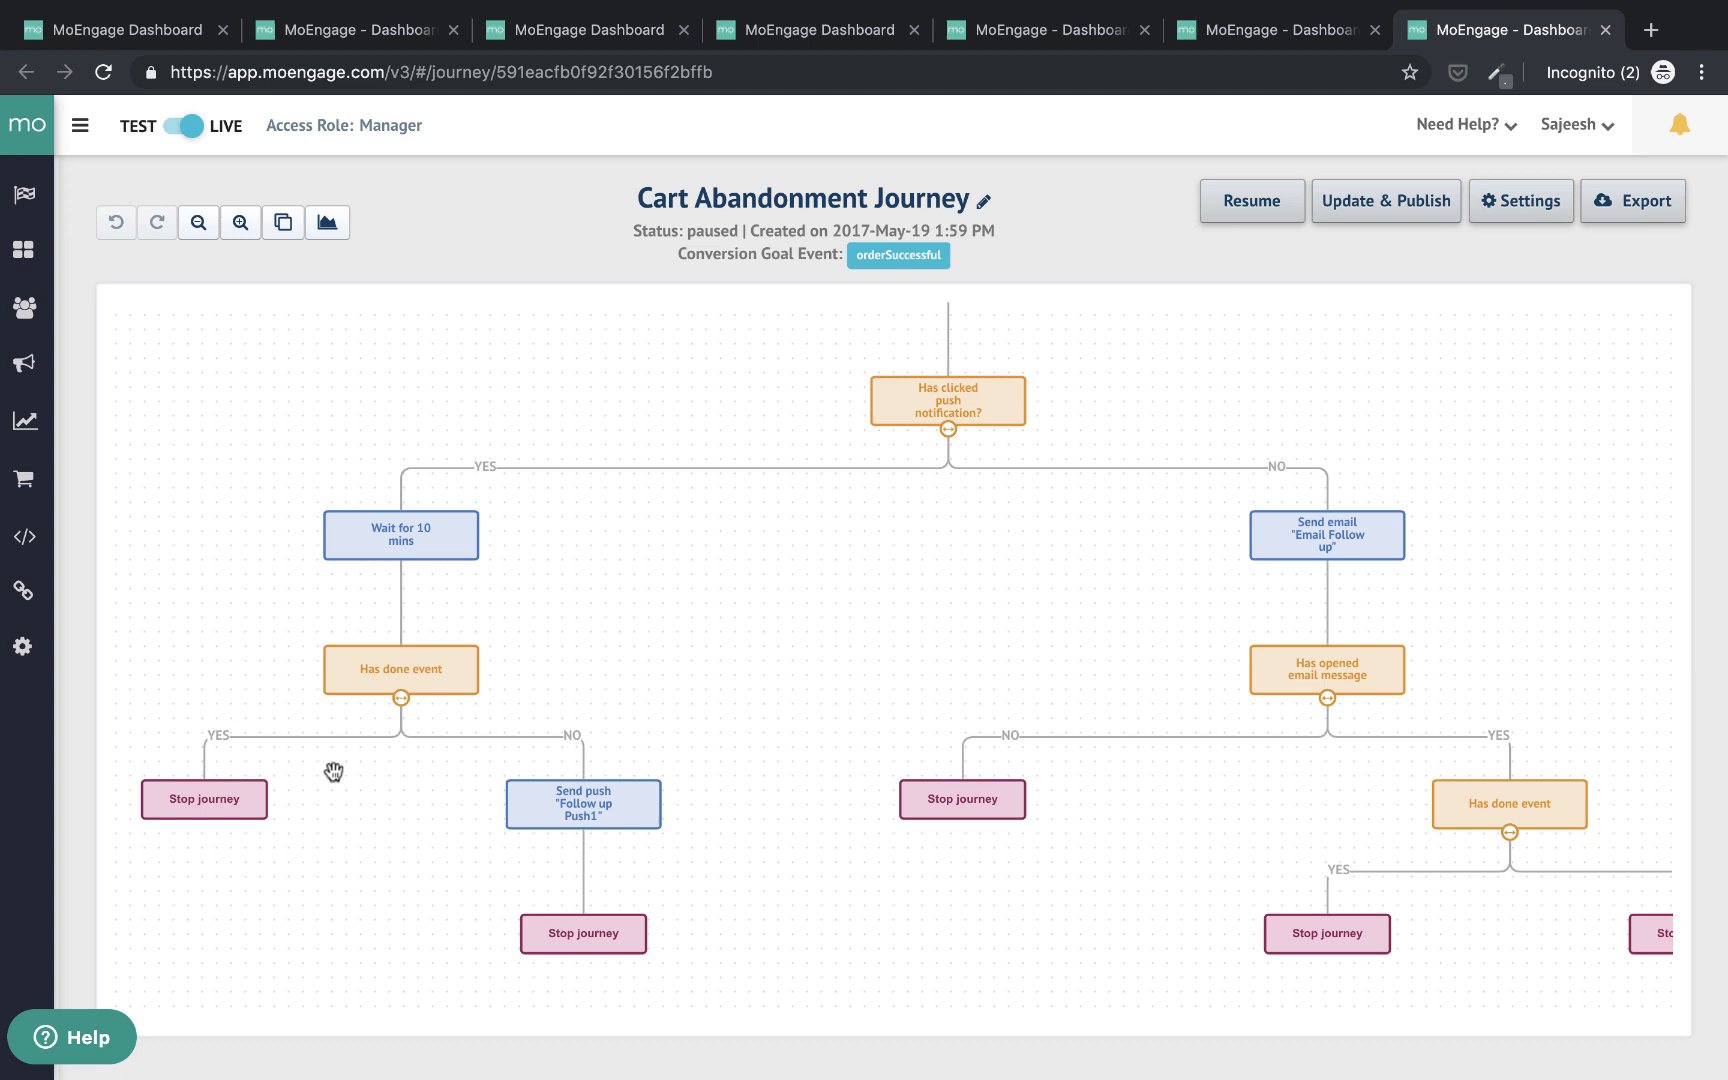
left_click(582, 804)
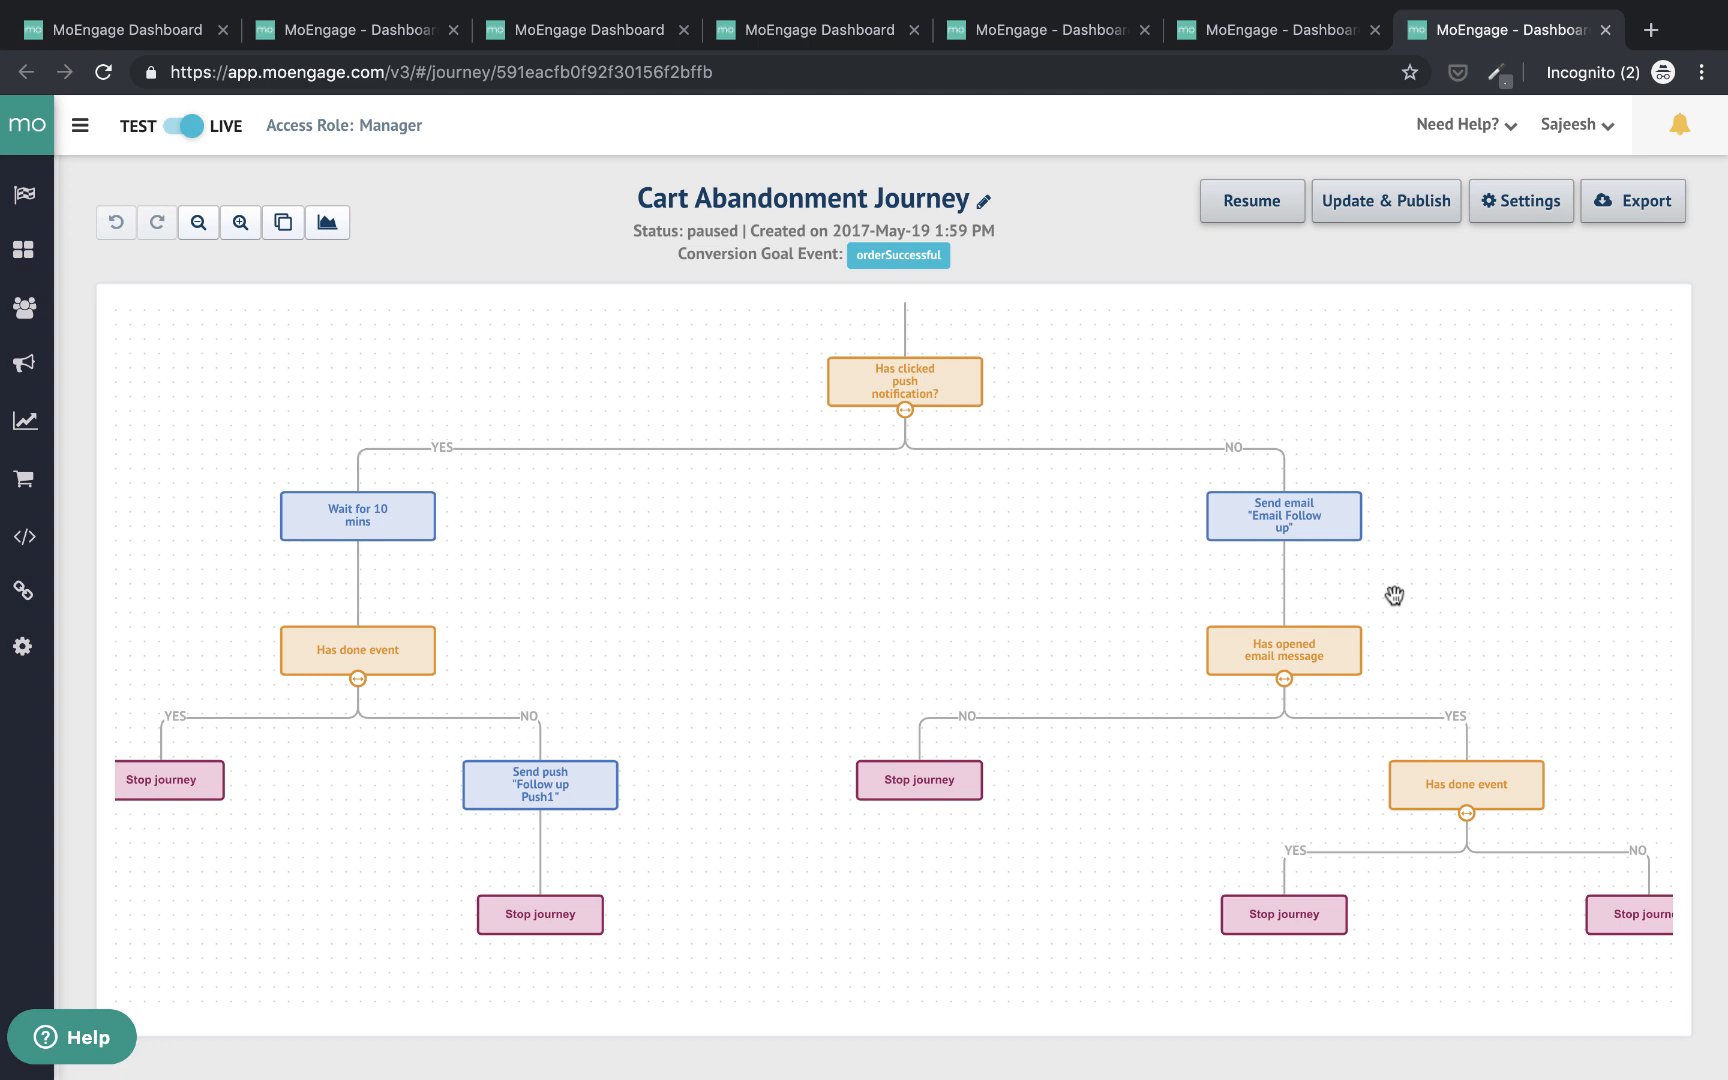
mouse_move(326, 222)
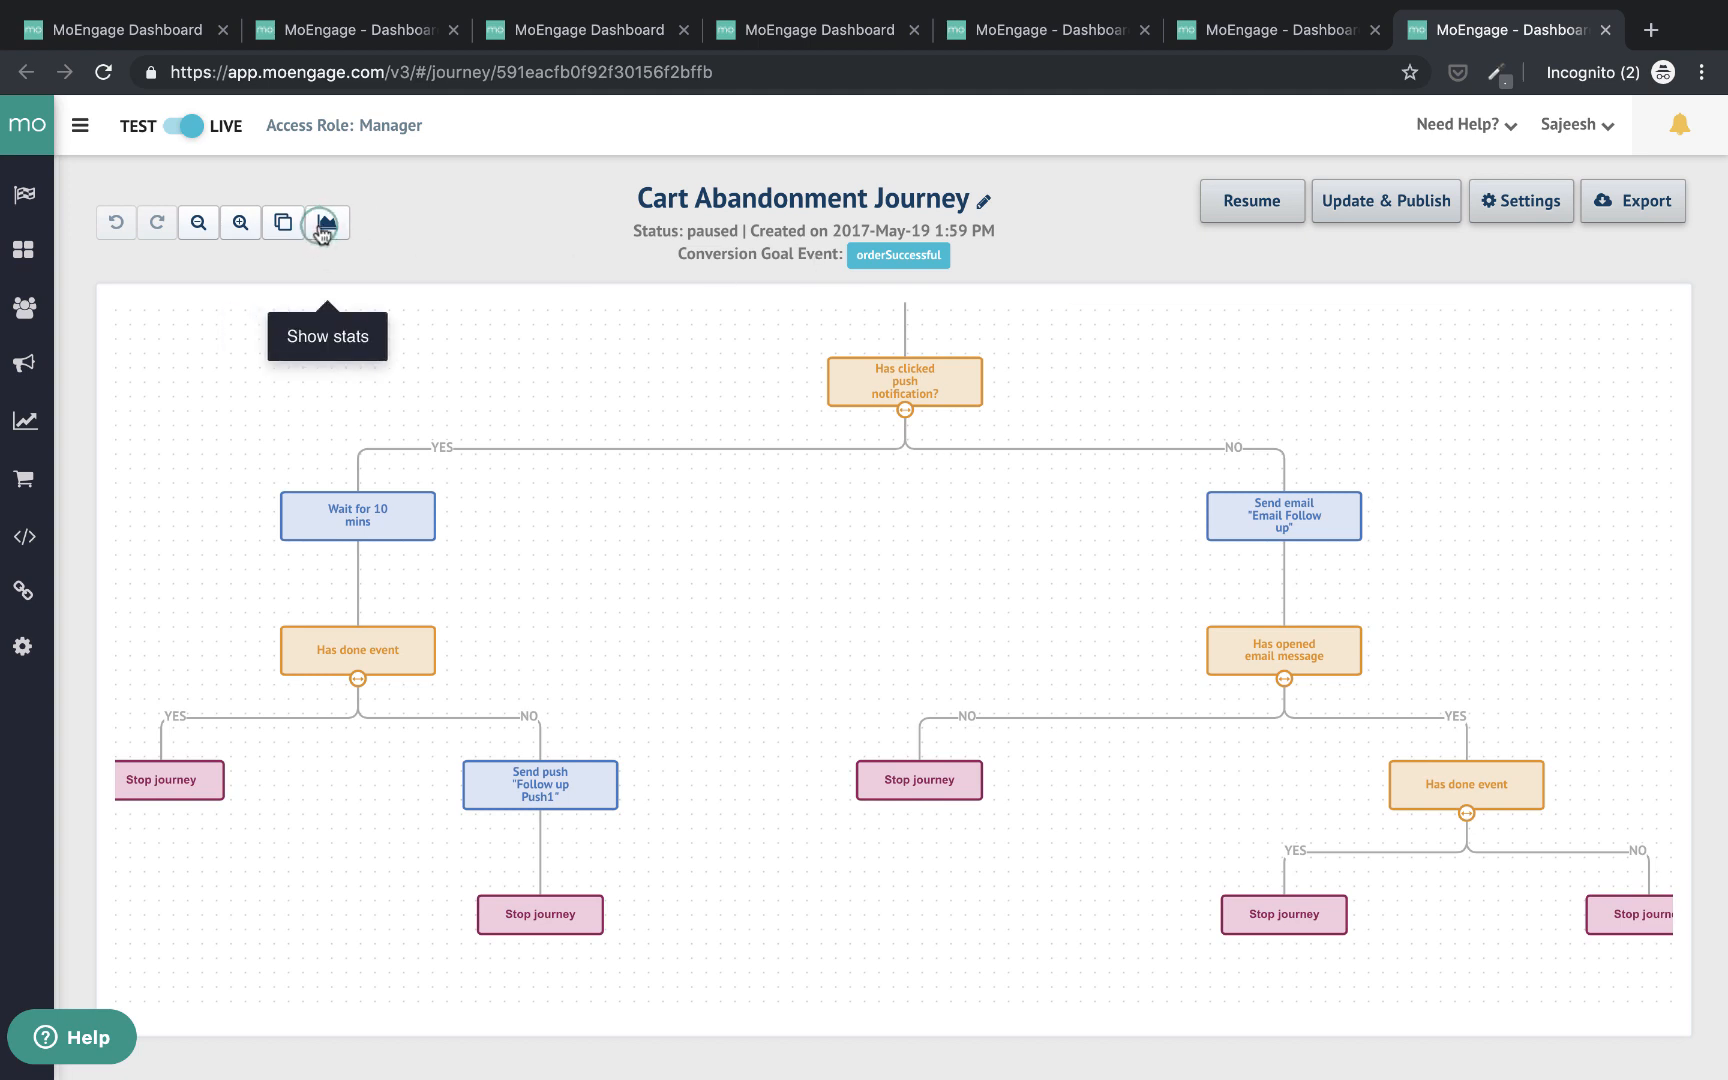
Show the journey stats (120 entered, 118 exited), then return to Campaigns > Create Campaign
left_click(322, 222)
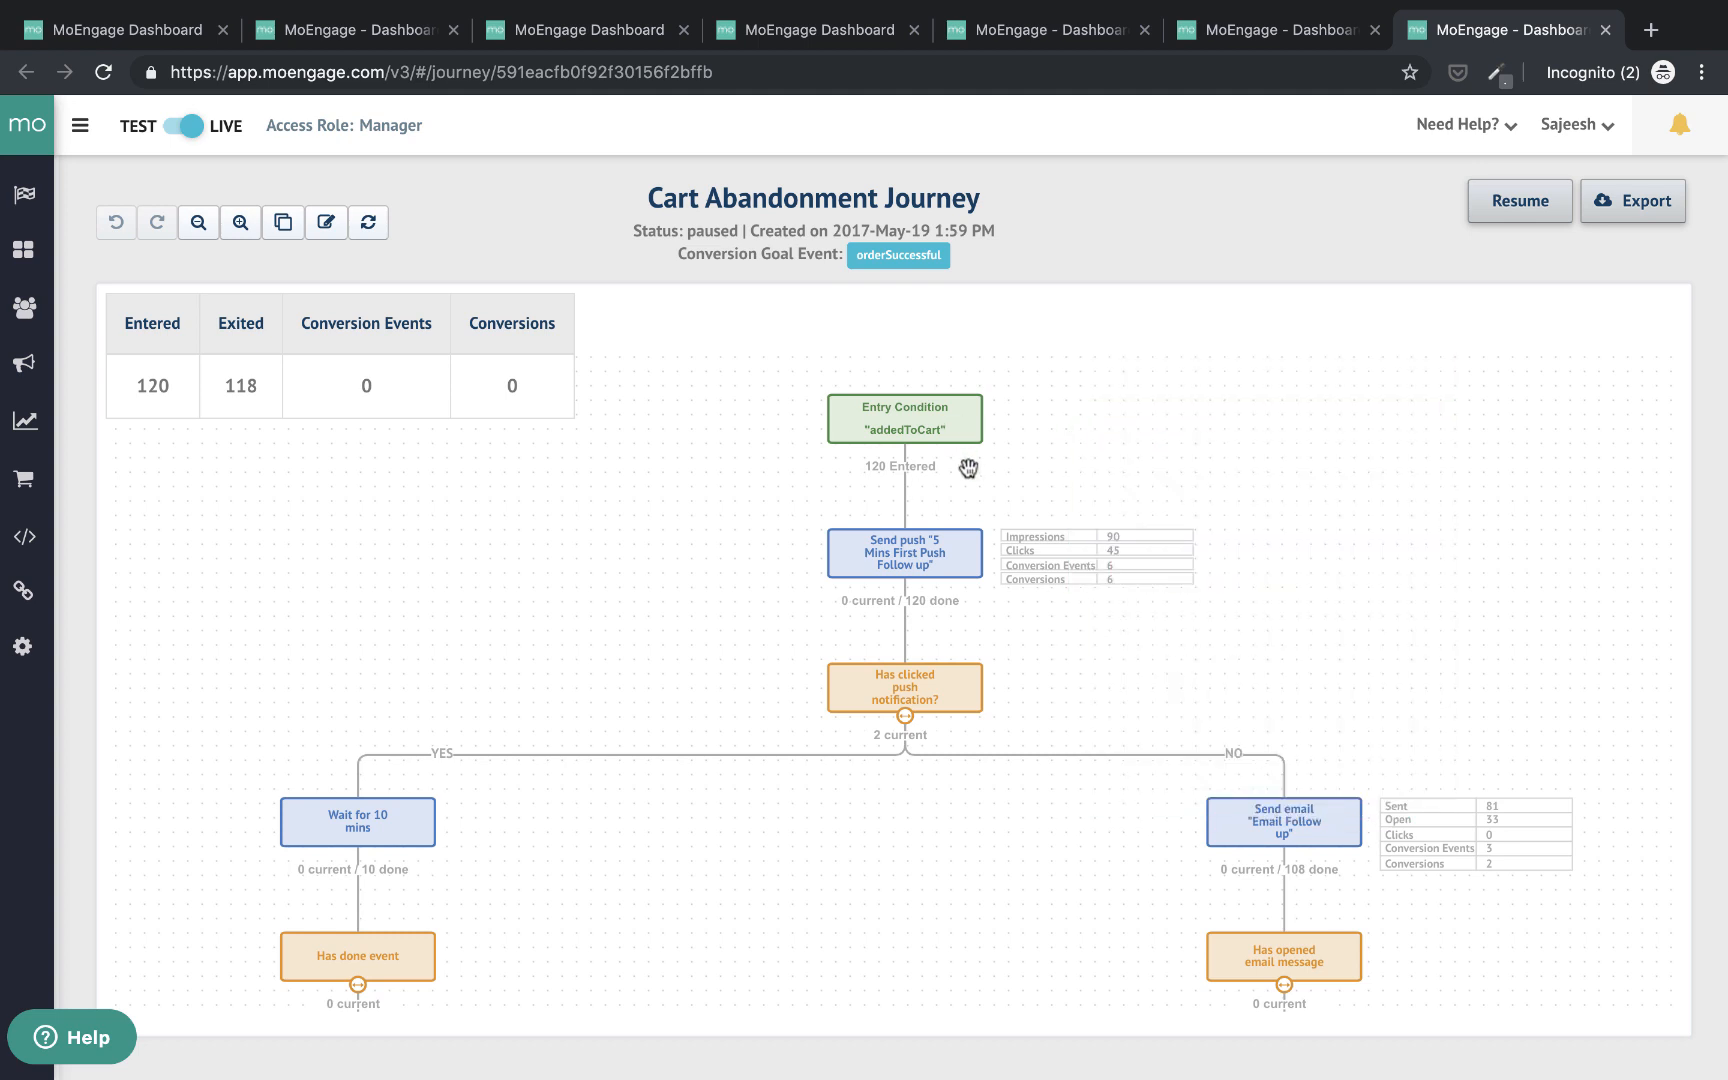
scroll("down", 3)
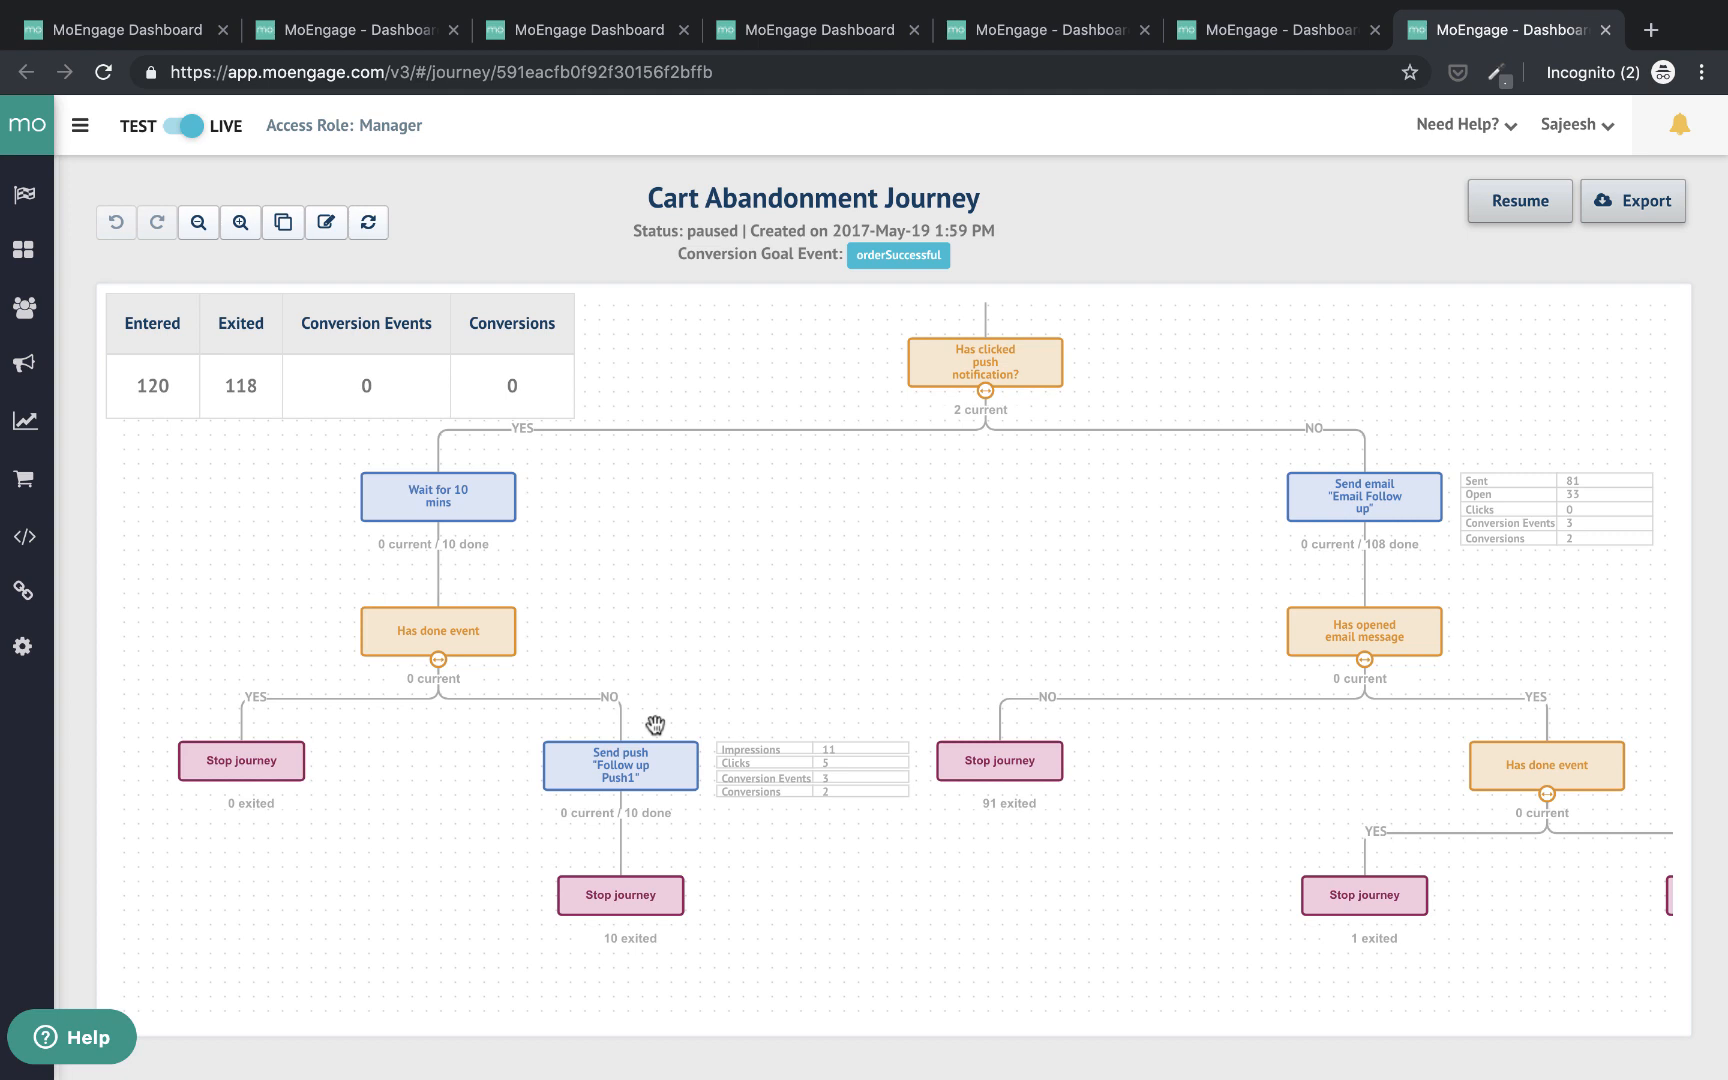
left_click(24, 362)
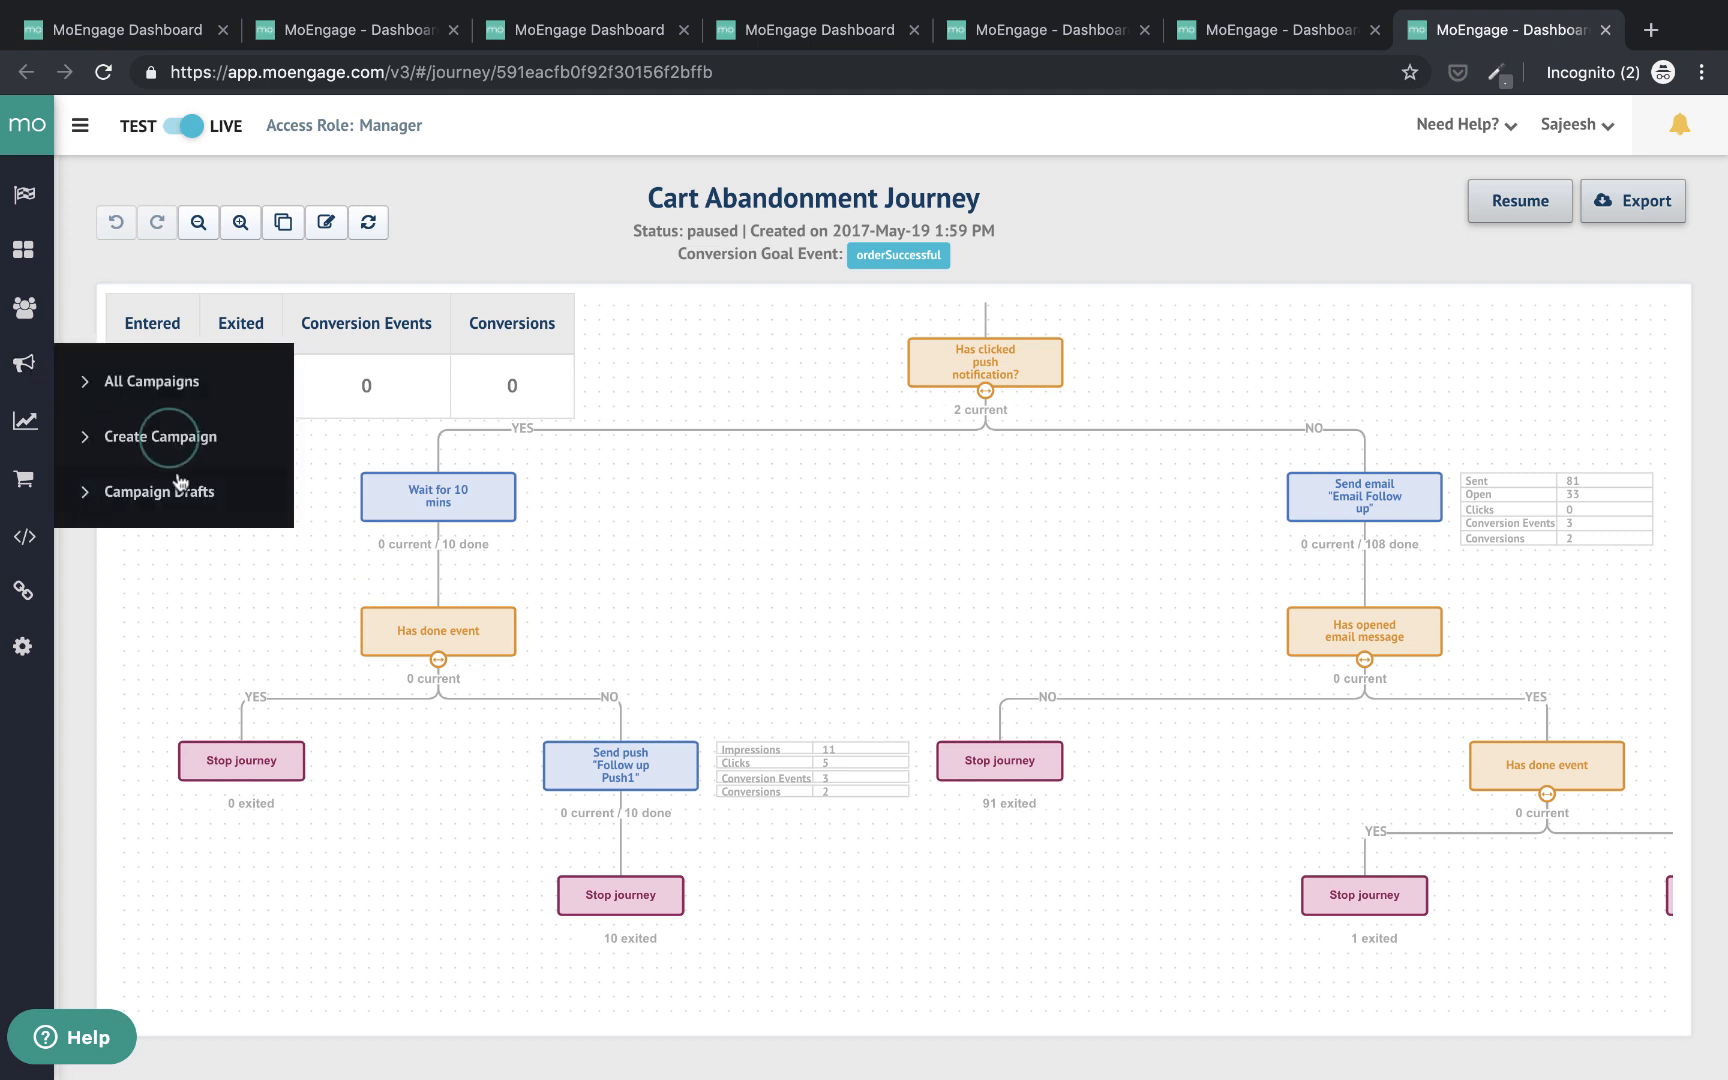
left_click(160, 436)
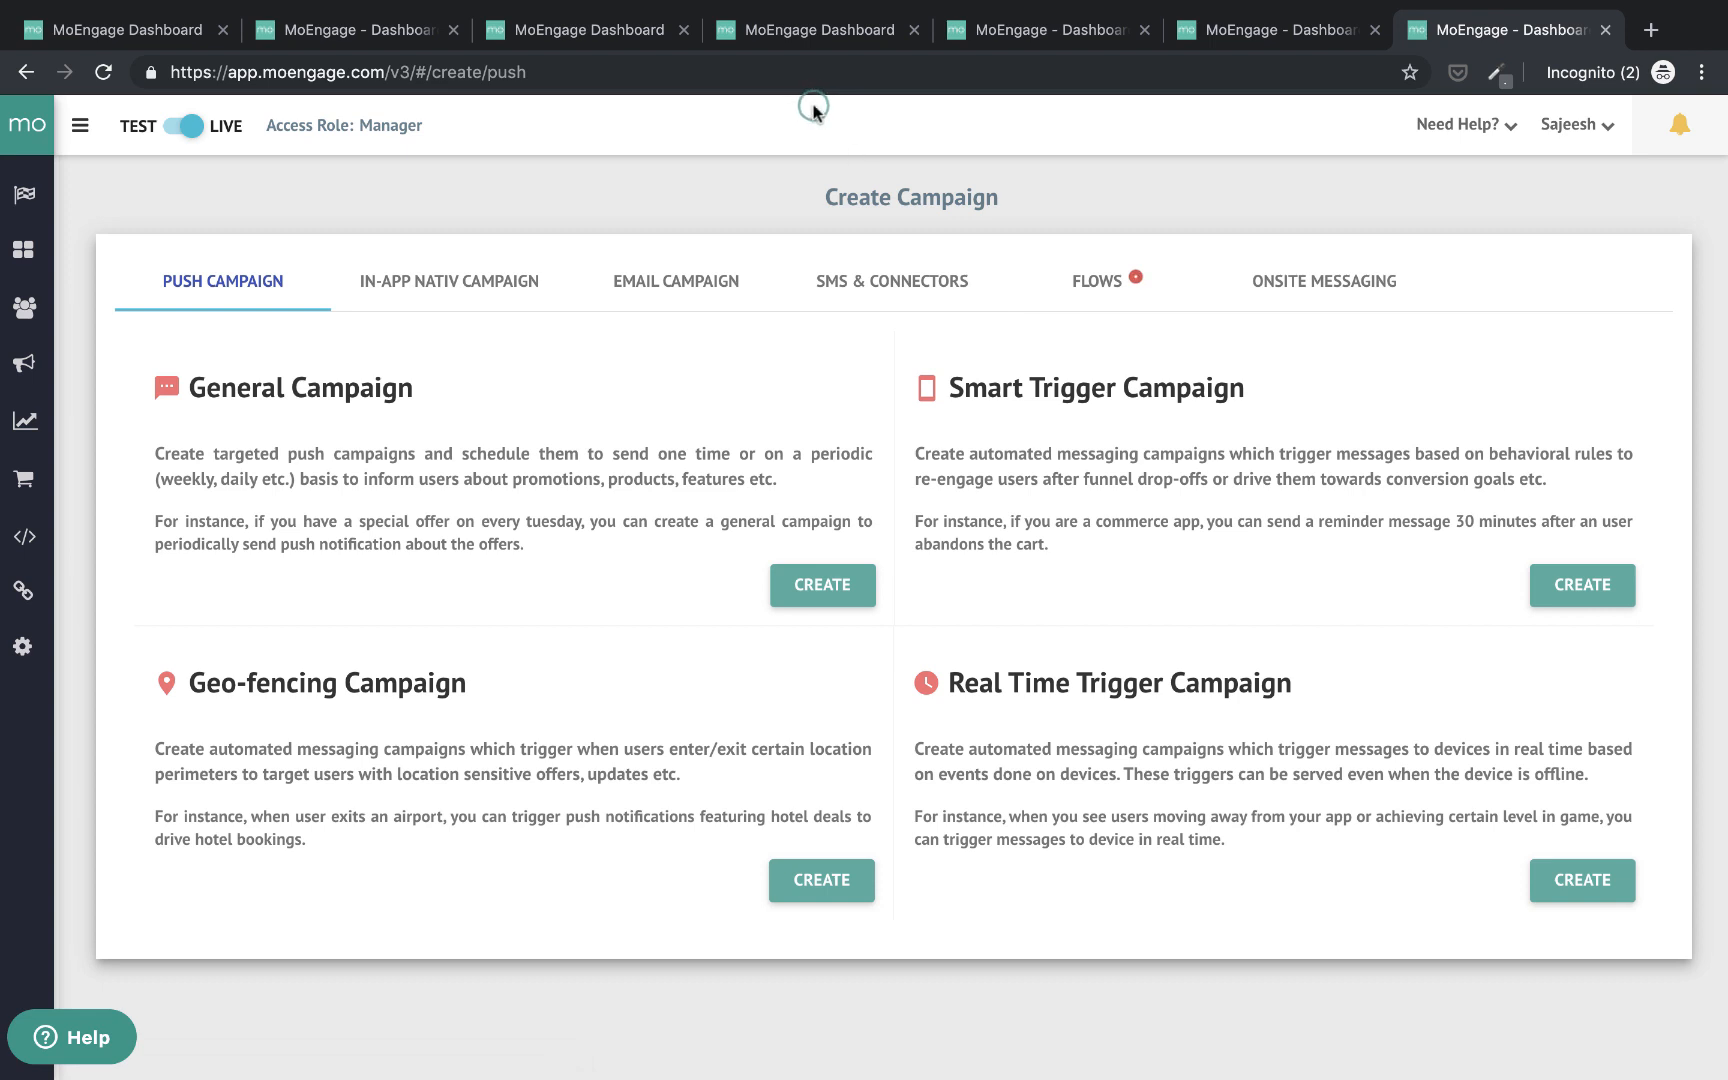